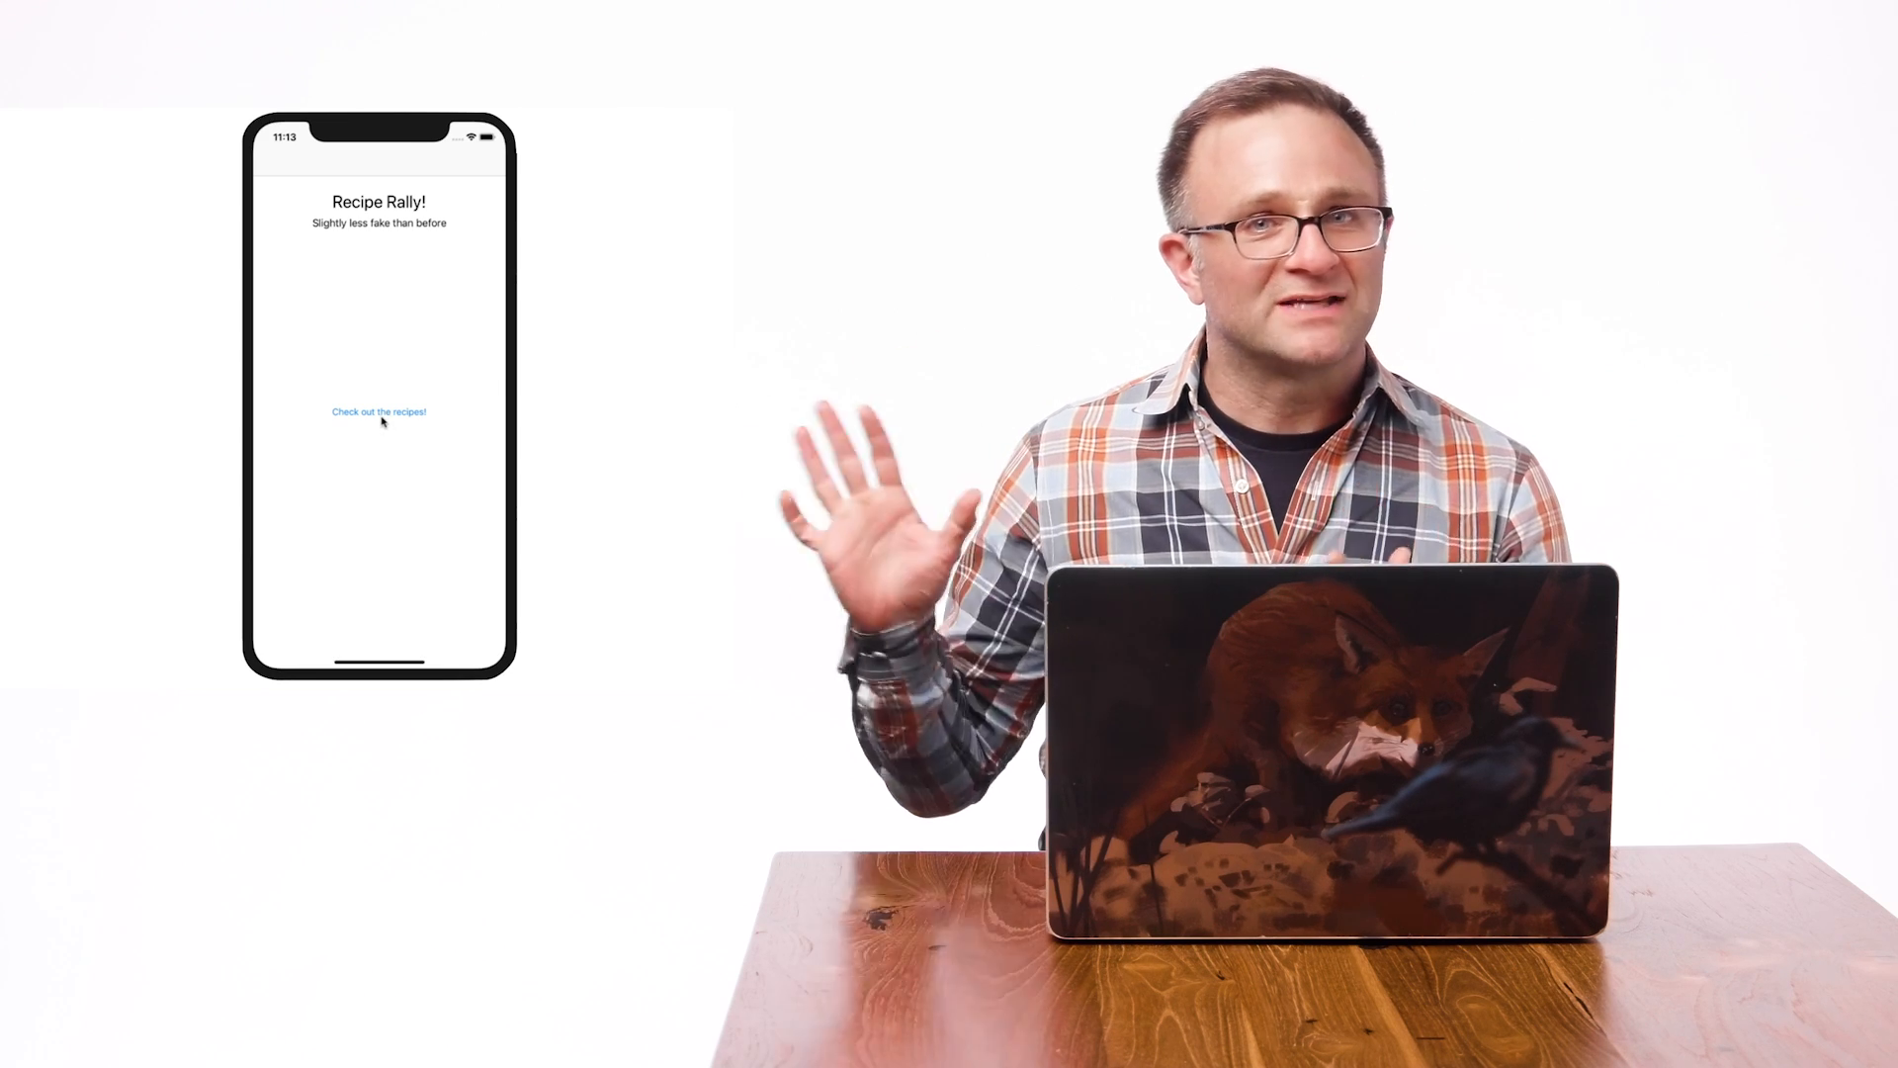
Tap 'Check out the recipes!' in Recipe Rally to show the recipe table.
click(377, 411)
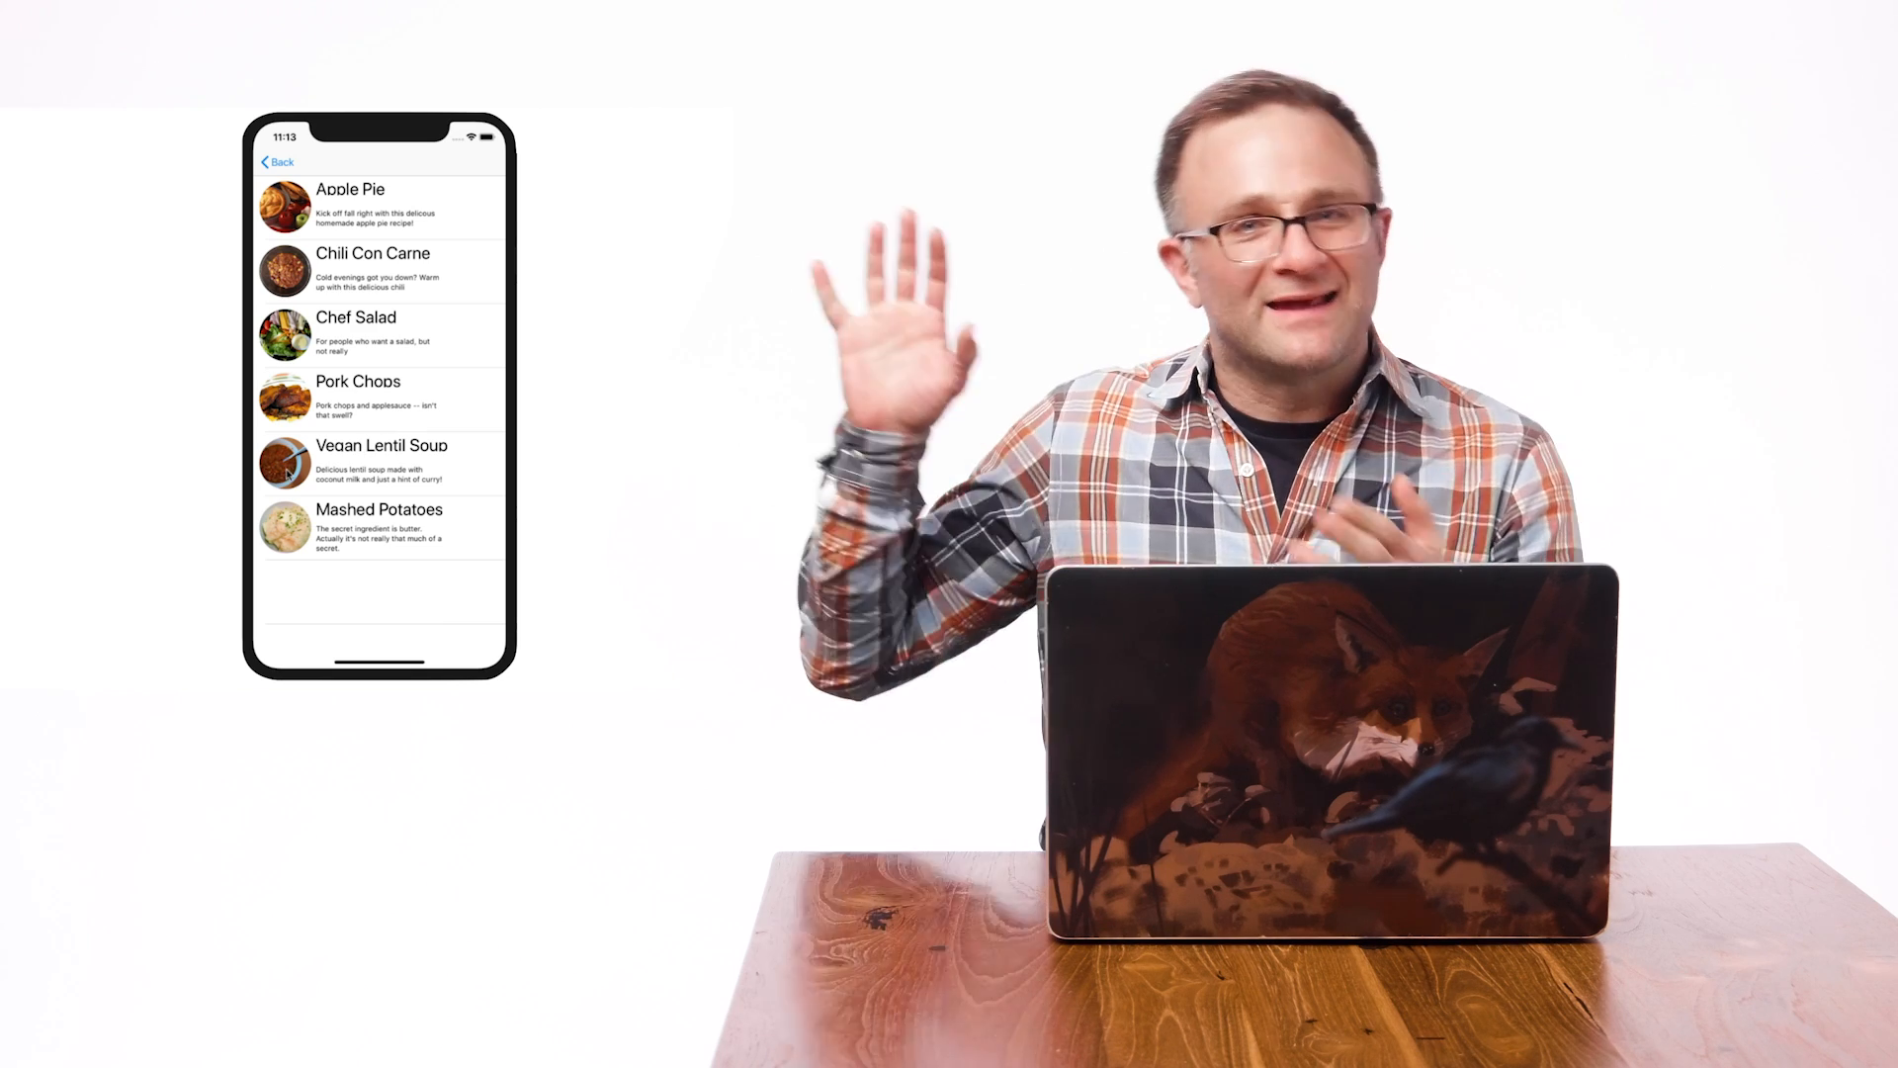
click(380, 462)
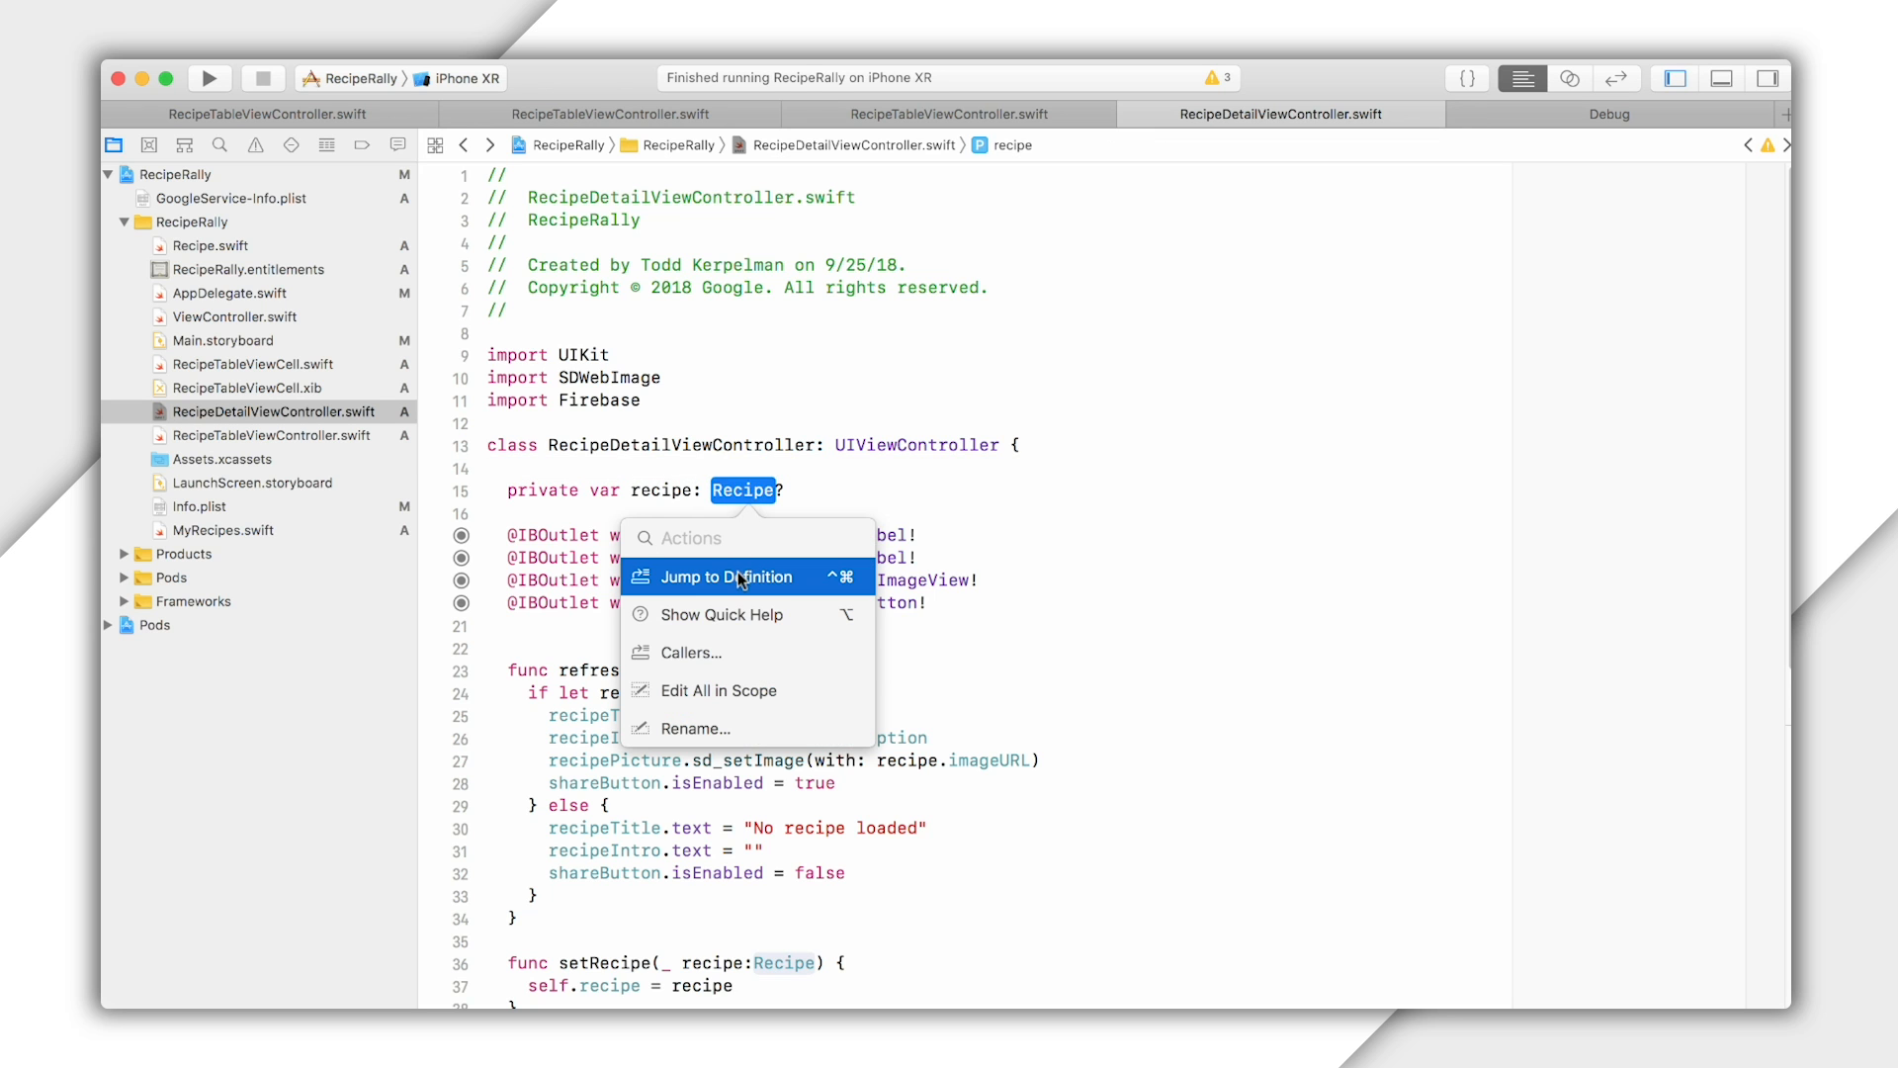
click(726, 577)
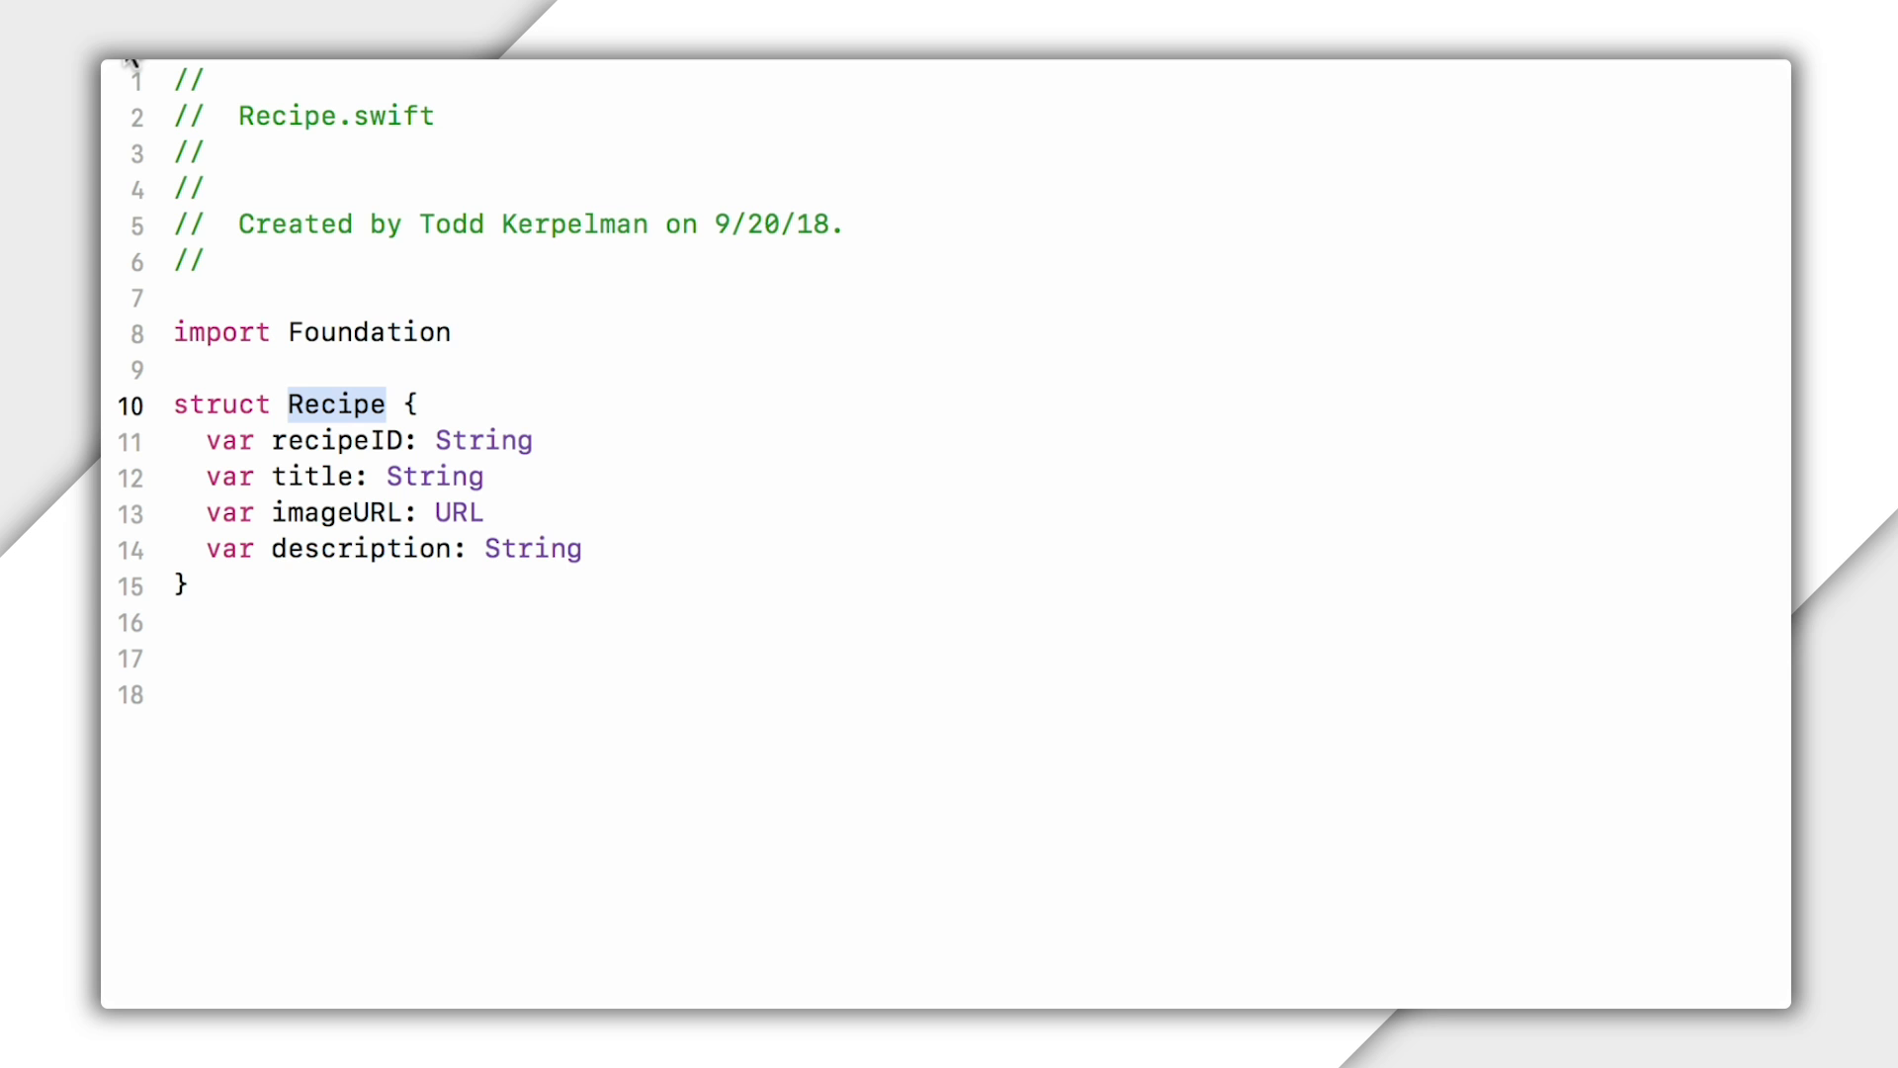
scroll(down, 3)
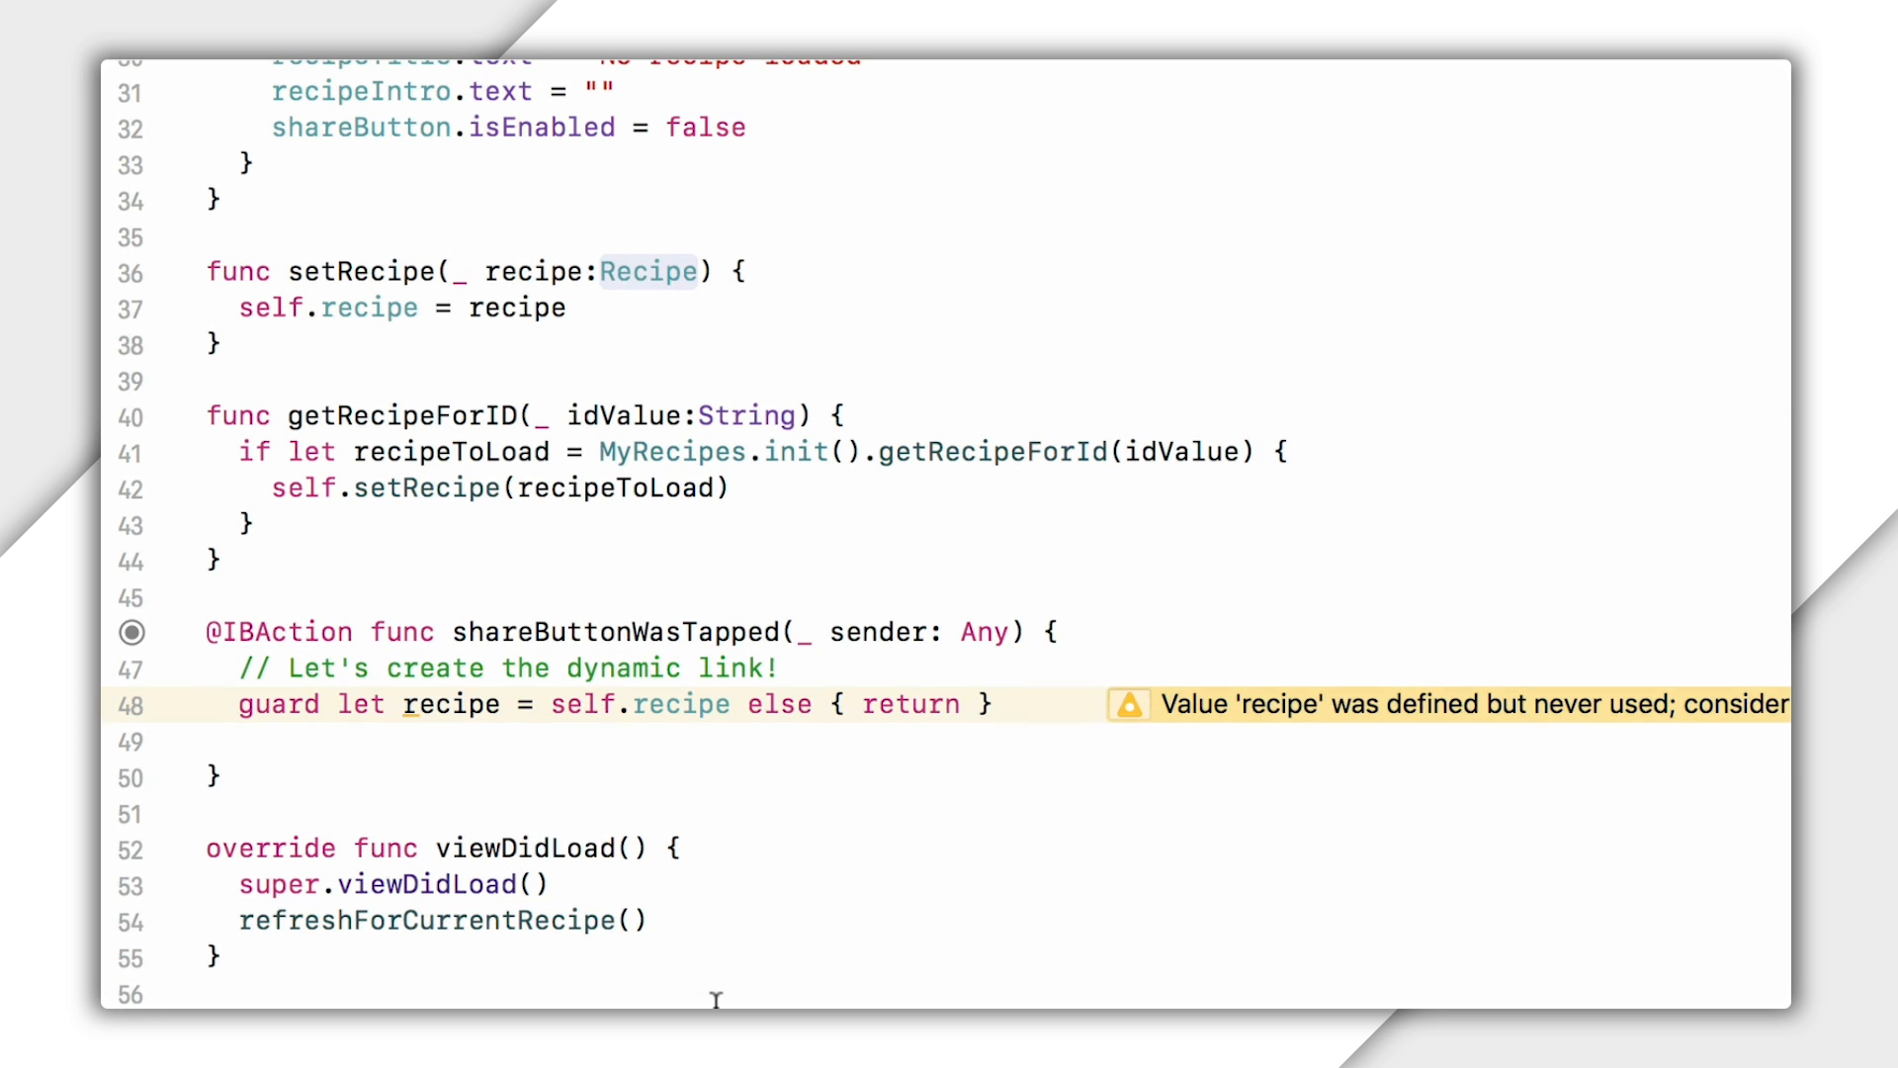
click(996, 710)
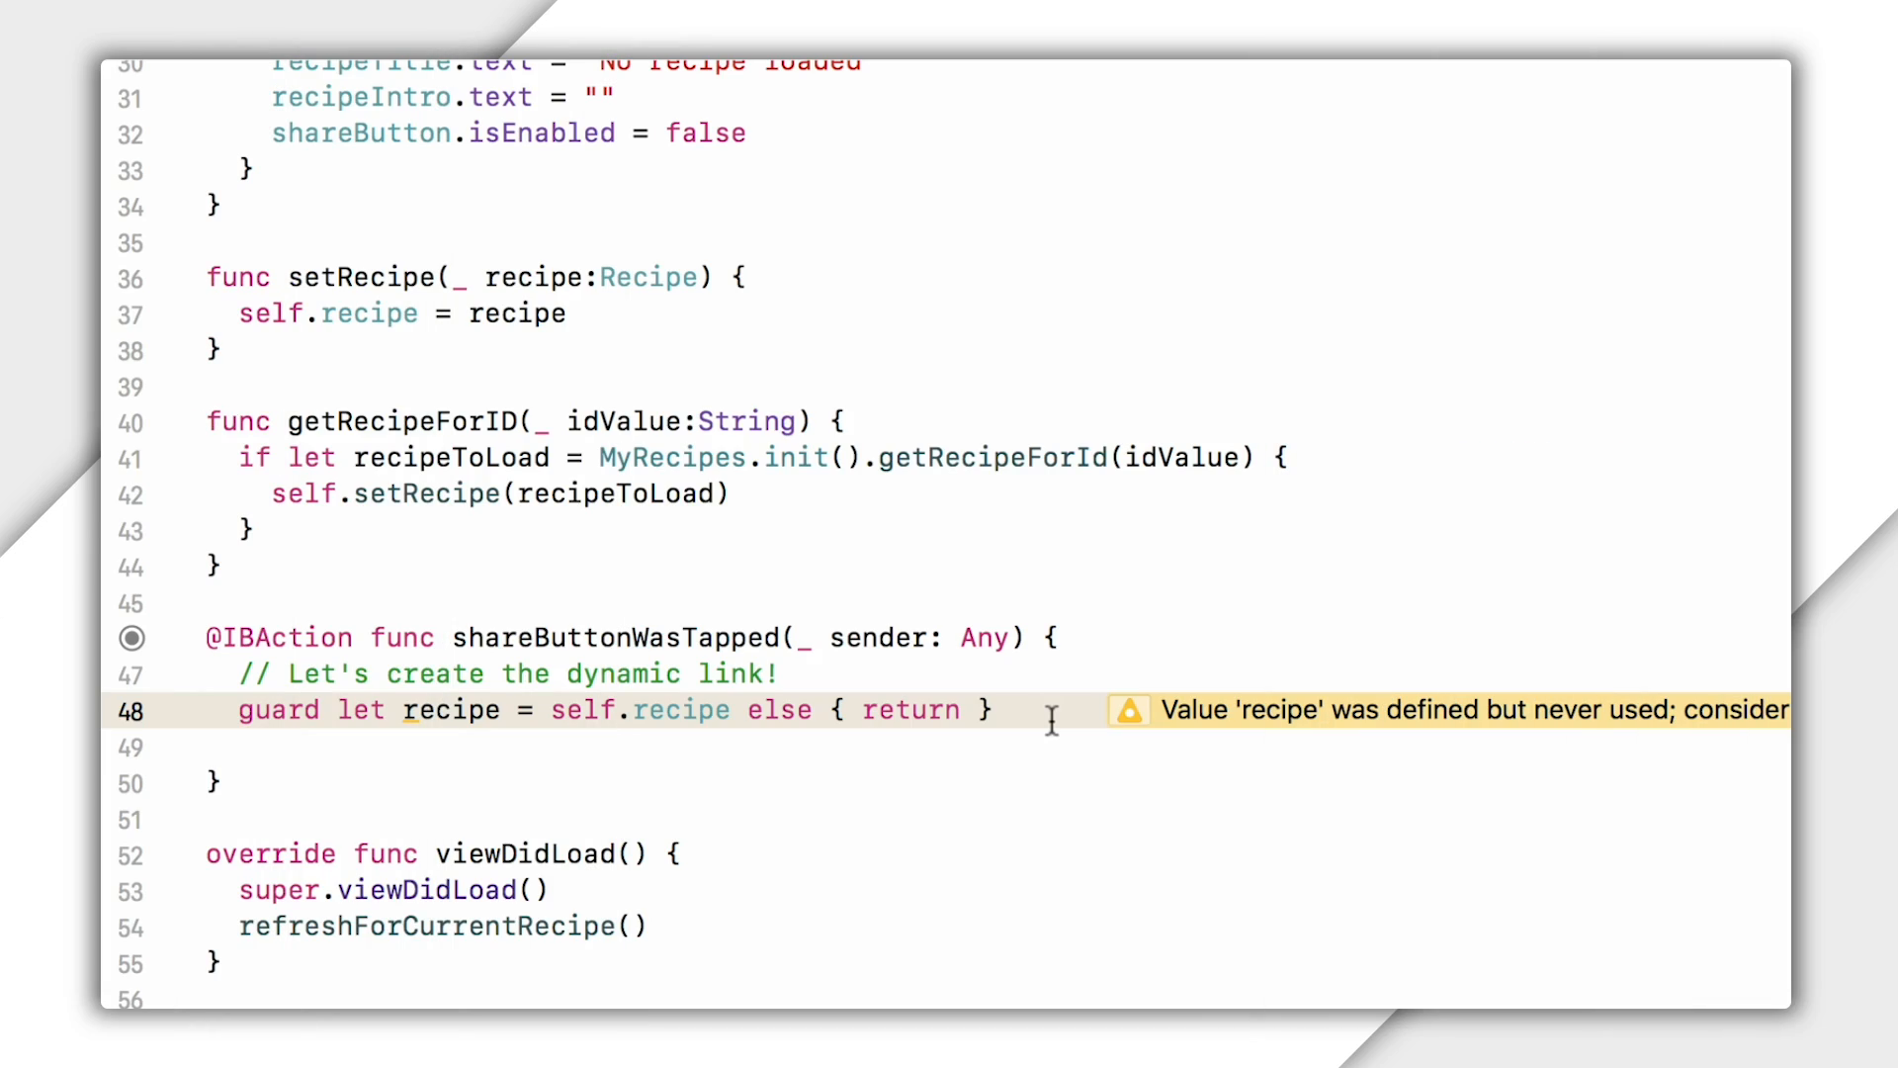
Add a linkParameter URL to example.com/recipes?recipeID=\(recipe.recipeID), then comment it out.
click(995, 710)
text(let linkParameter = URL(string: "https://www)
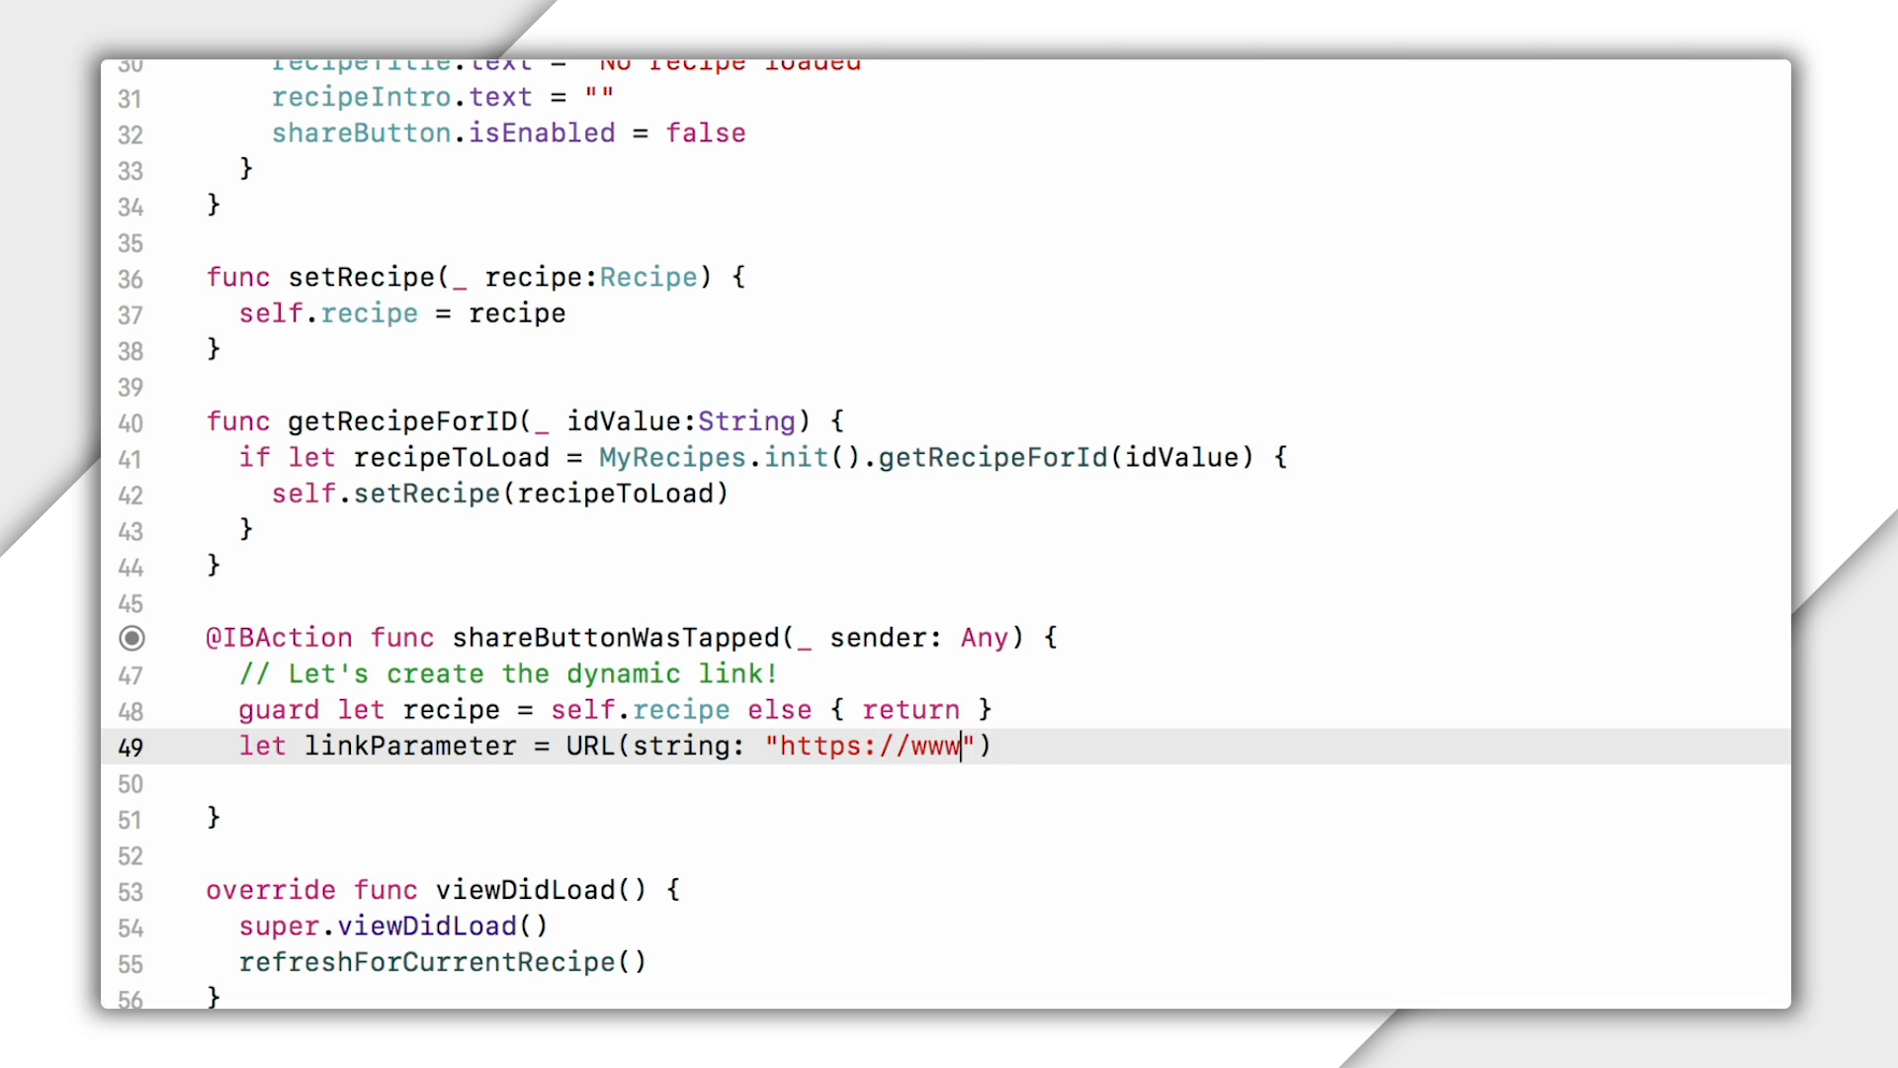
text(.example.com/recipes)
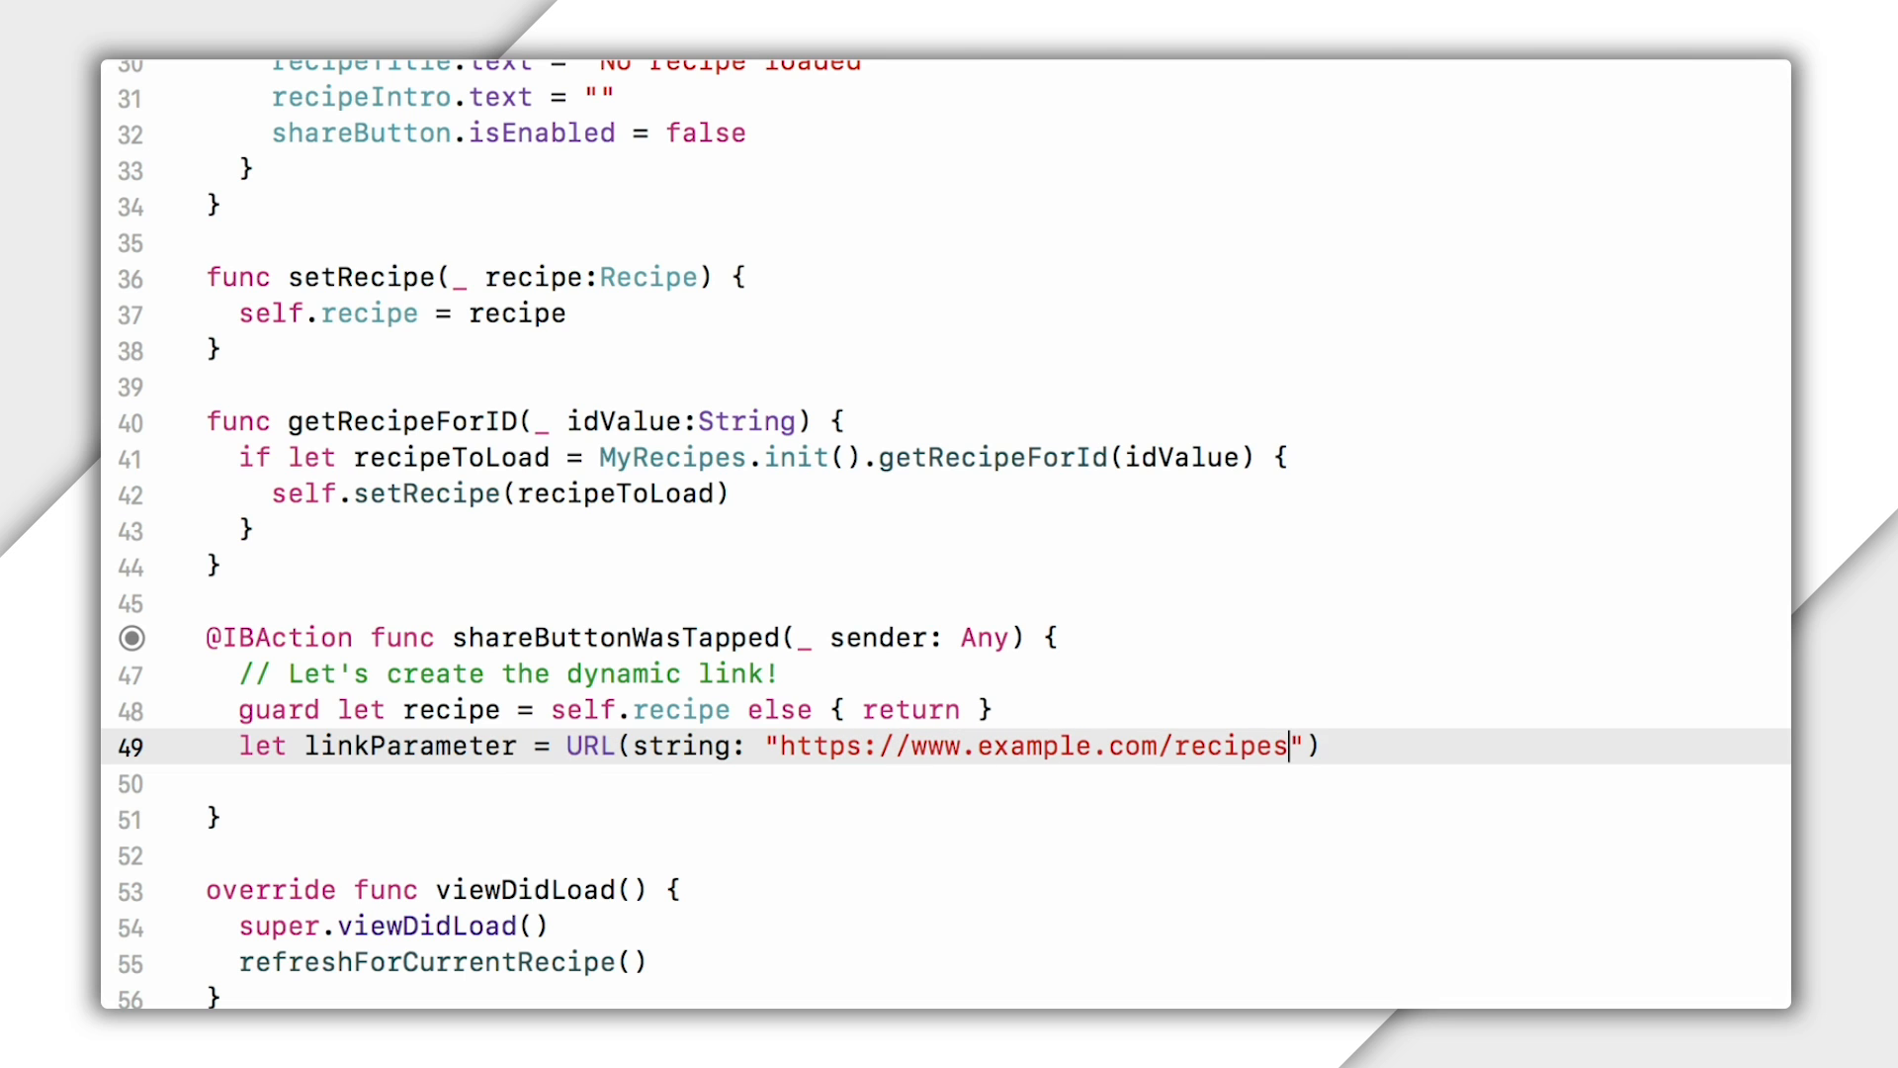
text(?recipeID=\()
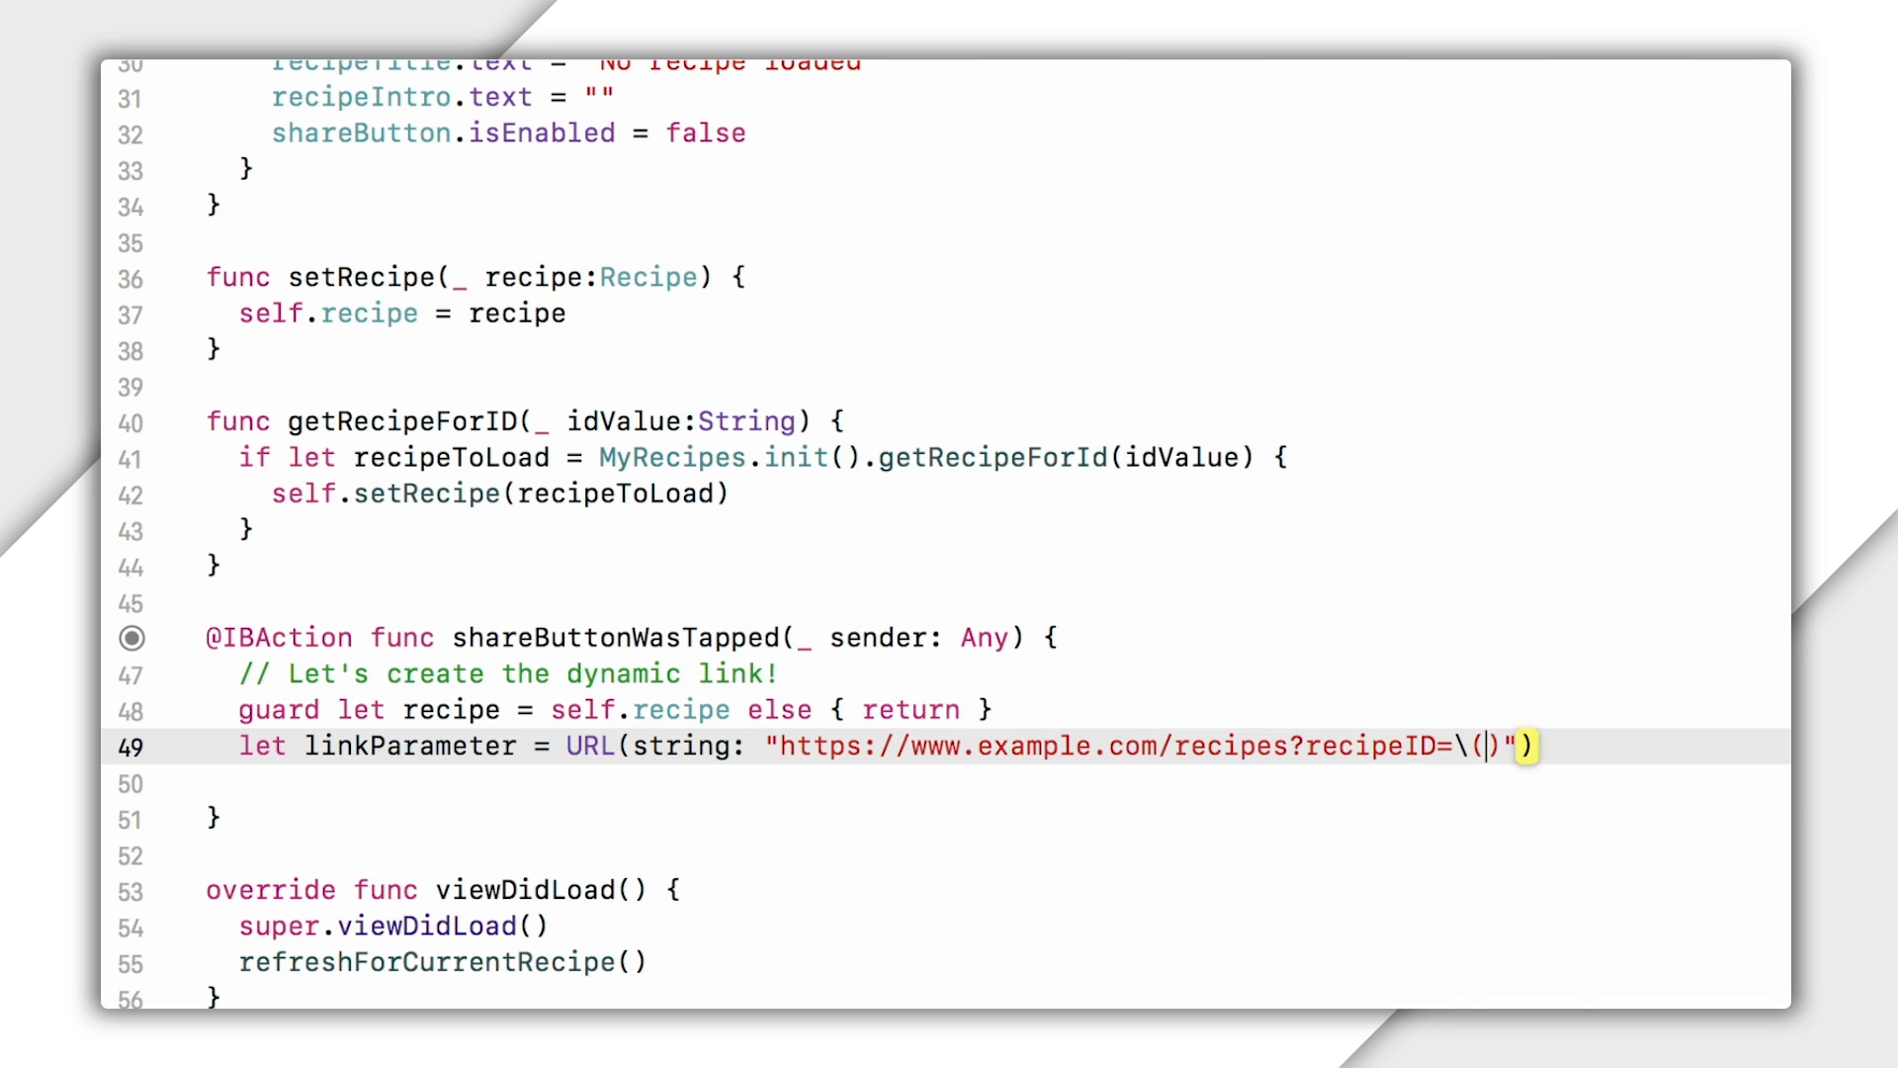
text(recipe.recipeID)
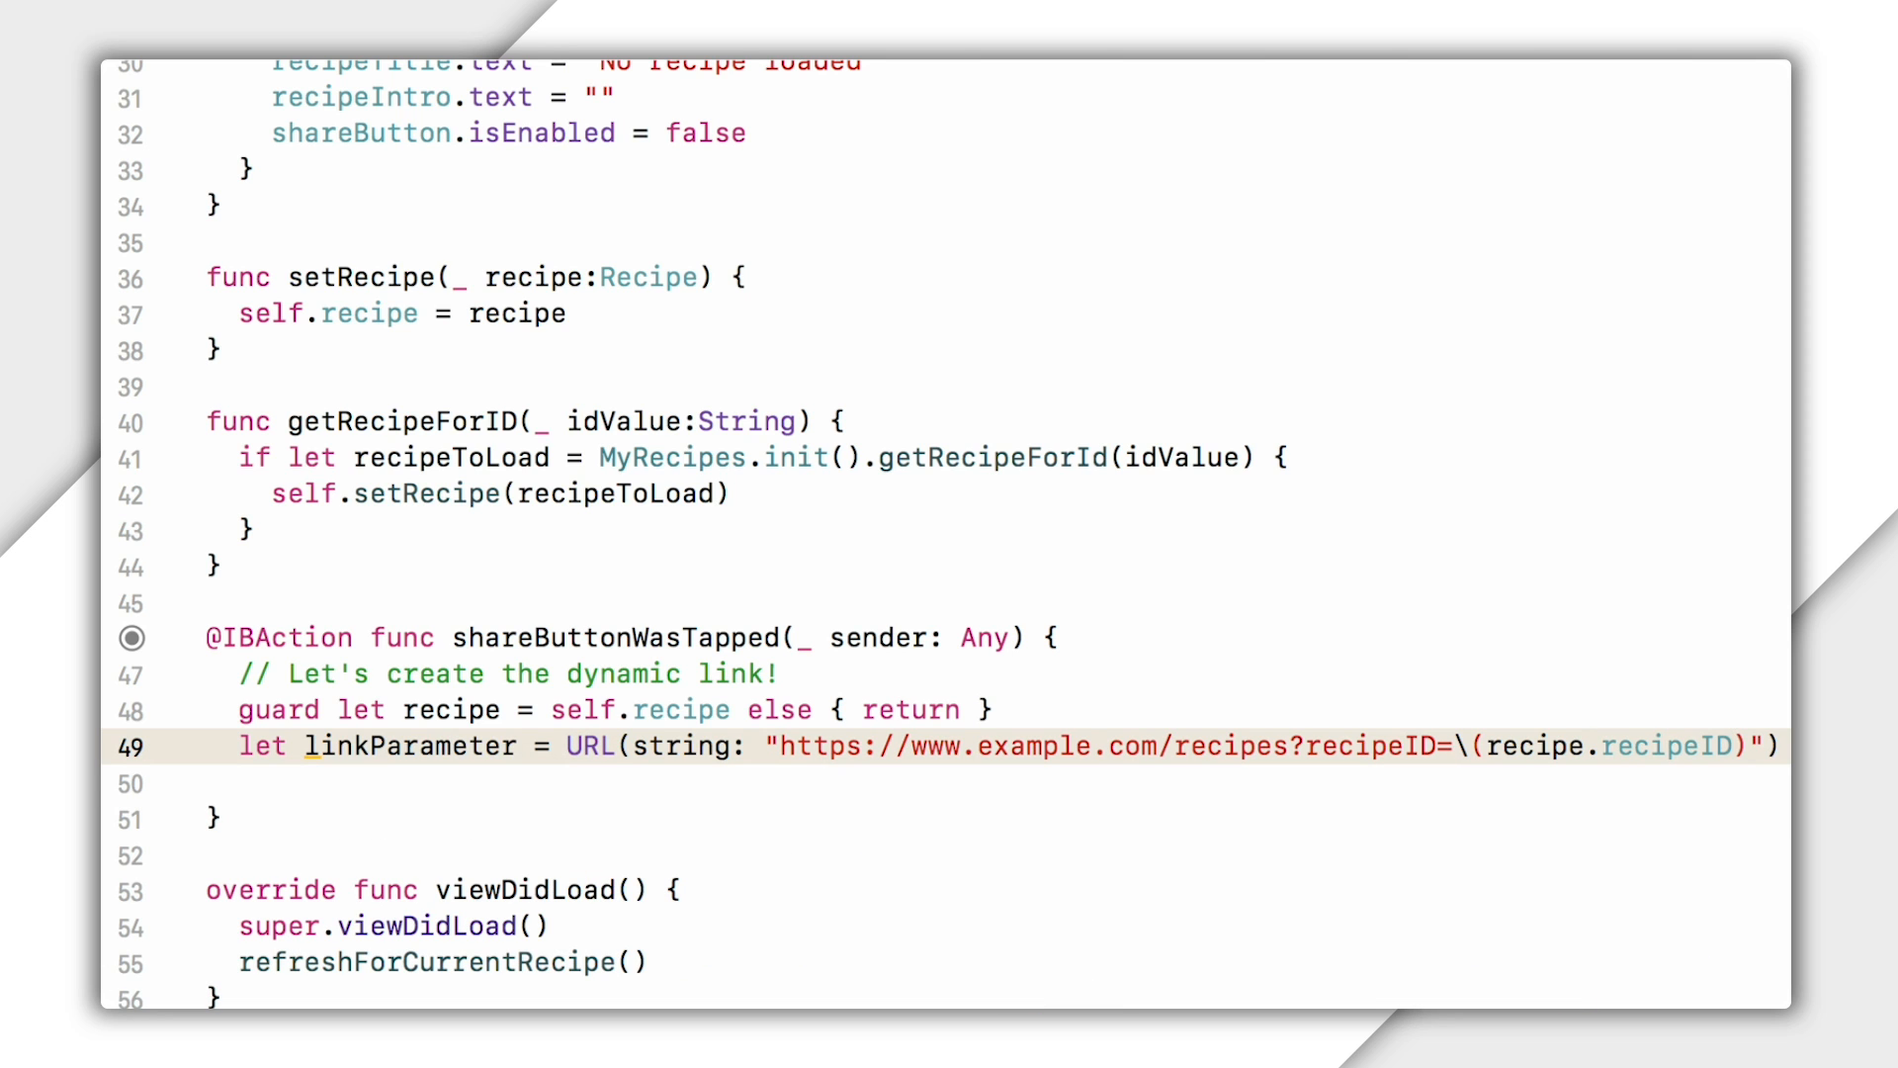
key(Return)
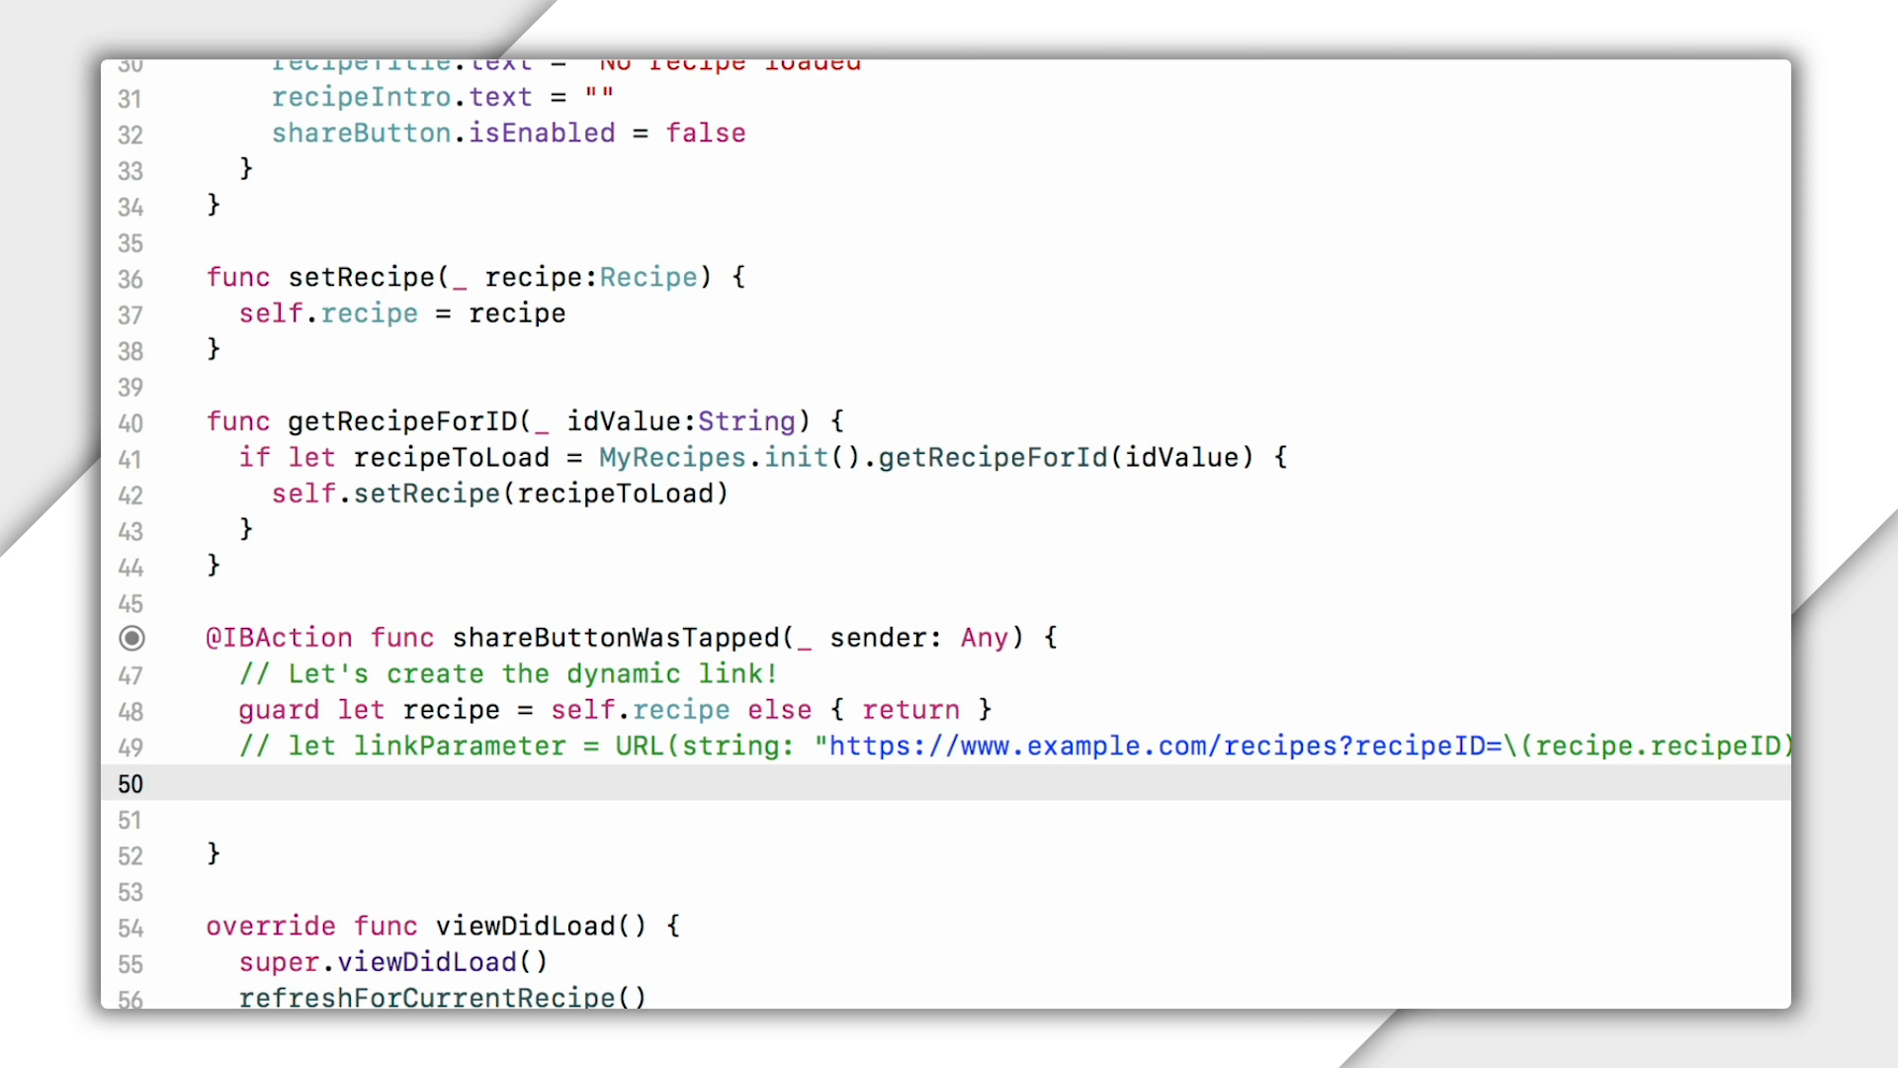
text(var components =)
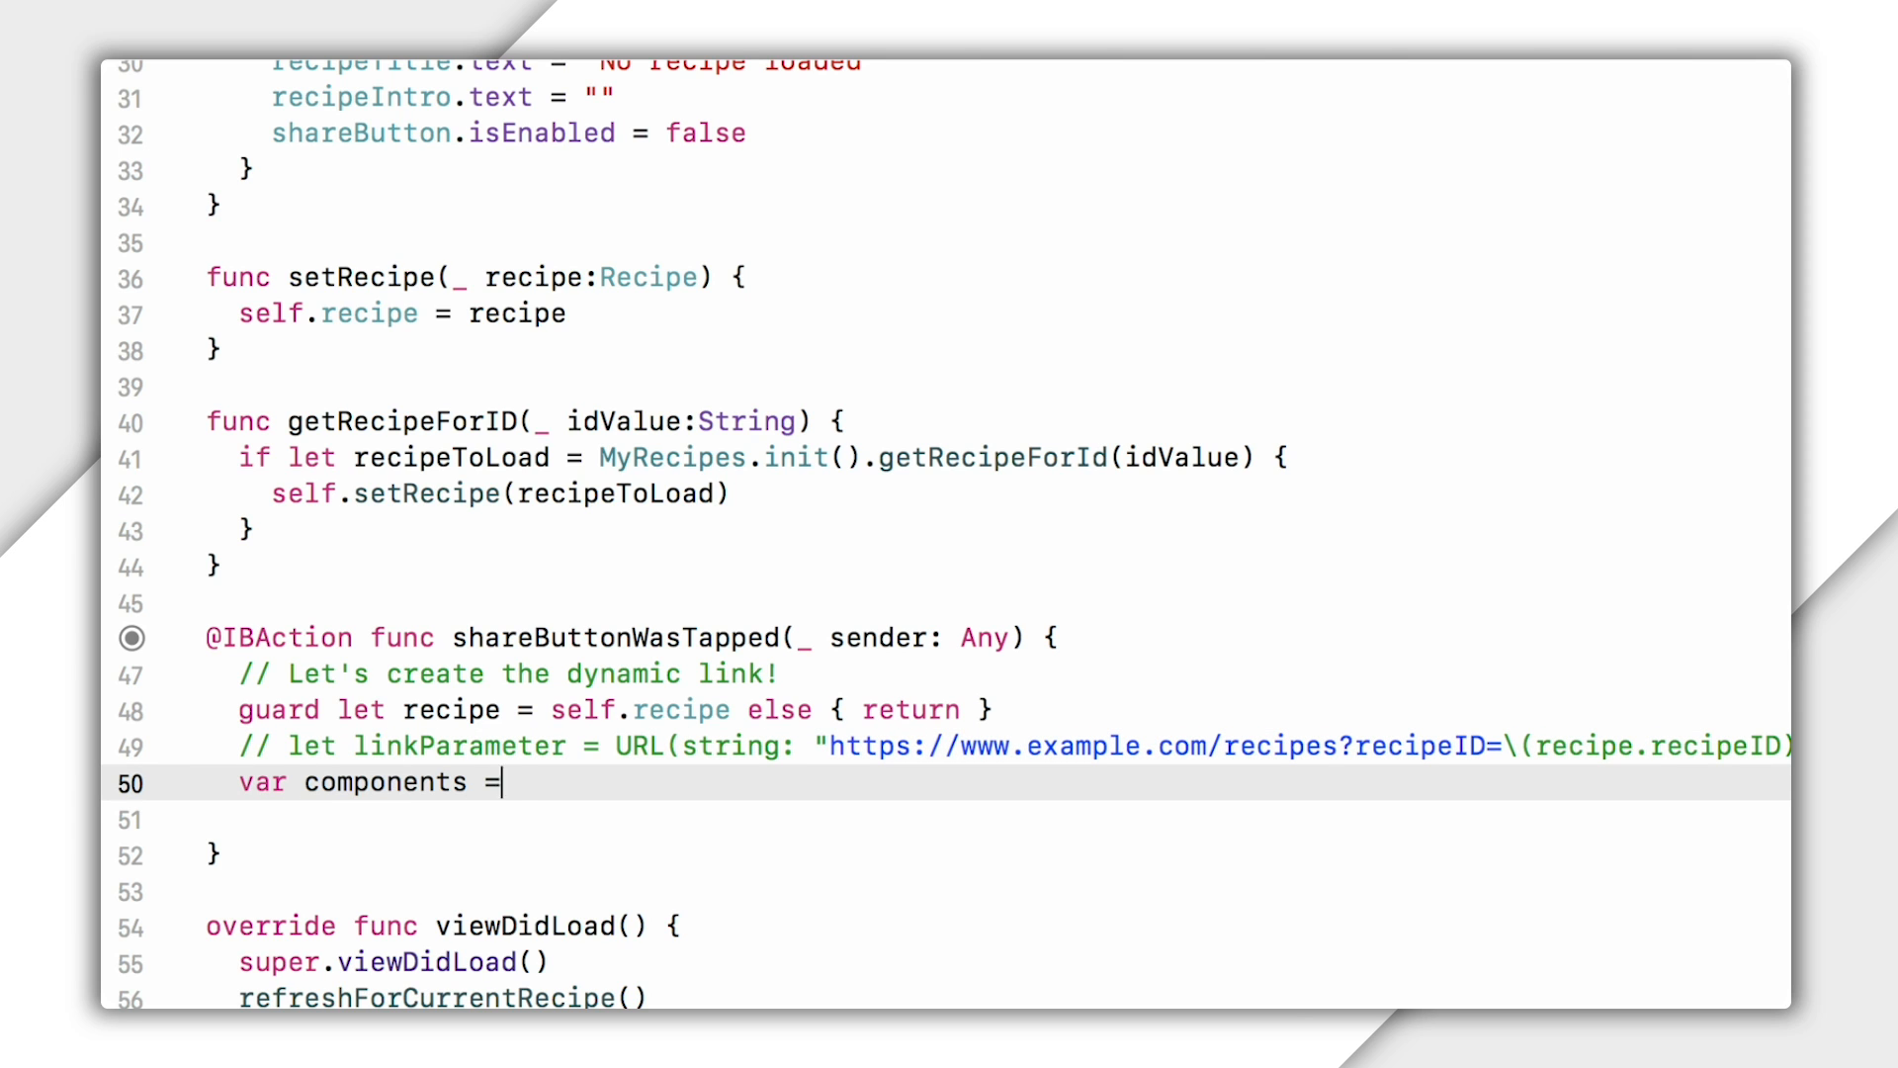
text(URLComponents())
text(components.)
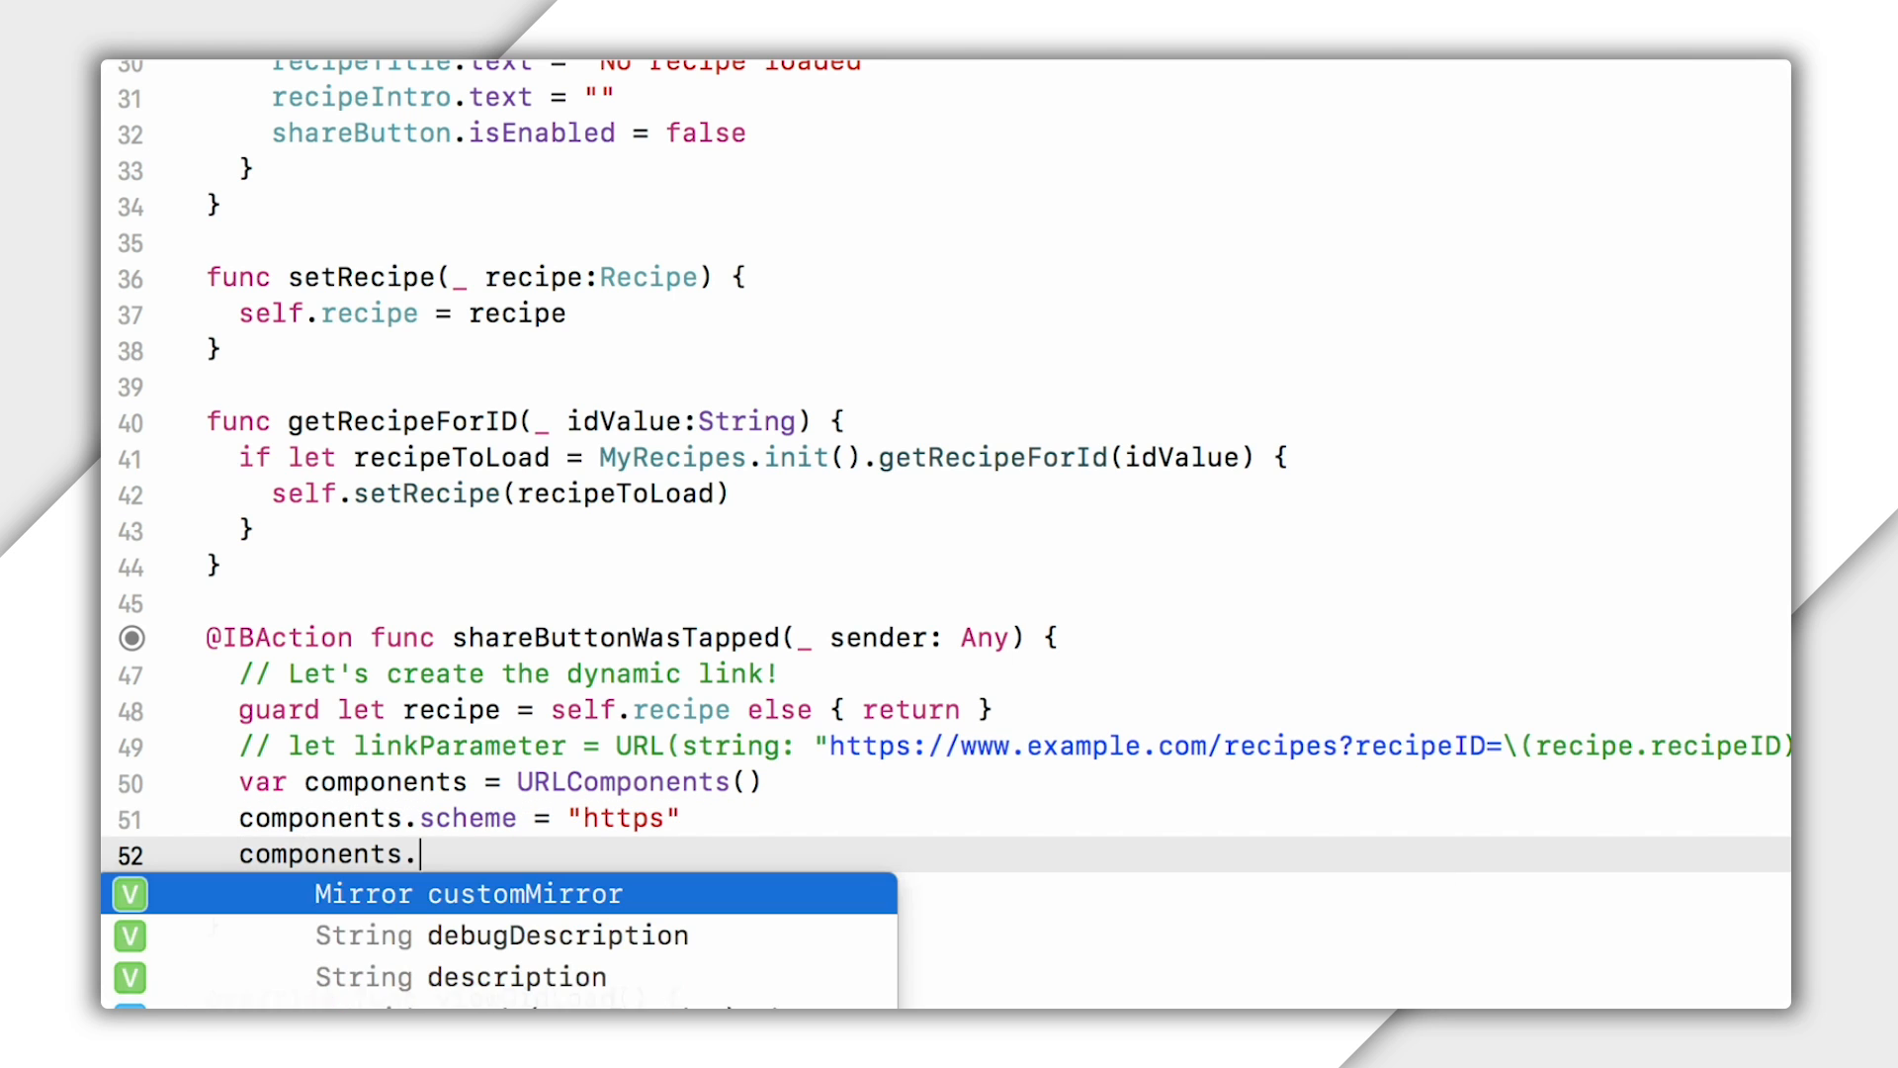
text(host = "www.example.com)
text(components.path)
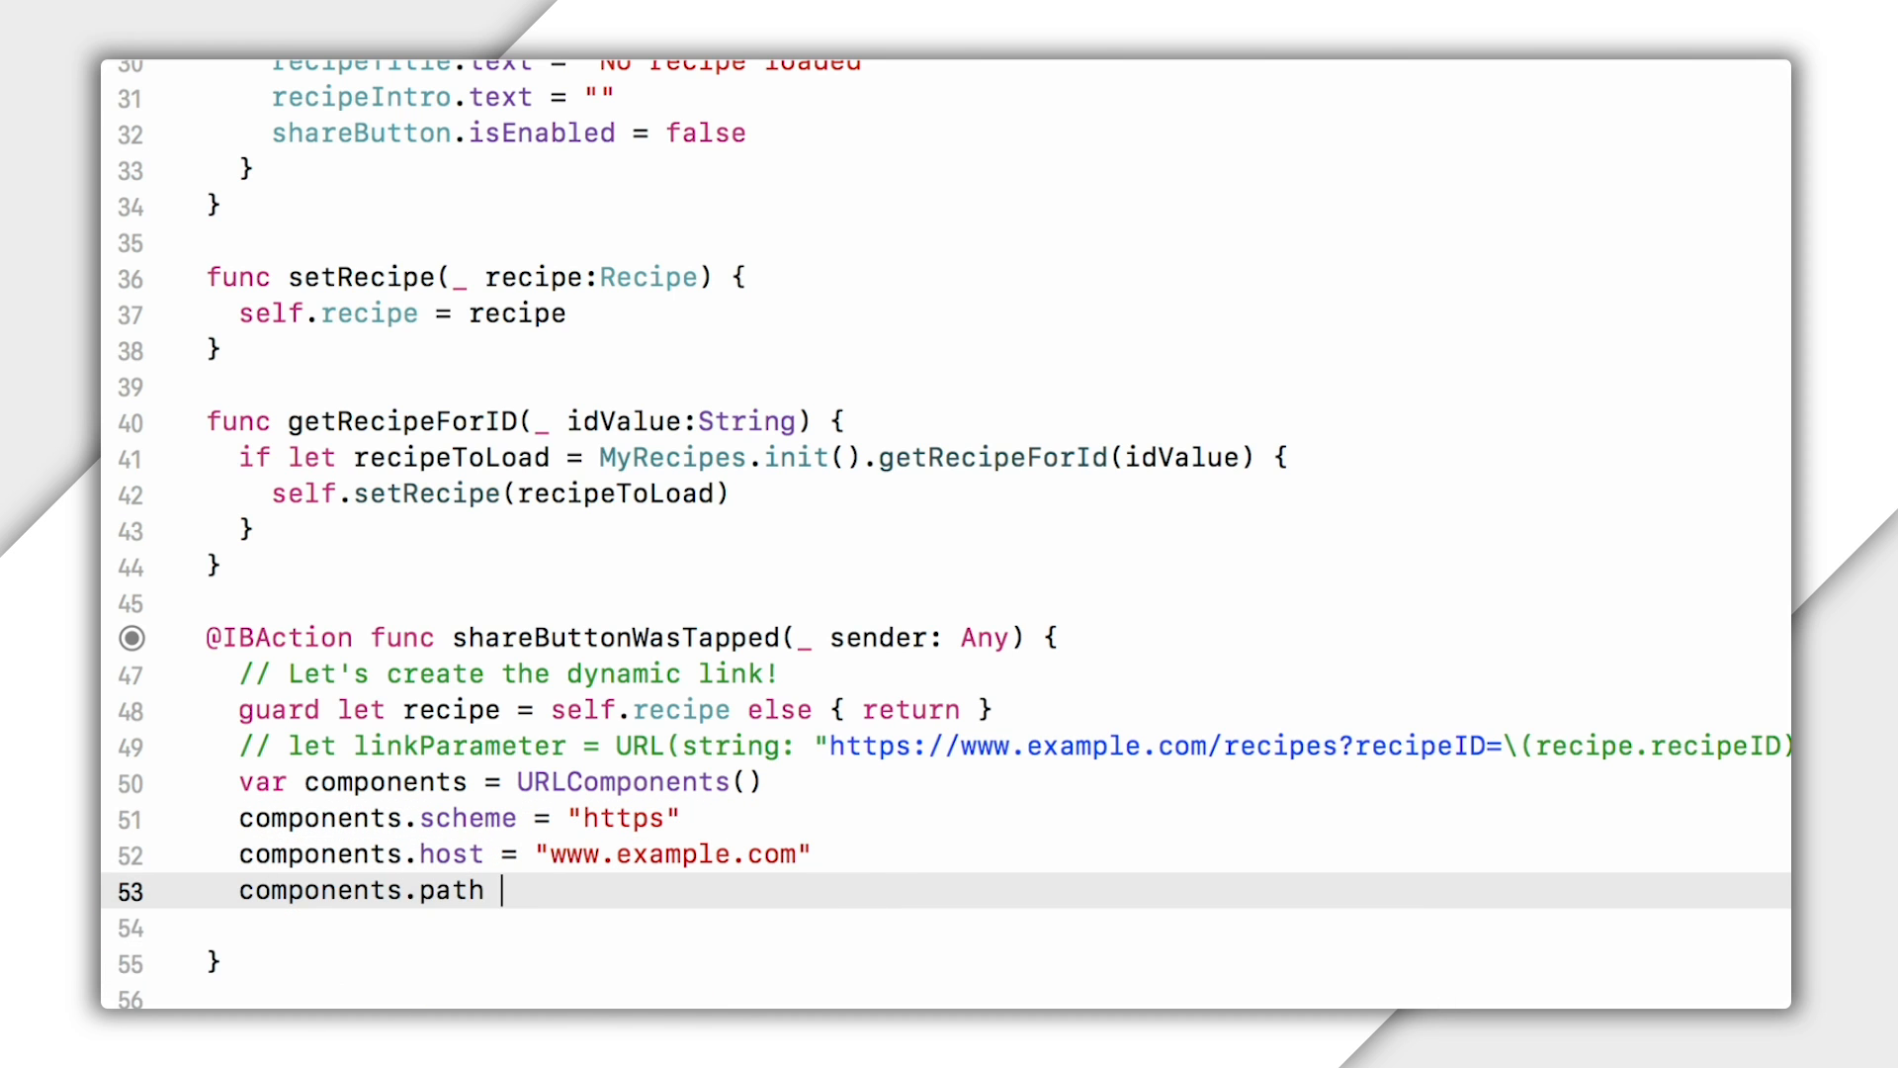
text(= "/recipes")
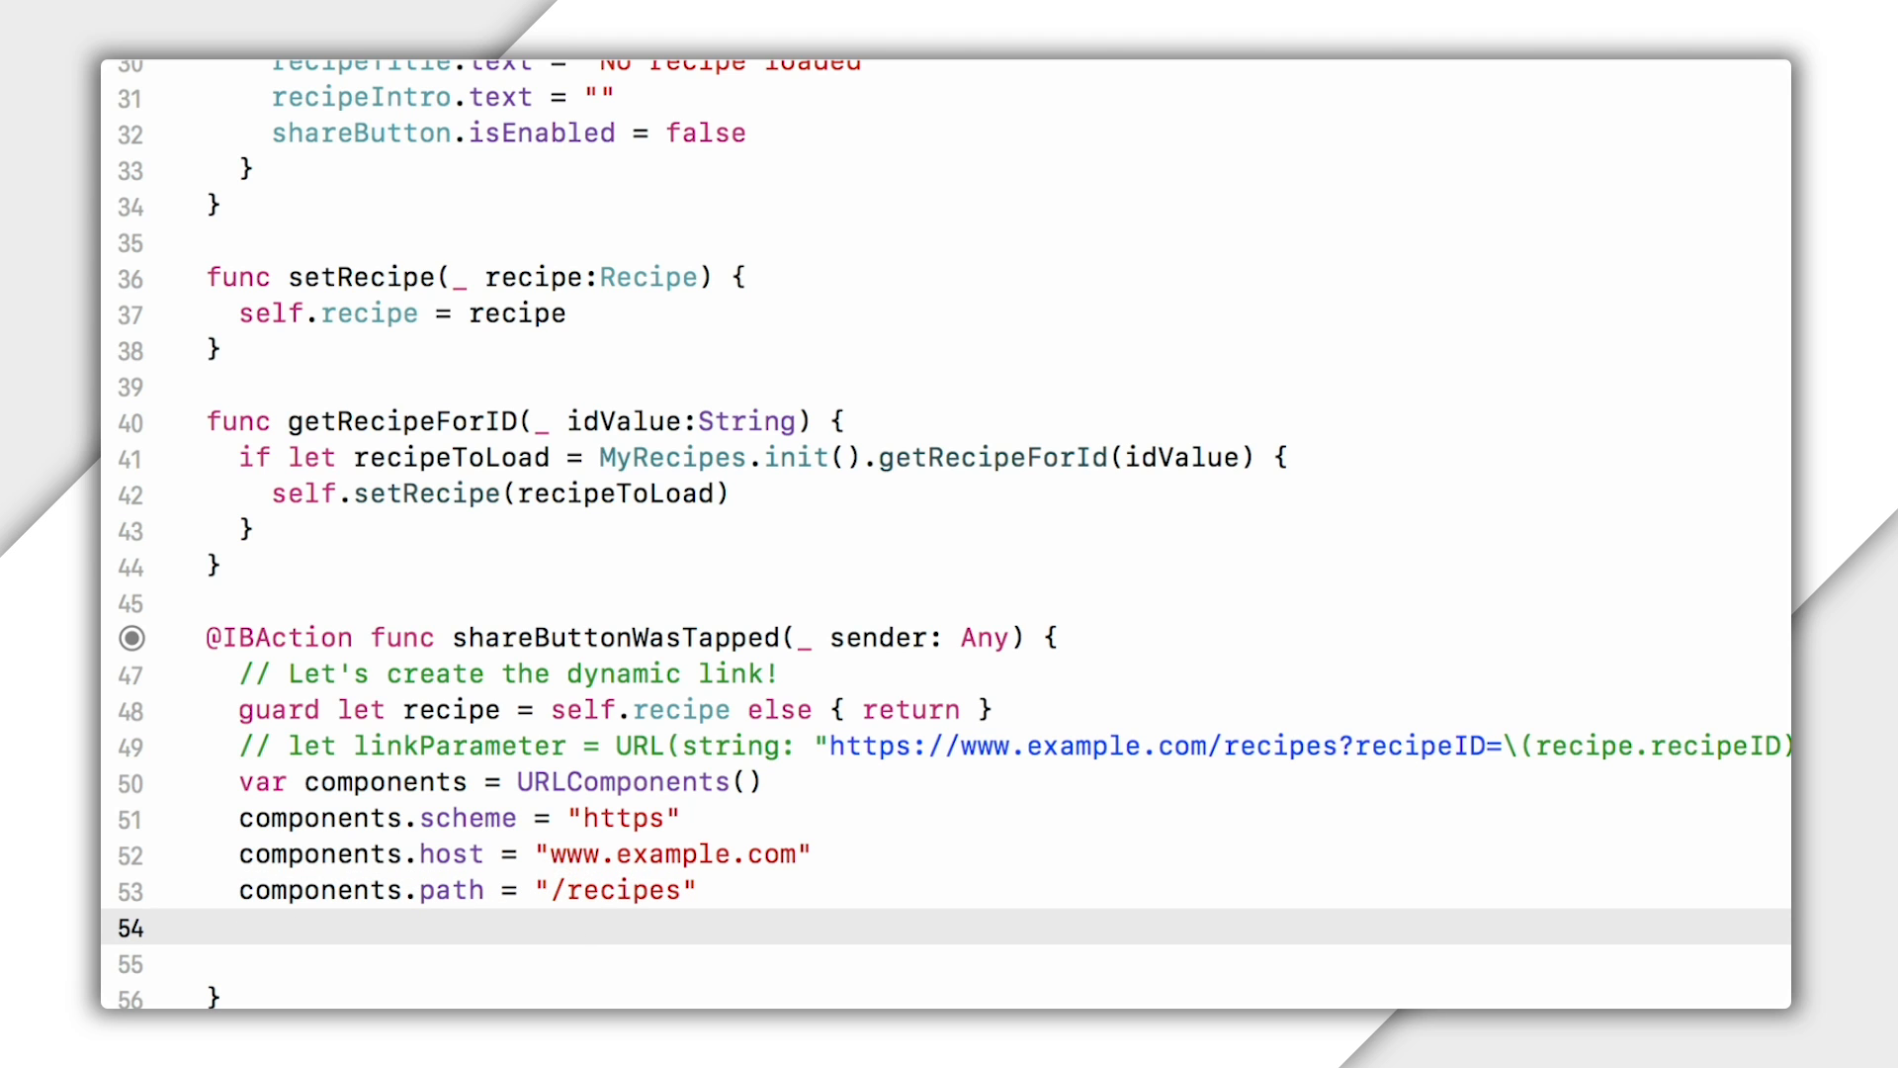
click(242, 928)
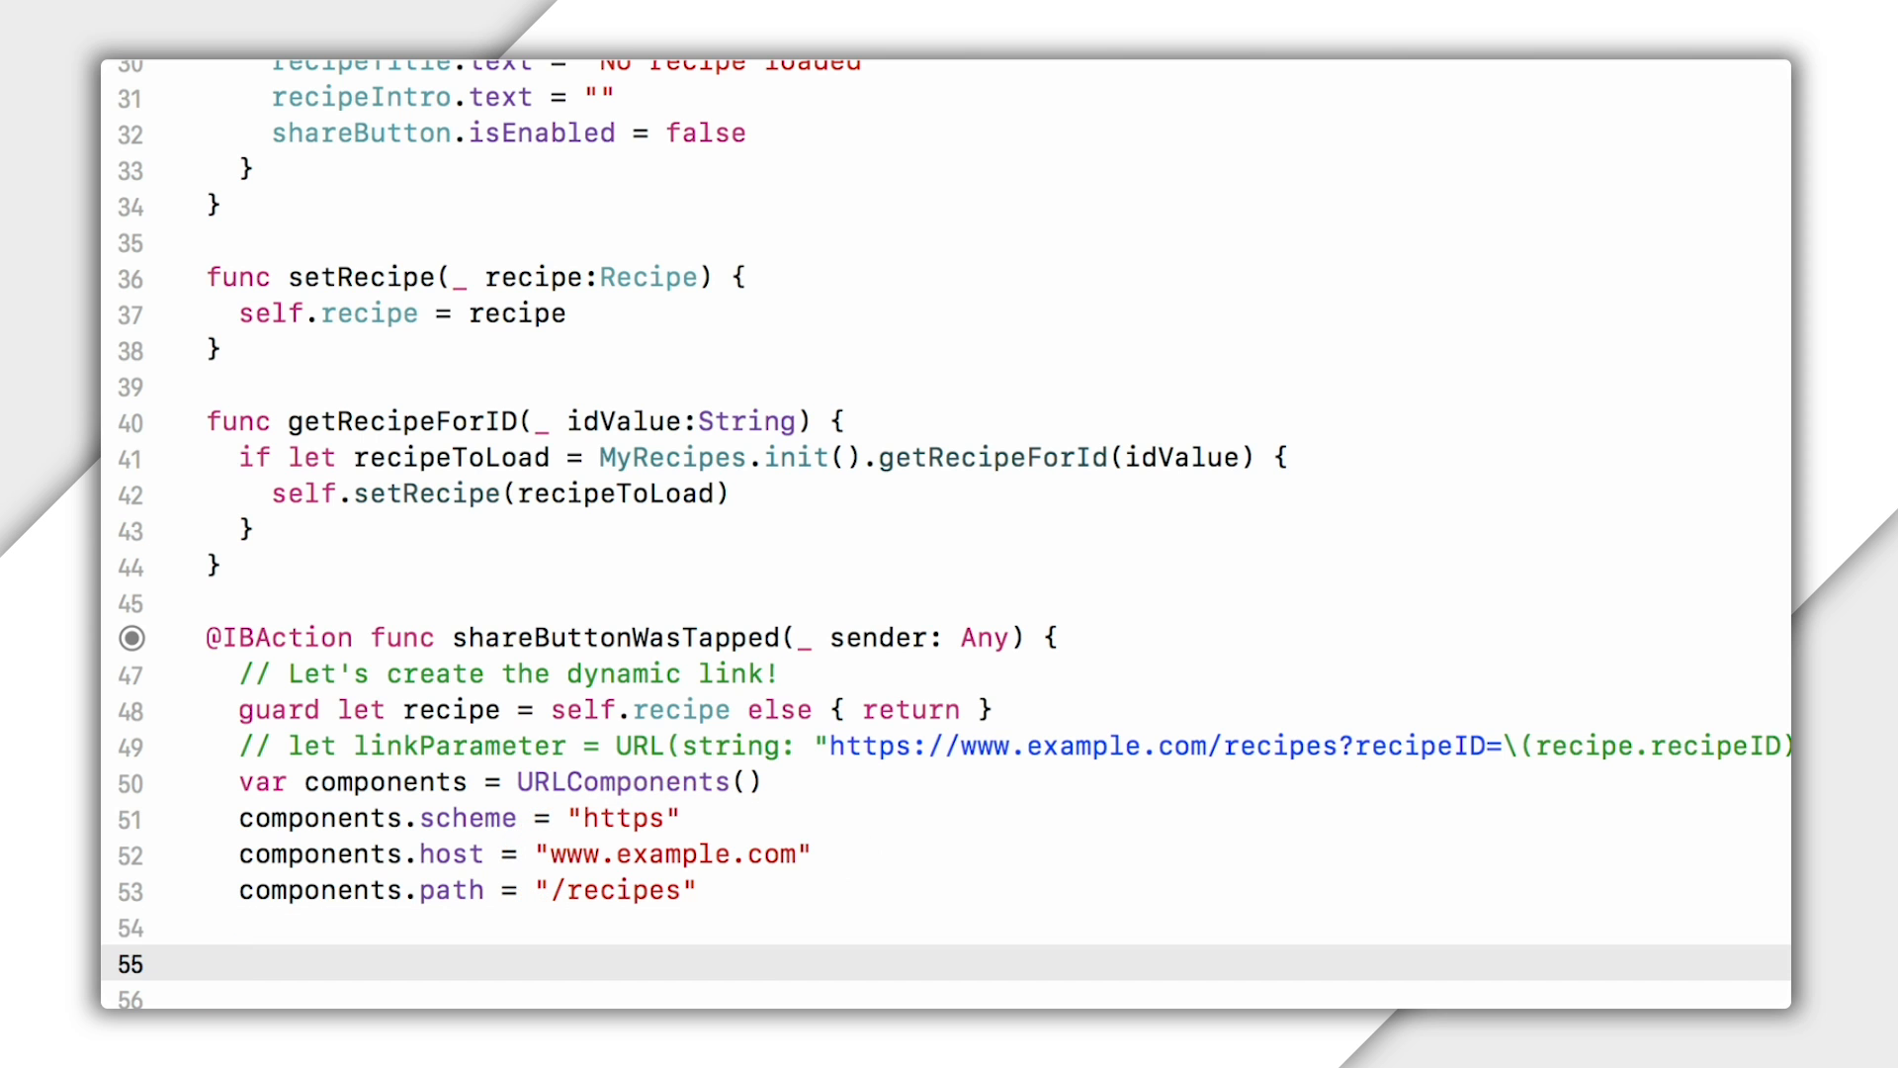
Create a "recipeID" URLQueryItem and assign components.queryItems = [recipeIDQueryItem].
text(let recipeIDQueryItem)
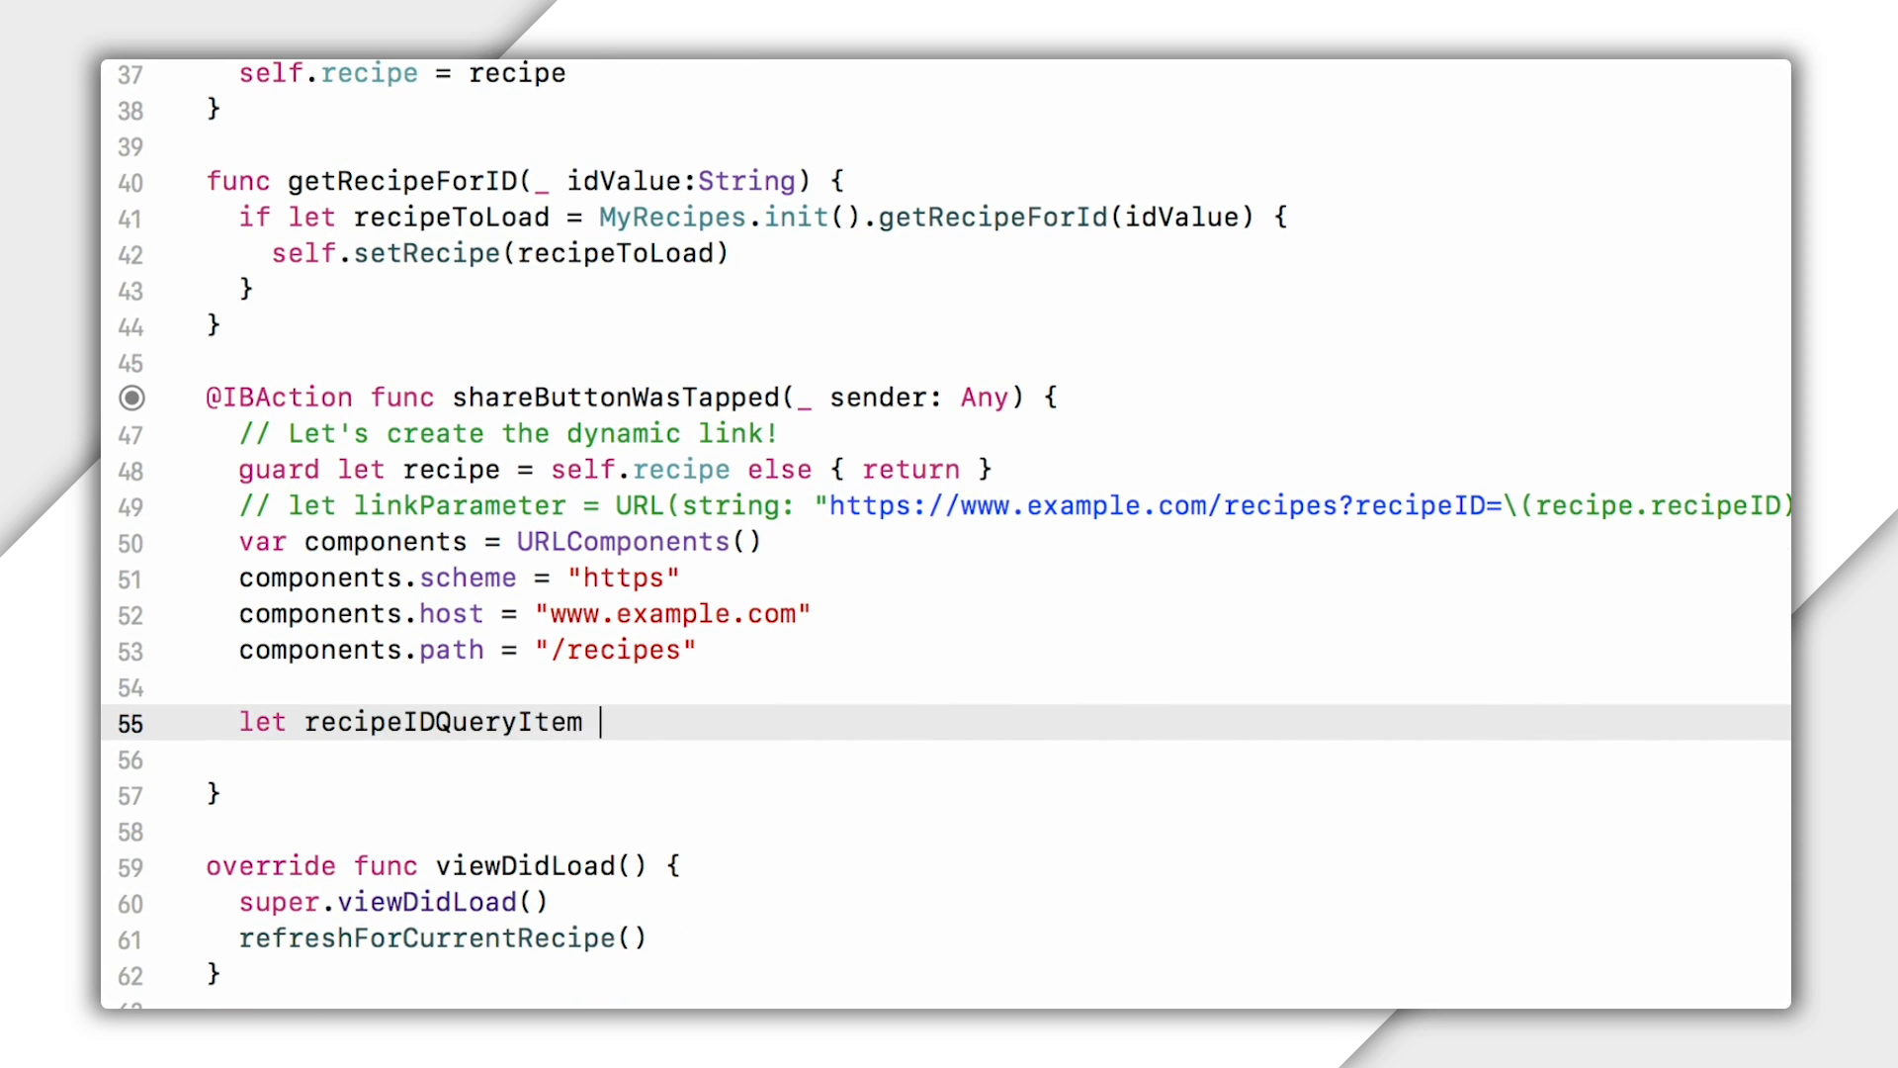
text(= URLQueryItem(name: , value: String?)
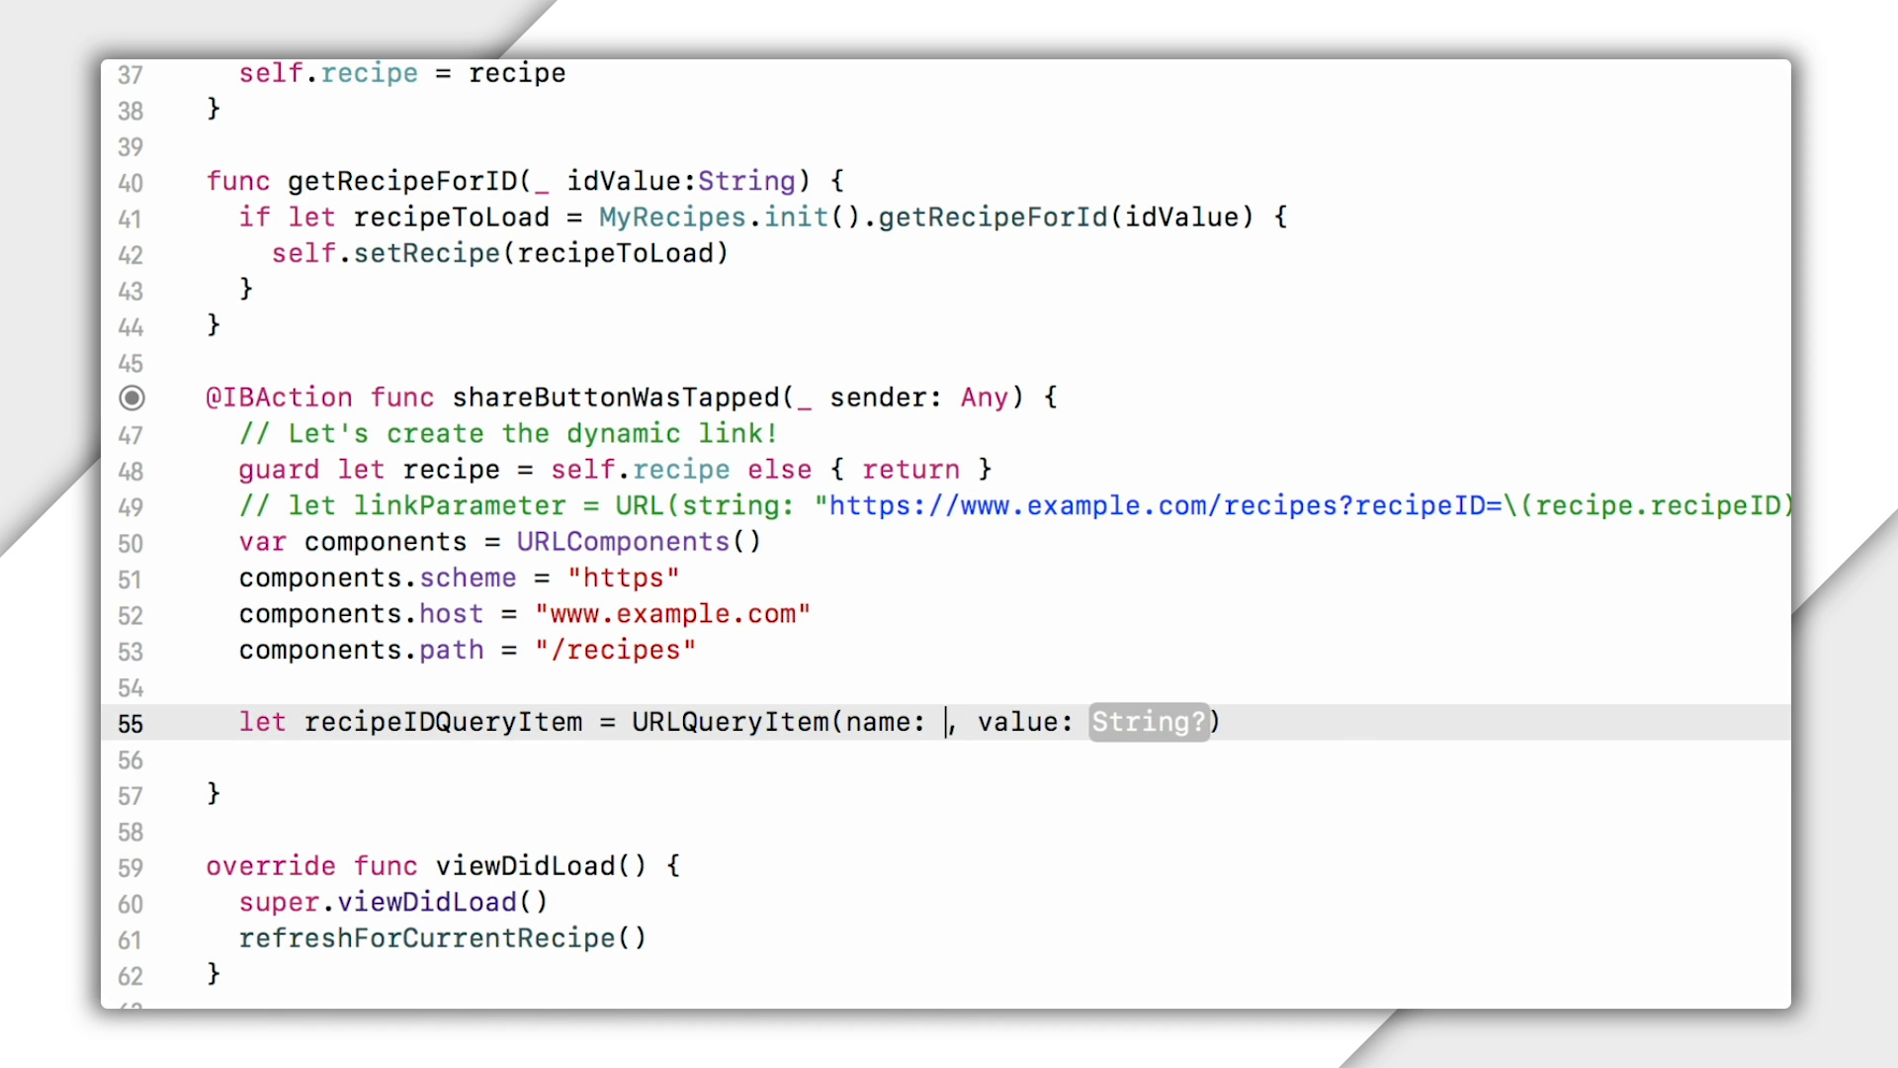
text("recipeID")
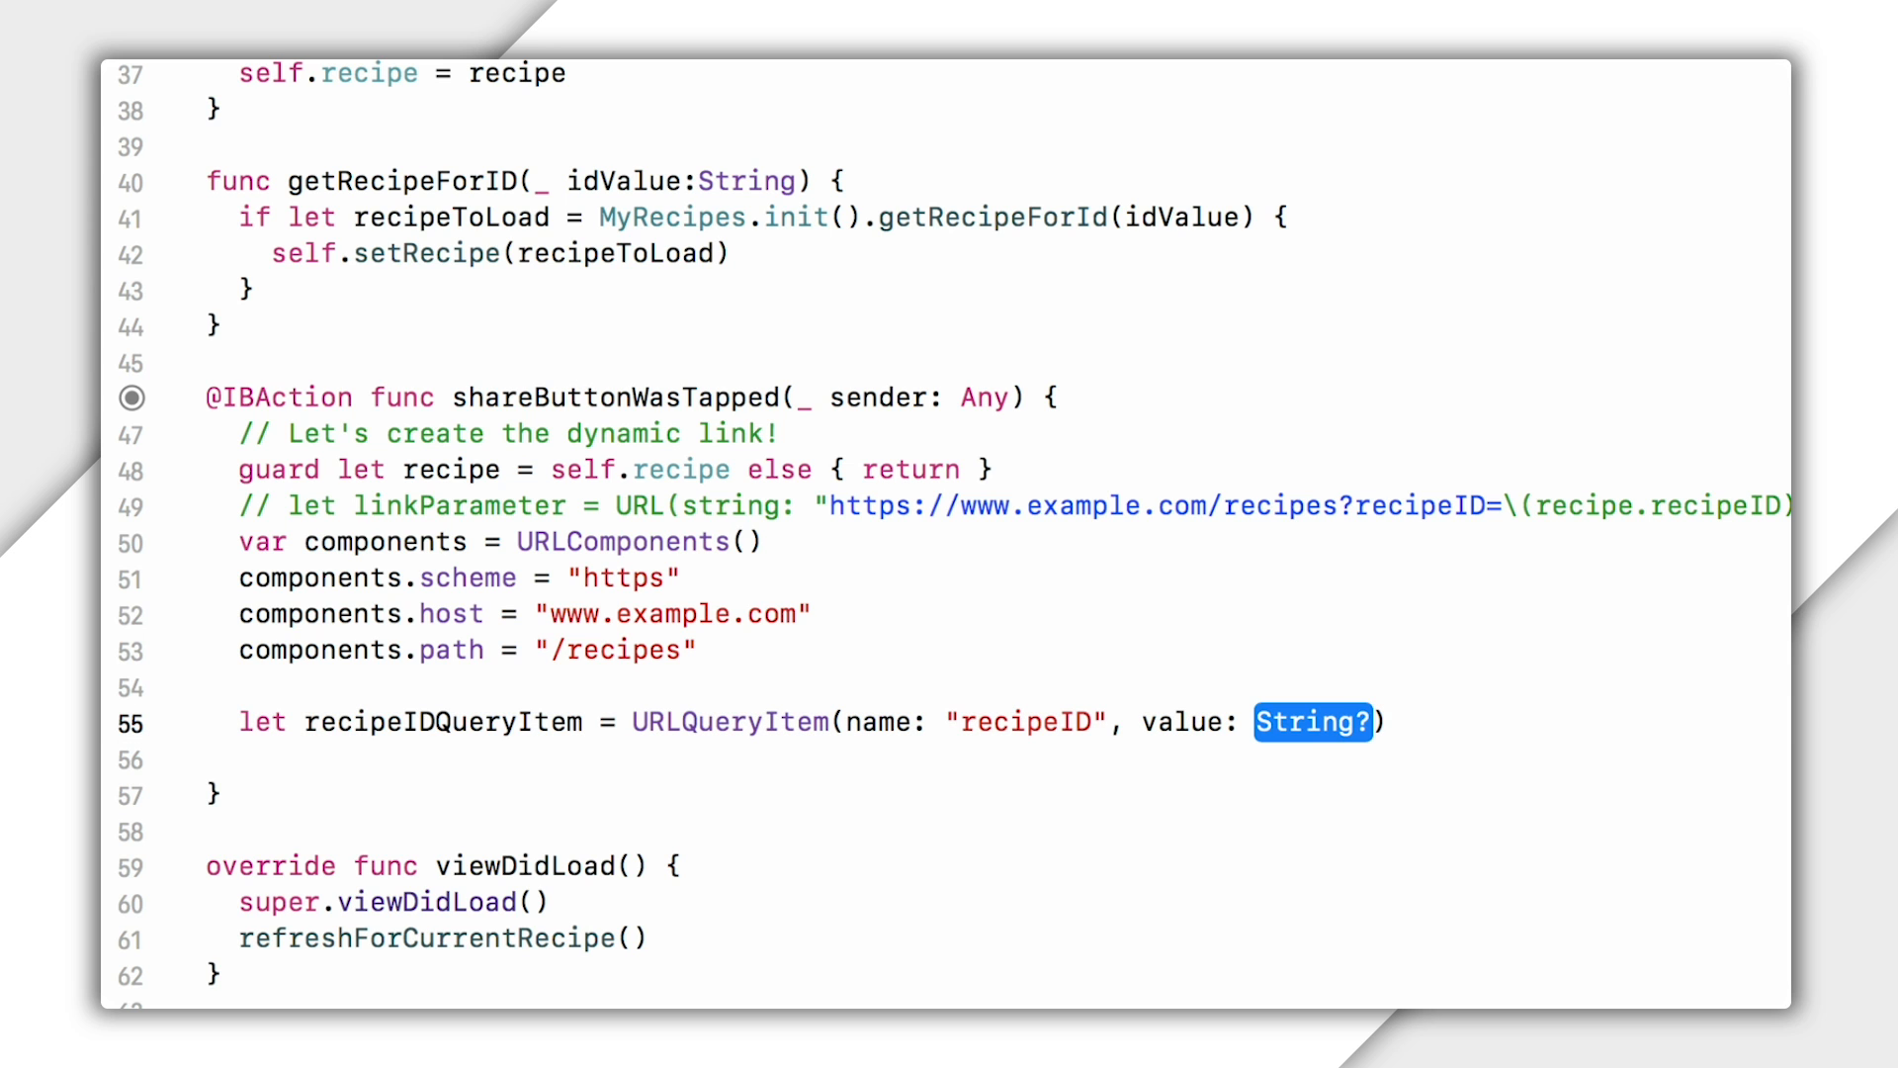
text(recipeID)
text(components.queryItems)
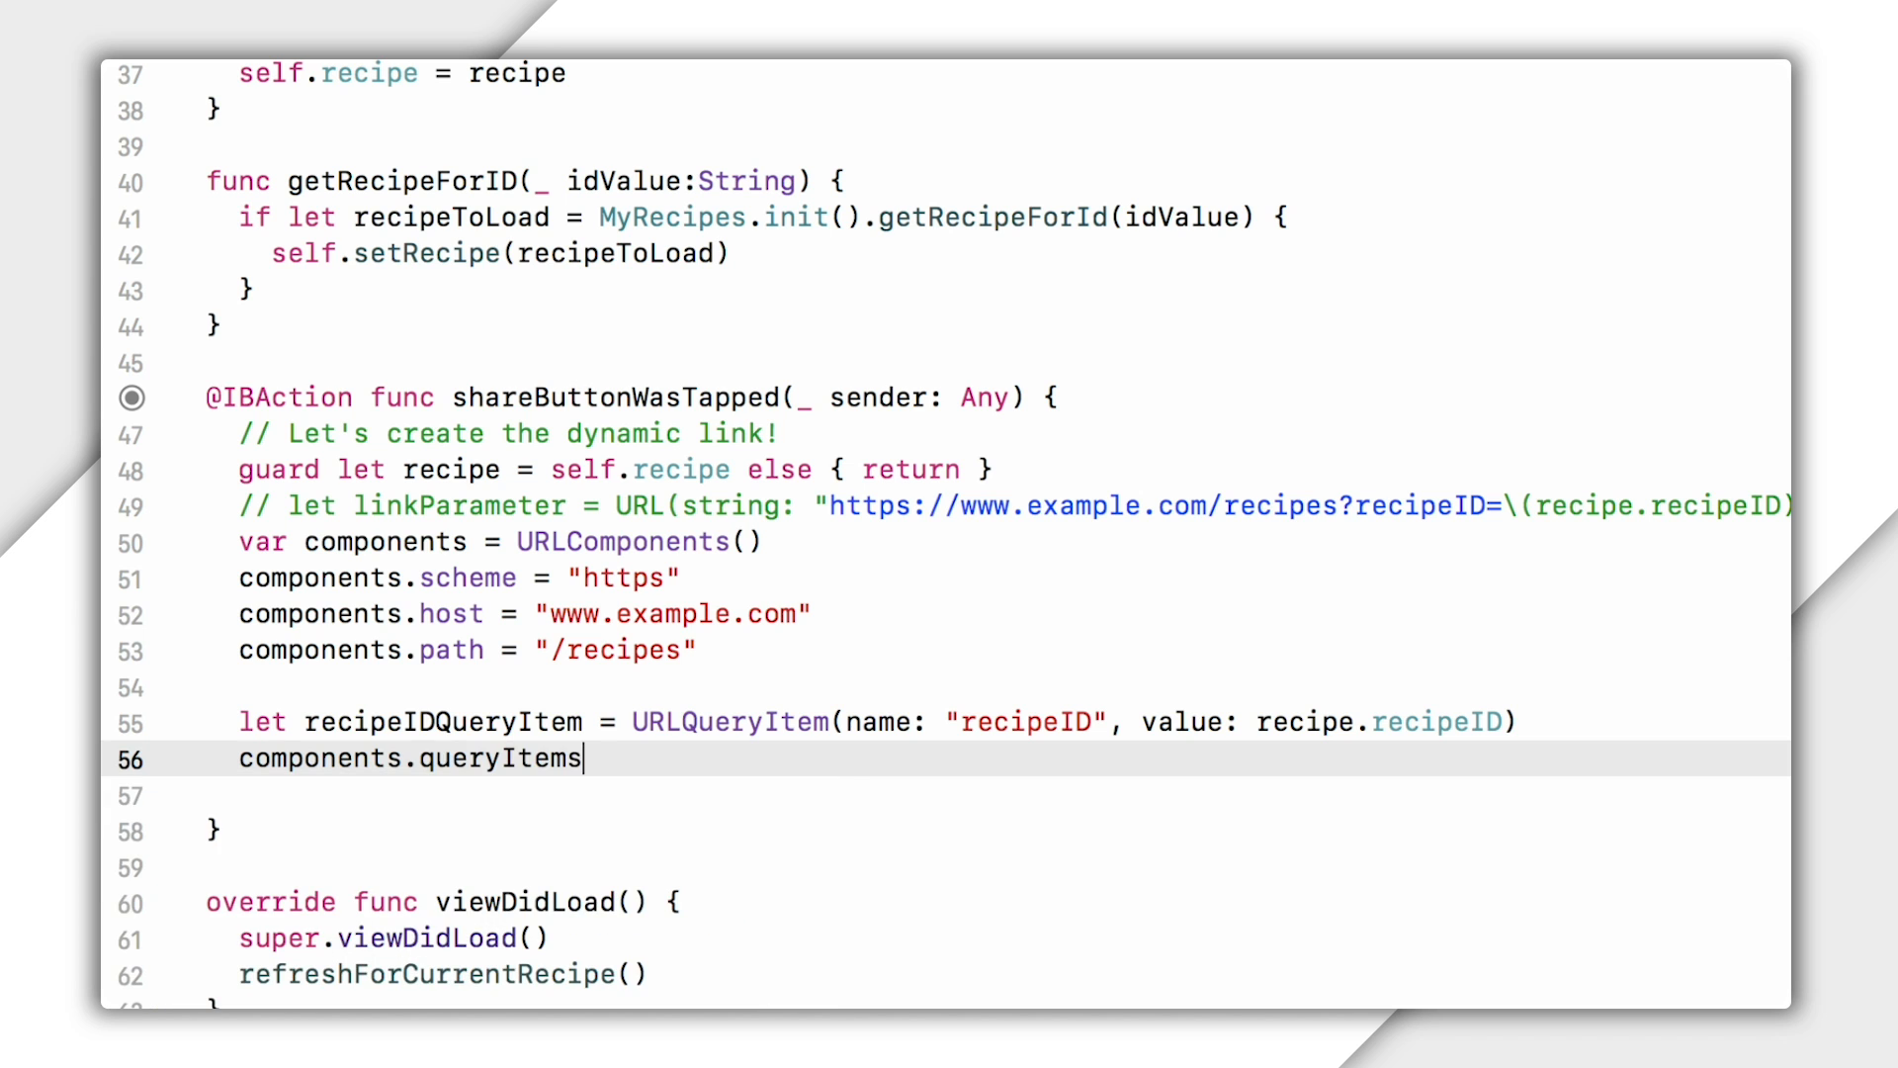
text(= [recipeIDQueryItem])
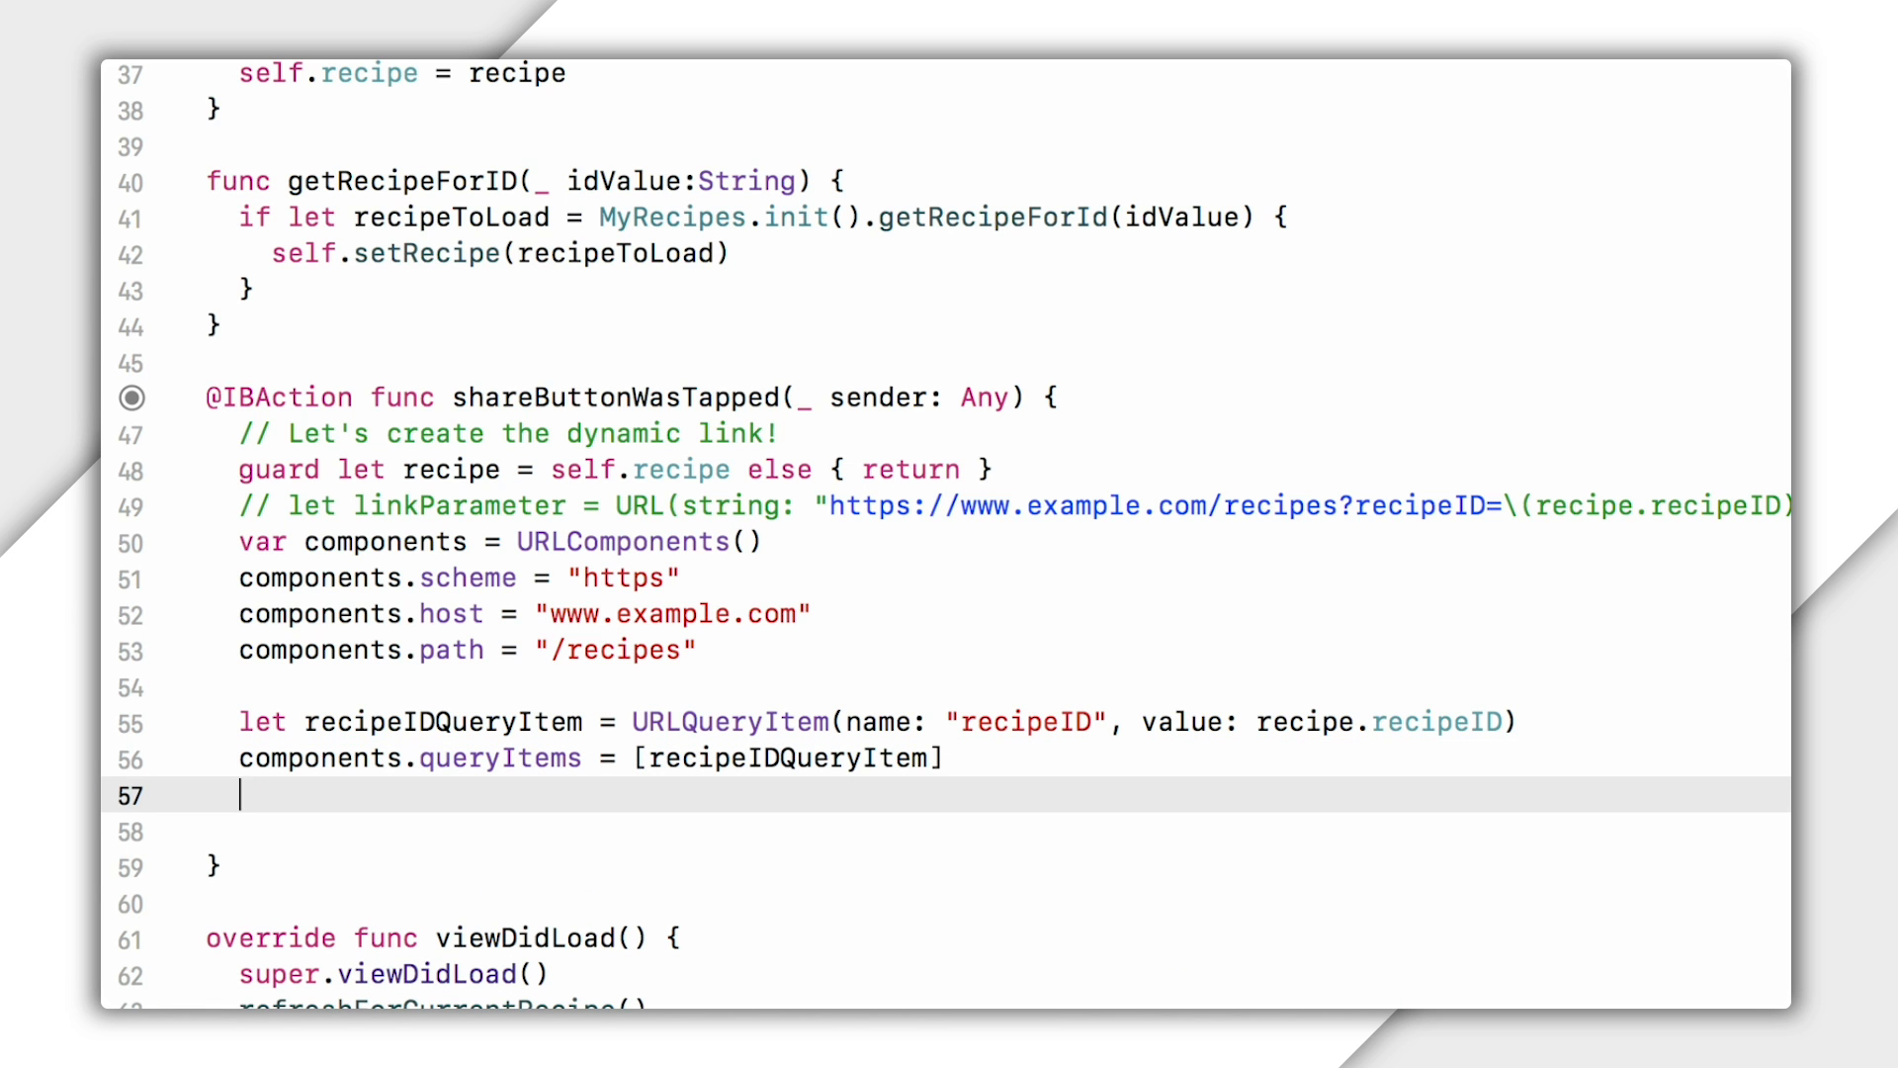
Guard linkParameter from components.url and print "I am sharing" with its absoluteString.
text(guard let linkPara)
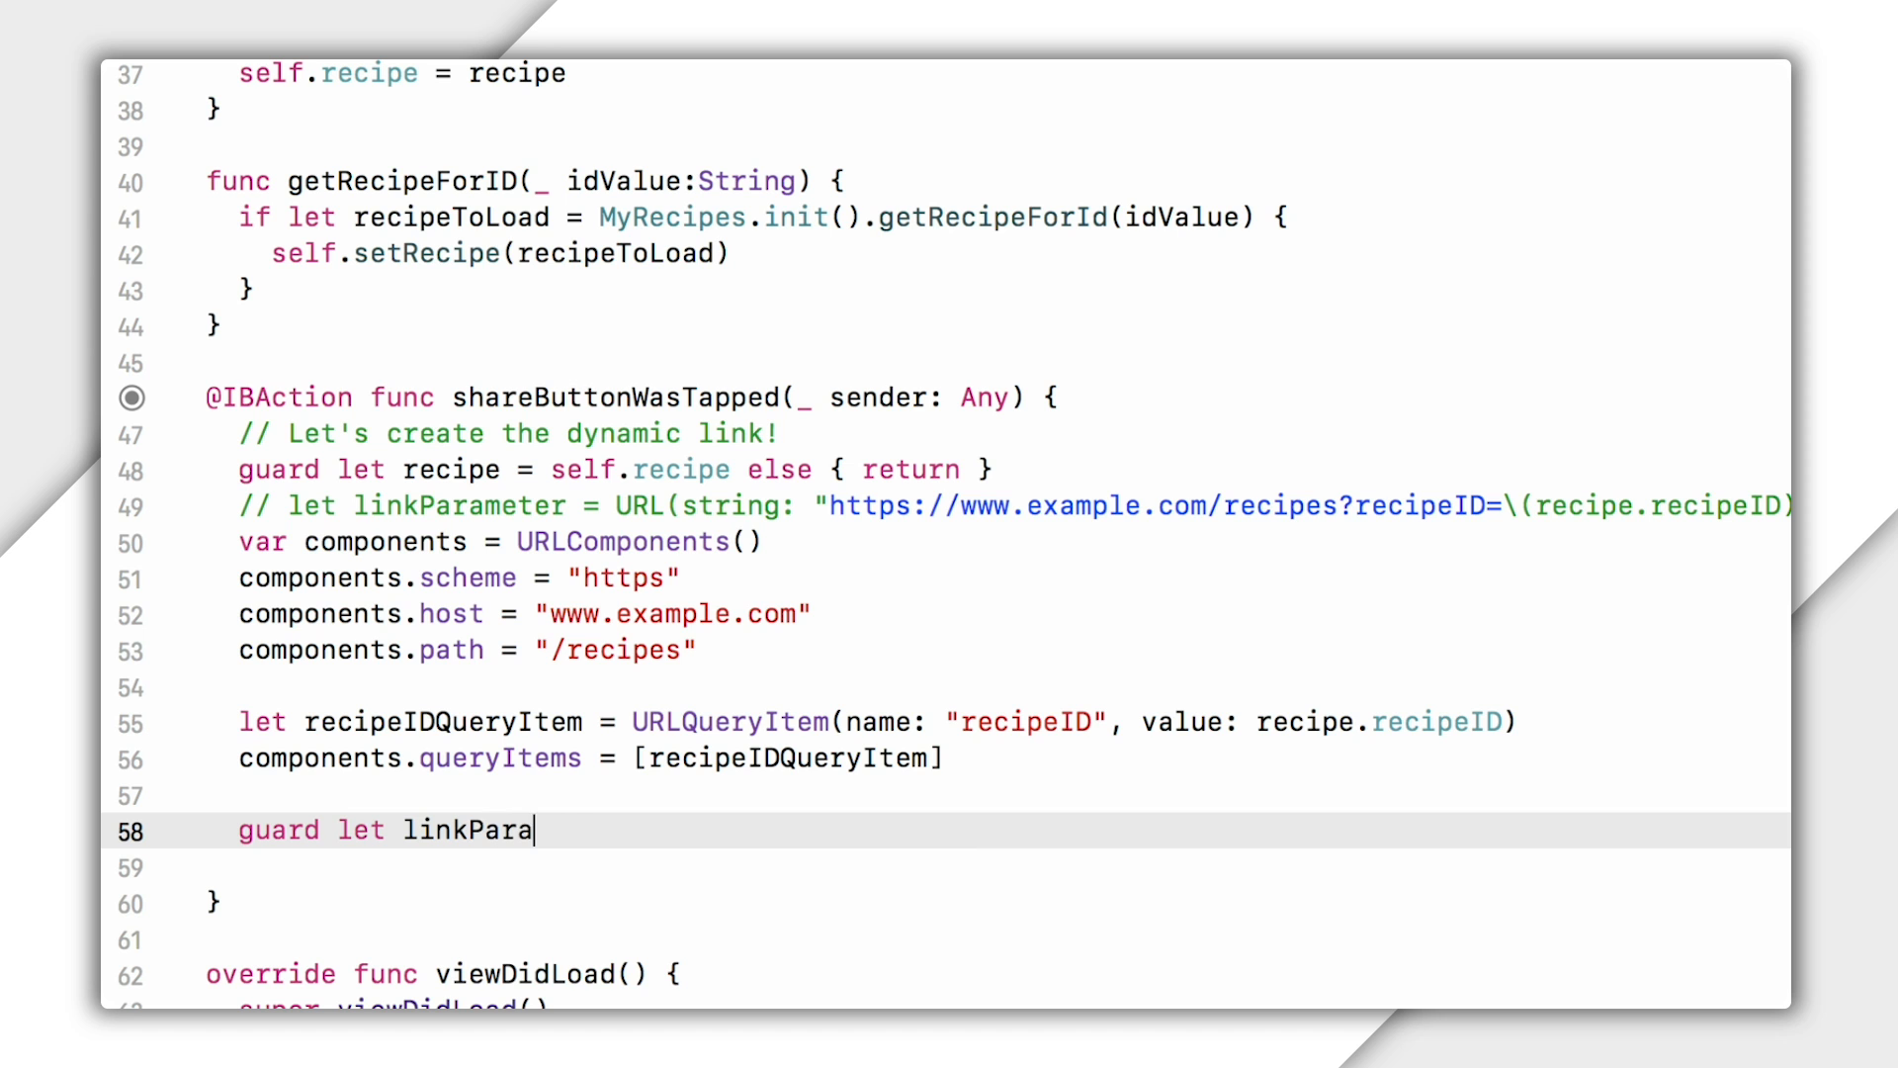
text(meter = components.url else { return)
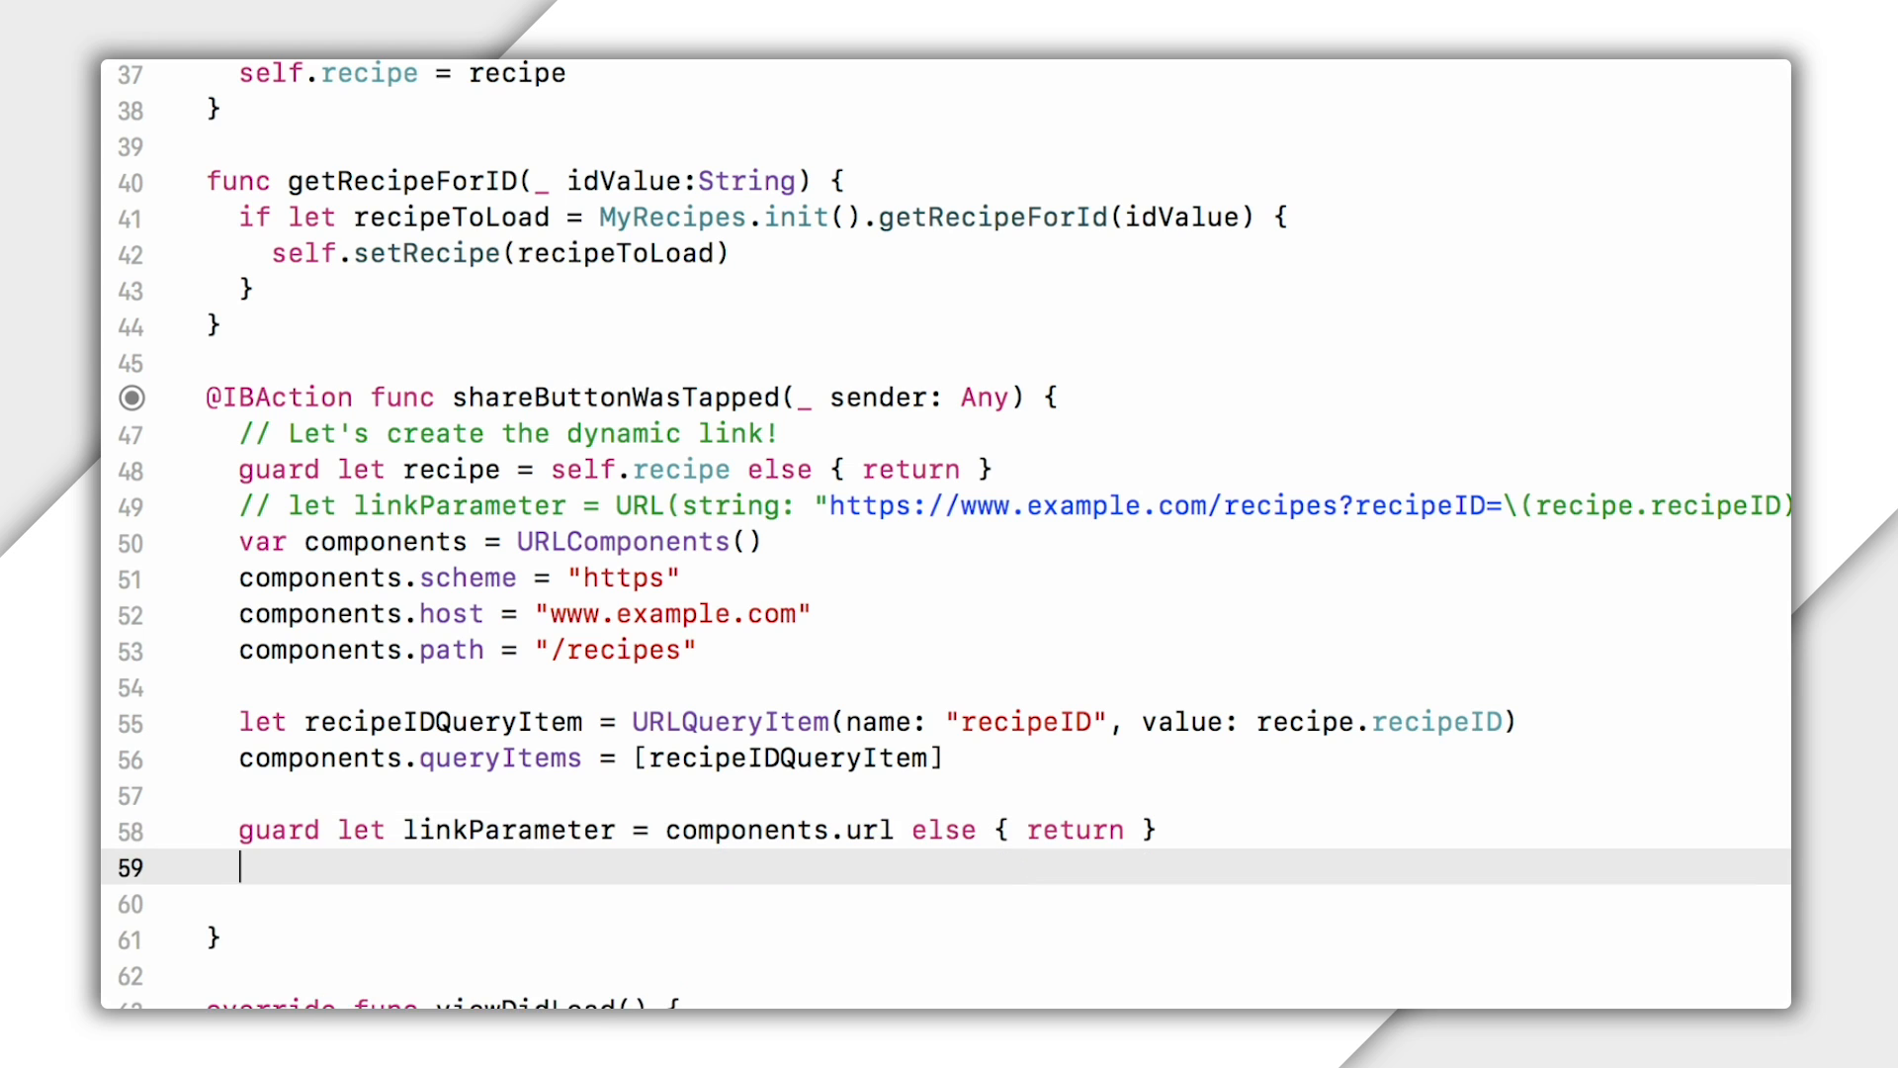
text(print("I am sh)
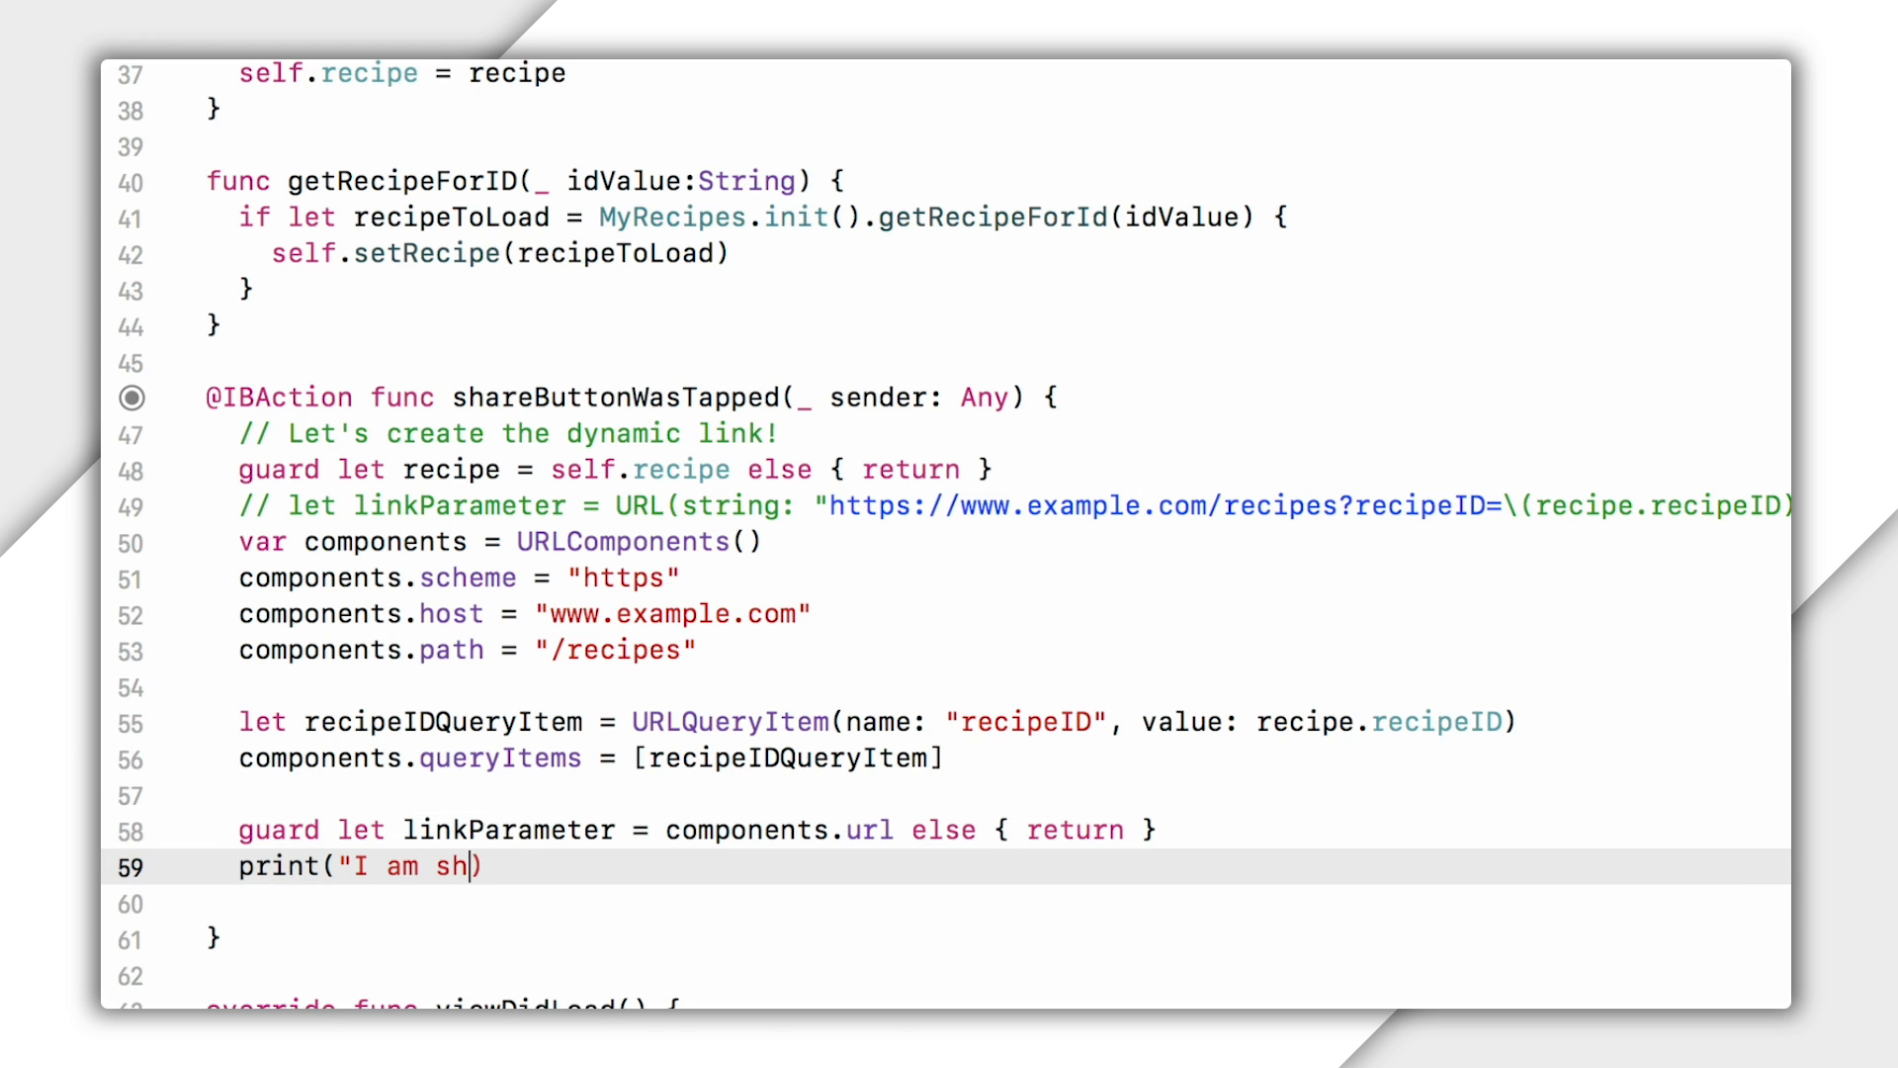
text(aring \())
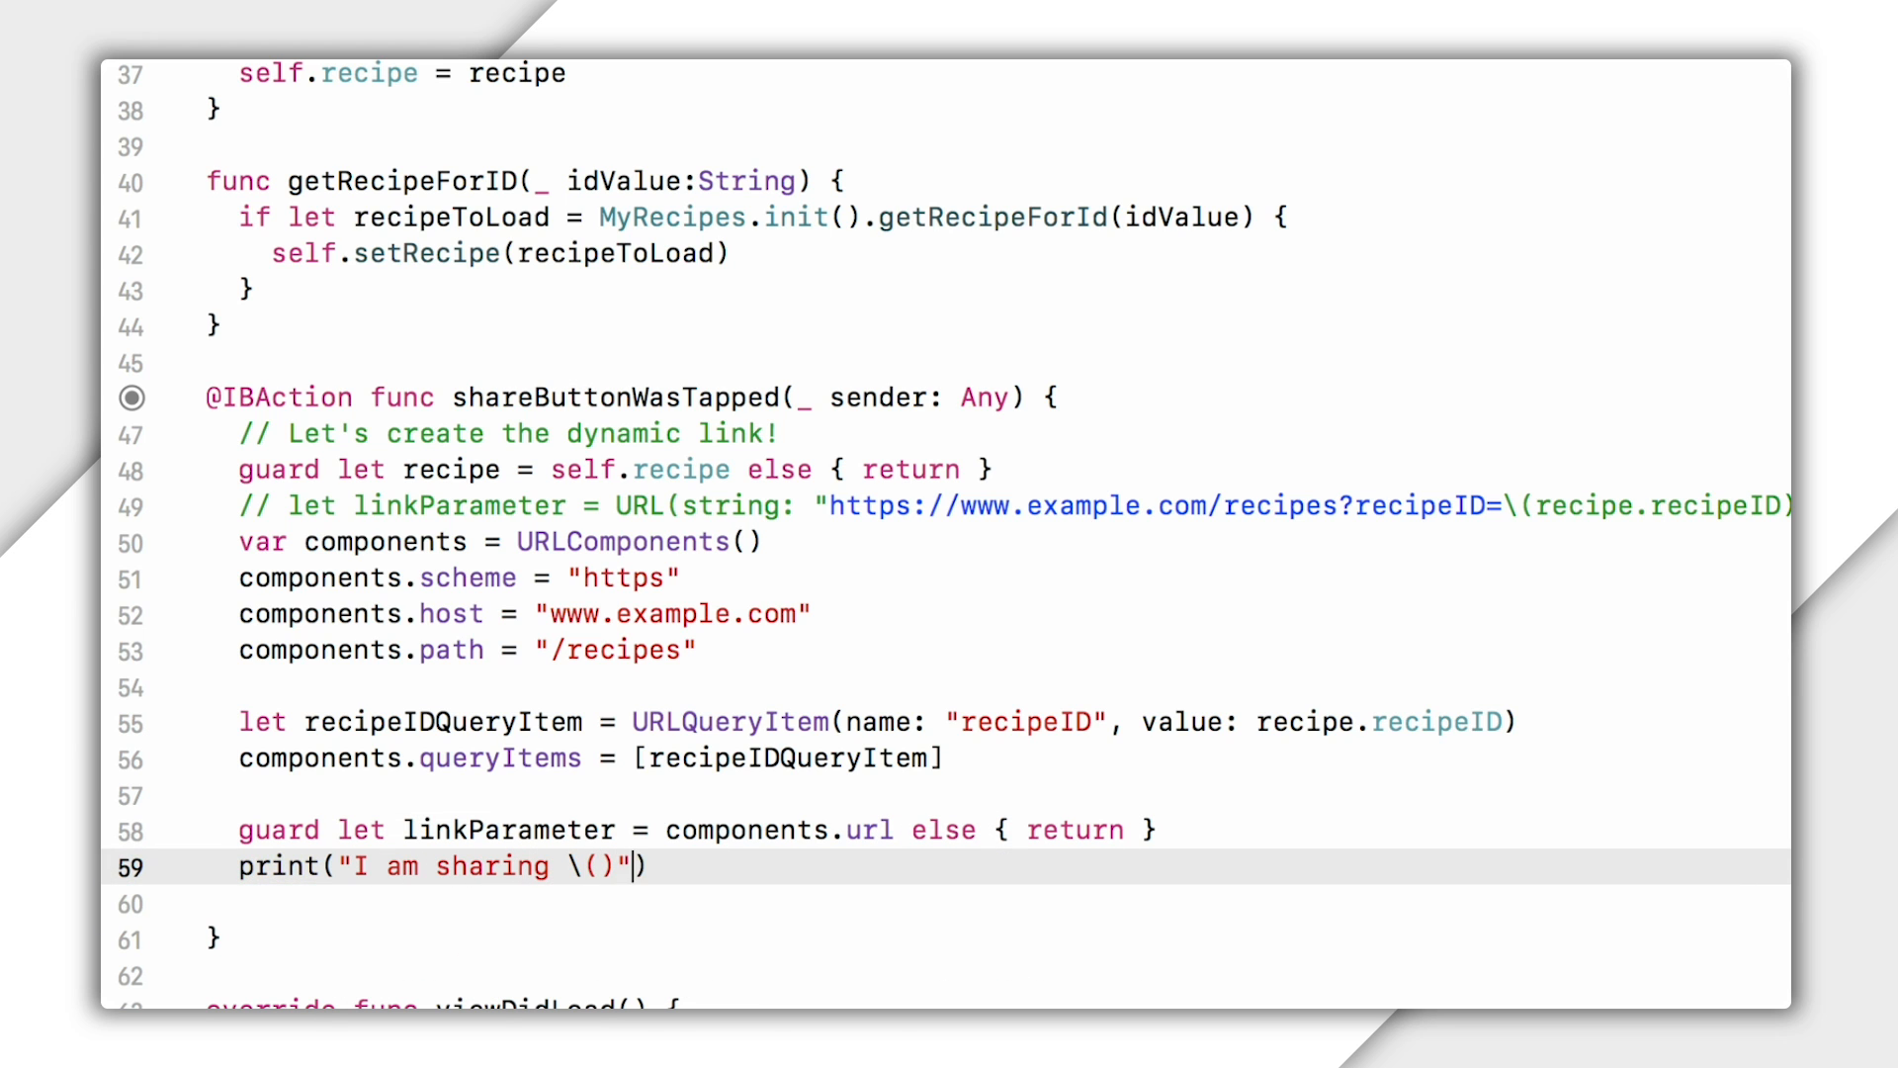
text(linkParameter.)
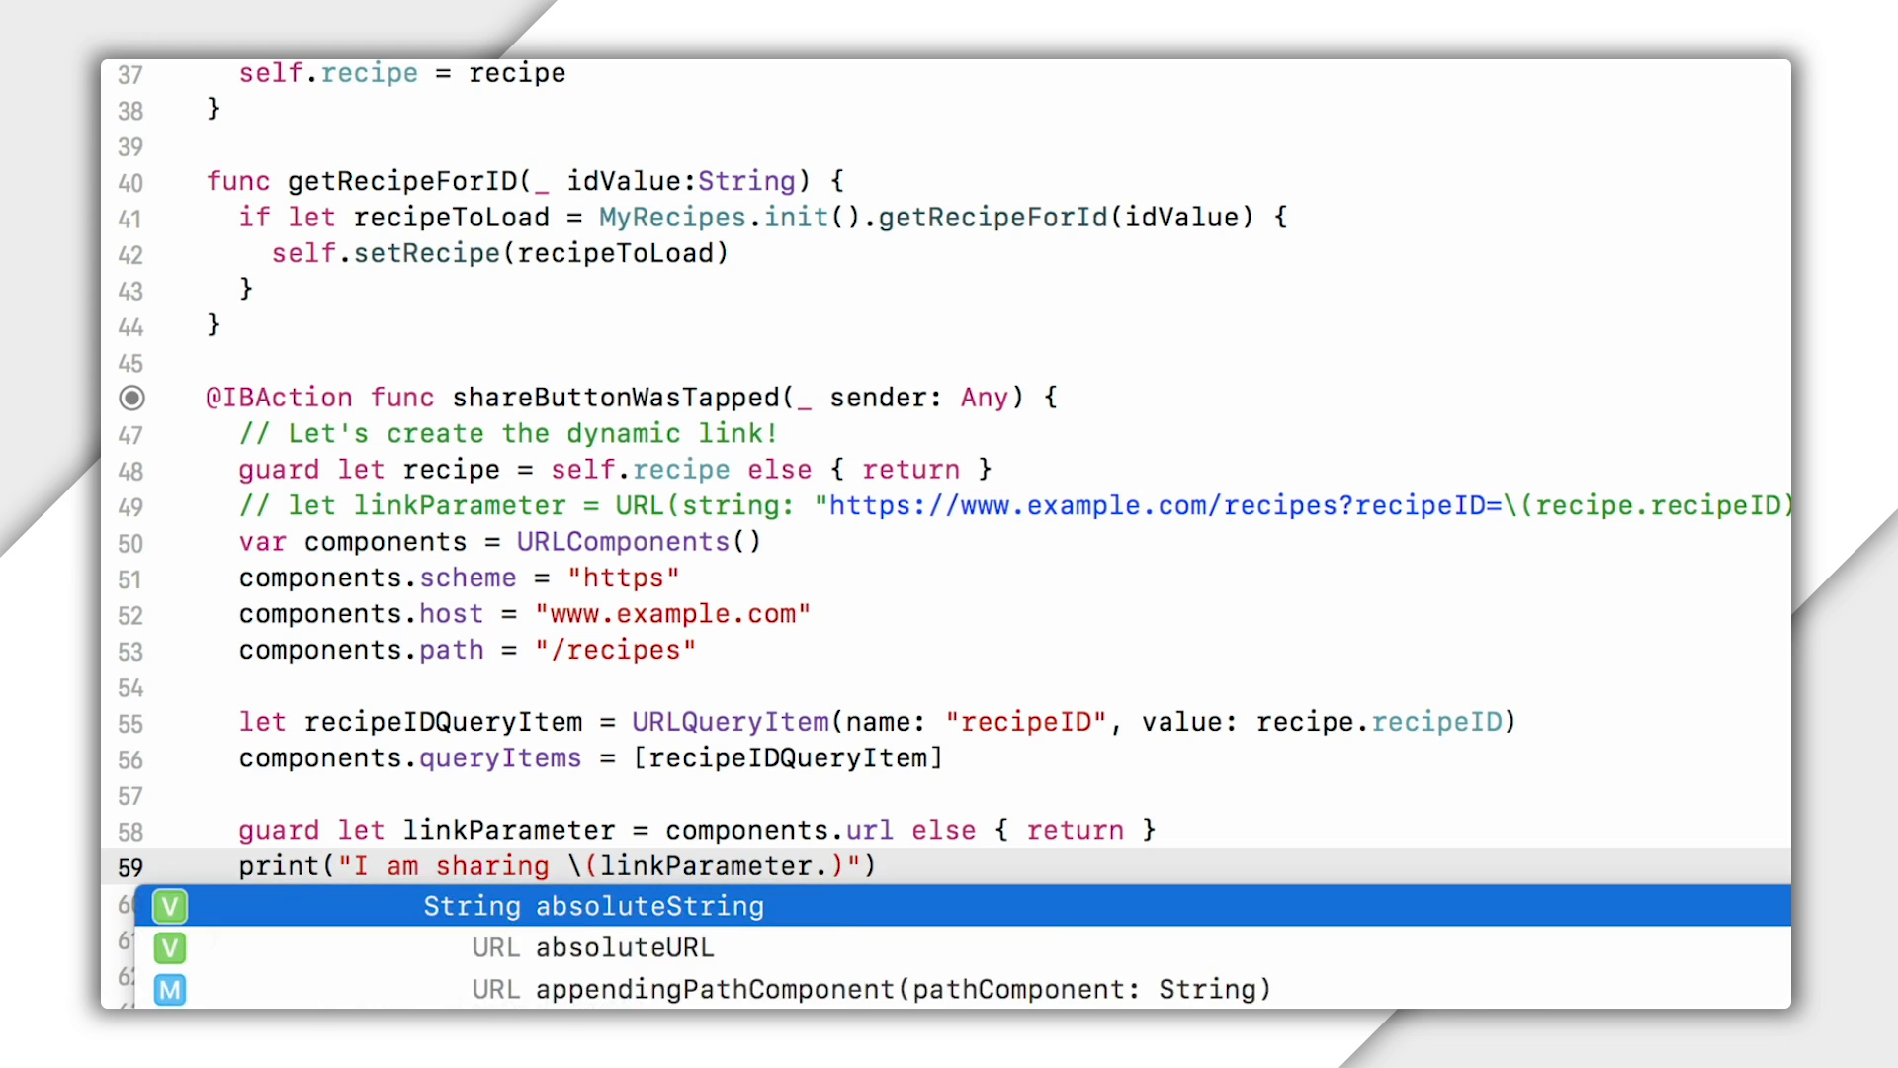
click(592, 905)
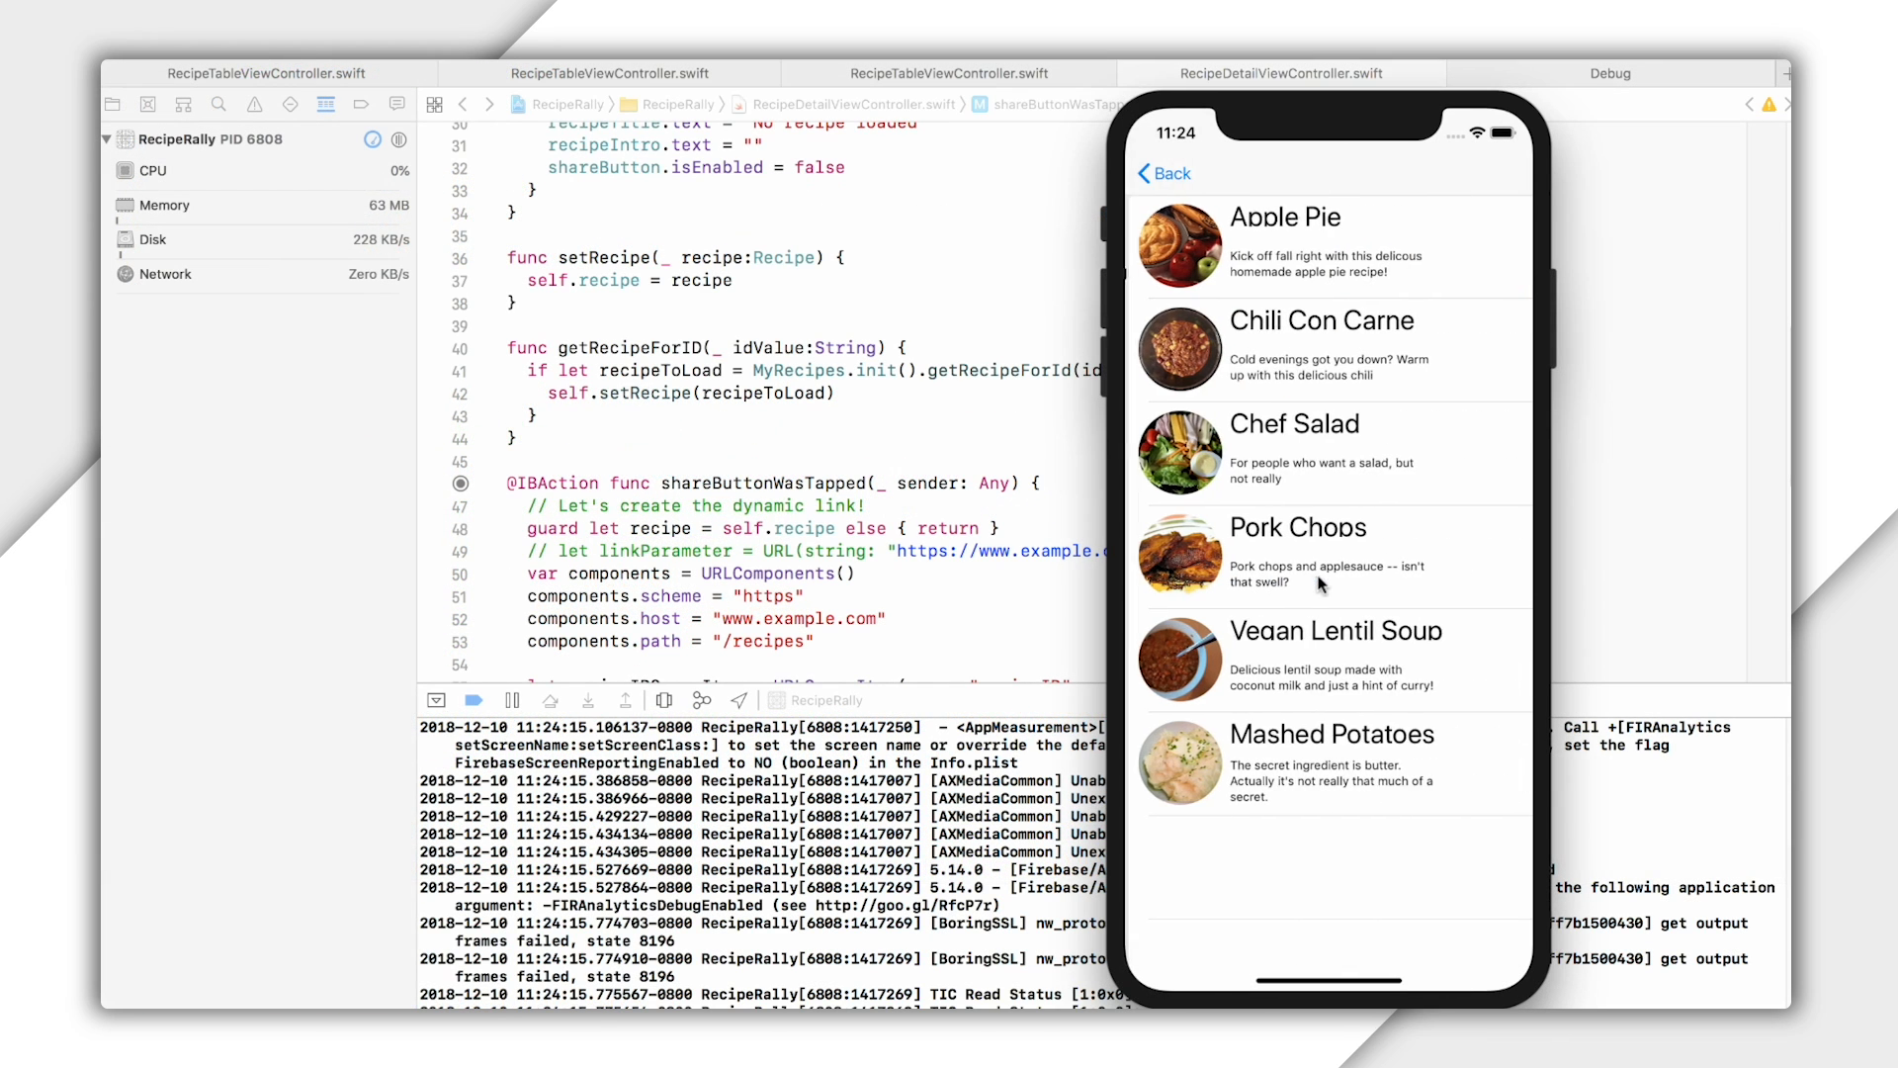
Tap in the Simulator's recipe list to check the running app.
click(1325, 243)
text(let s)
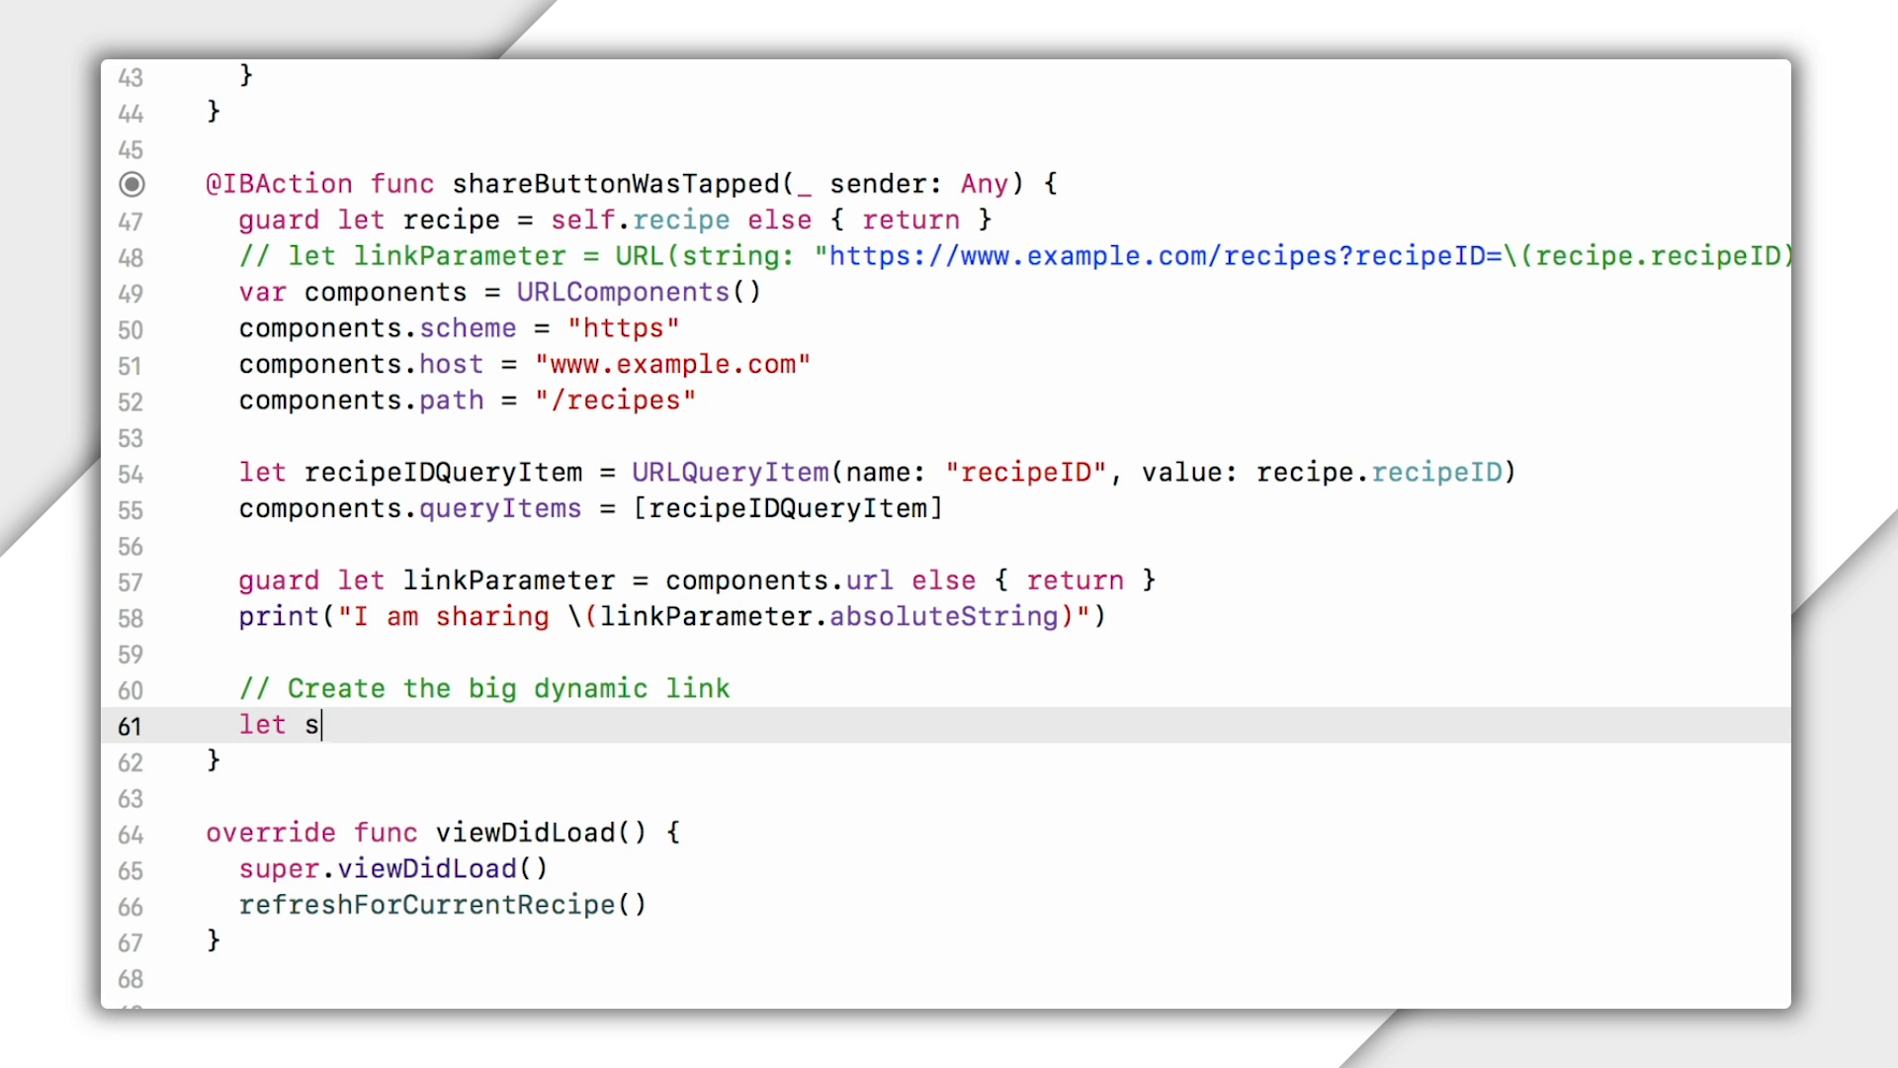
Guard shareLink from DynamicLinkComponents(link:domainURIPrefix:) with the https reciperally.page.link prefix, printing on failure.
text(hareLink = DynamicLinkComponents)
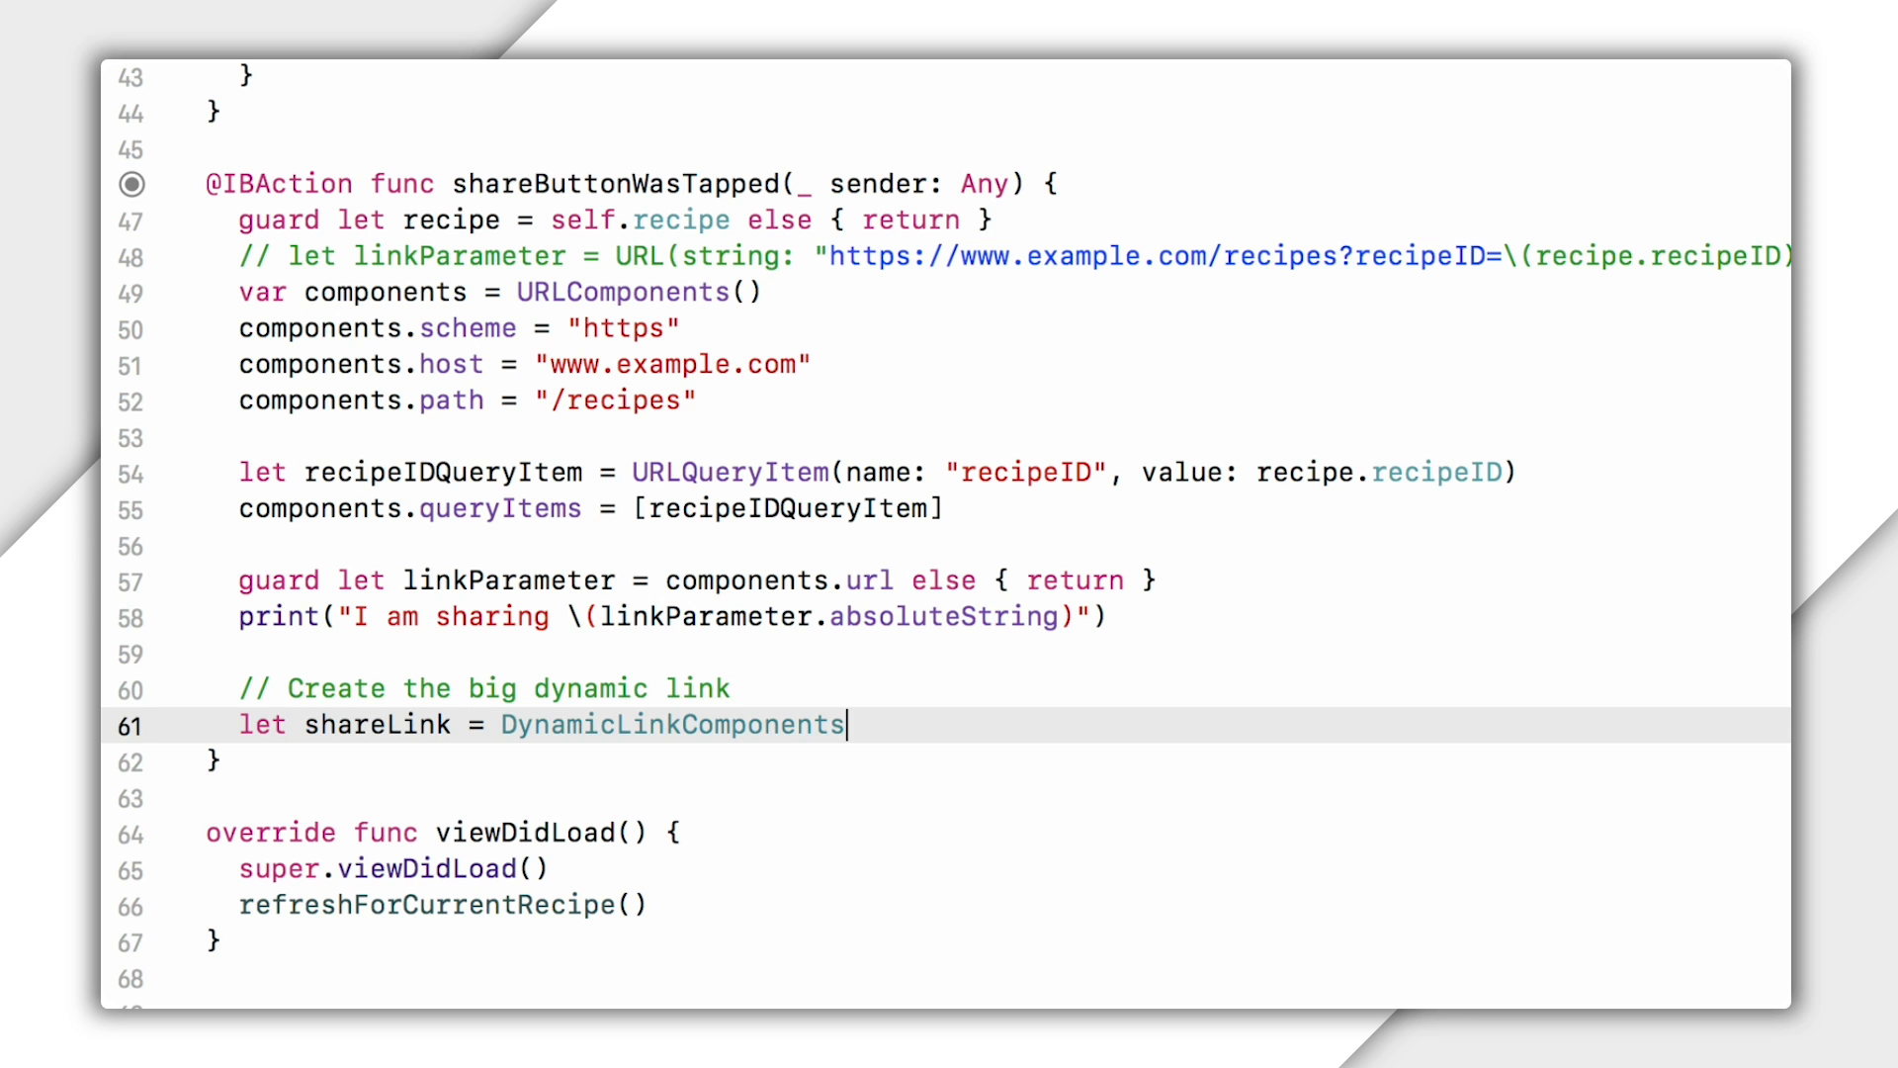
text(.)
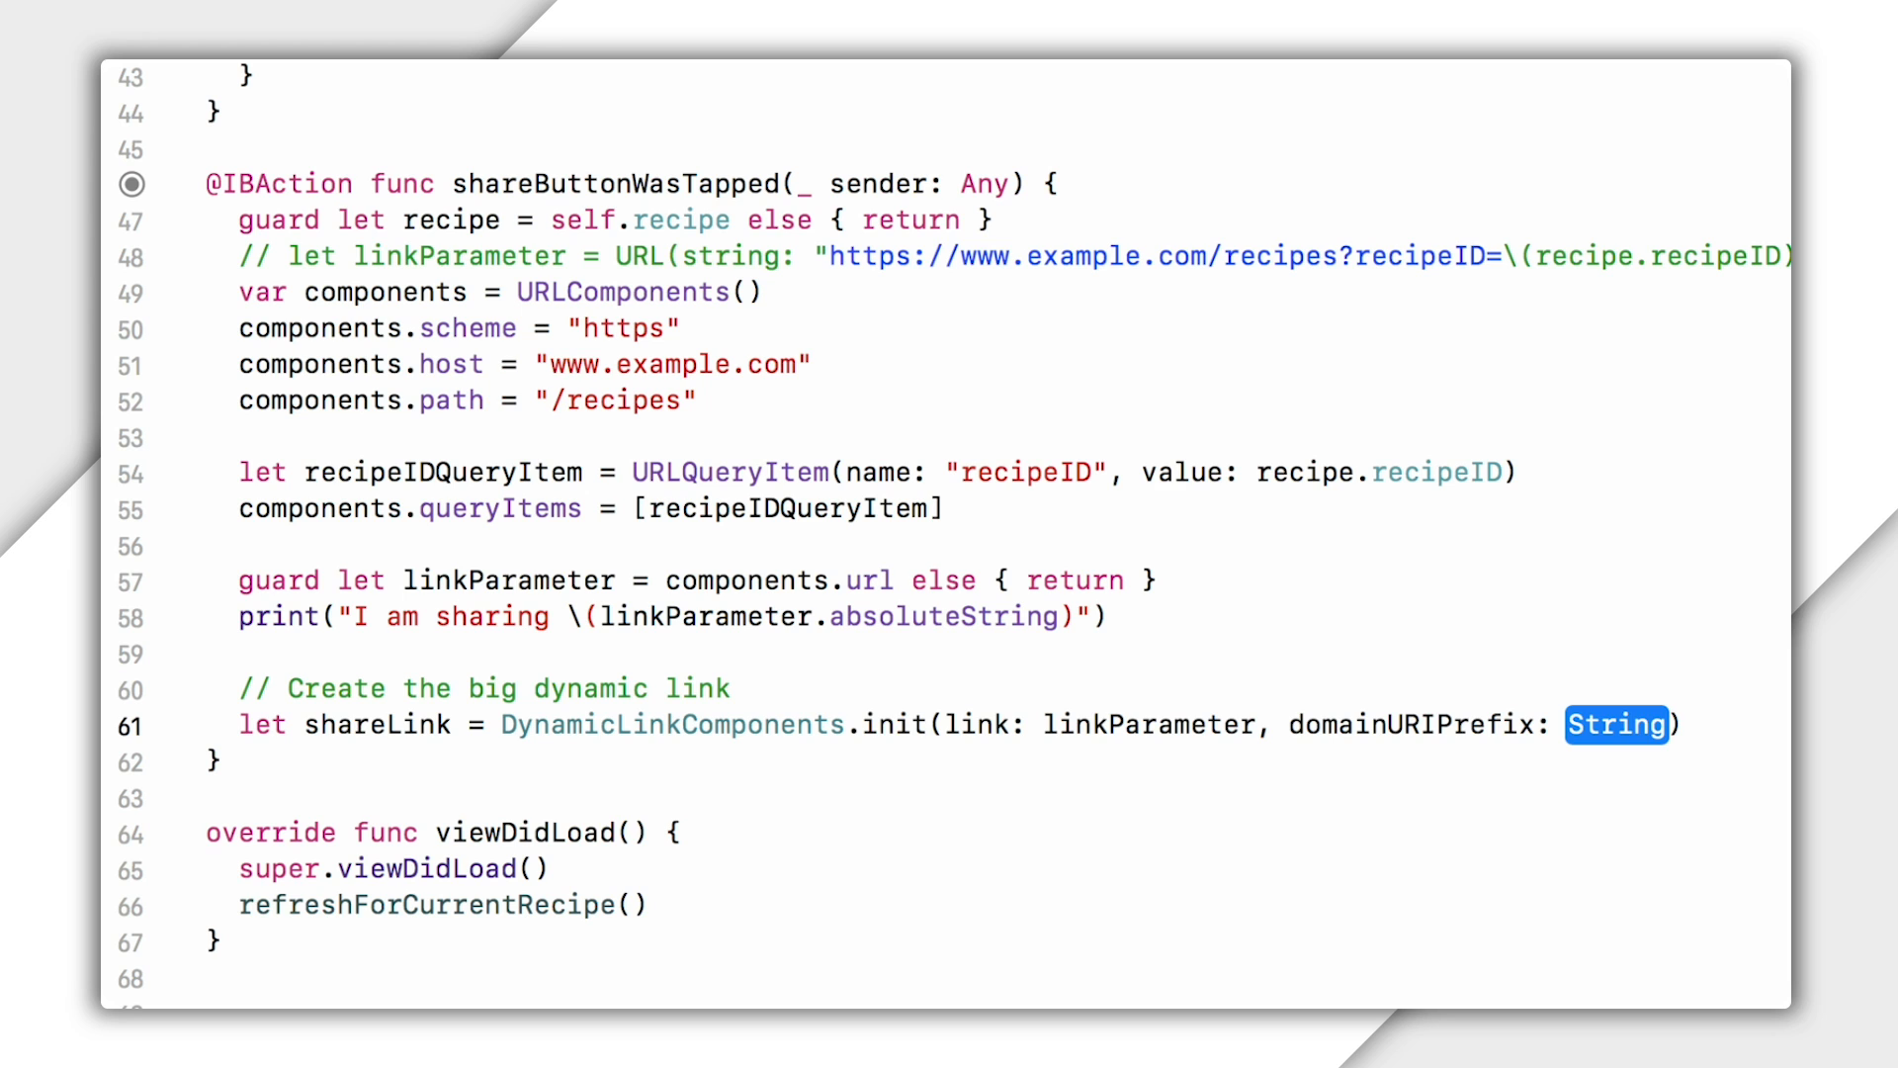
text("https://")
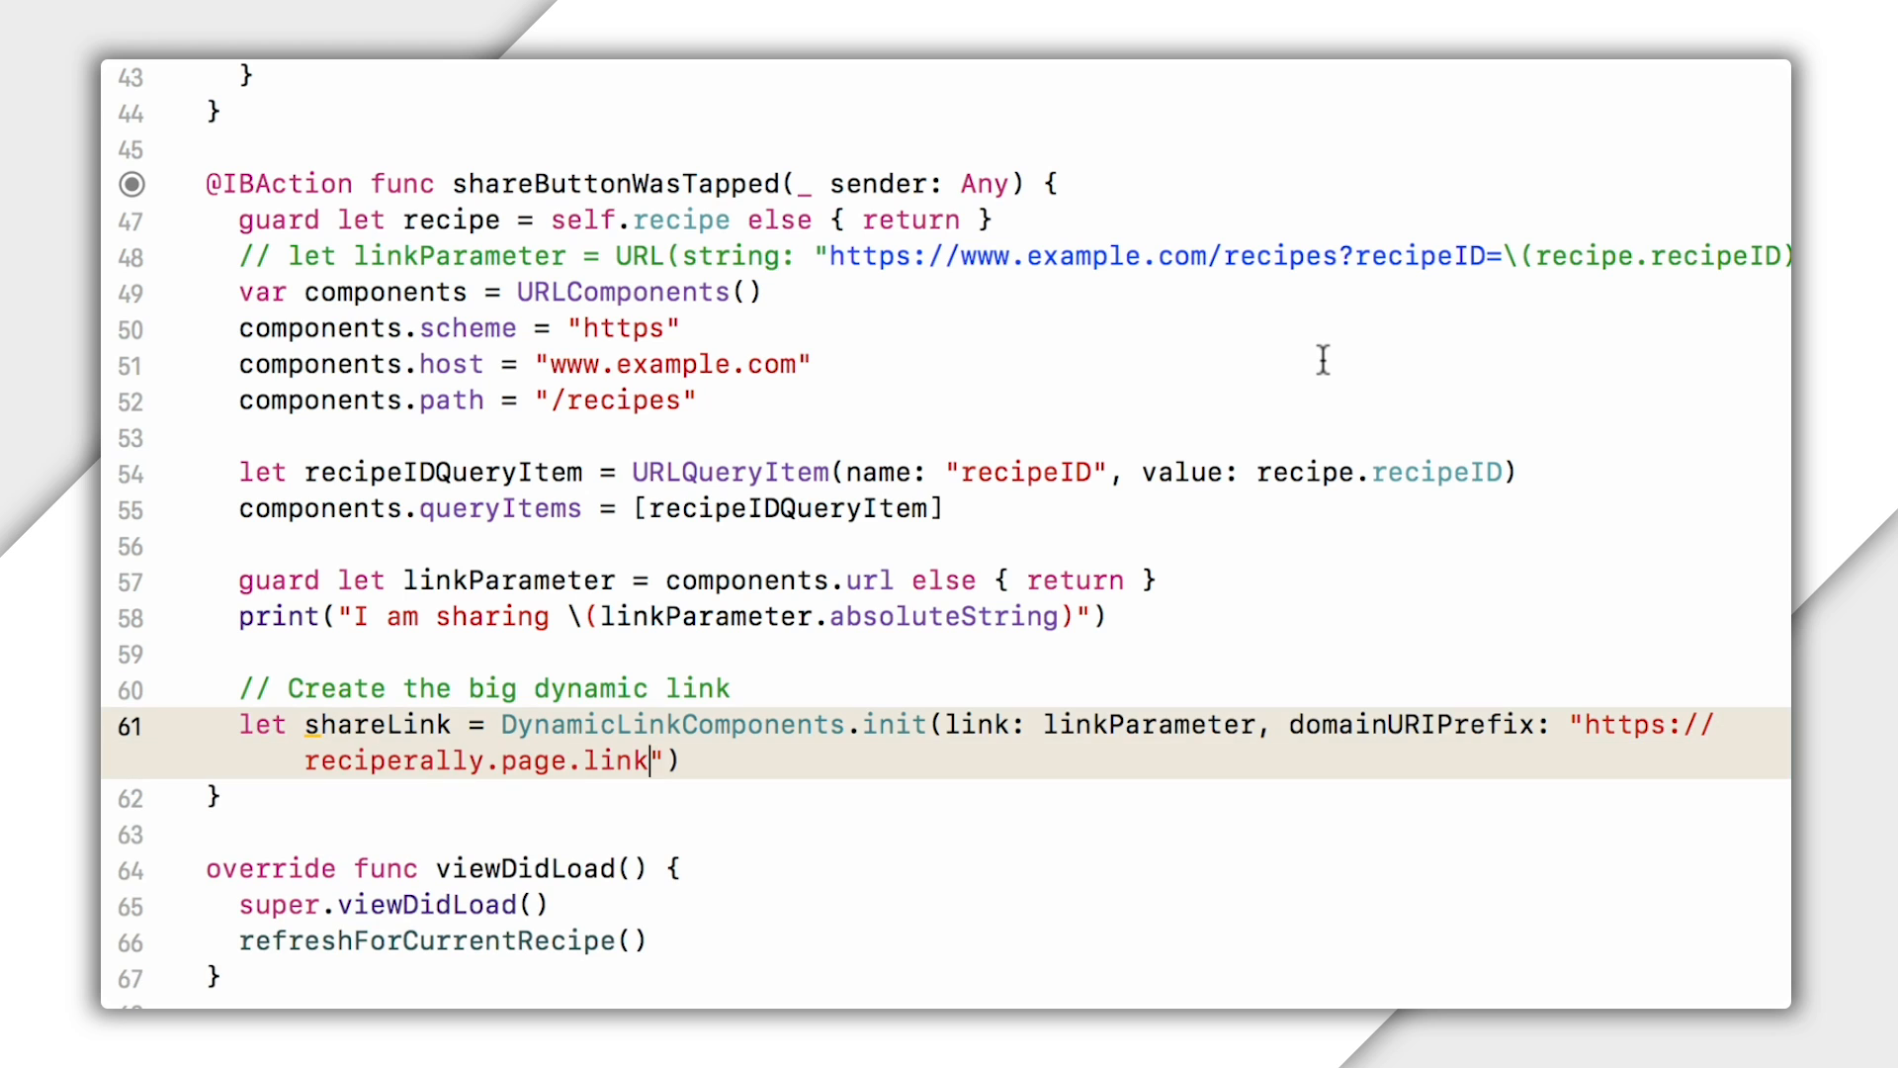
click(681, 724)
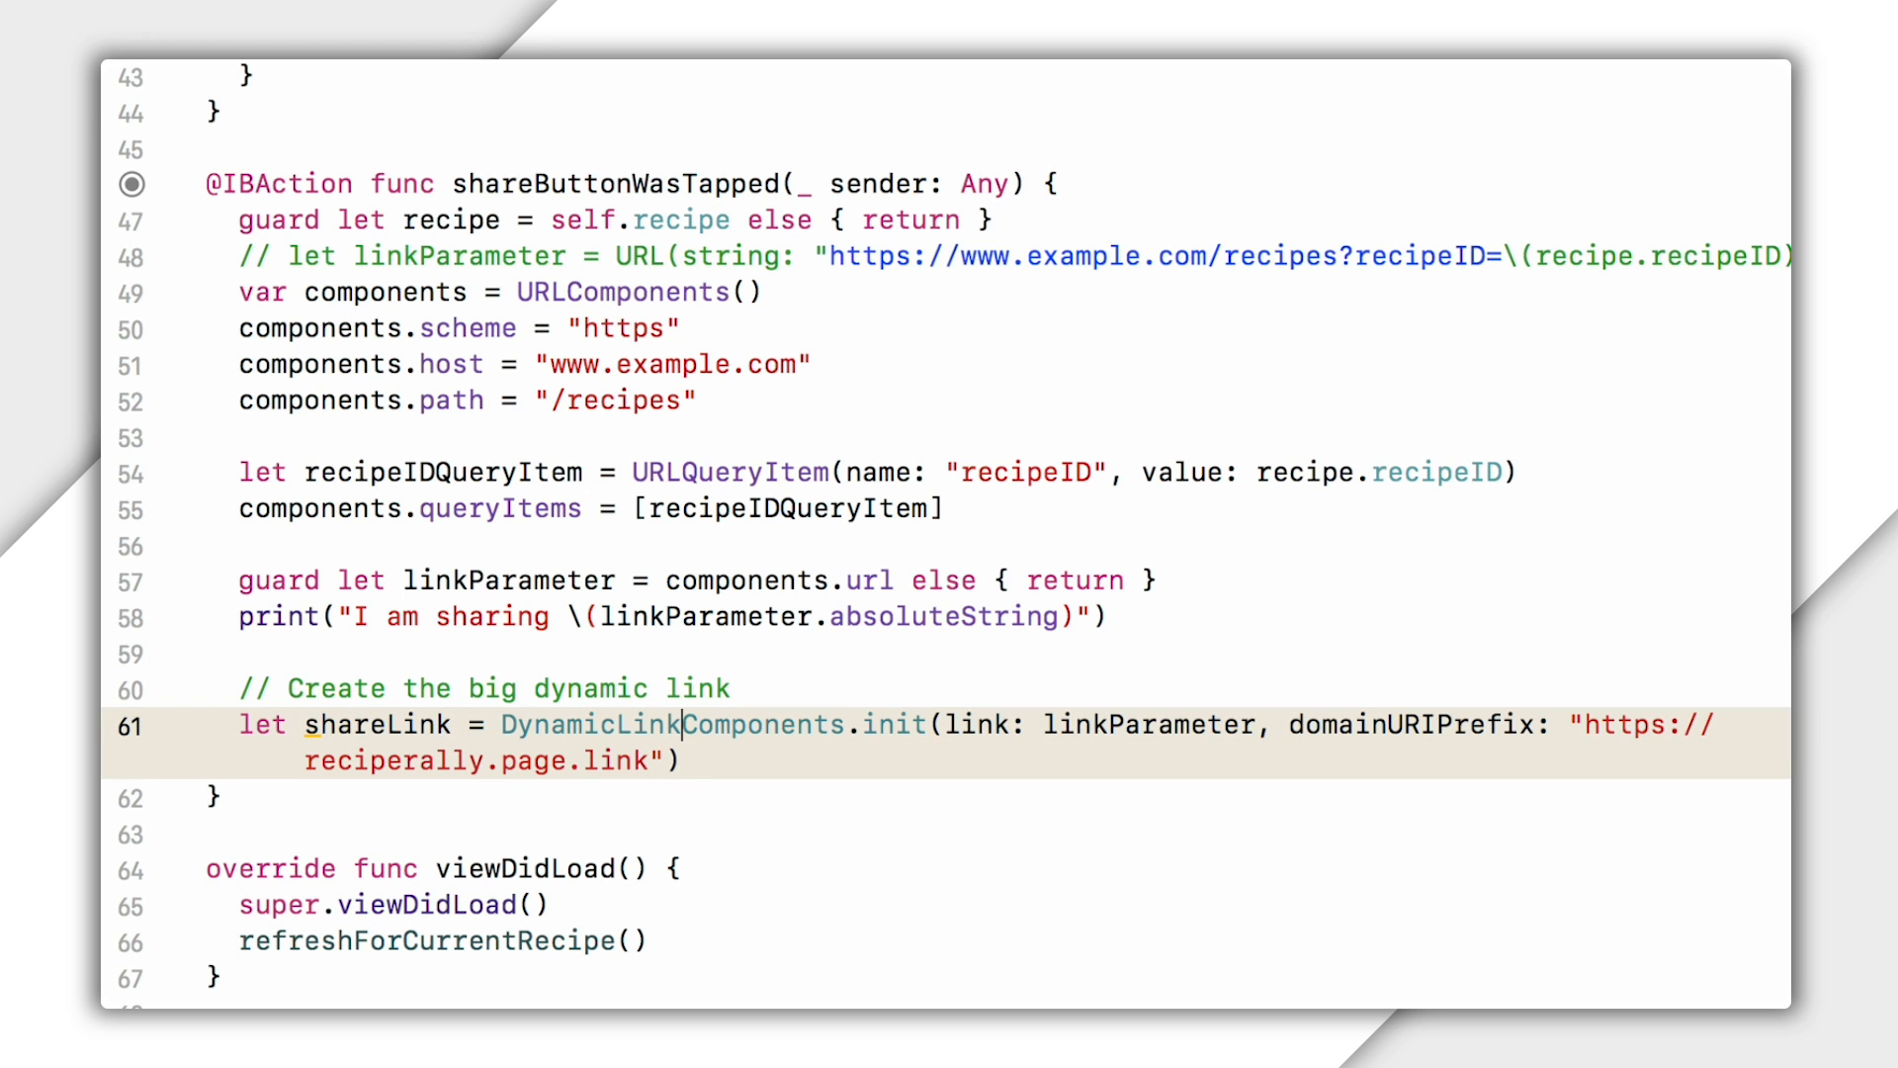
click(243, 725)
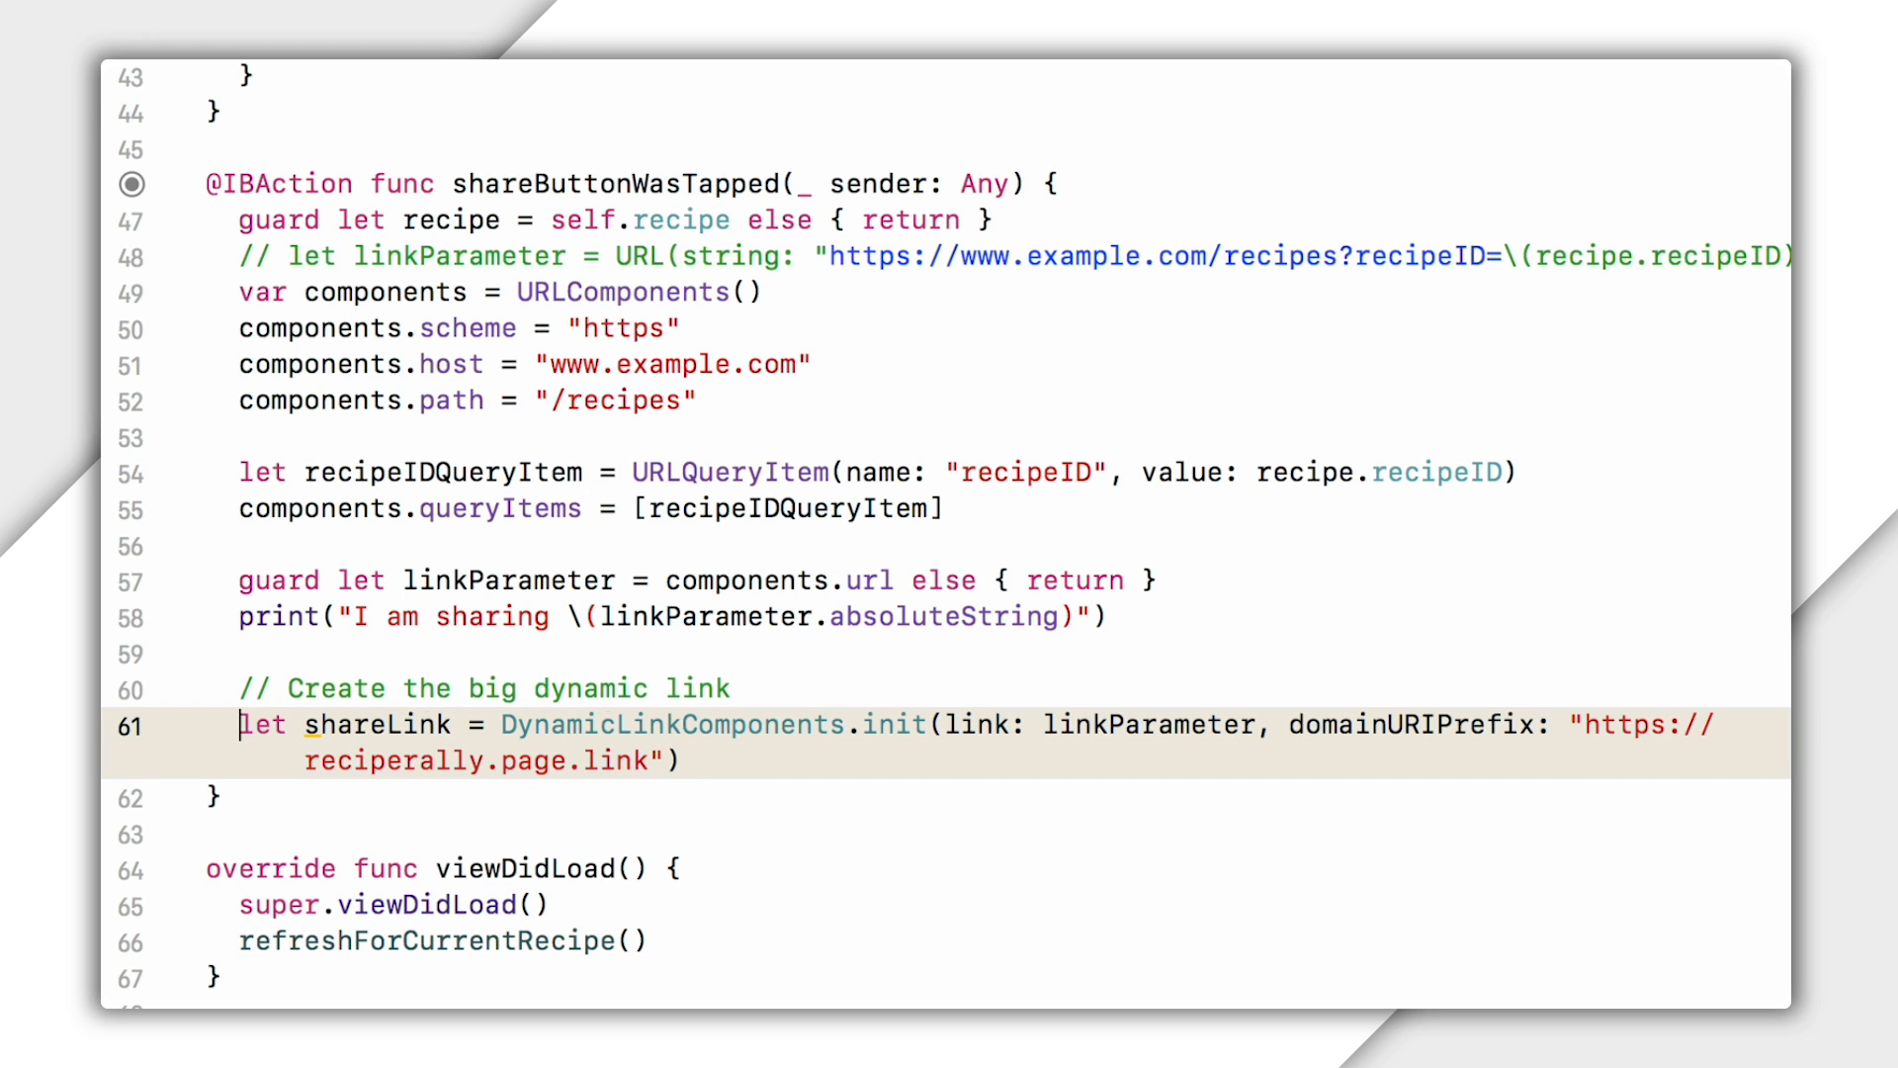
text(print("Couldn't create FDL Co)
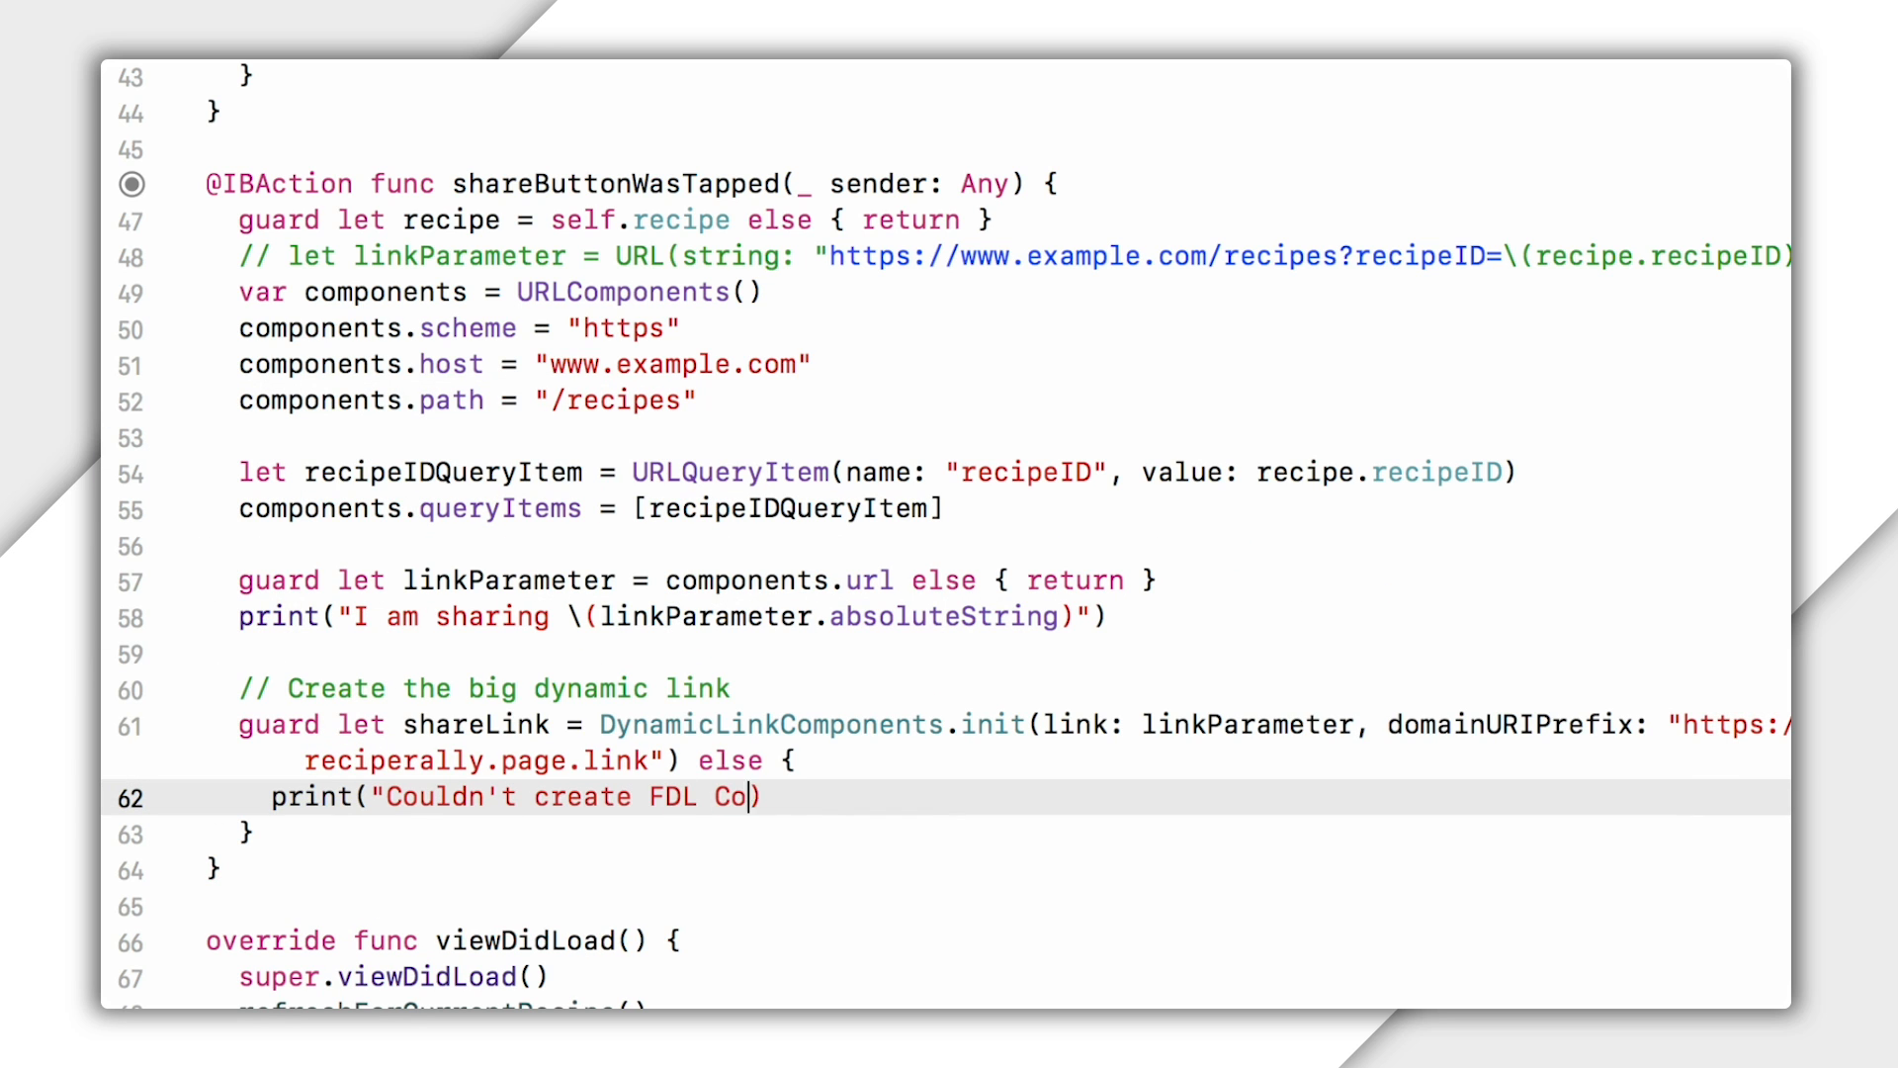
text(mponents")
text(return)
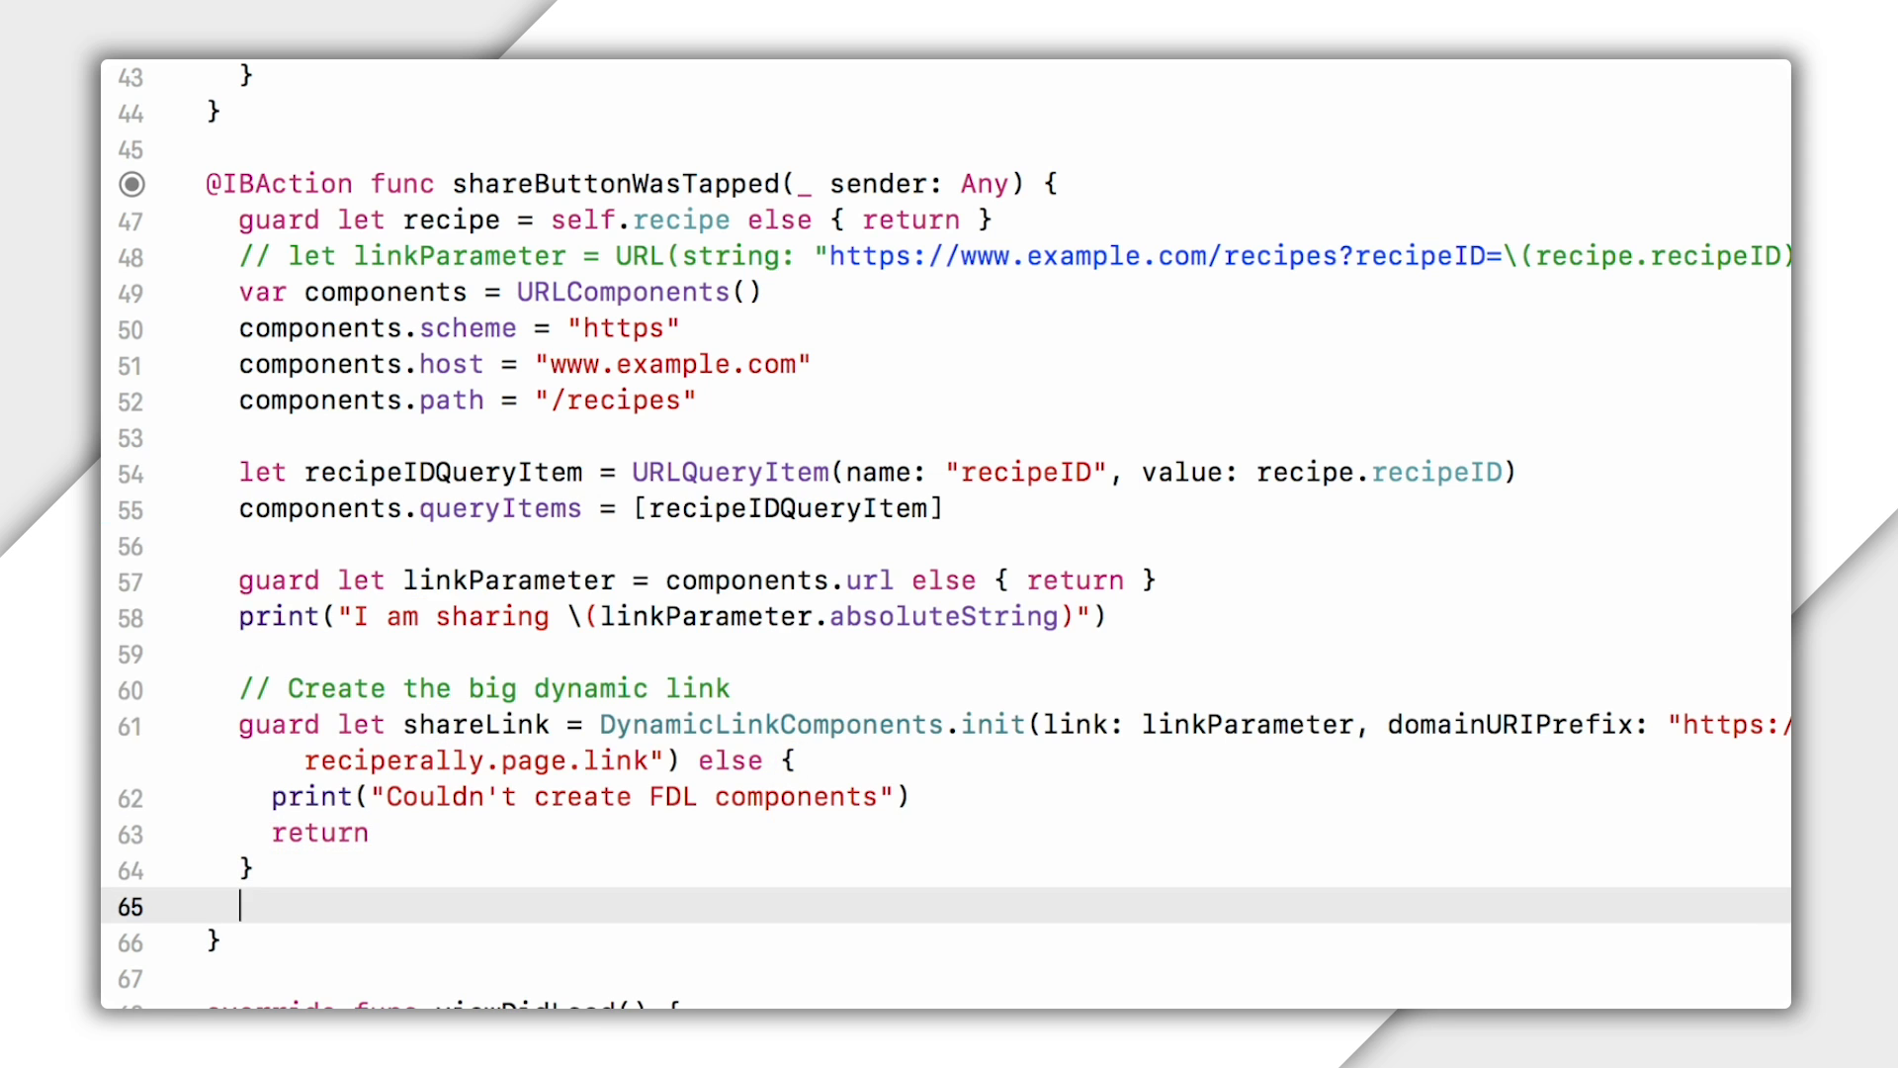
Start a new line below the shareLink guard's closing brace.
click(417, 724)
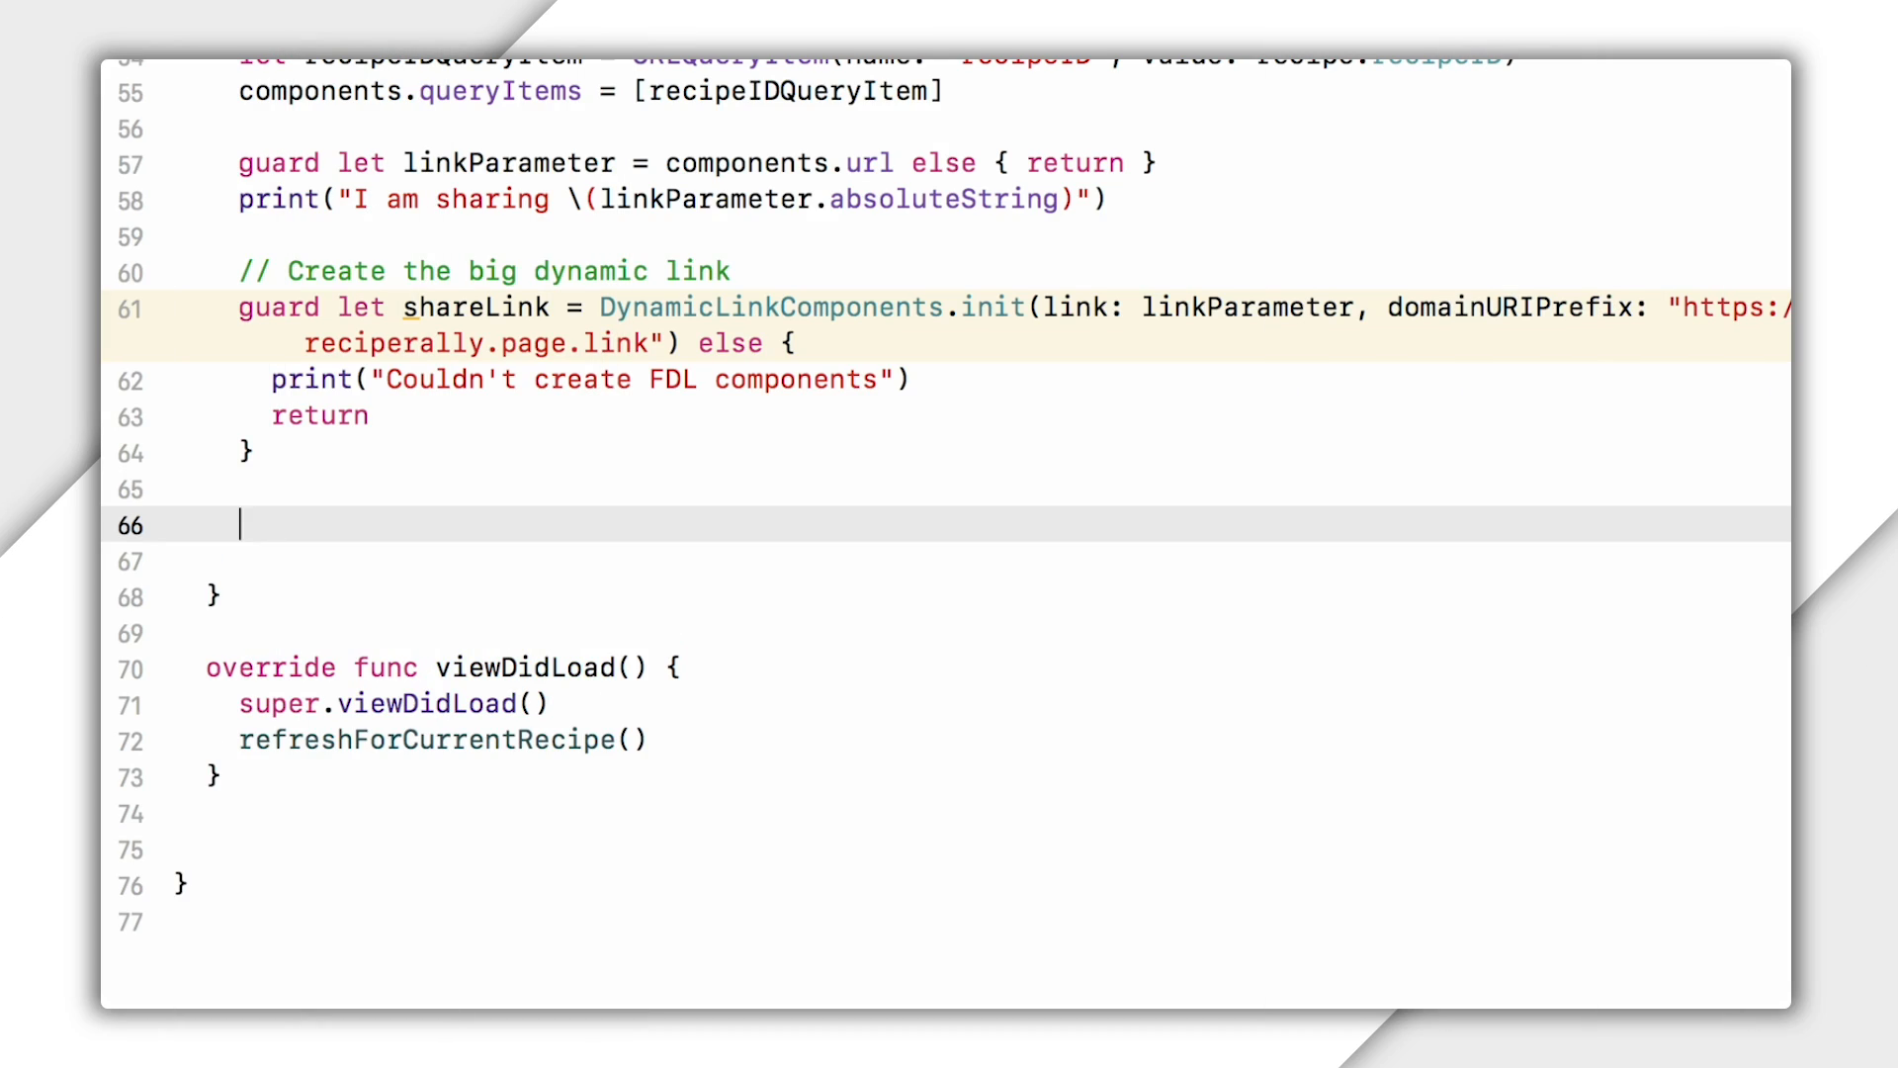
Set shareLink.iOSParameters via DynamicLinkIOSParameters(bundleID: myBundleId) inside if let myBundleId = Bundle.main.bundleIdentifier.
text(shareLink.)
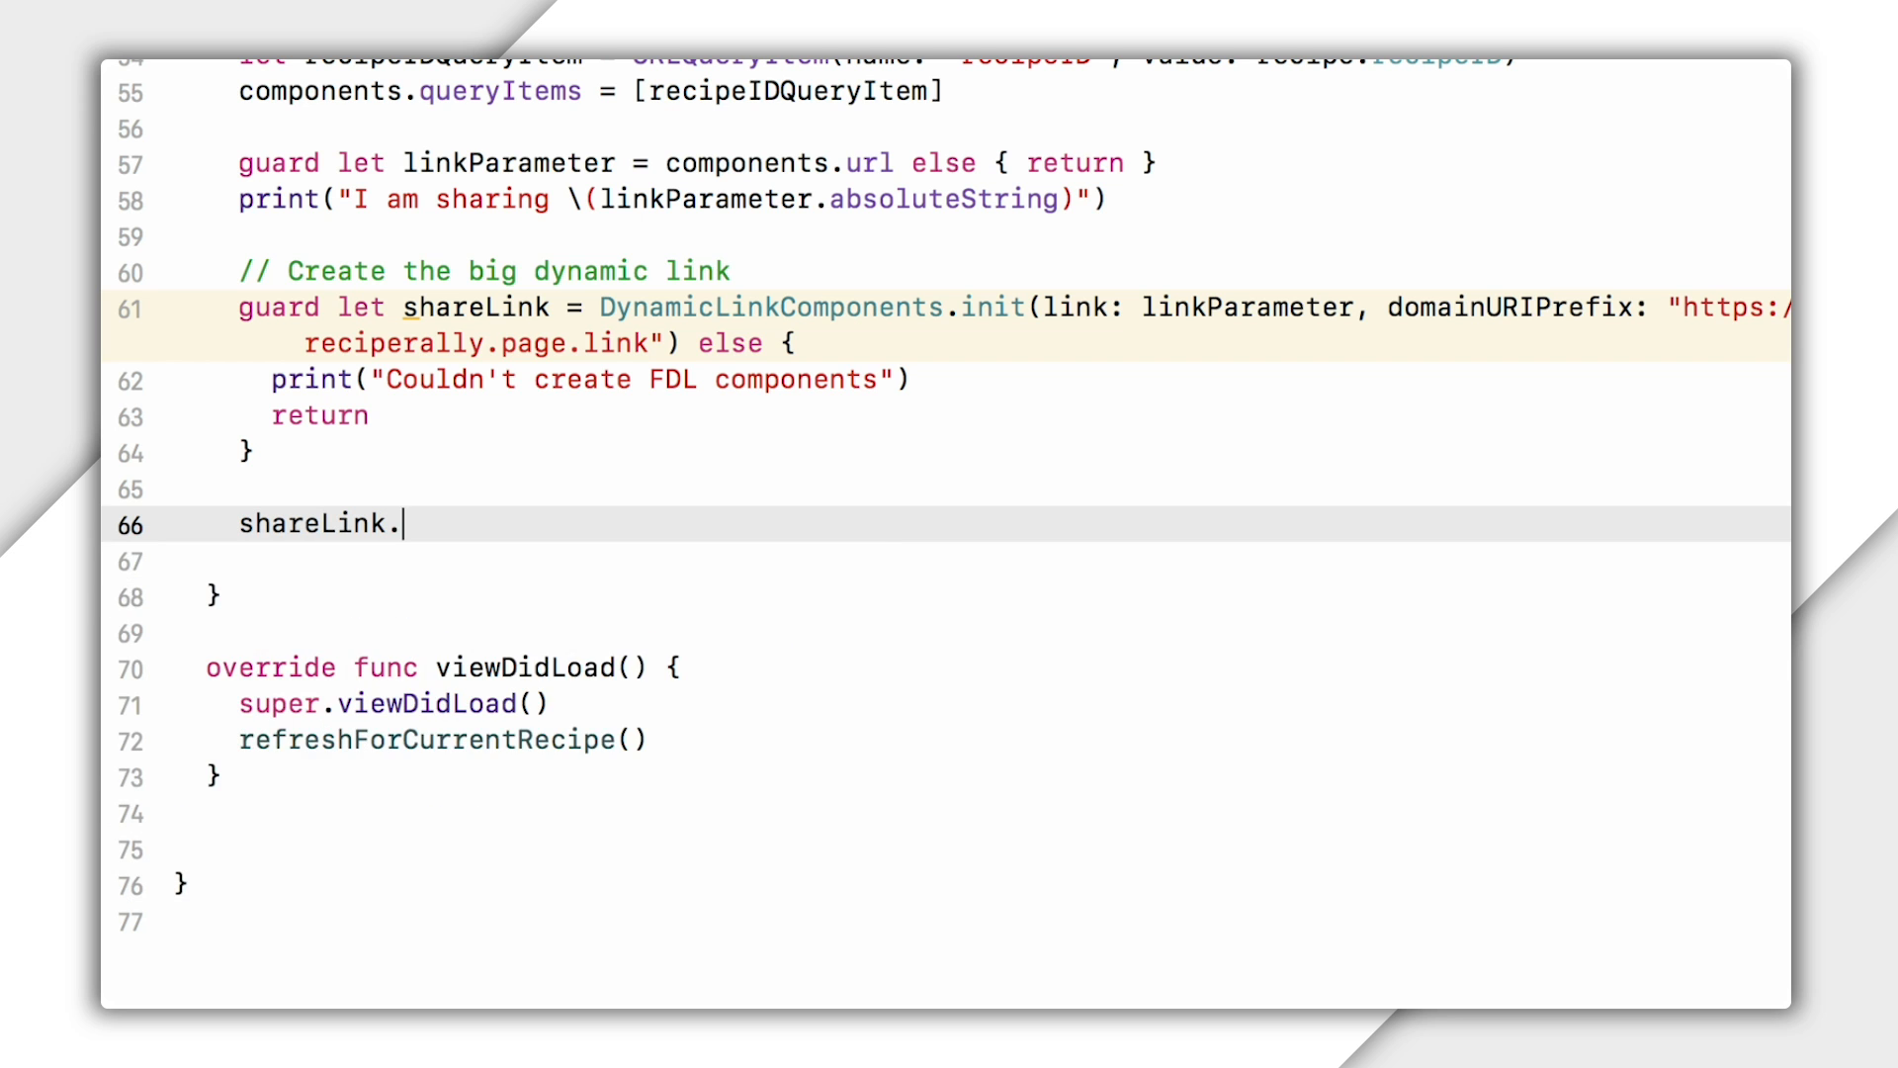
text(iOSParameters = DynamicLinkIOSParameters(bundleID: "com.example.)
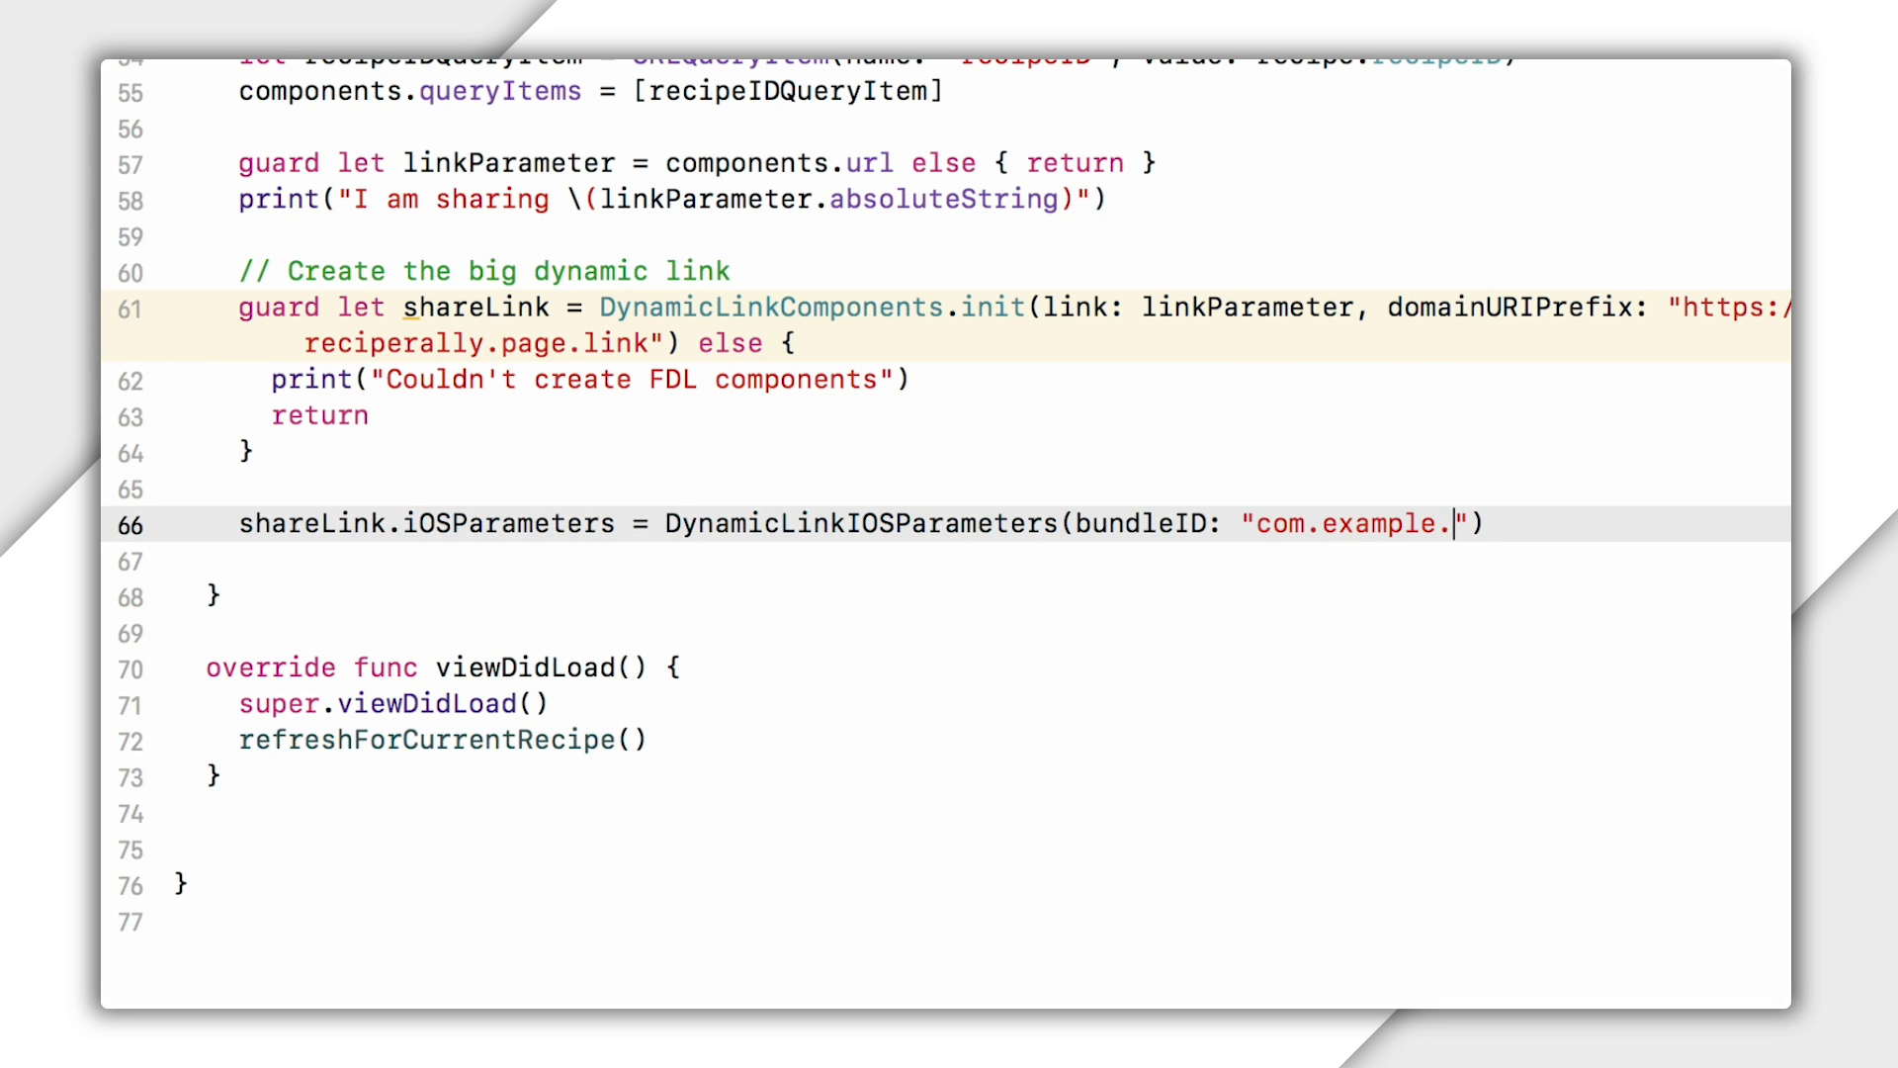
text(reciperally)
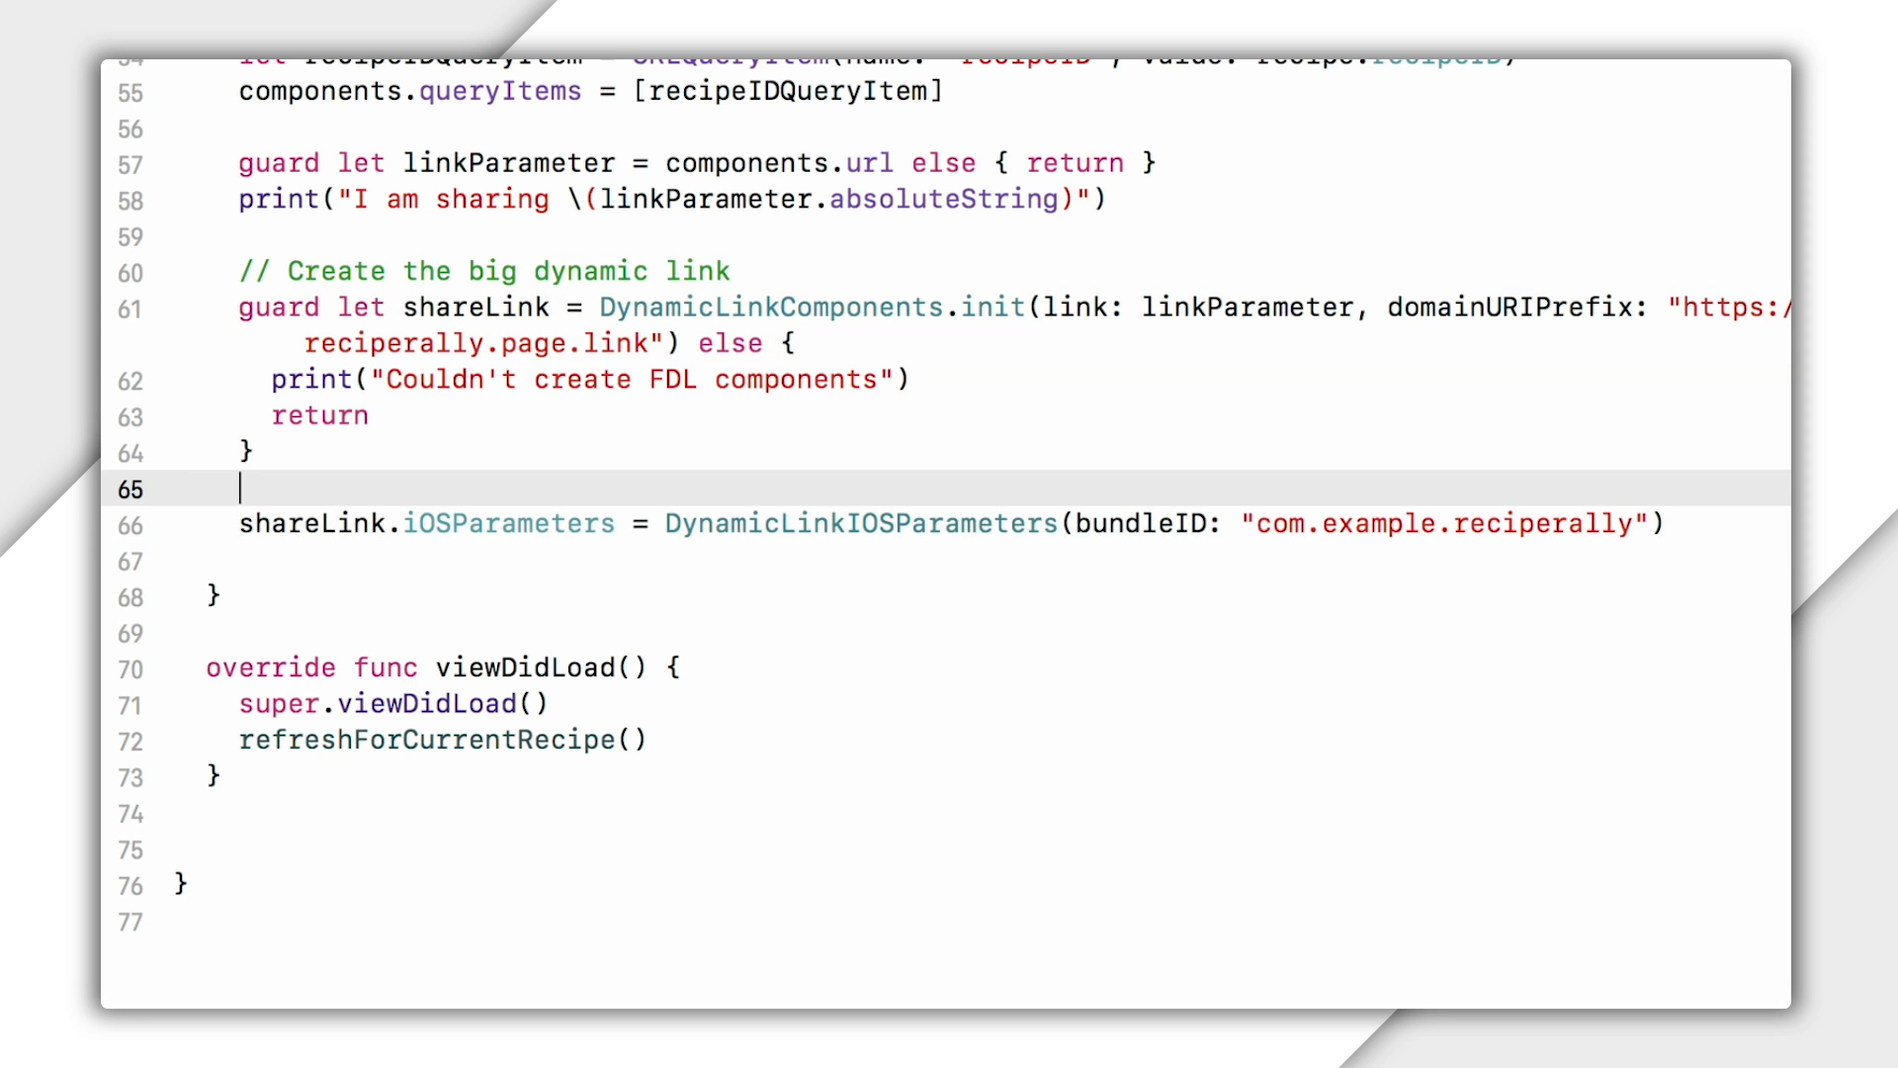
text(if let myBundleId)
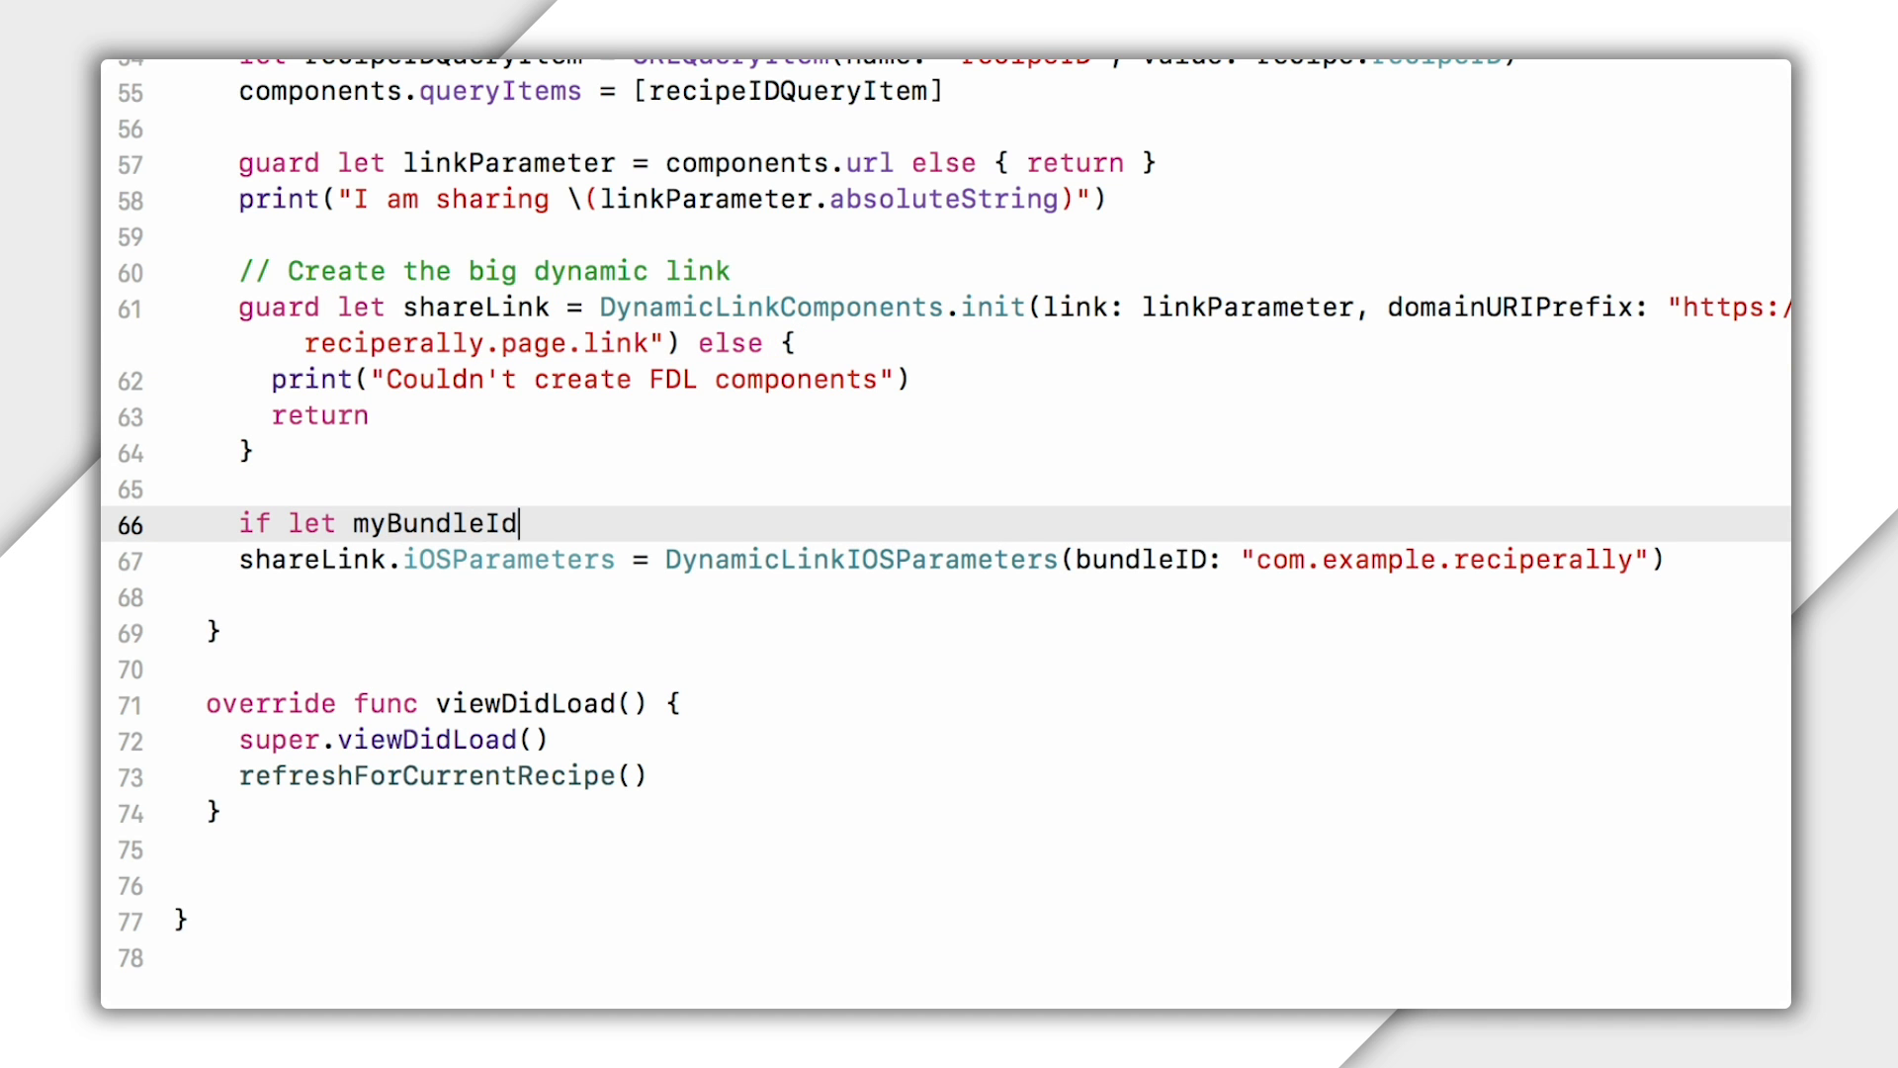
text(= Bundle.main.bundleIdentifier {)
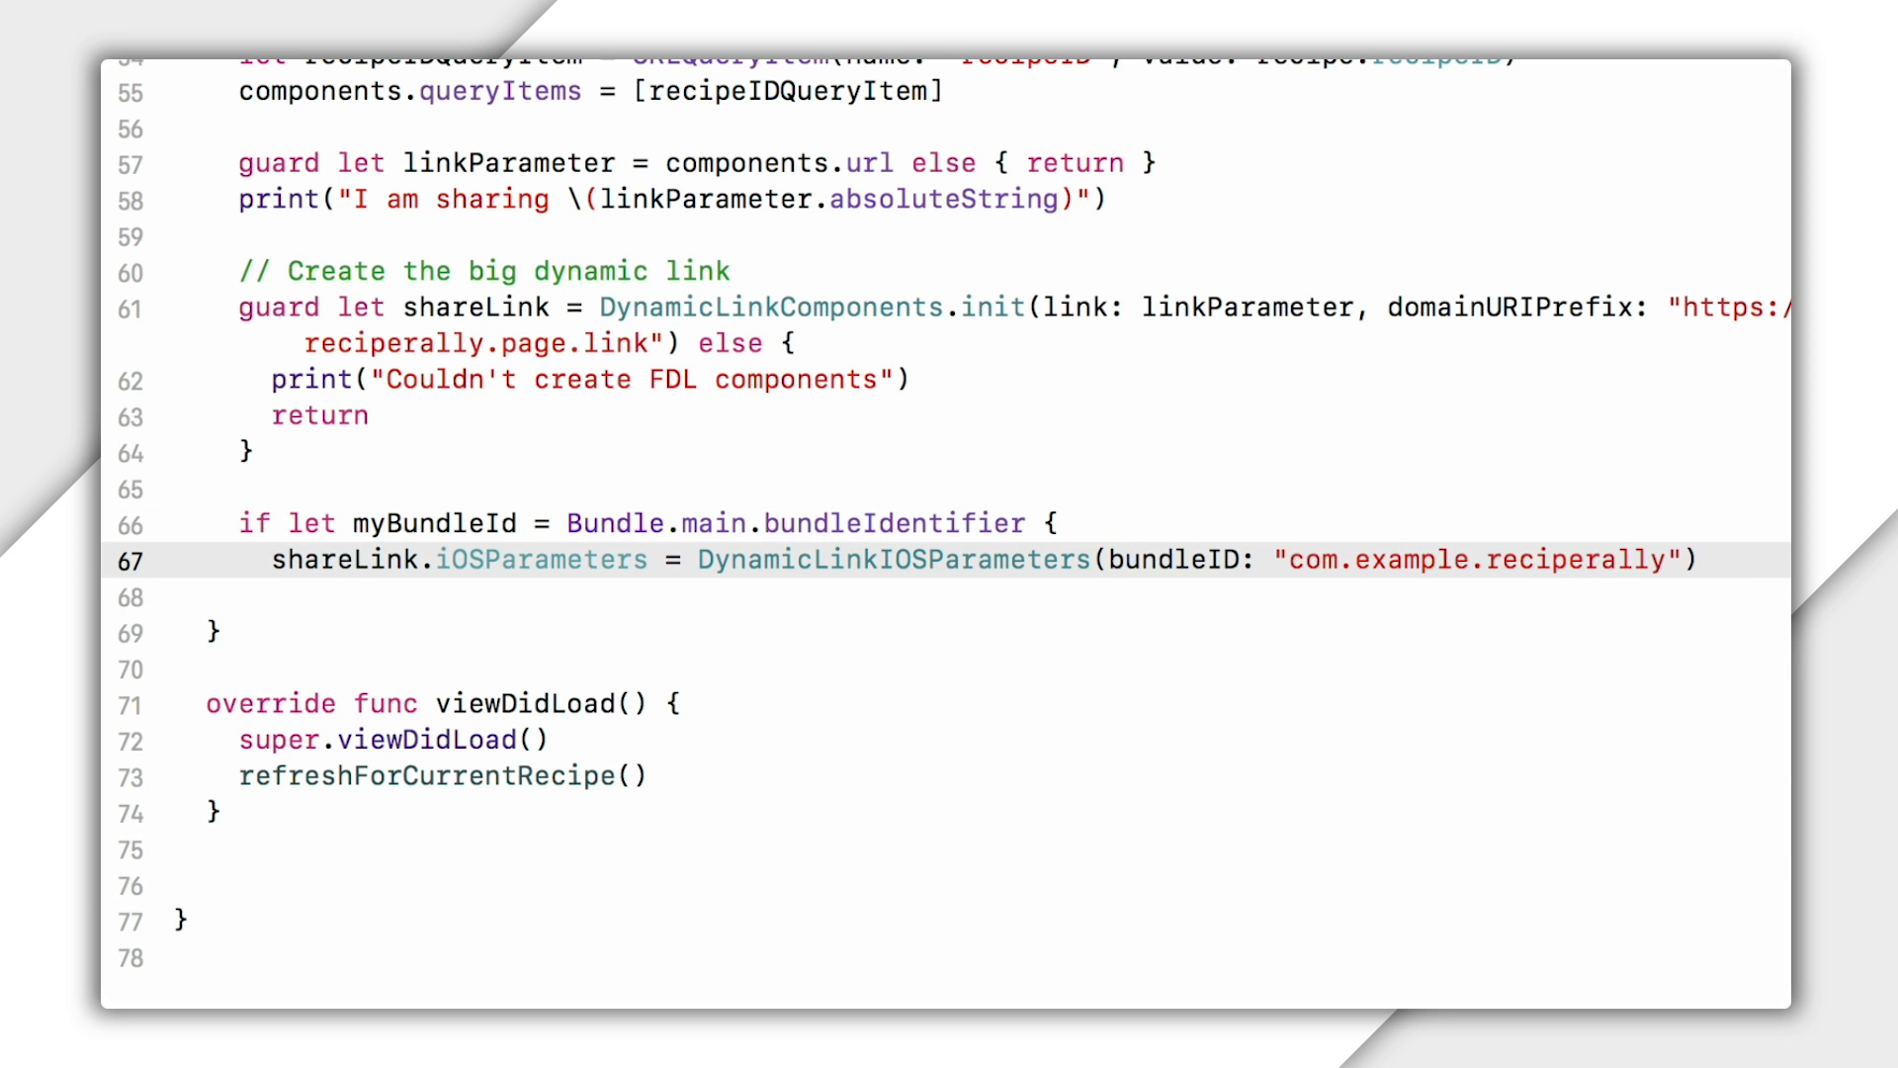
text(myBundleId)
click(946, 597)
text(})
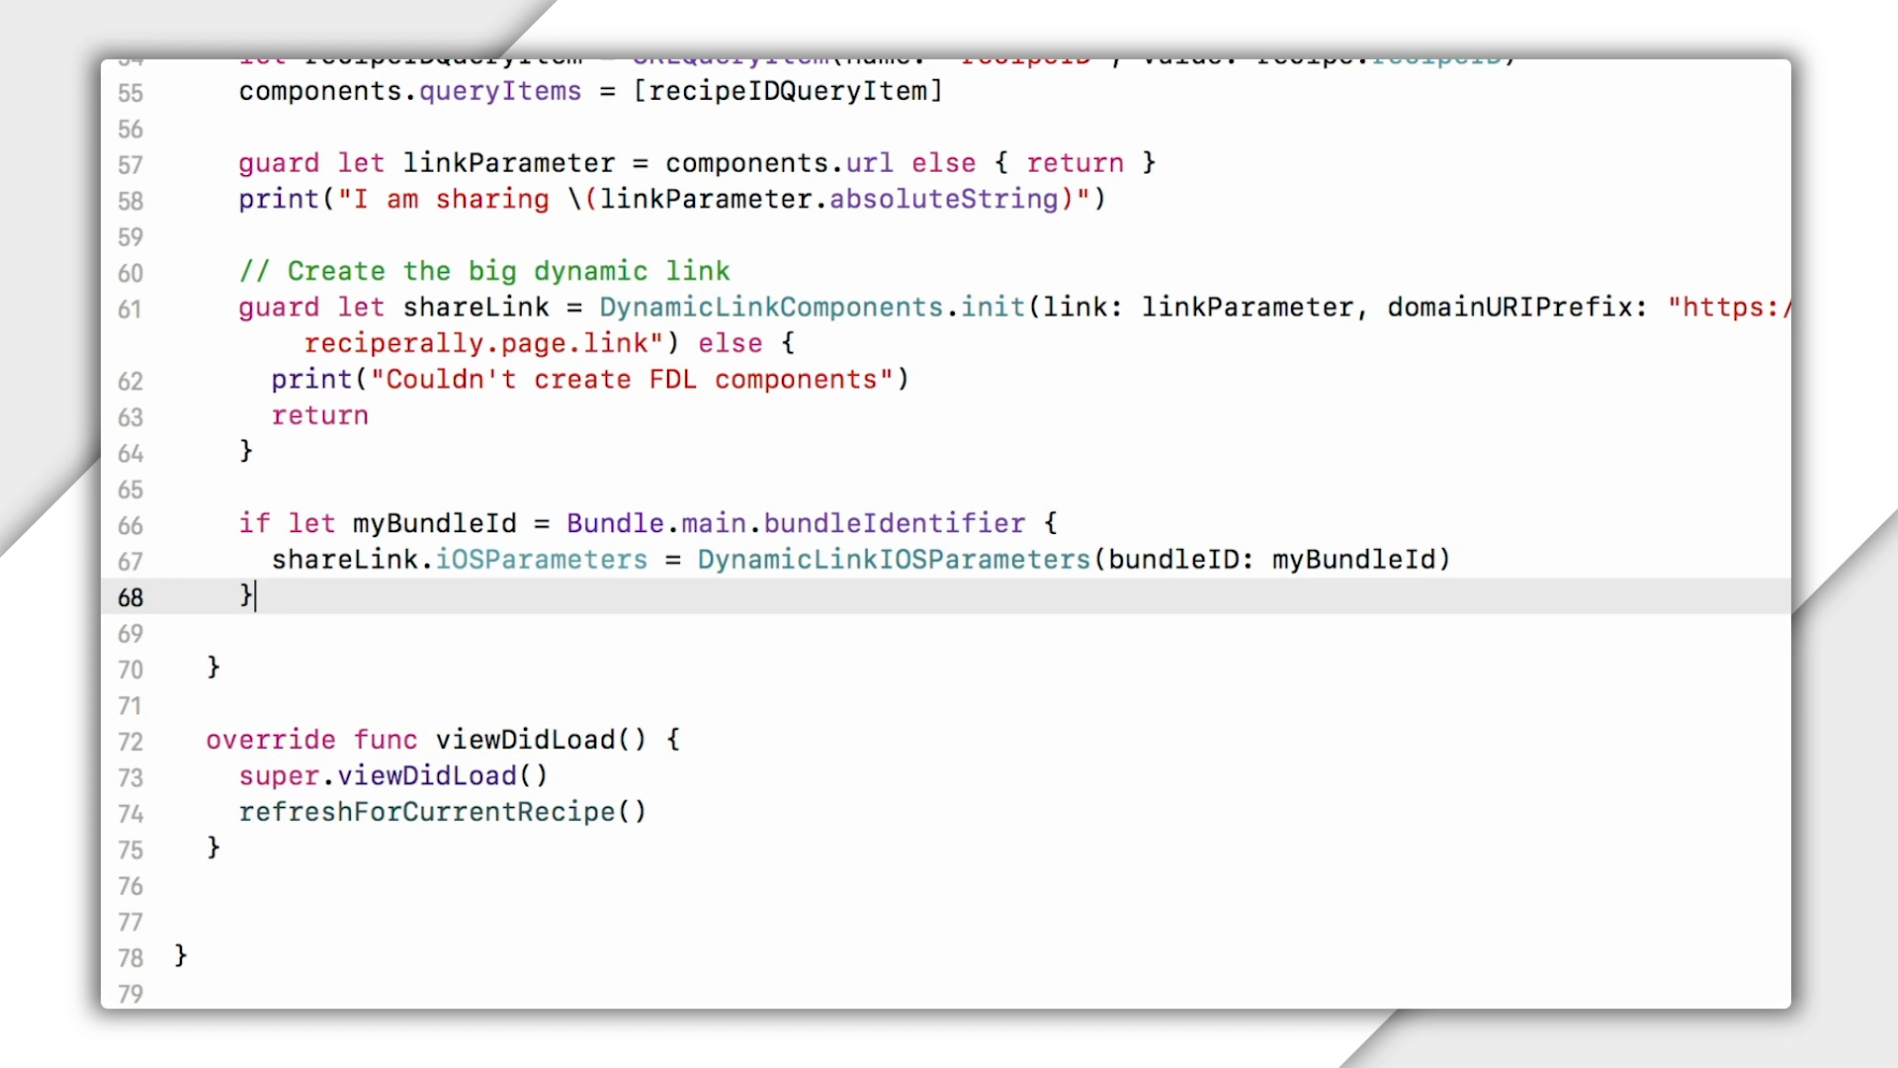
Set shareLink's iOS appStoreID to "962194608" with a '// Temporarily use Google Photos' comment.
text(shar)
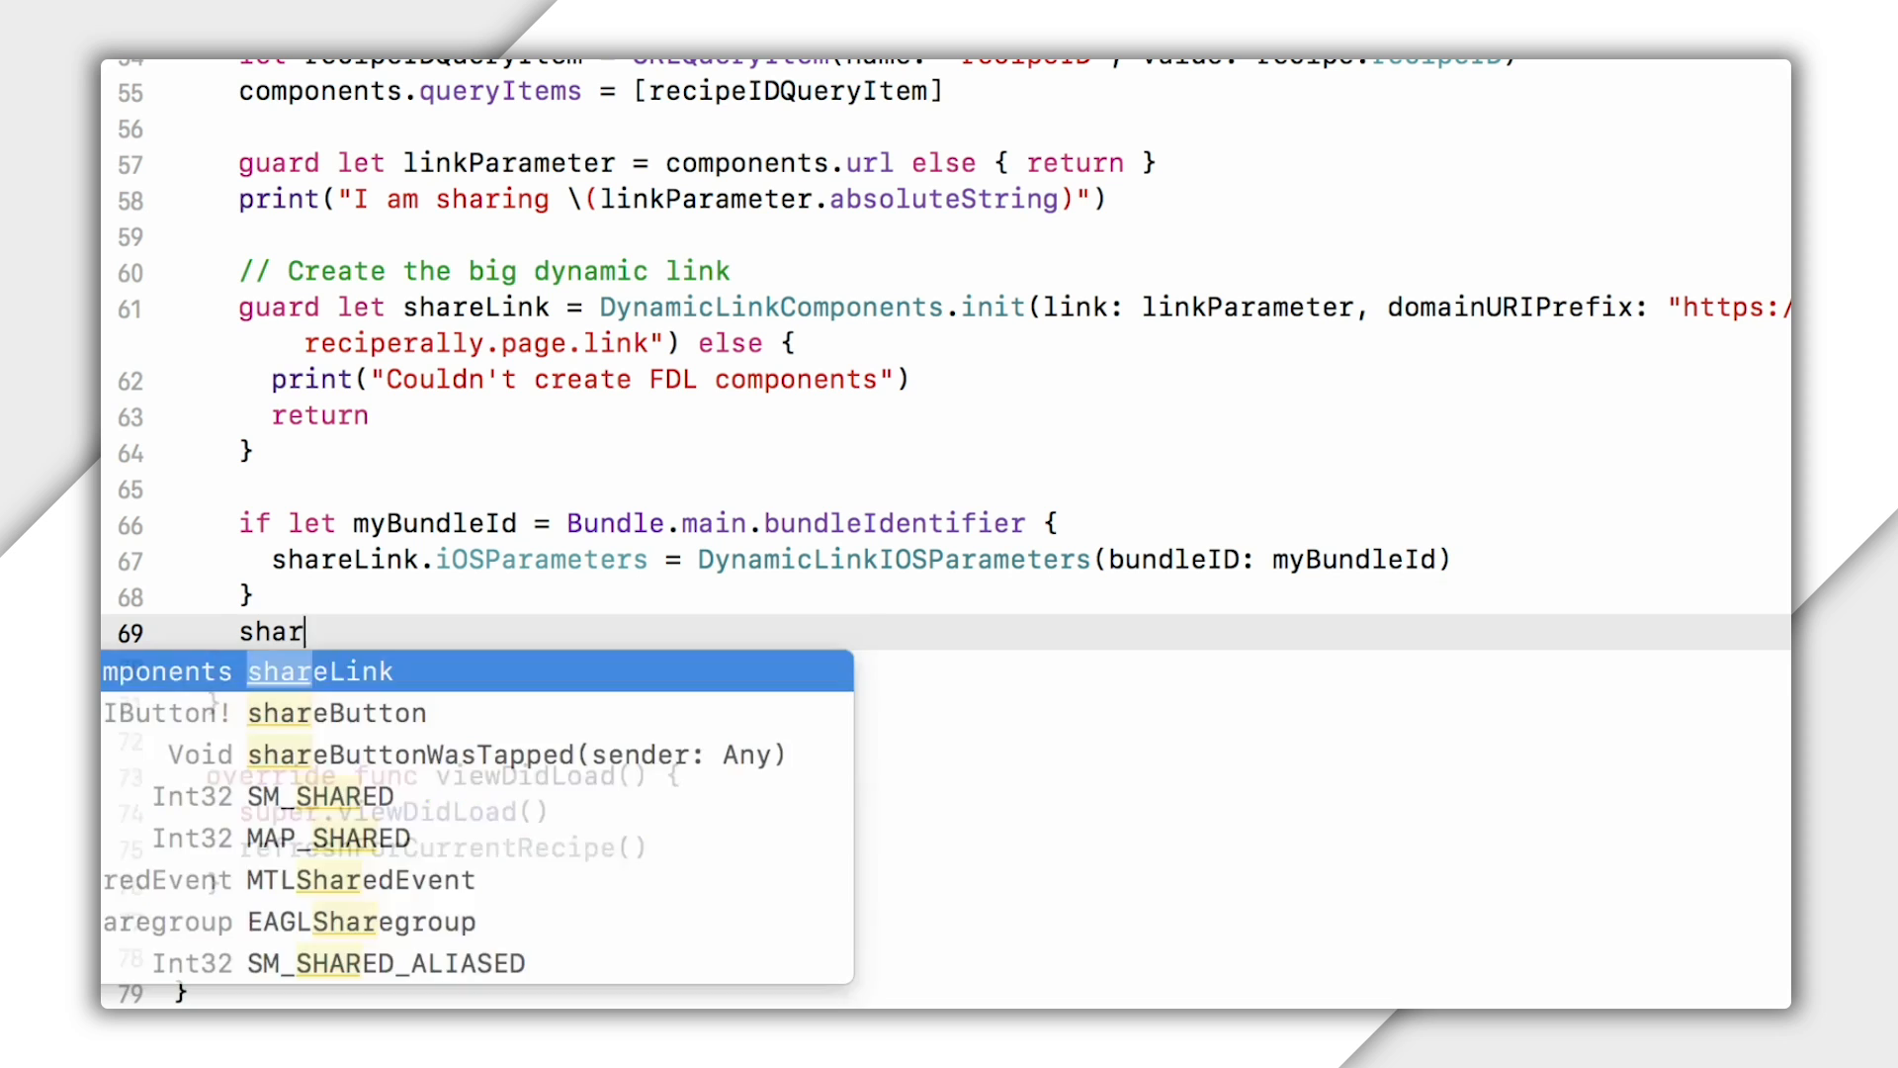
text(eLink.iOSParameters?.appStoreID = ")
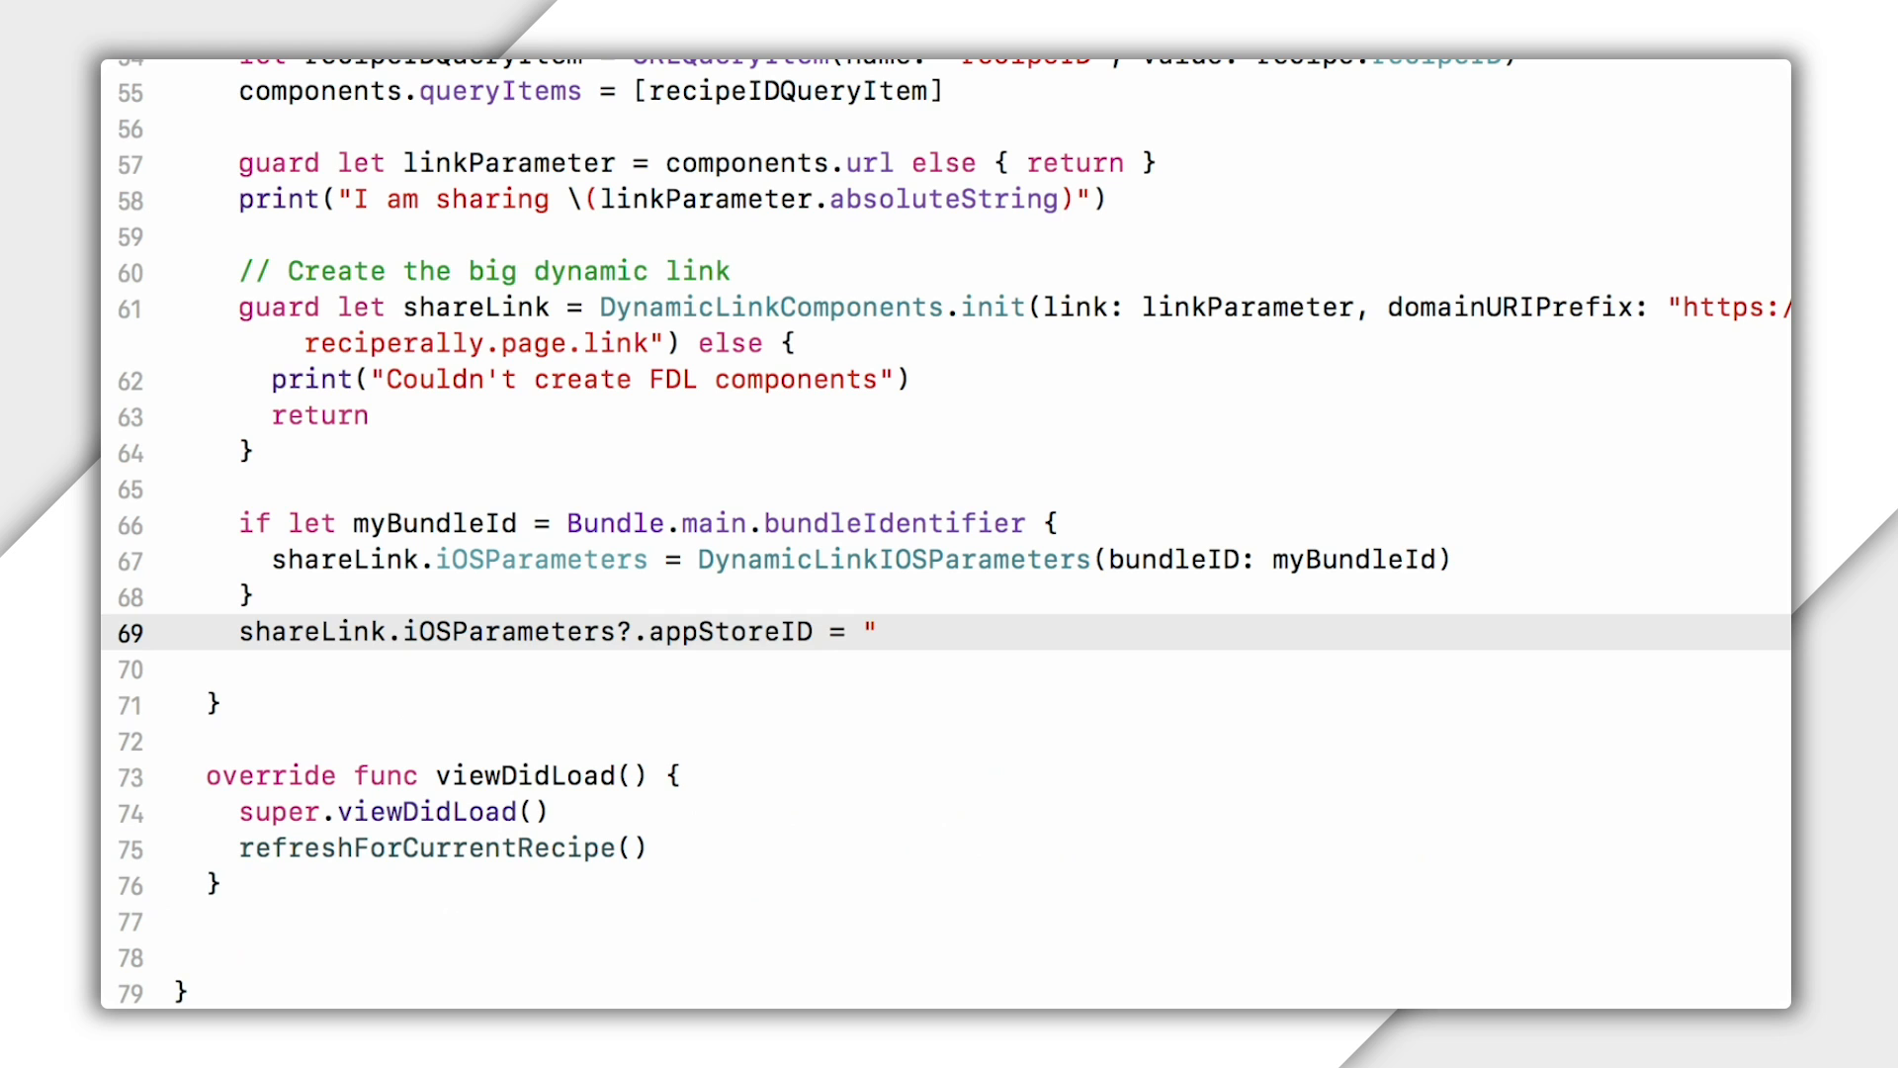
text(96219")
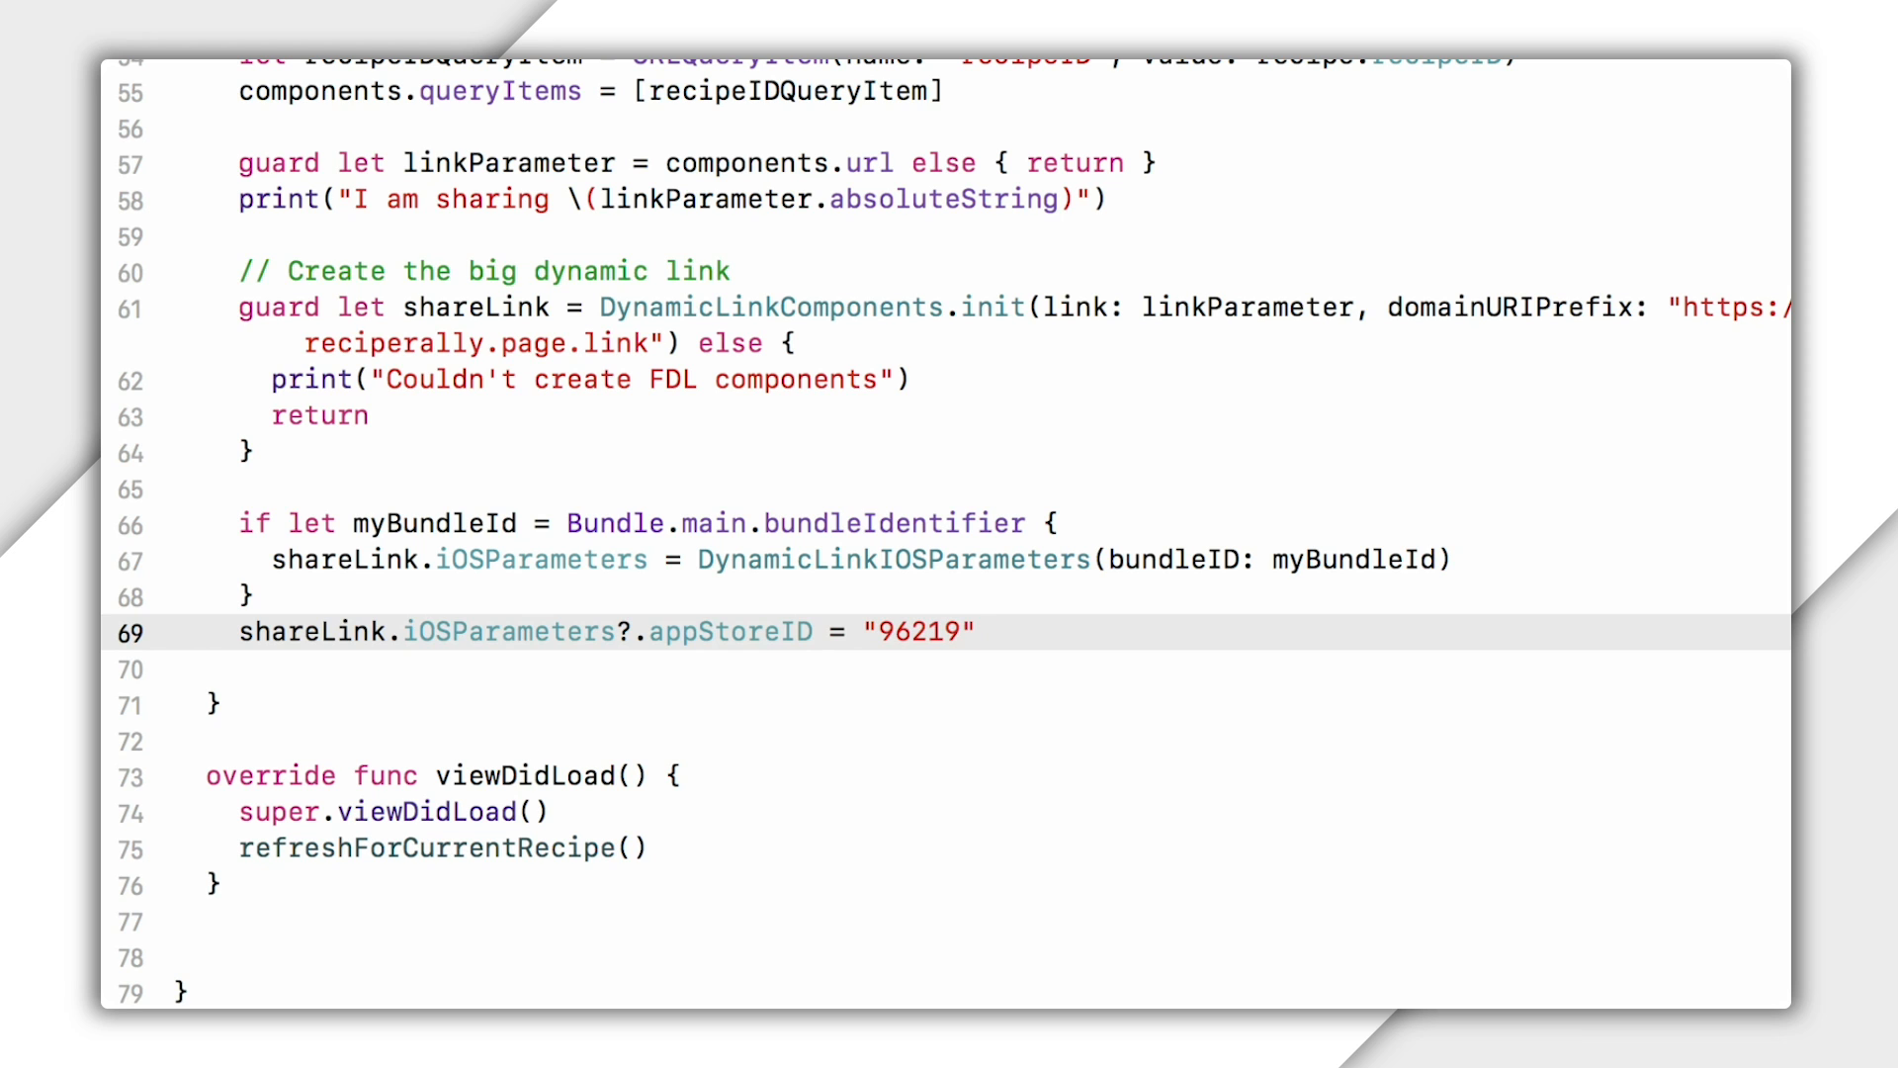
text(4608)
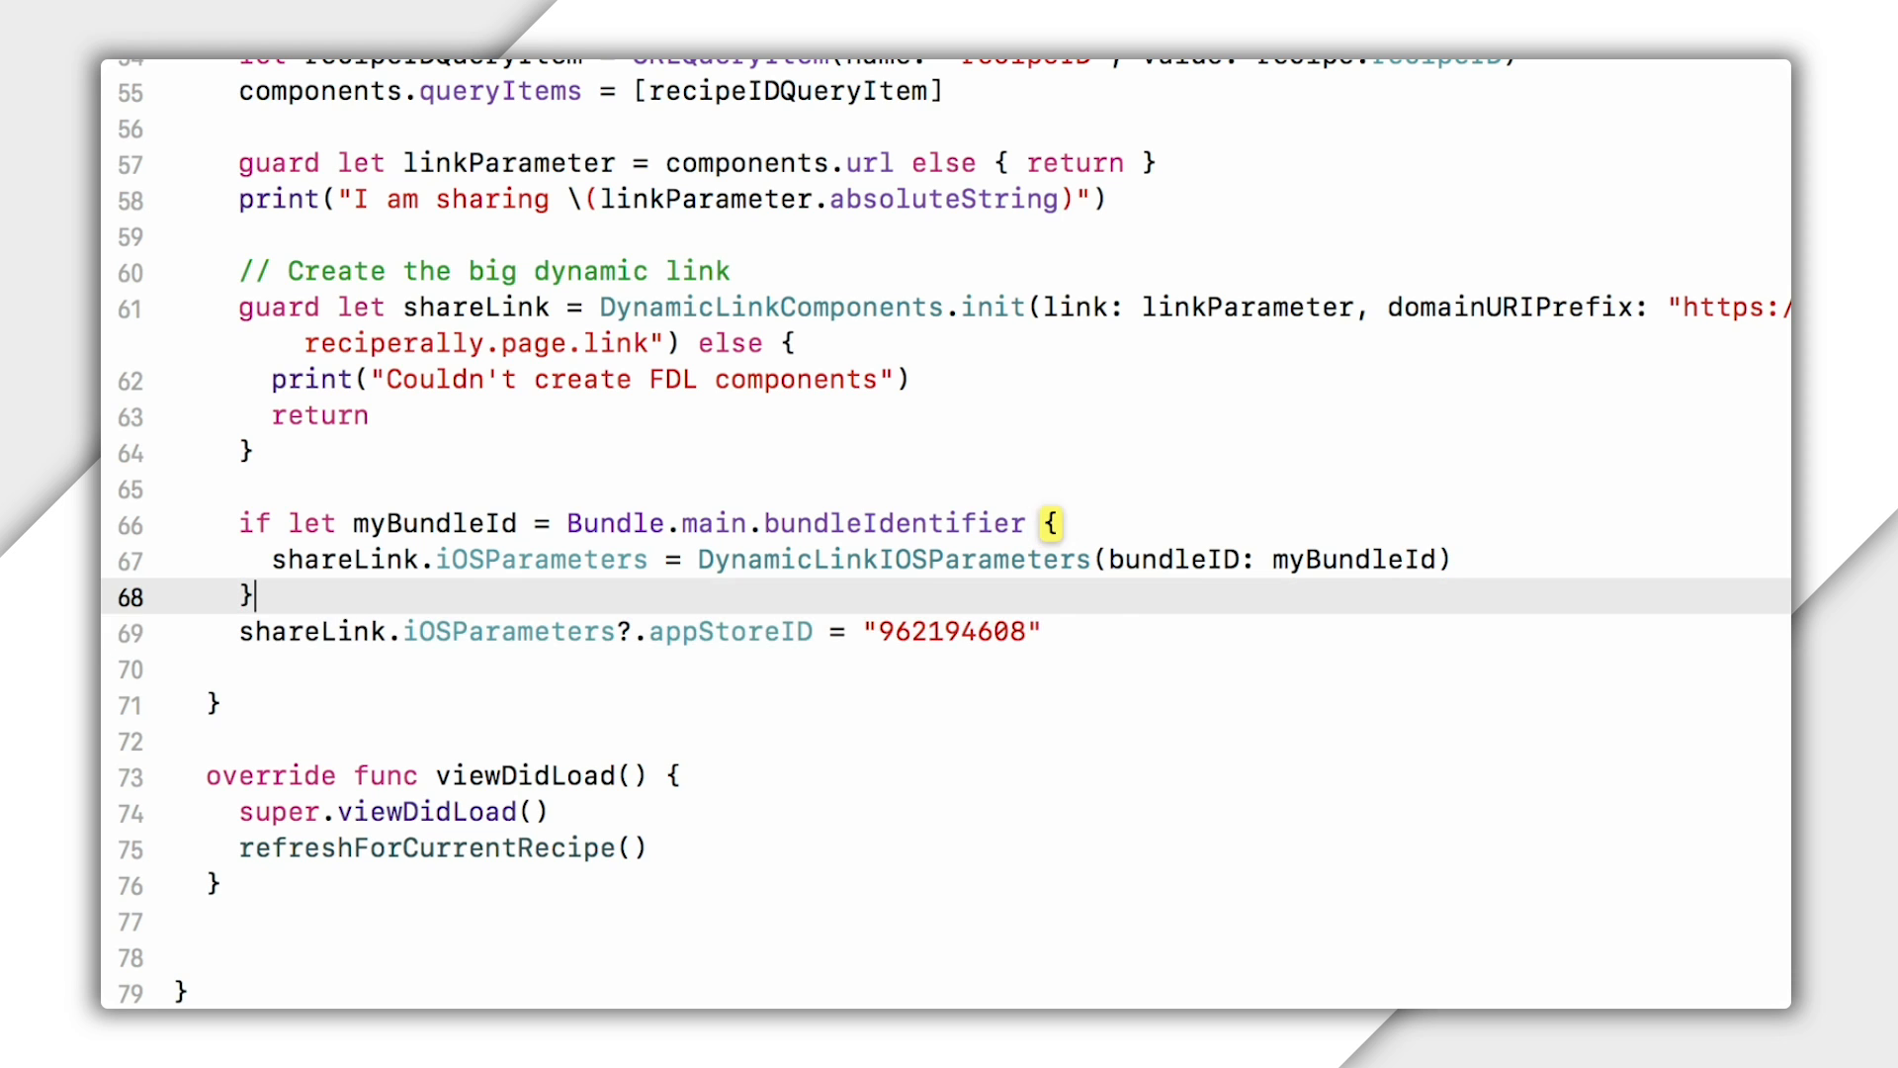
text(// Temporarily use Google Photos)
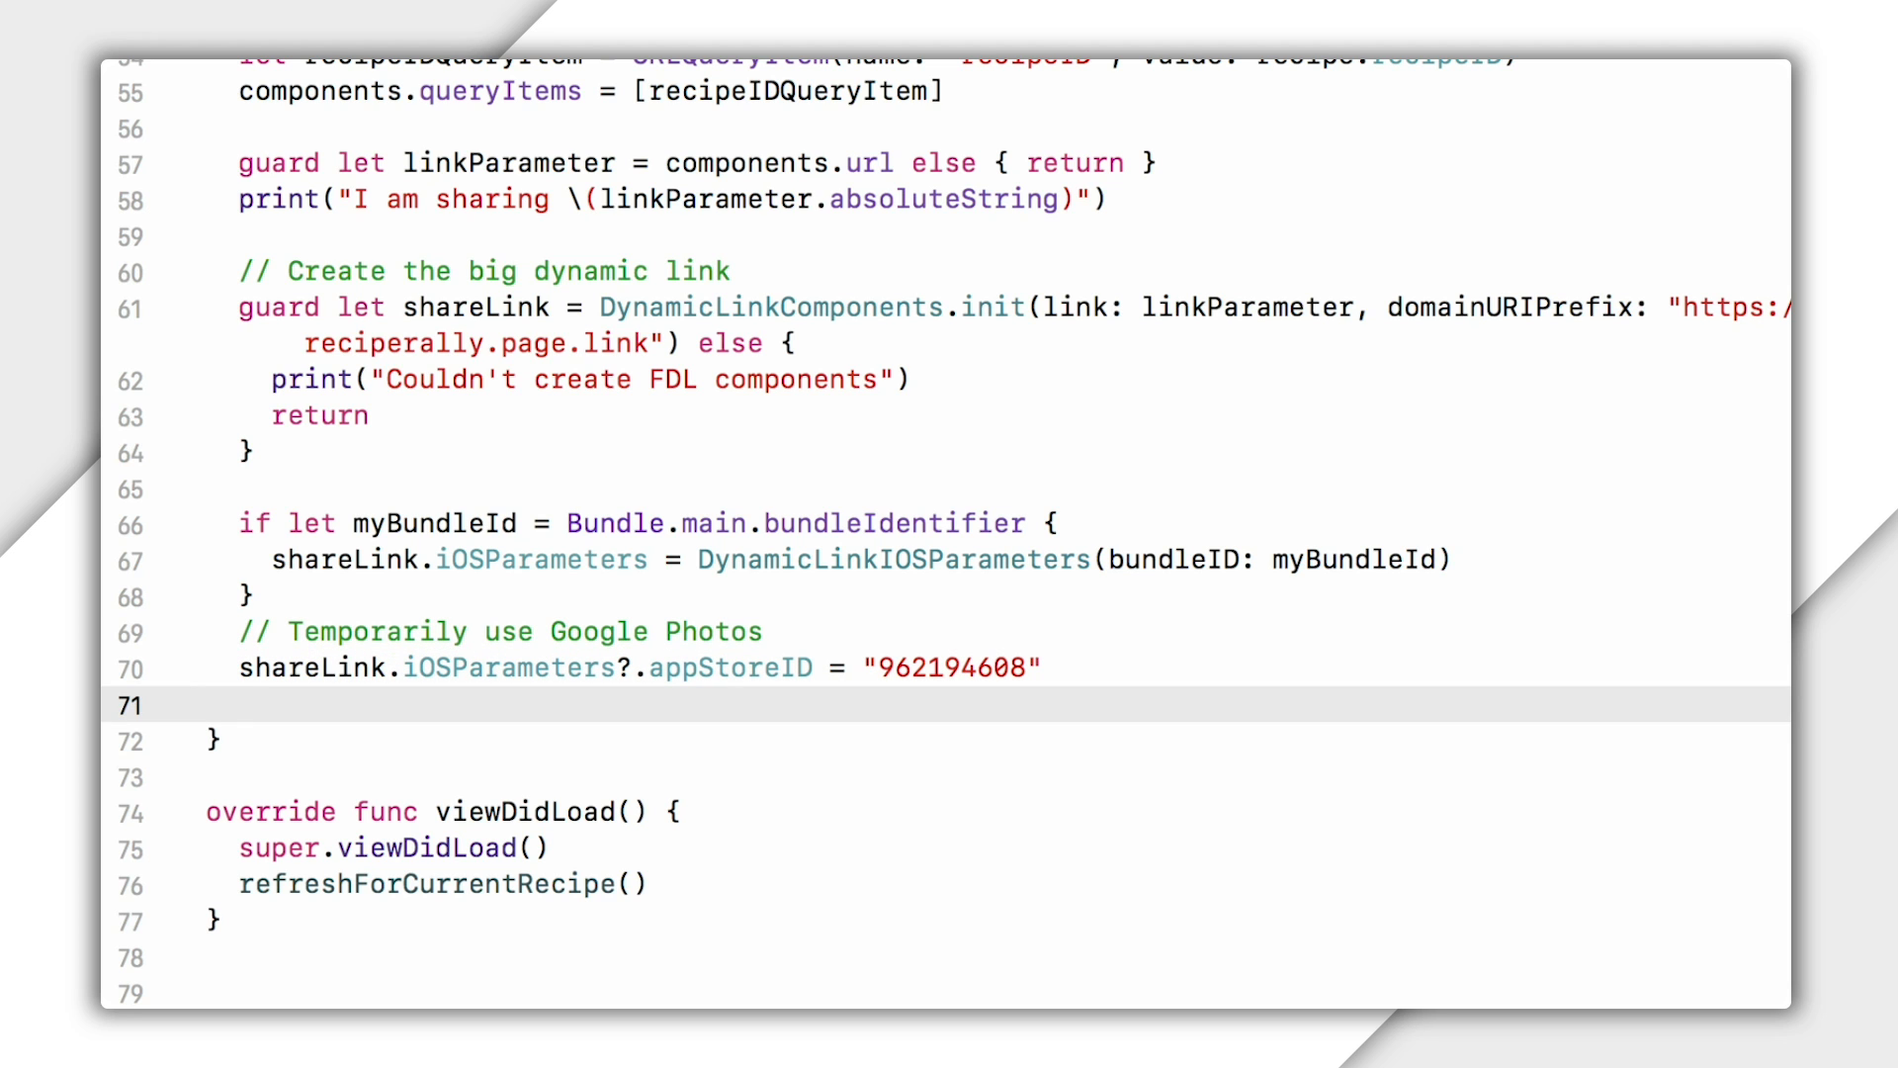
Start a shareLink.iOSParameters fallbackURL line, then delete the unfinished line.
click(239, 705)
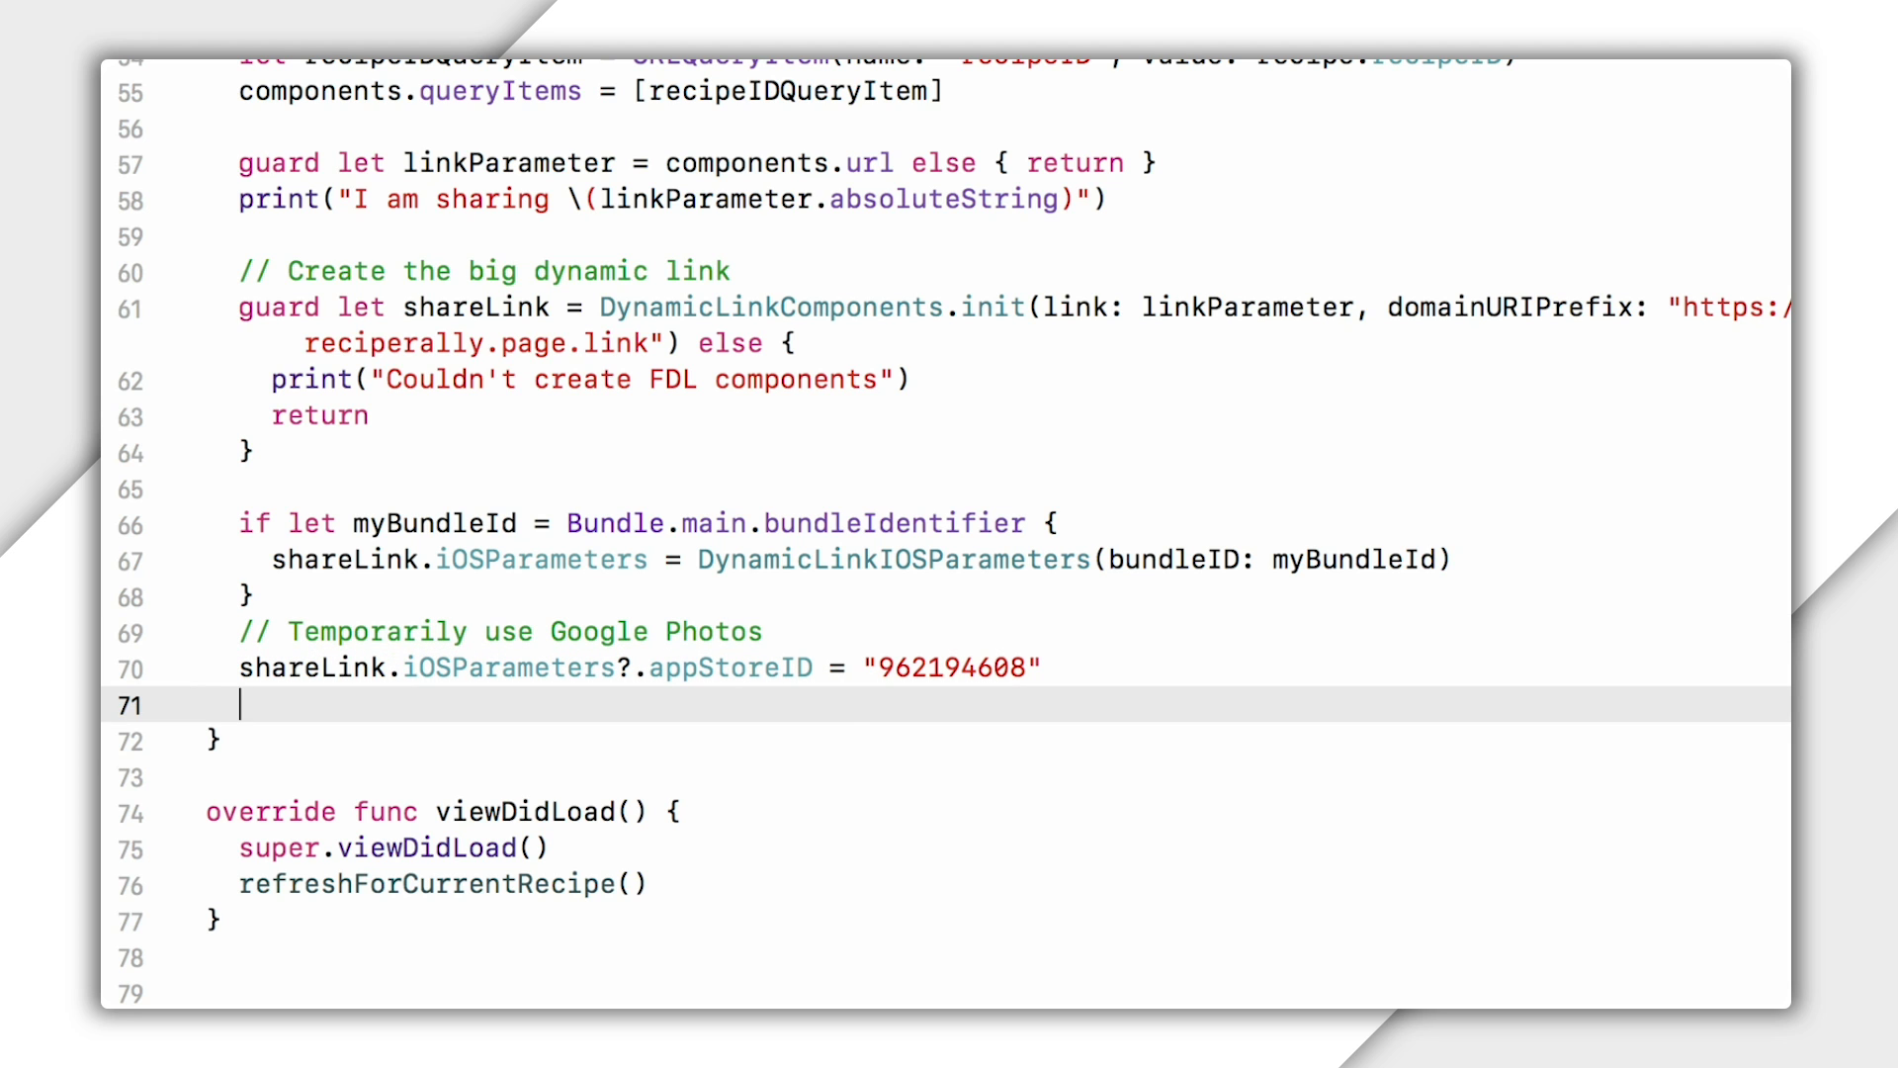
text(shareLink.iOSParameters)
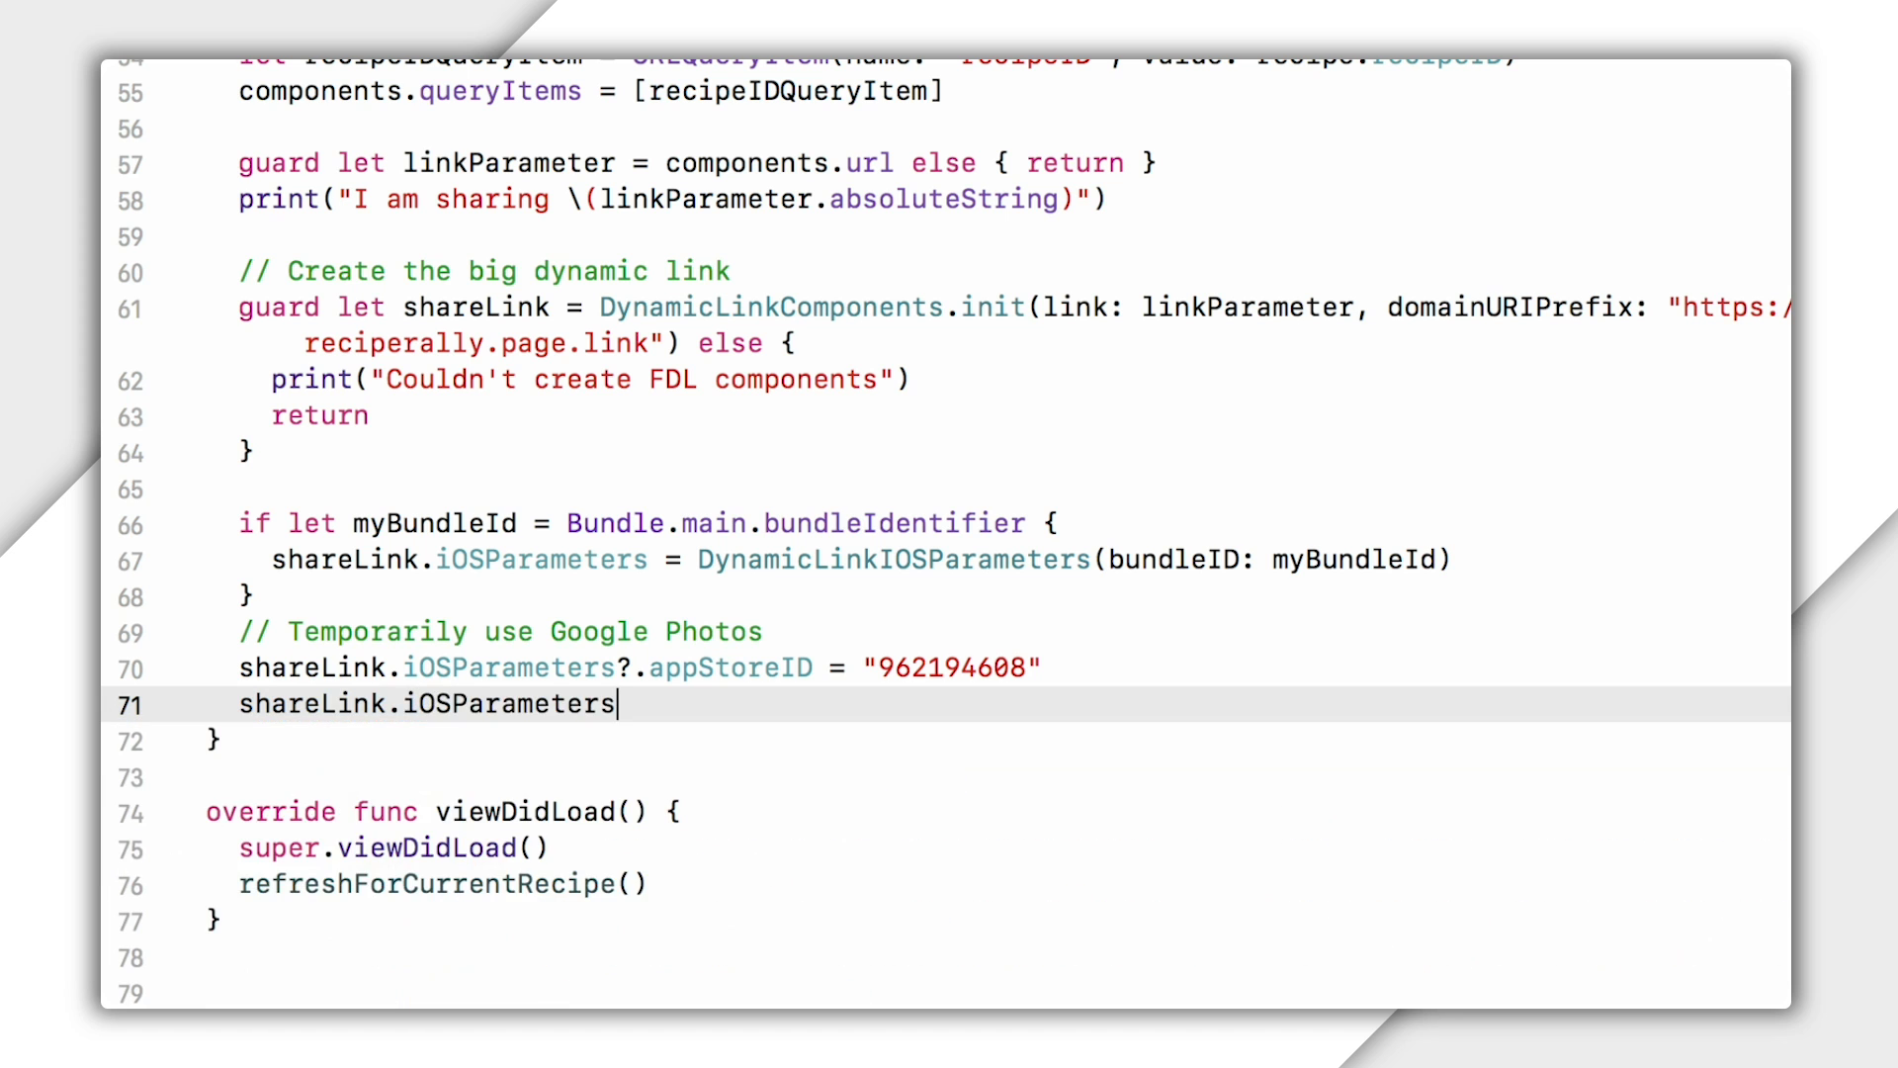
text(?.customScheme =)
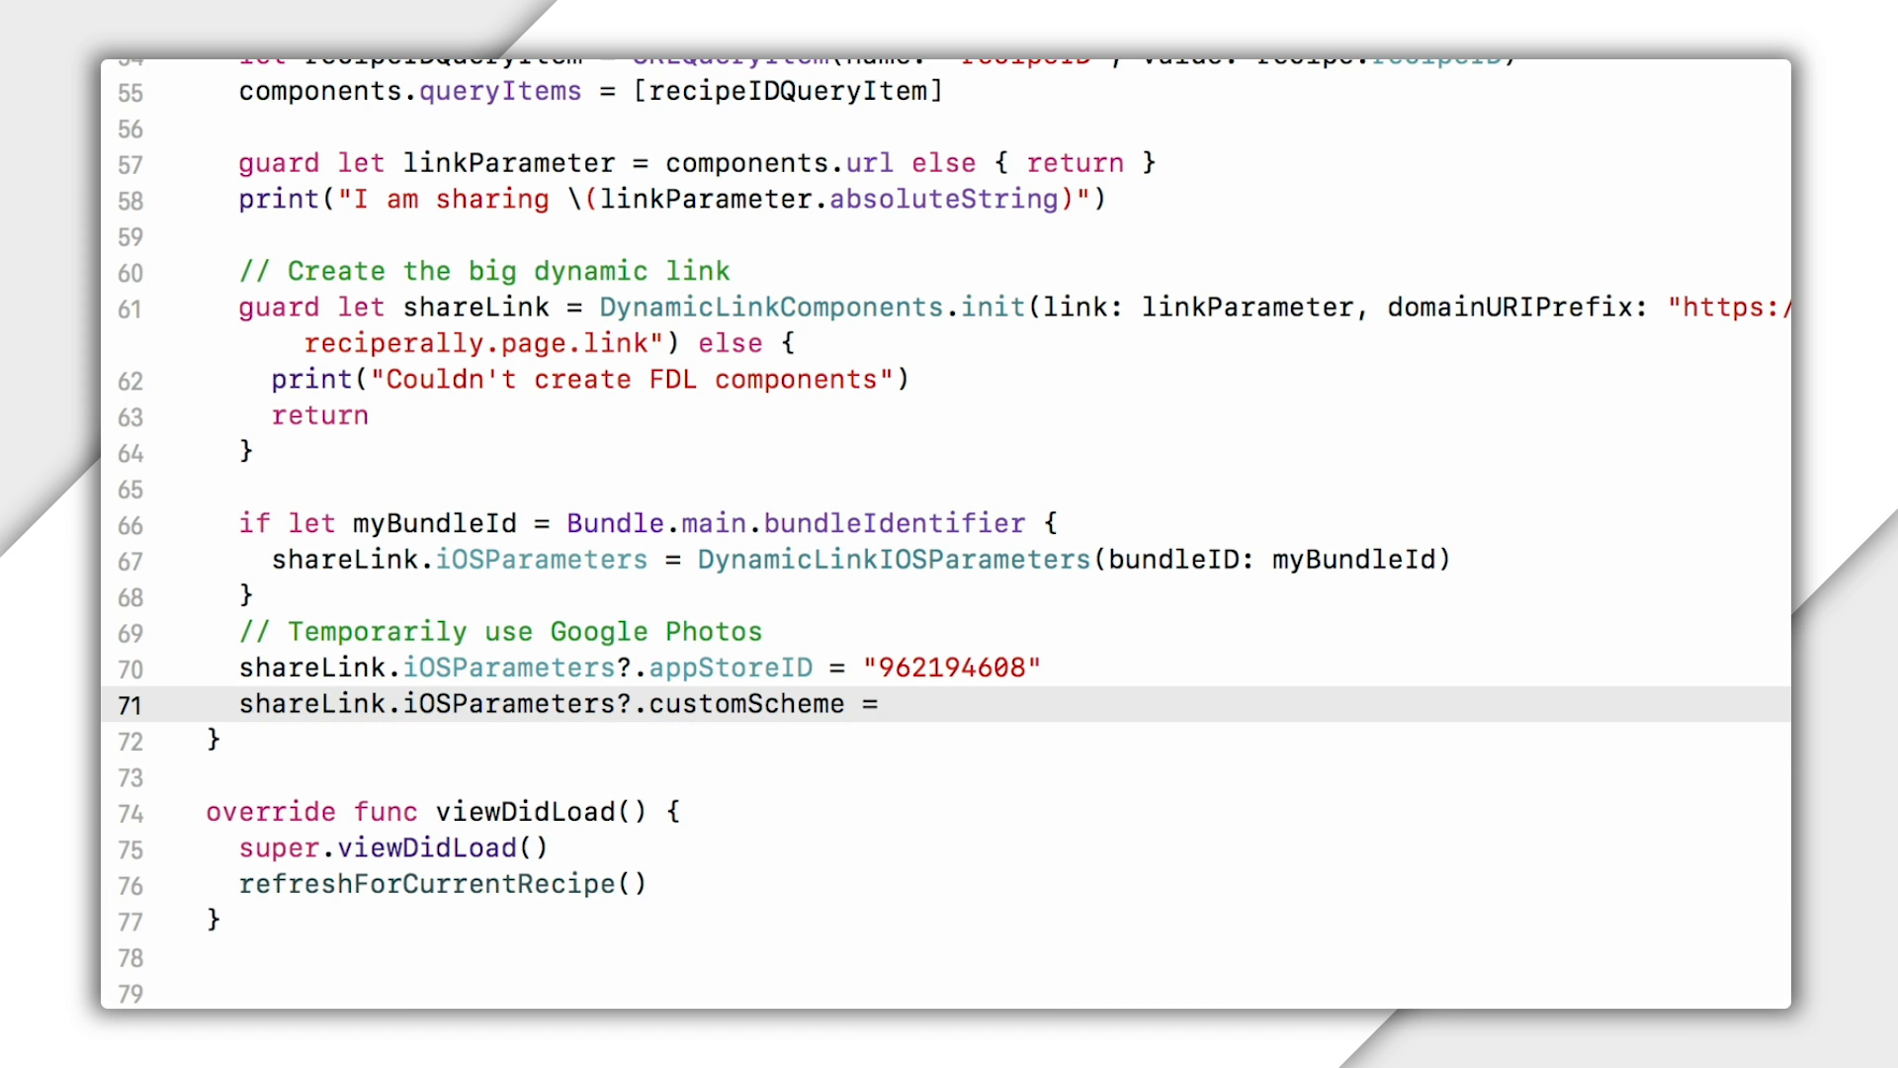
text(iPadBundleID)
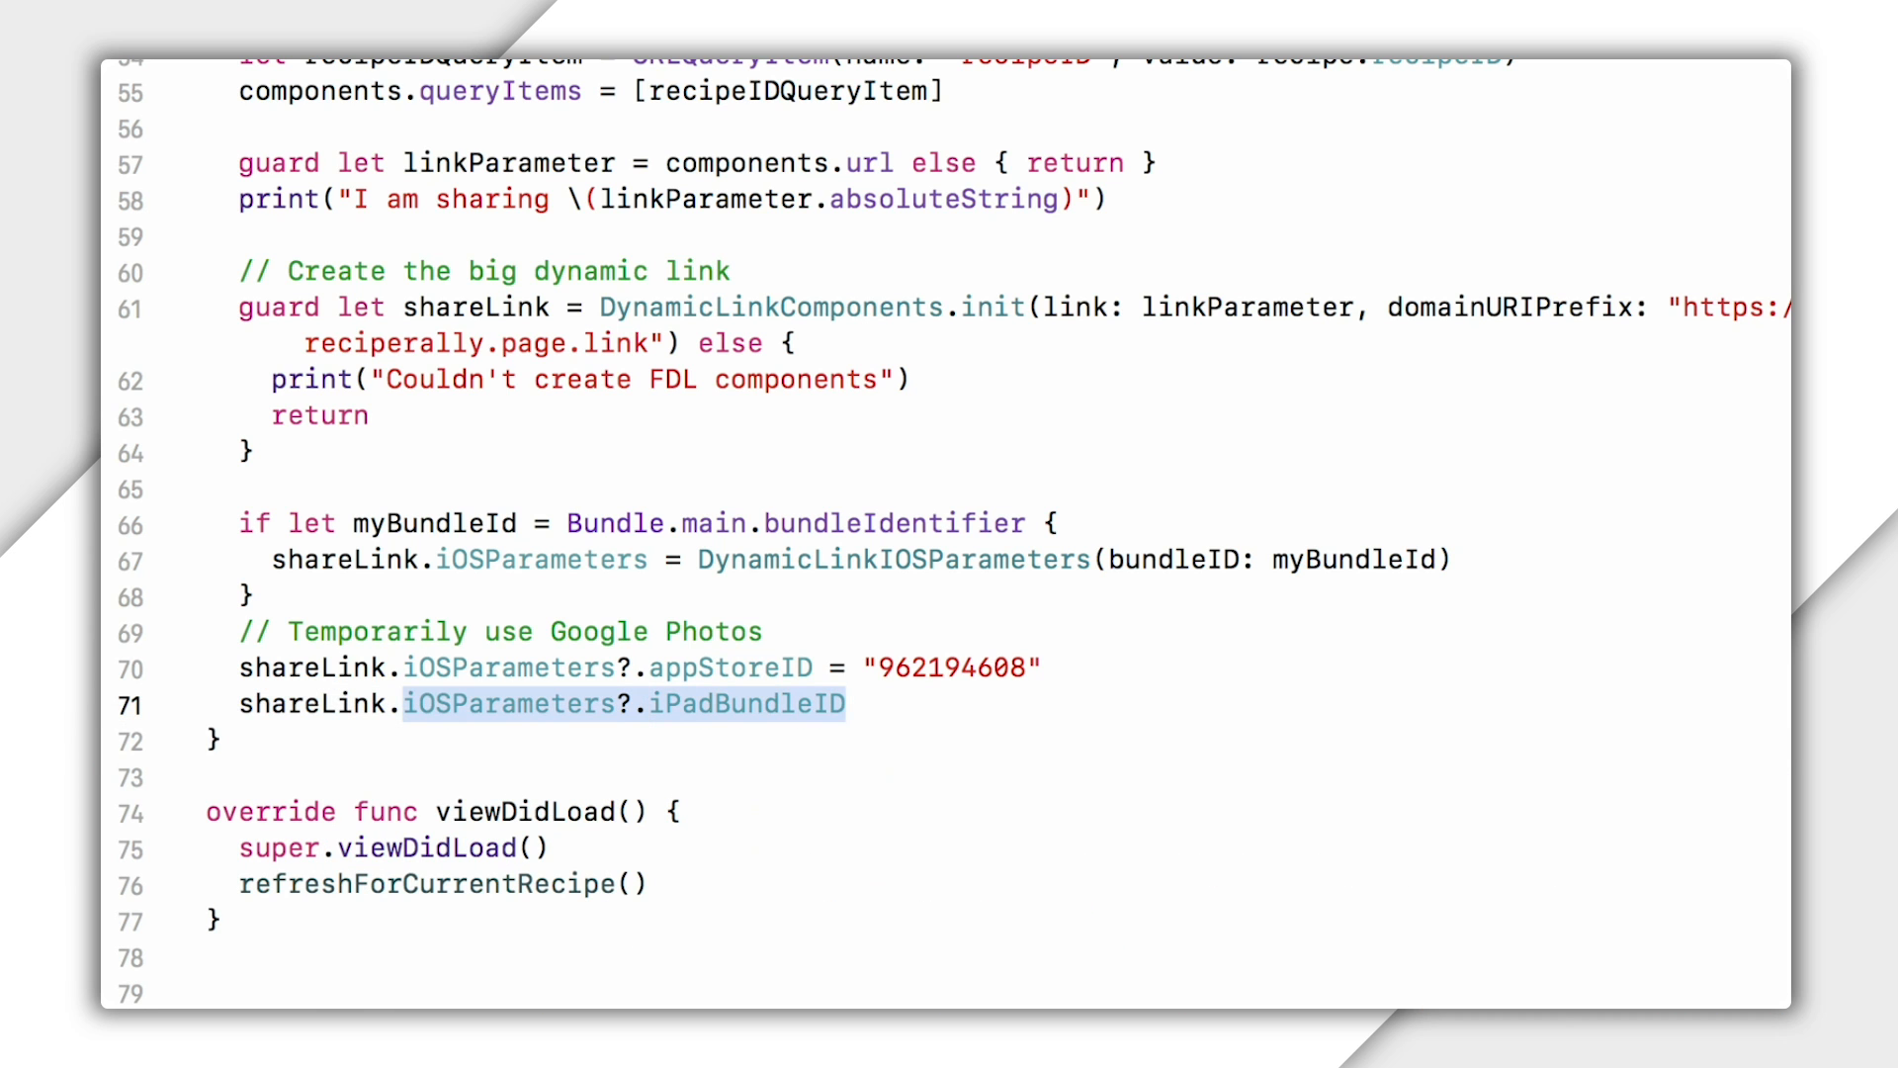
text(fa)
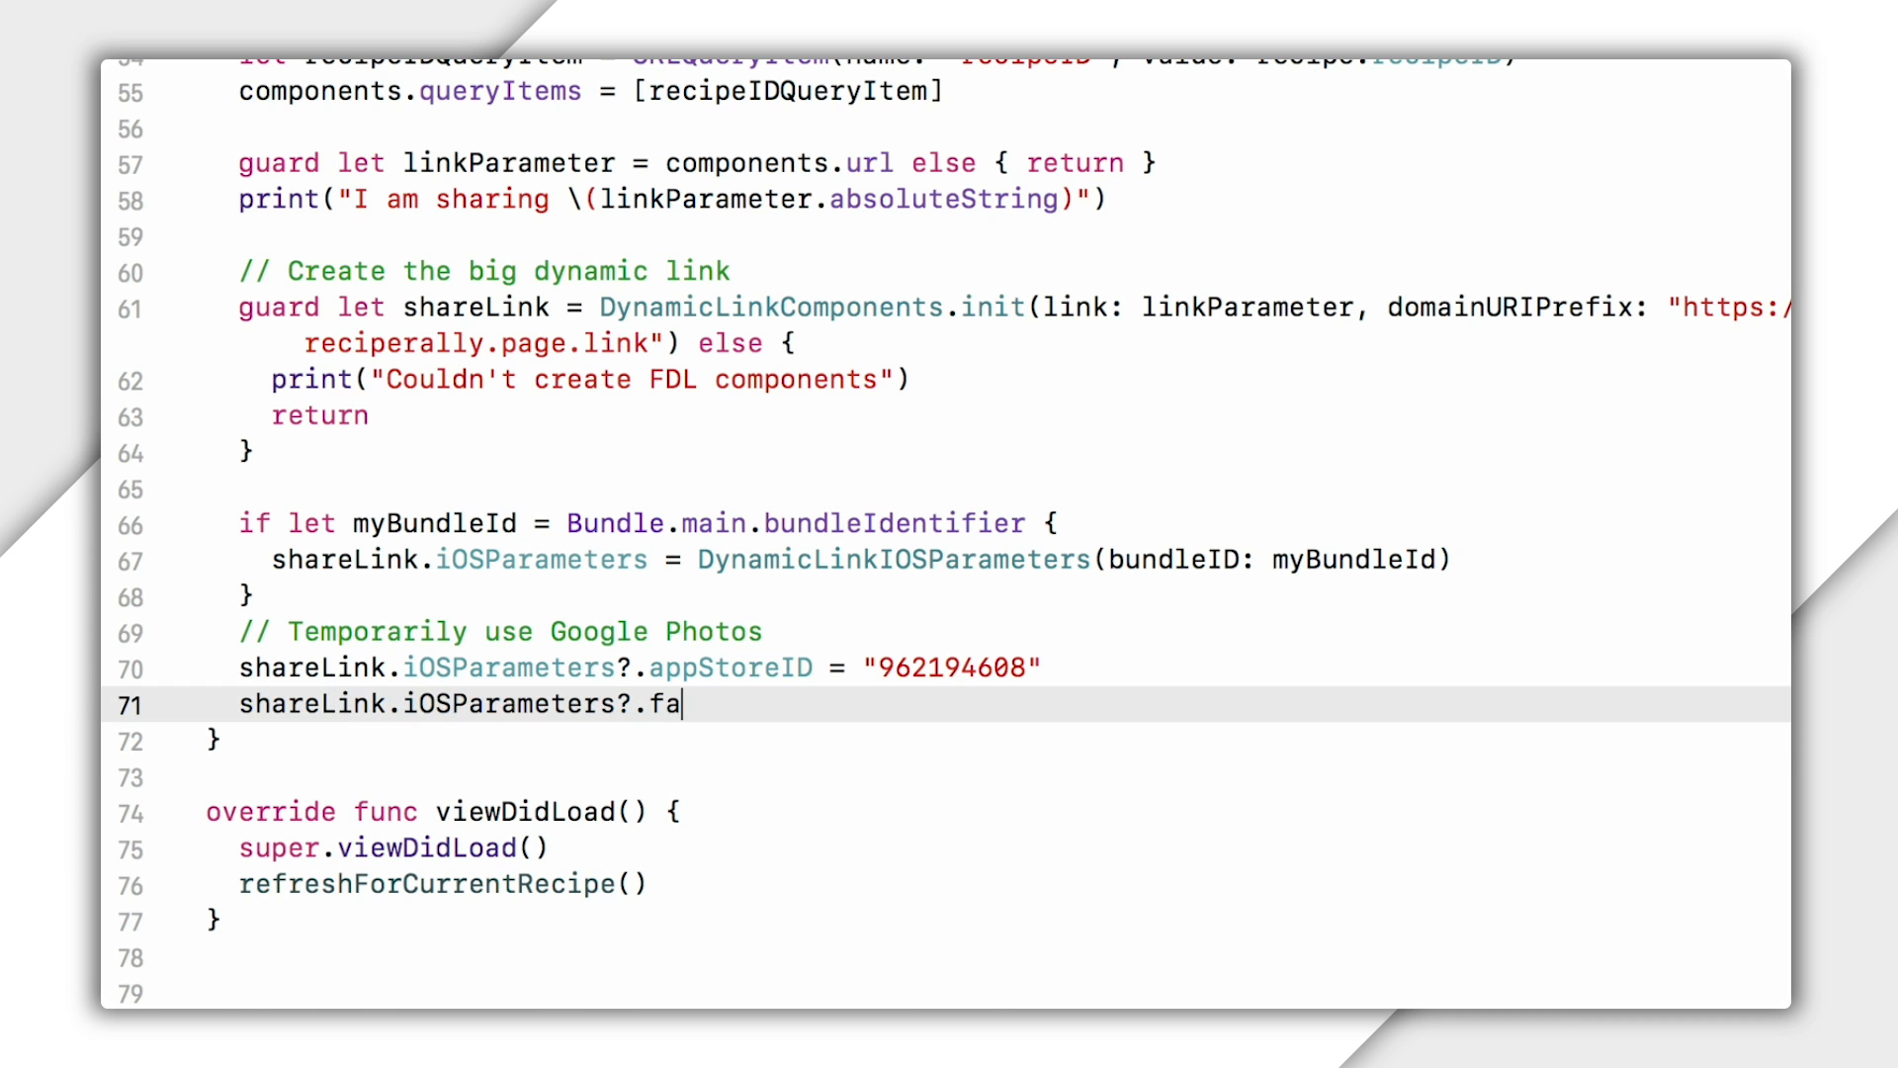
text(llbackURL)
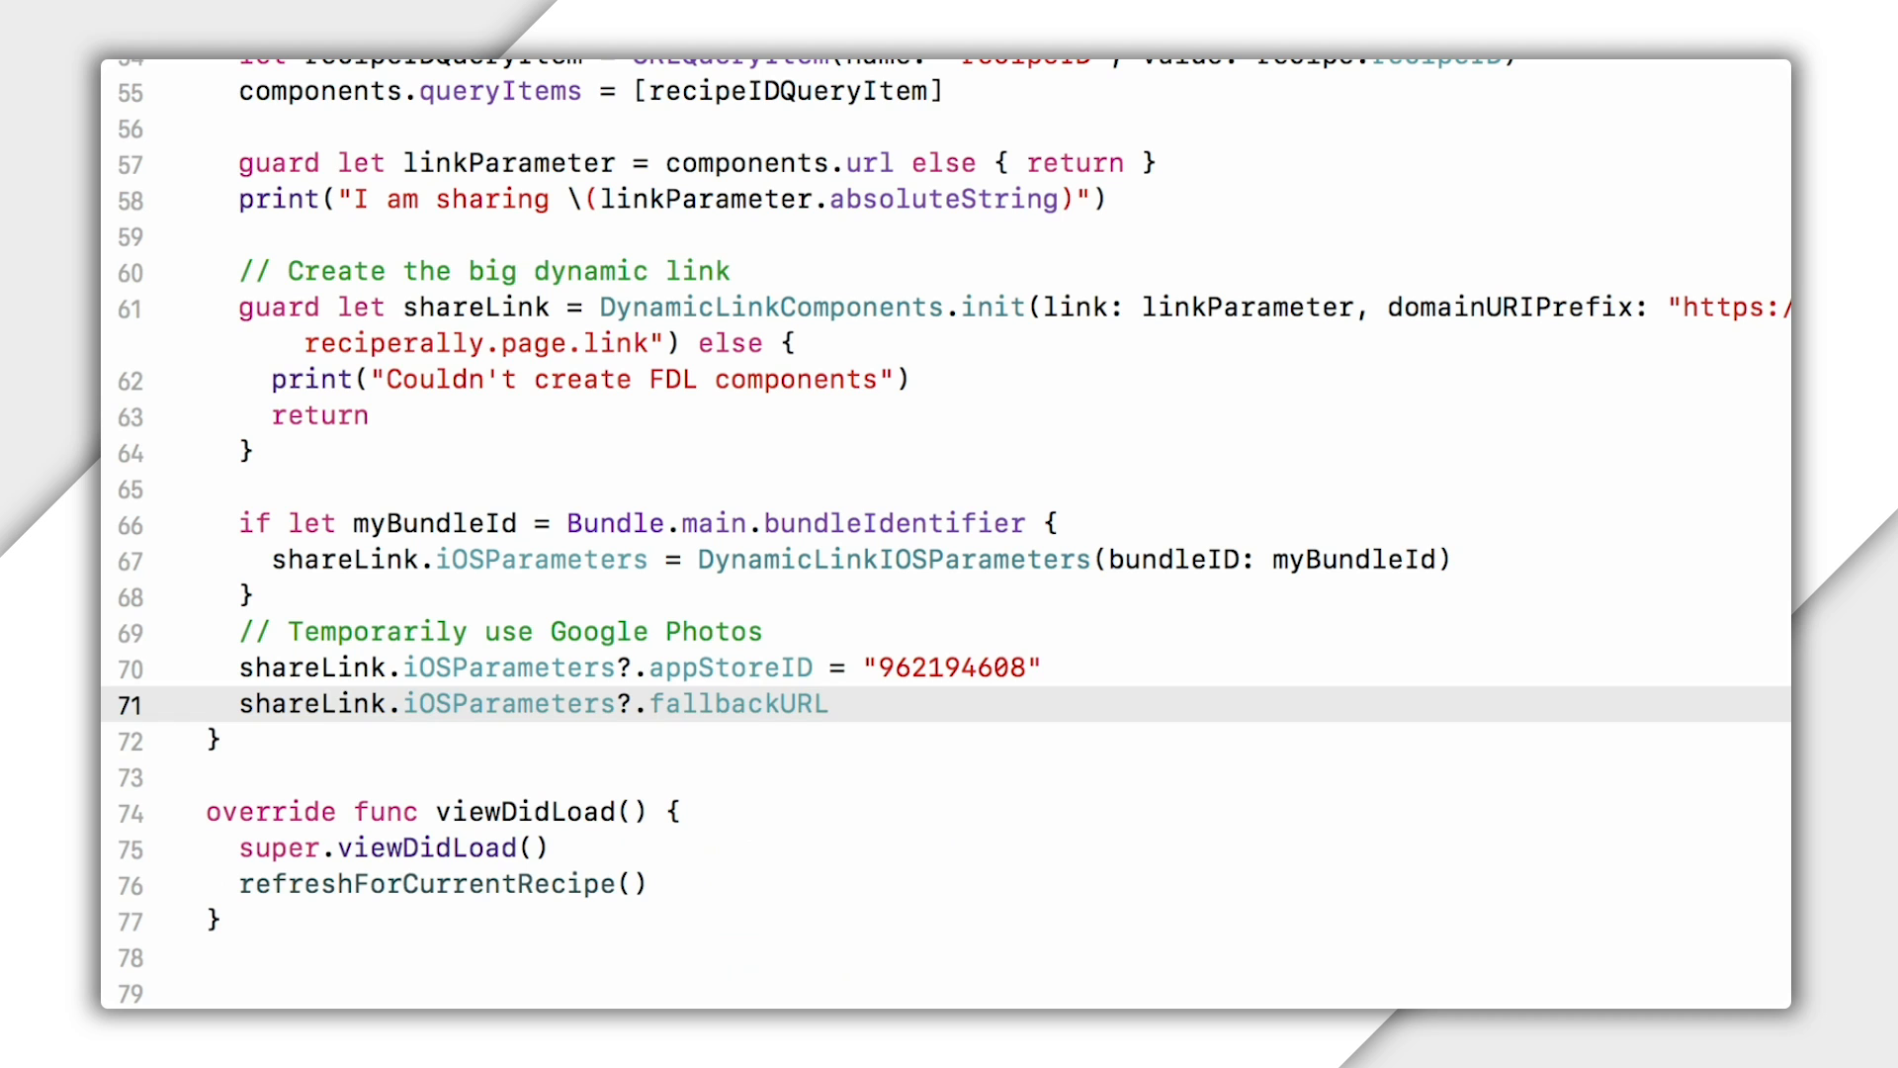
key(backspace)
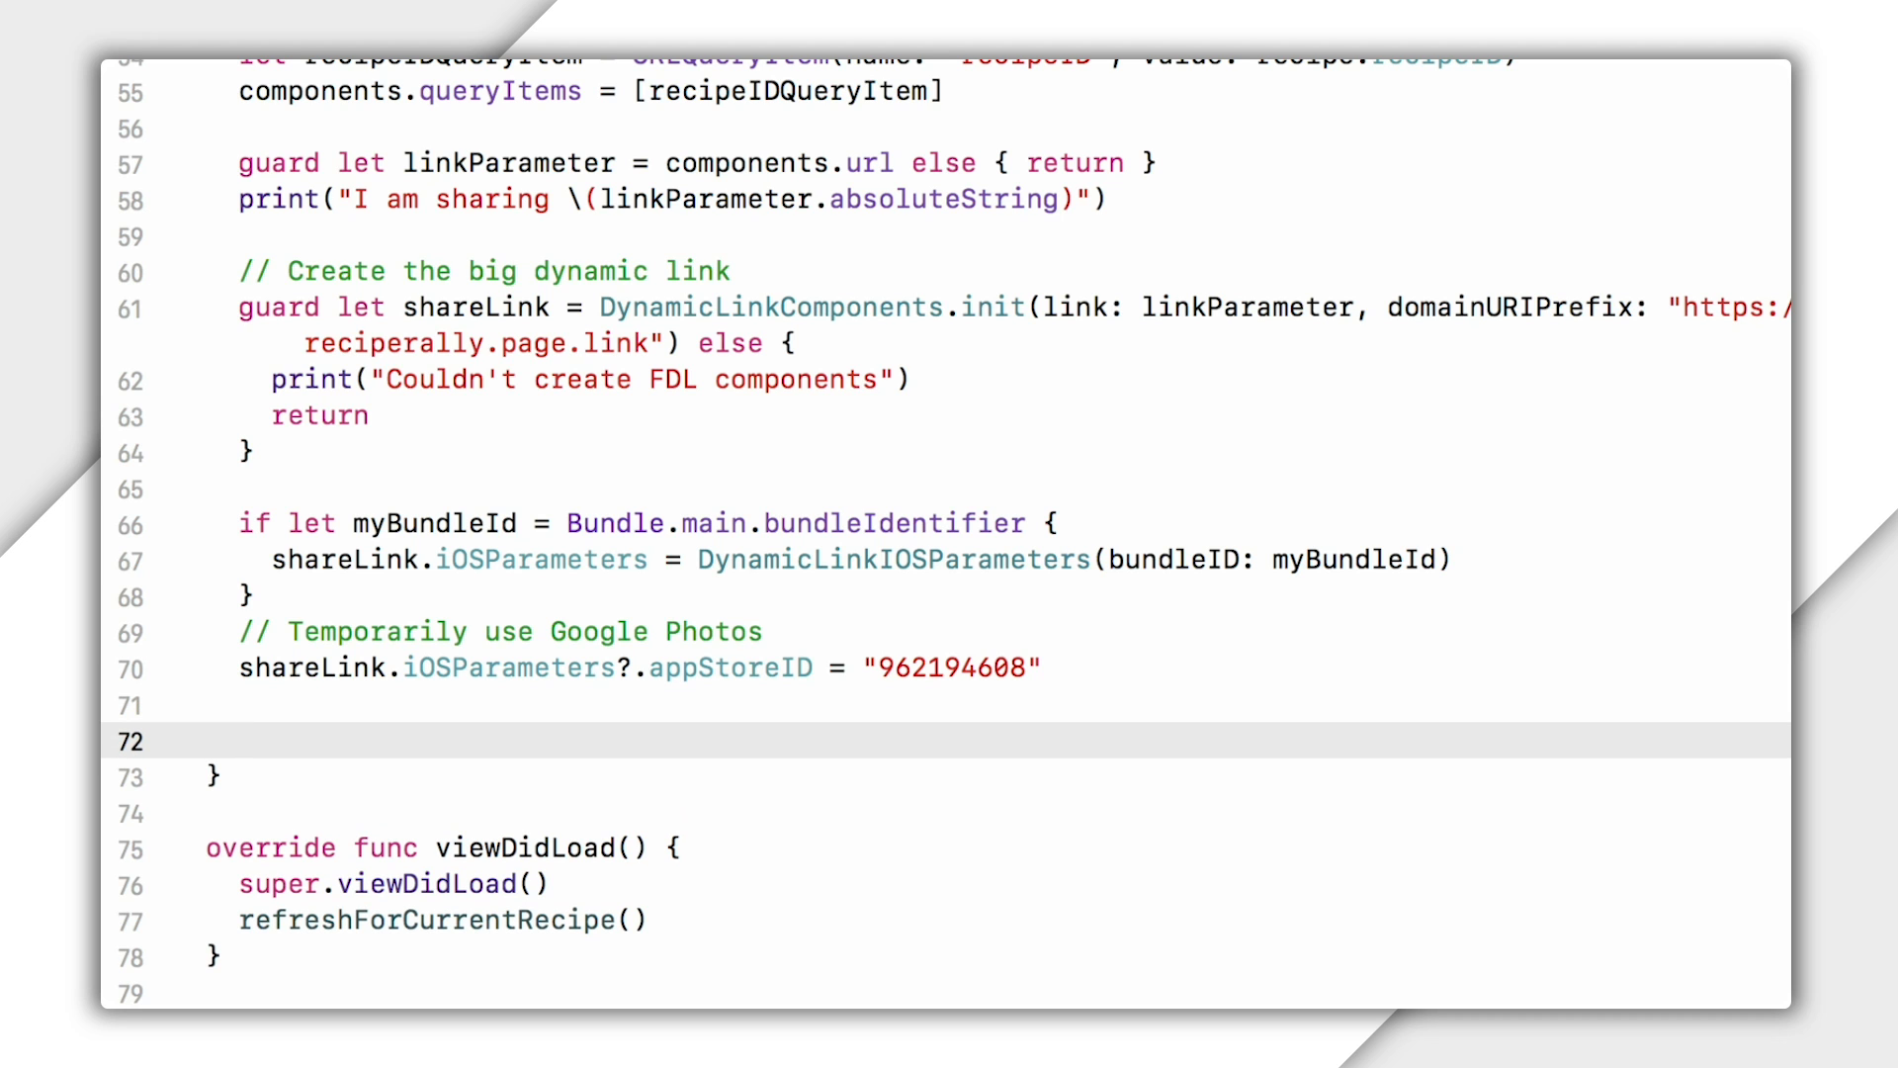
Assign shareLink Android parameters with a com.example.recipe… package name.
text(shareLink.androidParameters = DynamicLinkAndroidParameters(packageName: "String)
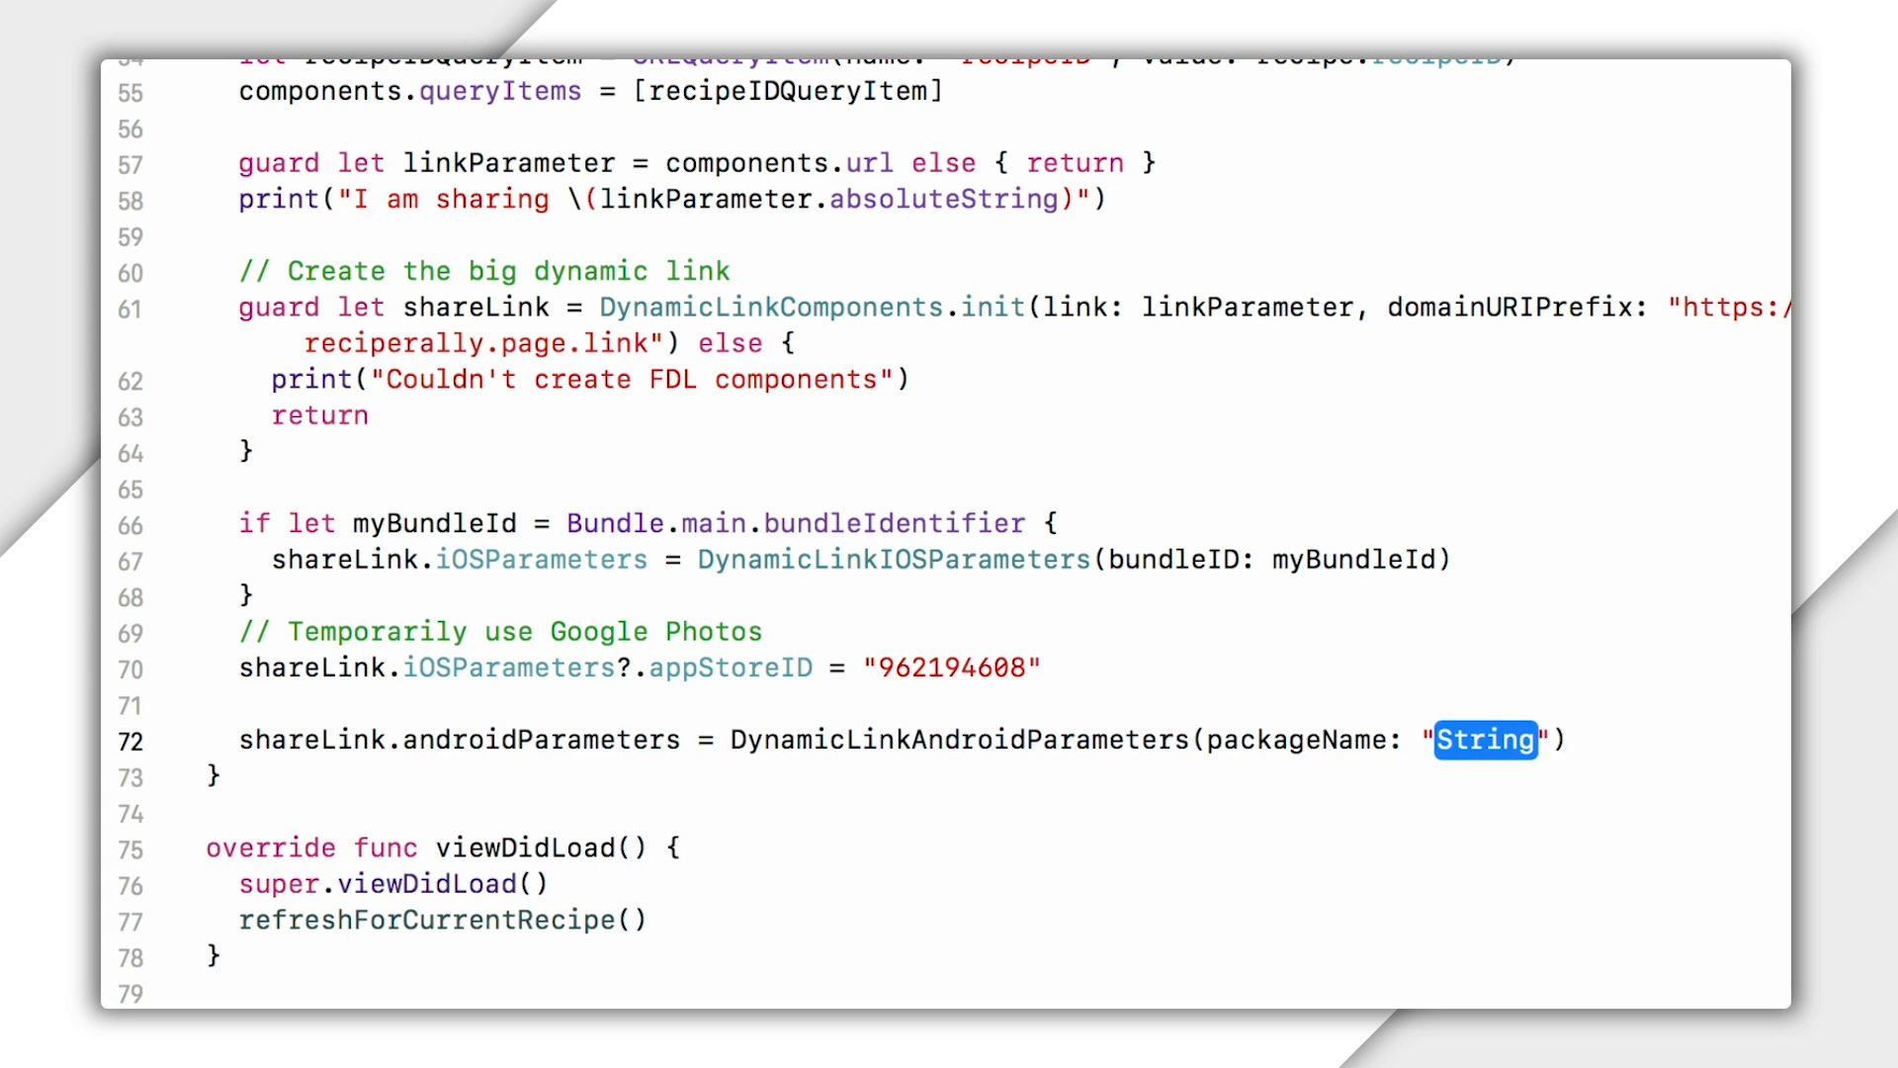
text(com.example.reciperall)
text(shareLink.socialMetaTagParameters)
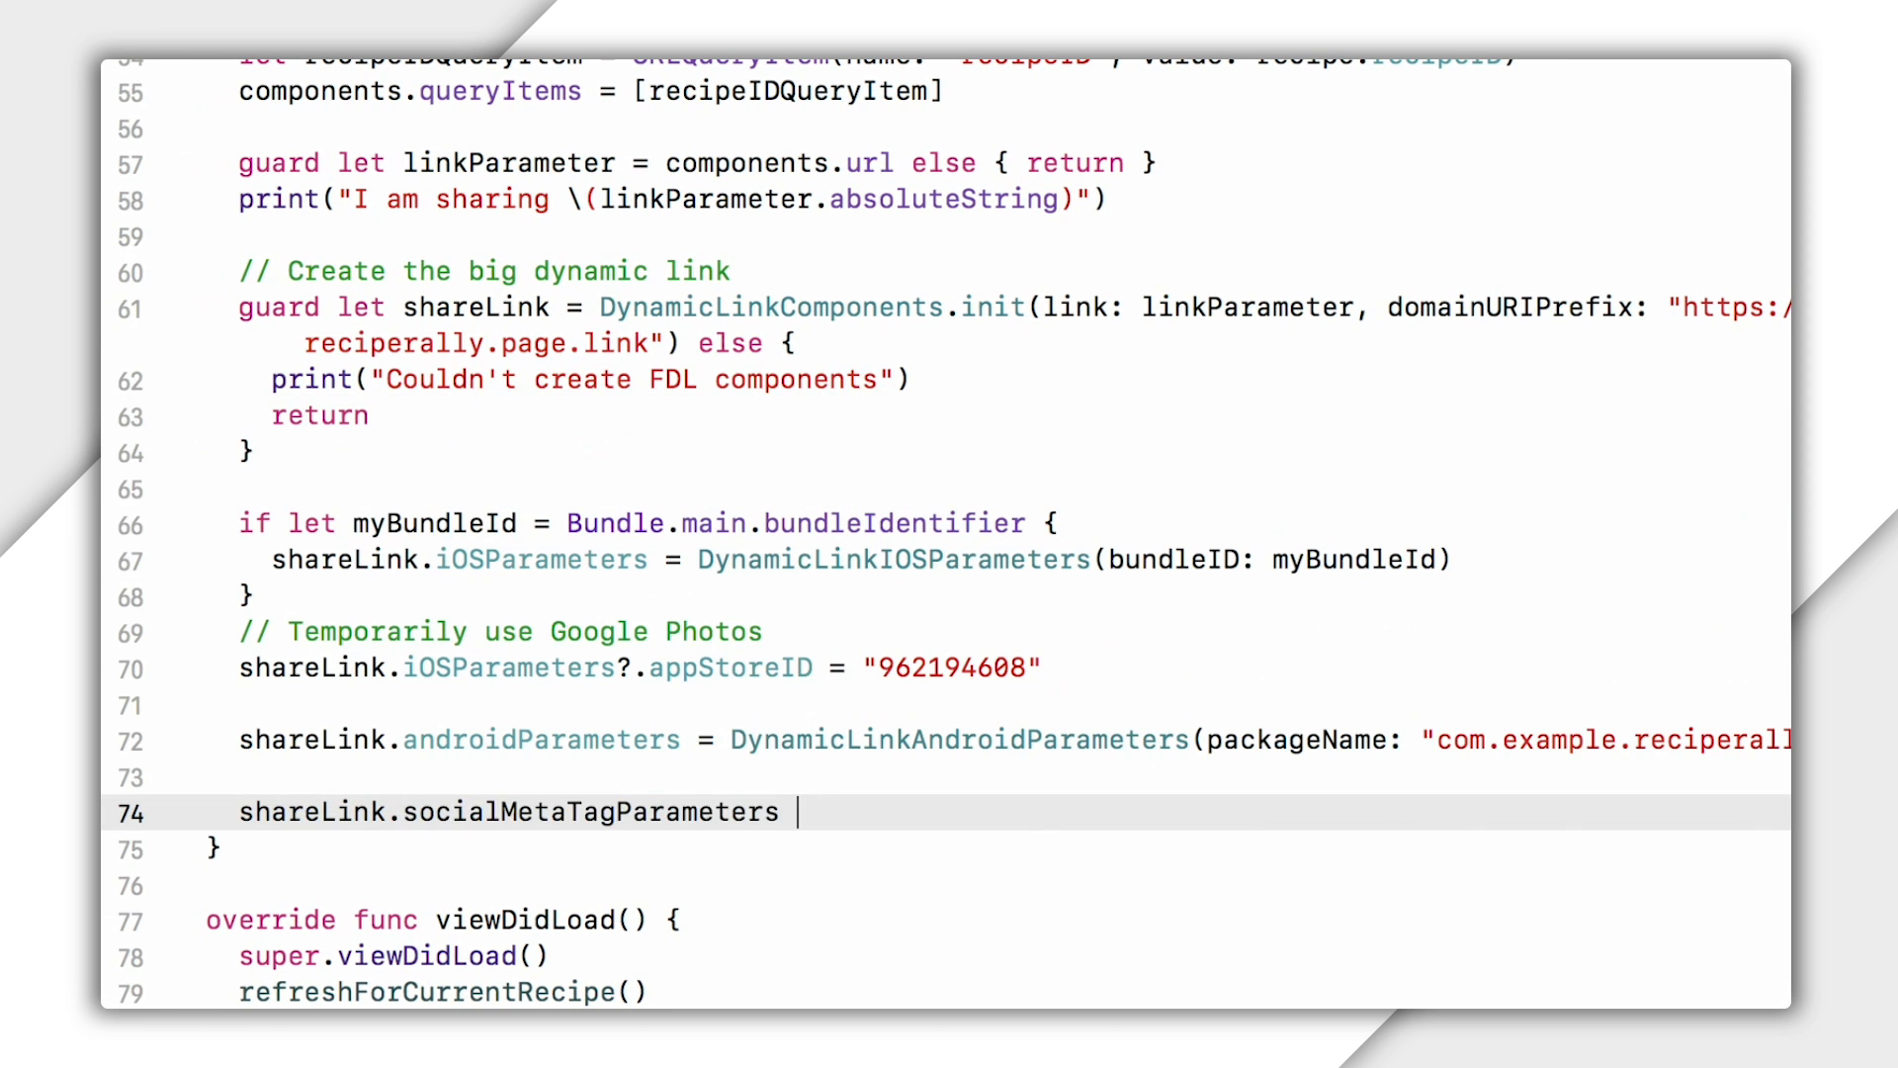
Assign DynamicLinkSocialMetaTagParameters with title, recipe.description text and recipe.imageURL.
text(= Dy)
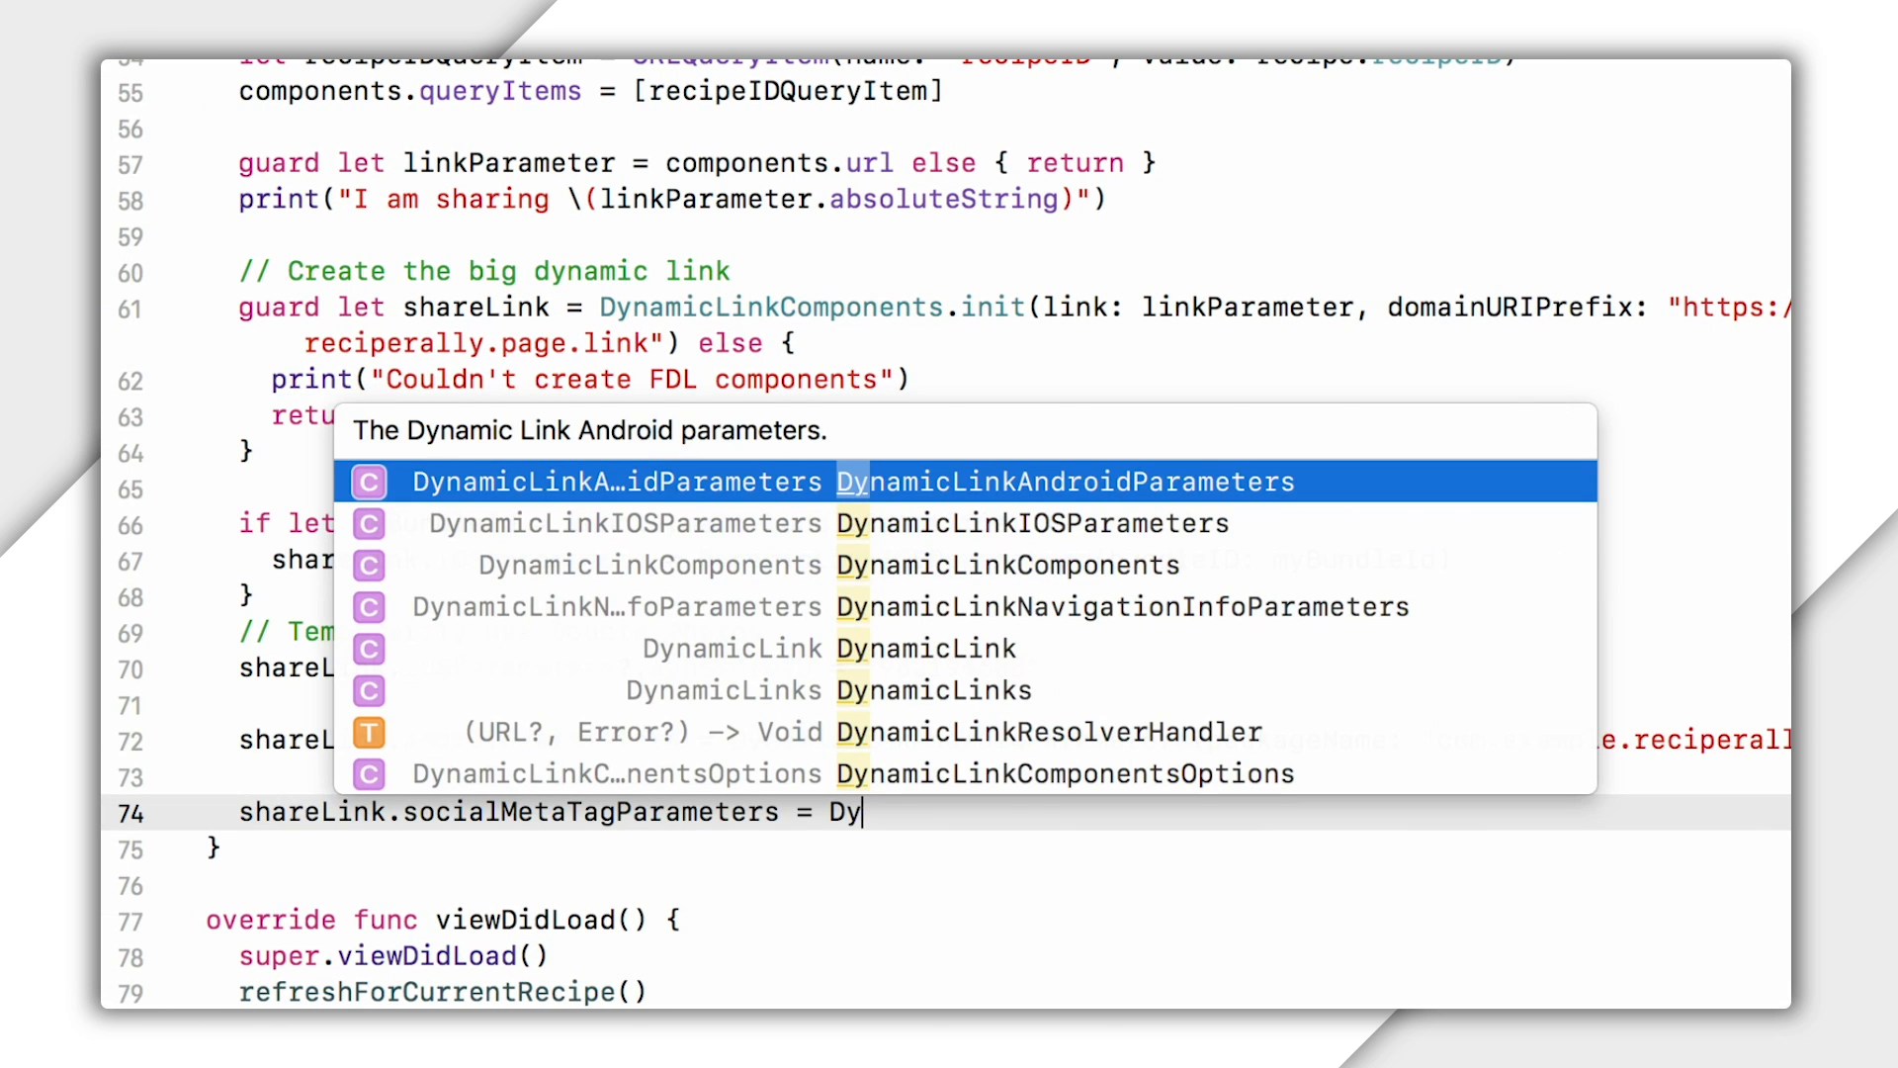
text(namicLinkSocialMetaTagParameters()
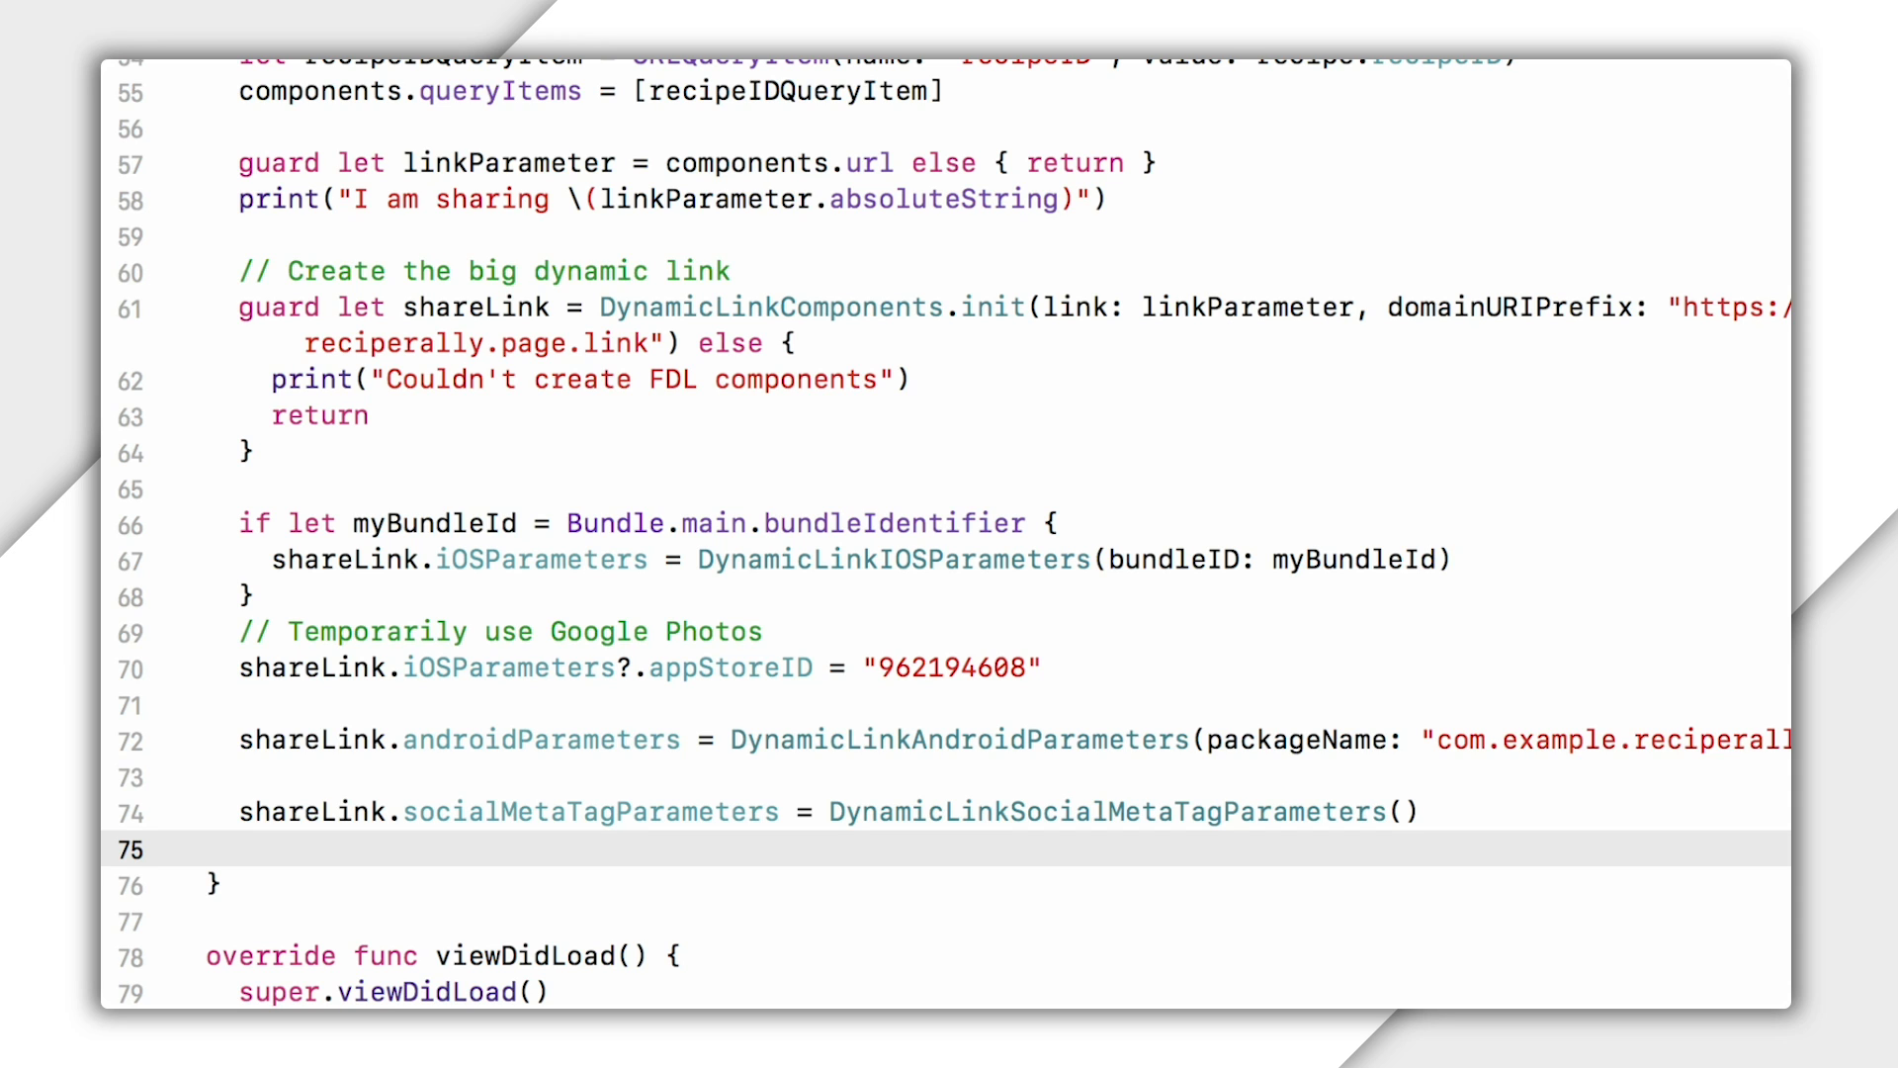
text(.tite)
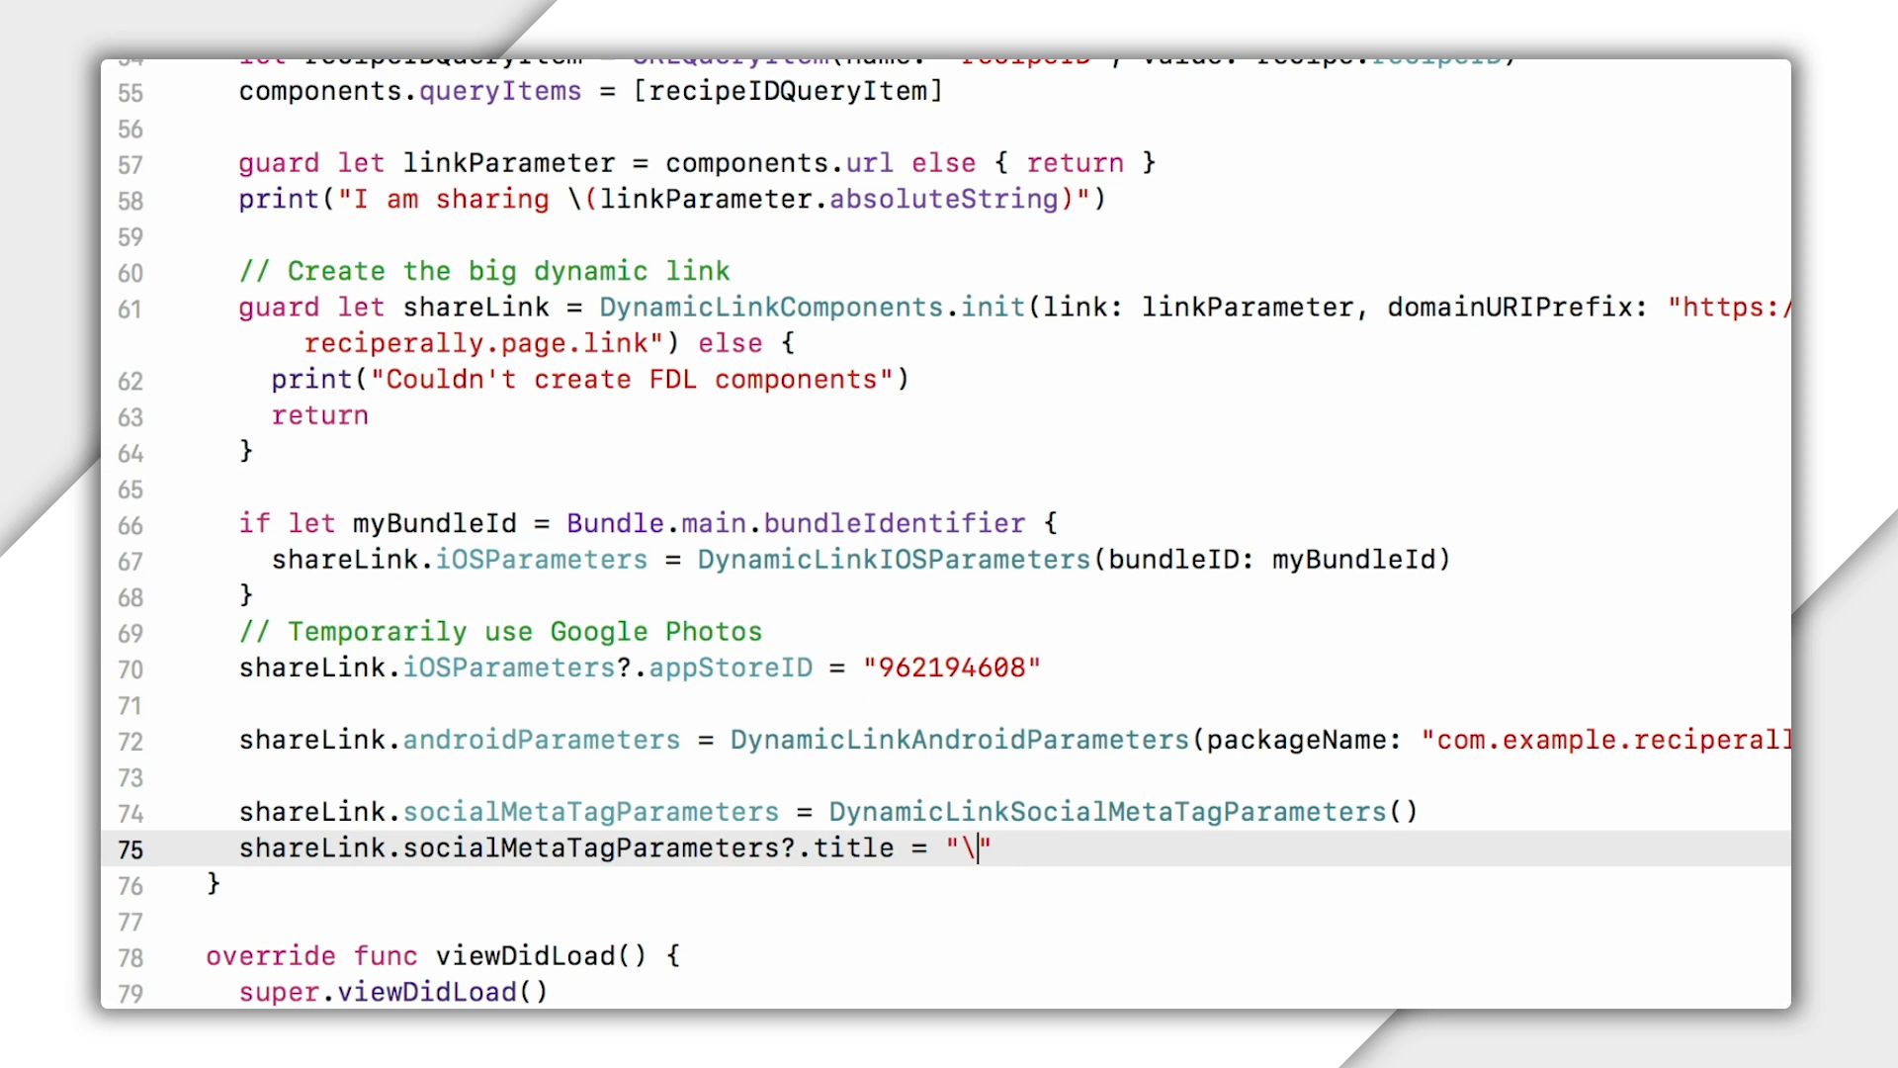
text((recipe.title) from Recipe Rally)
text(shareLink)
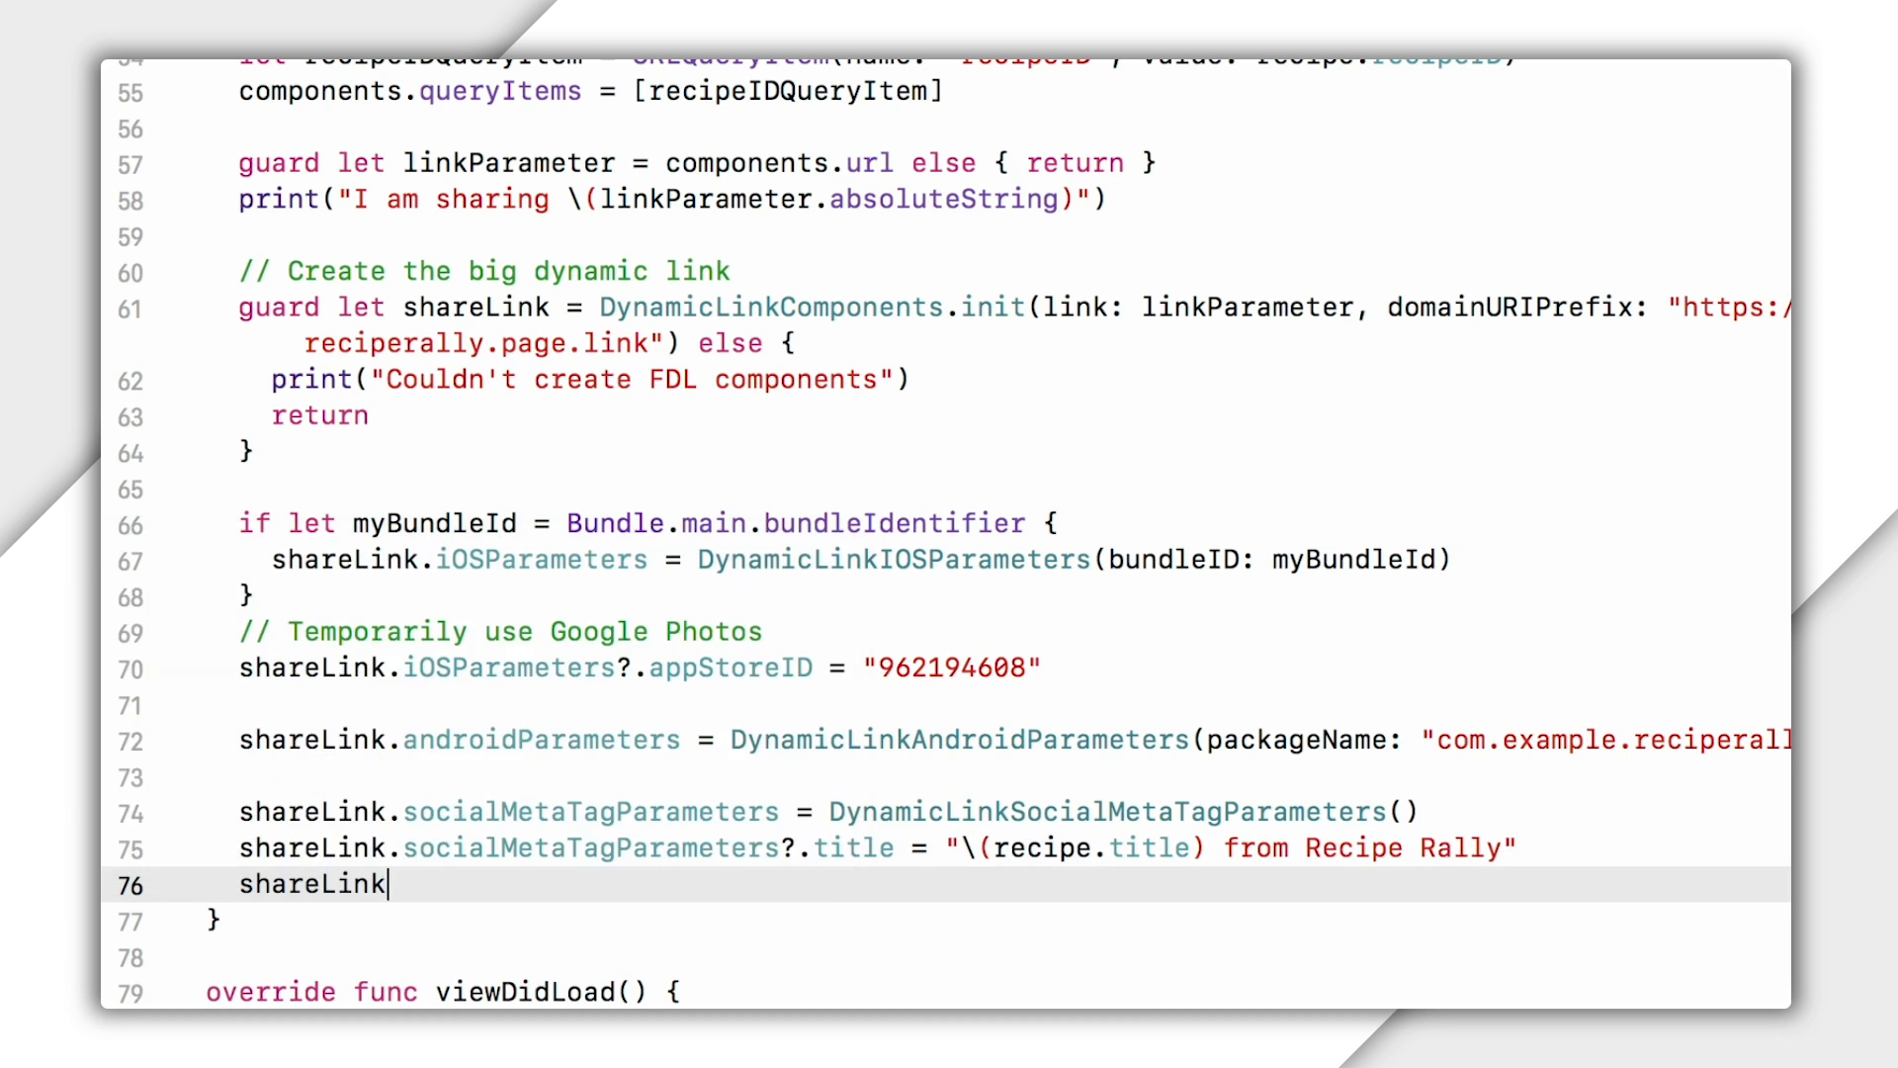
text(.socialMetaTagParameters?.descriptionText =)
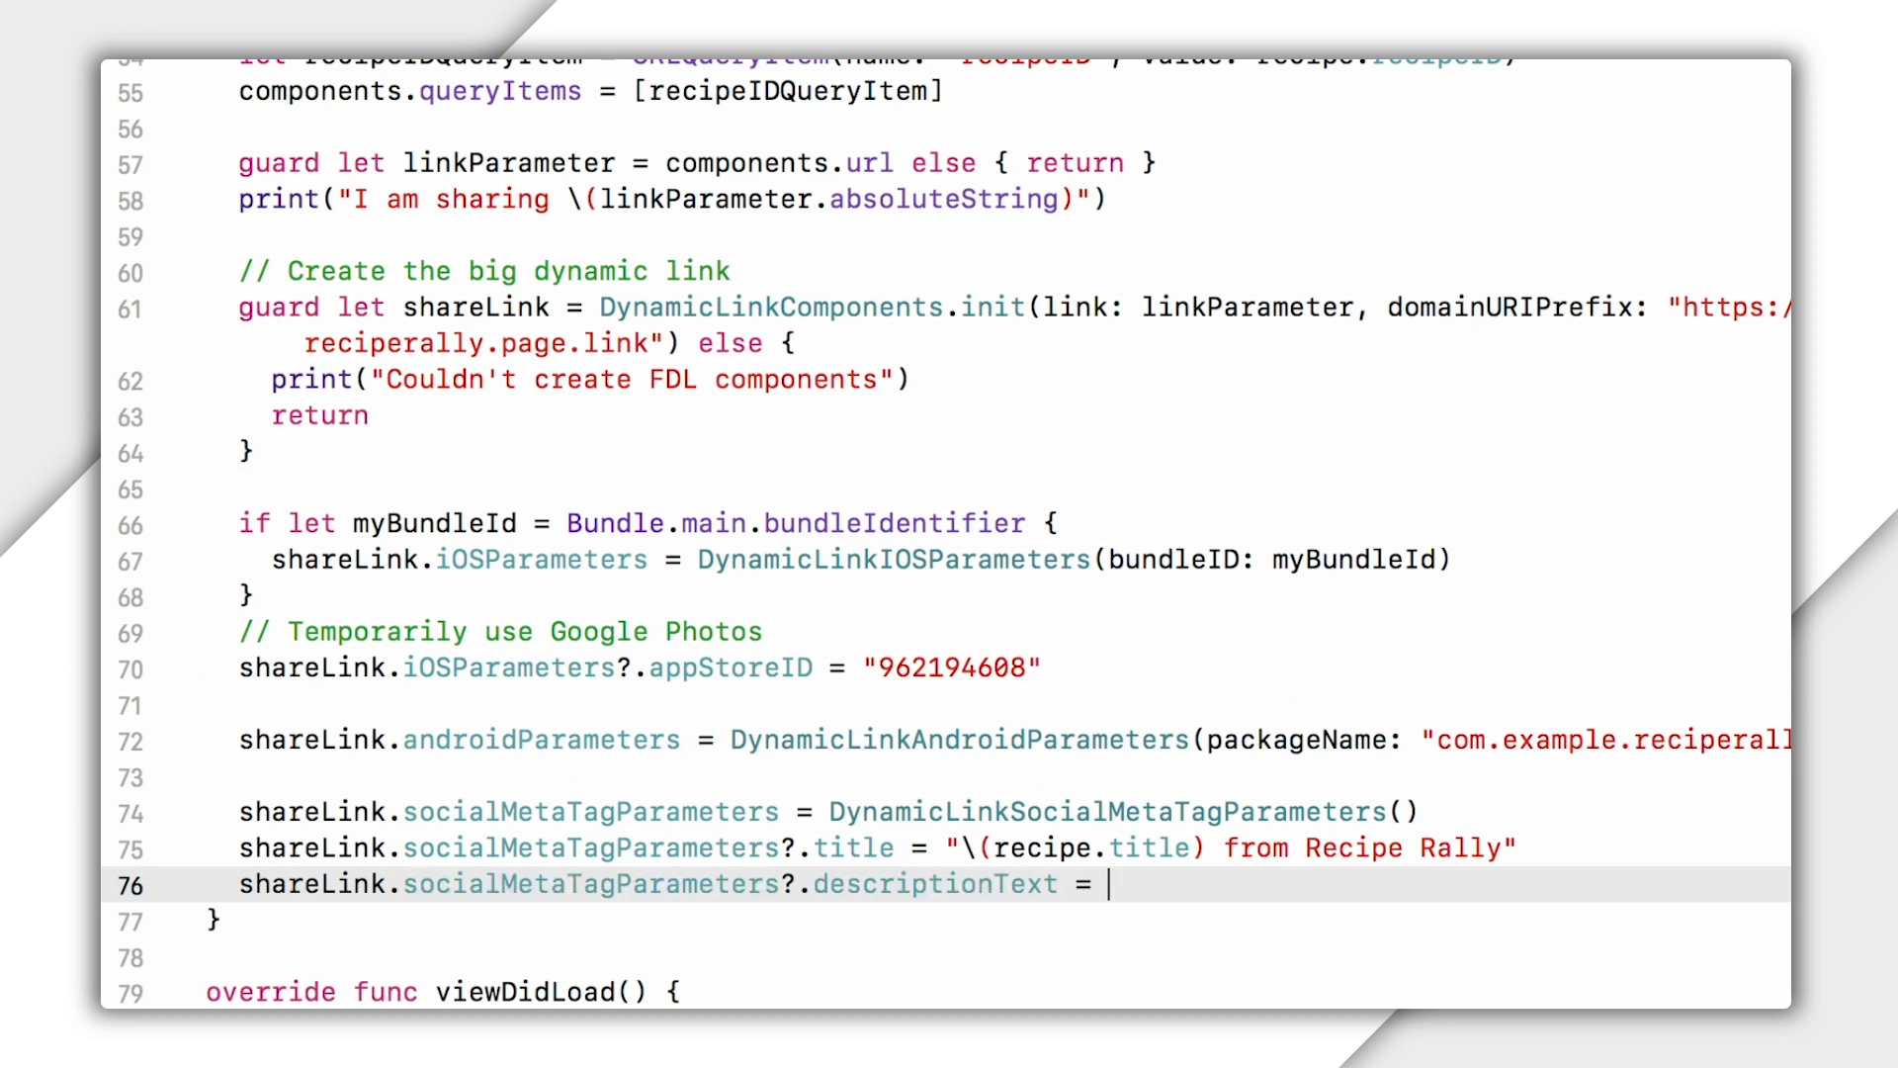
text(recipe.description)
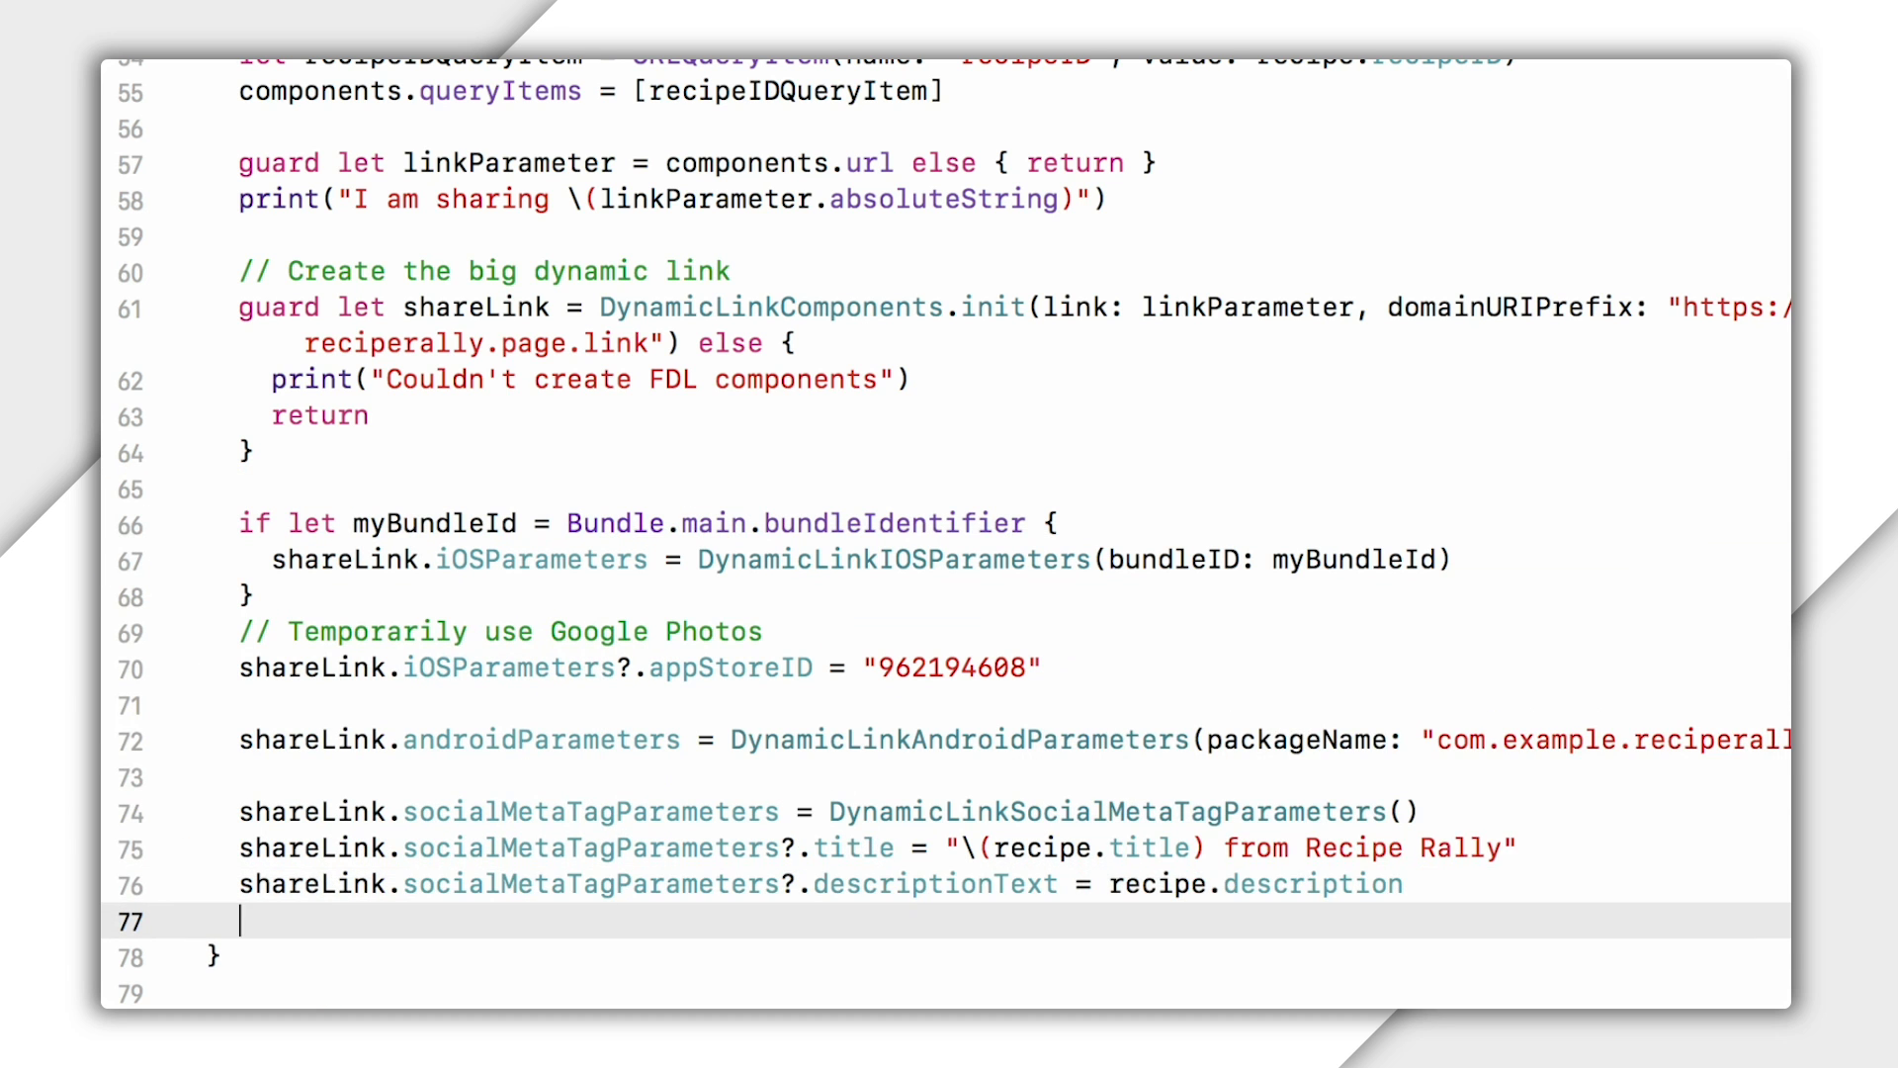
text(shareLink.socialMetaTagParameters?.imageURL =)
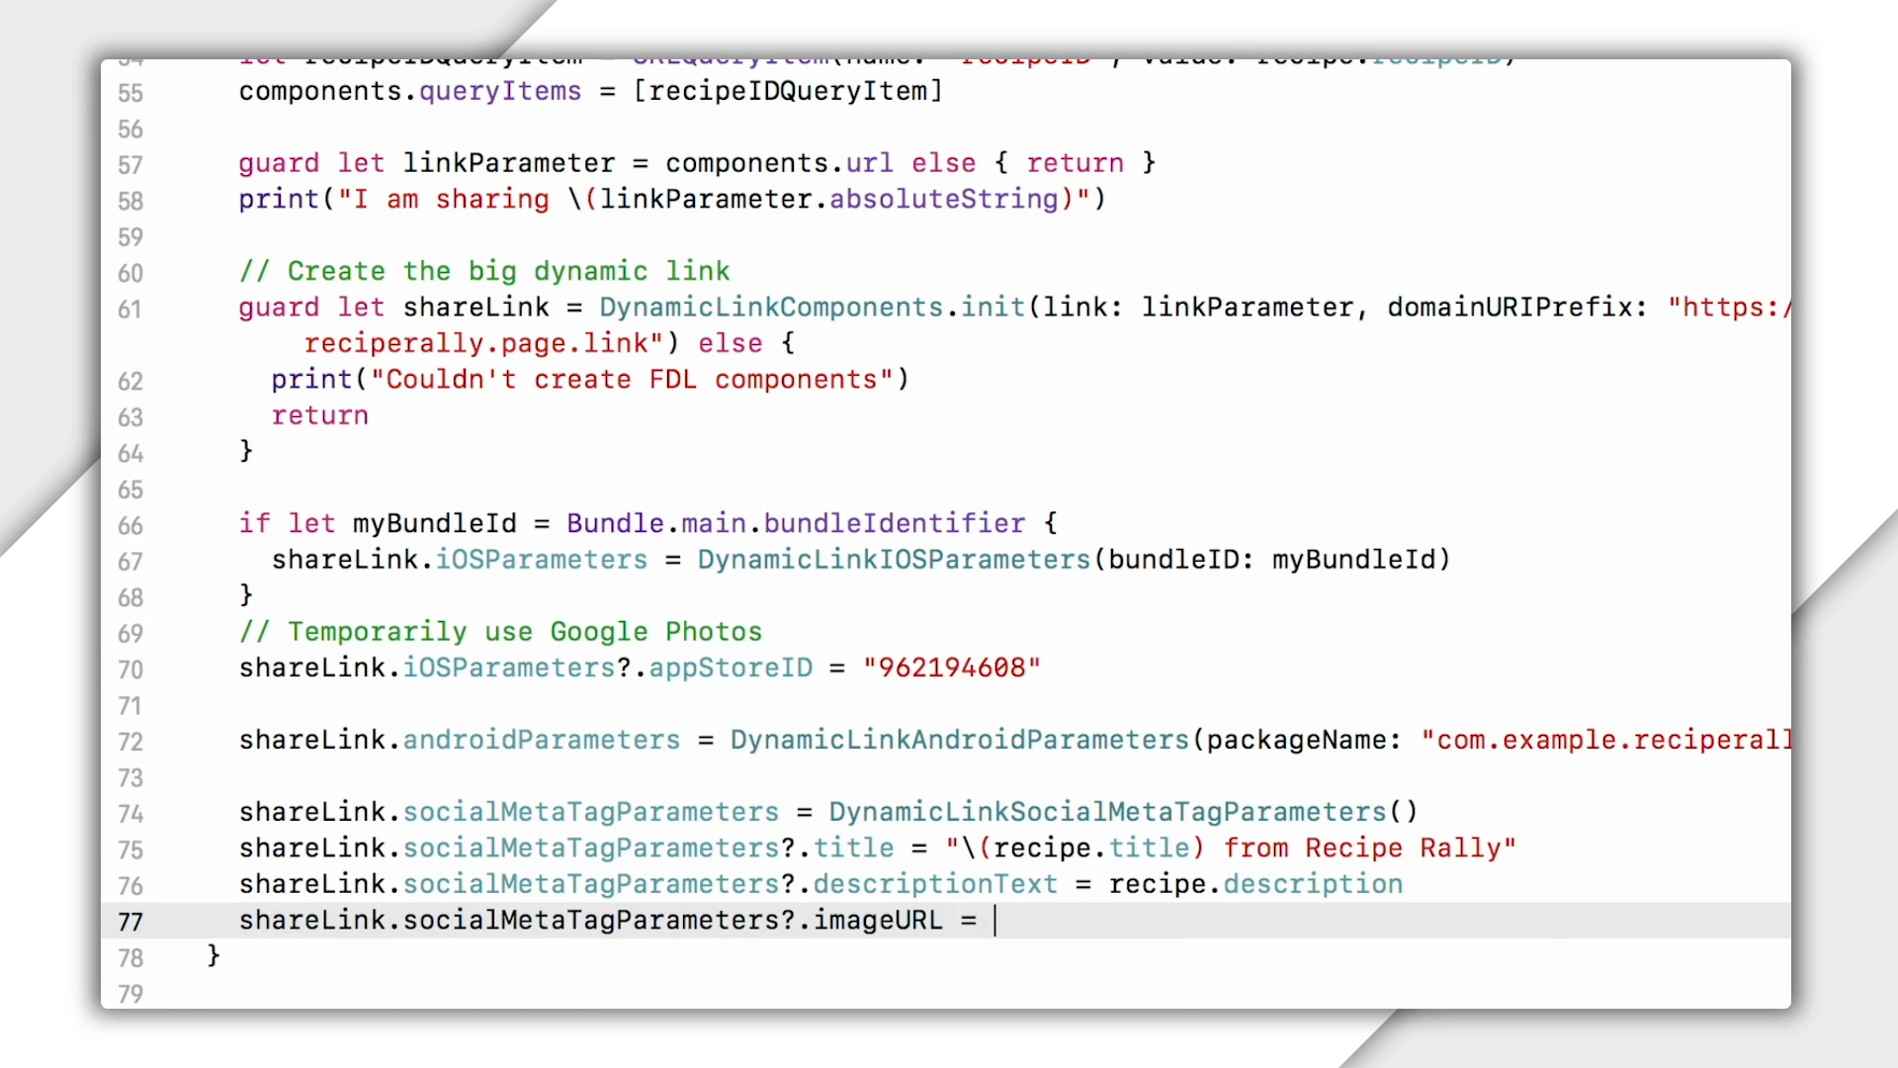
text(recipe.imageURL)
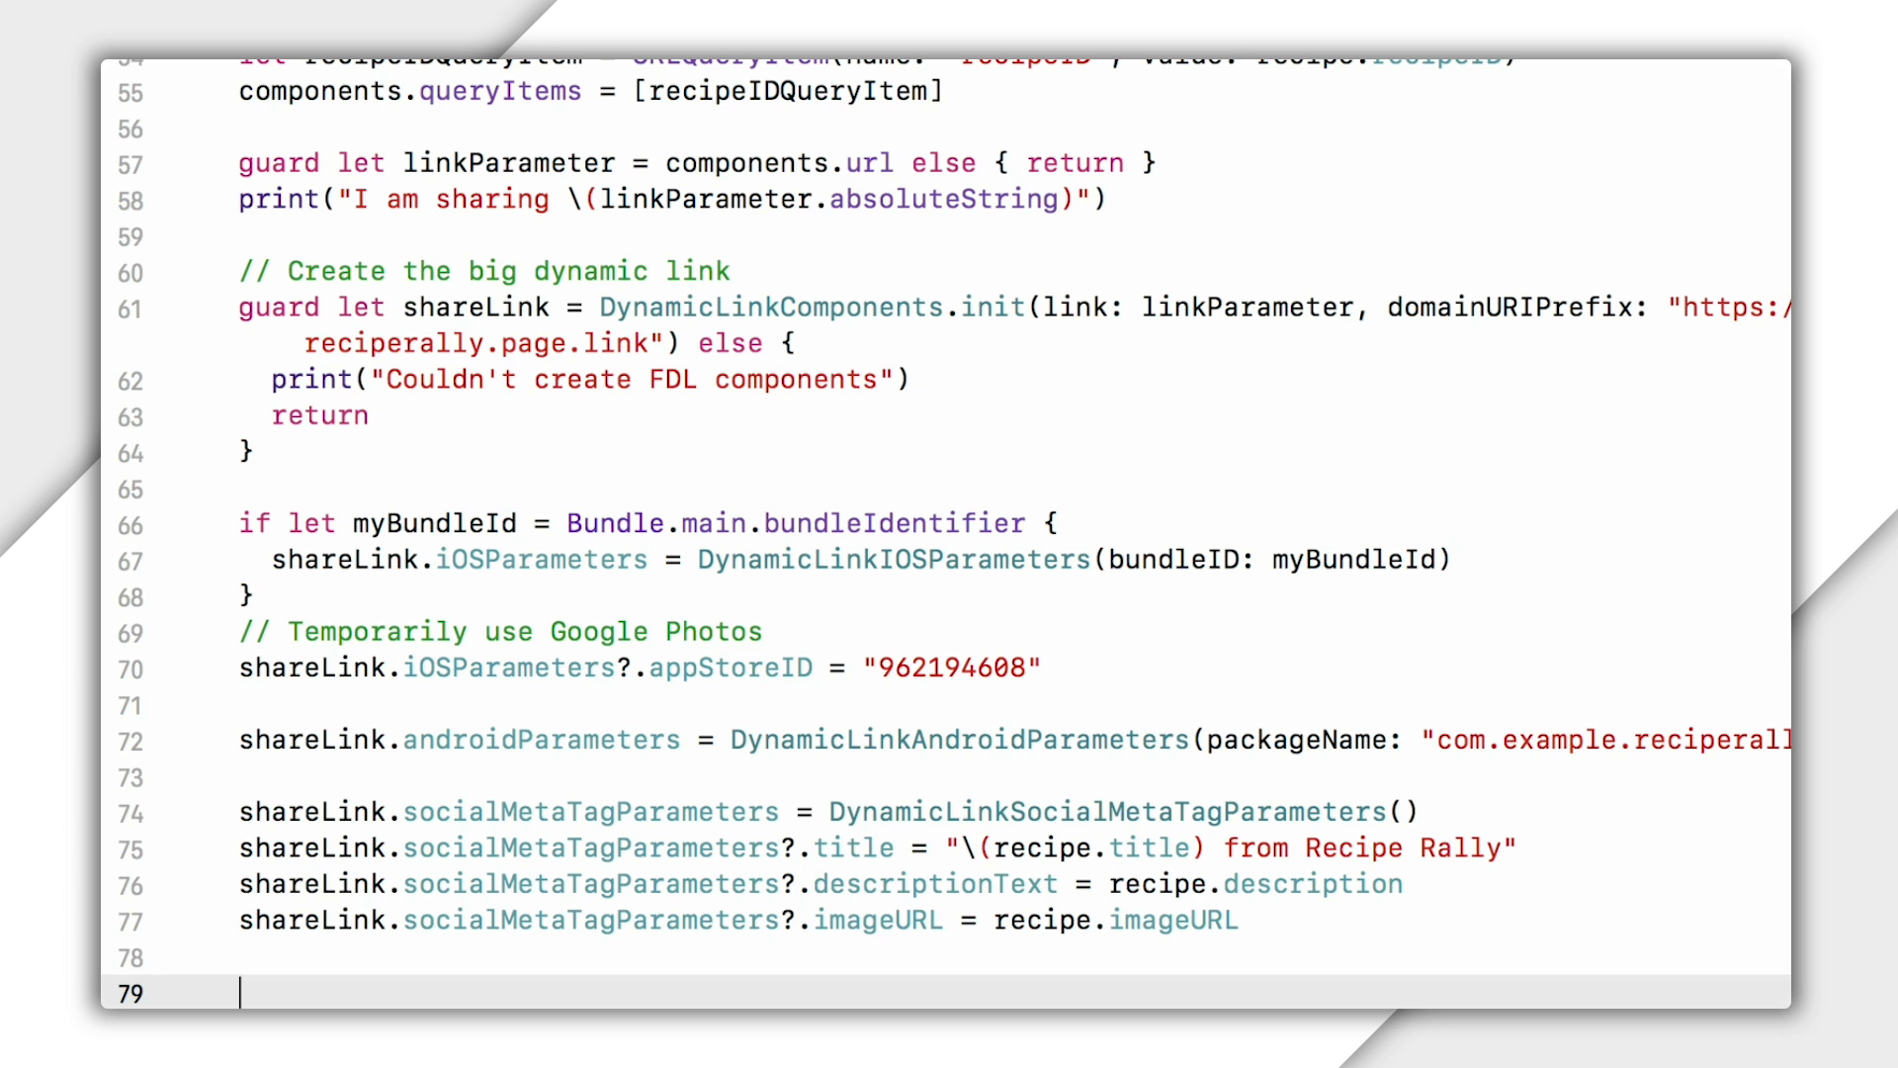
Add guard let longURL = shareLink.url else { return } below the parameters.
scroll(down, 3)
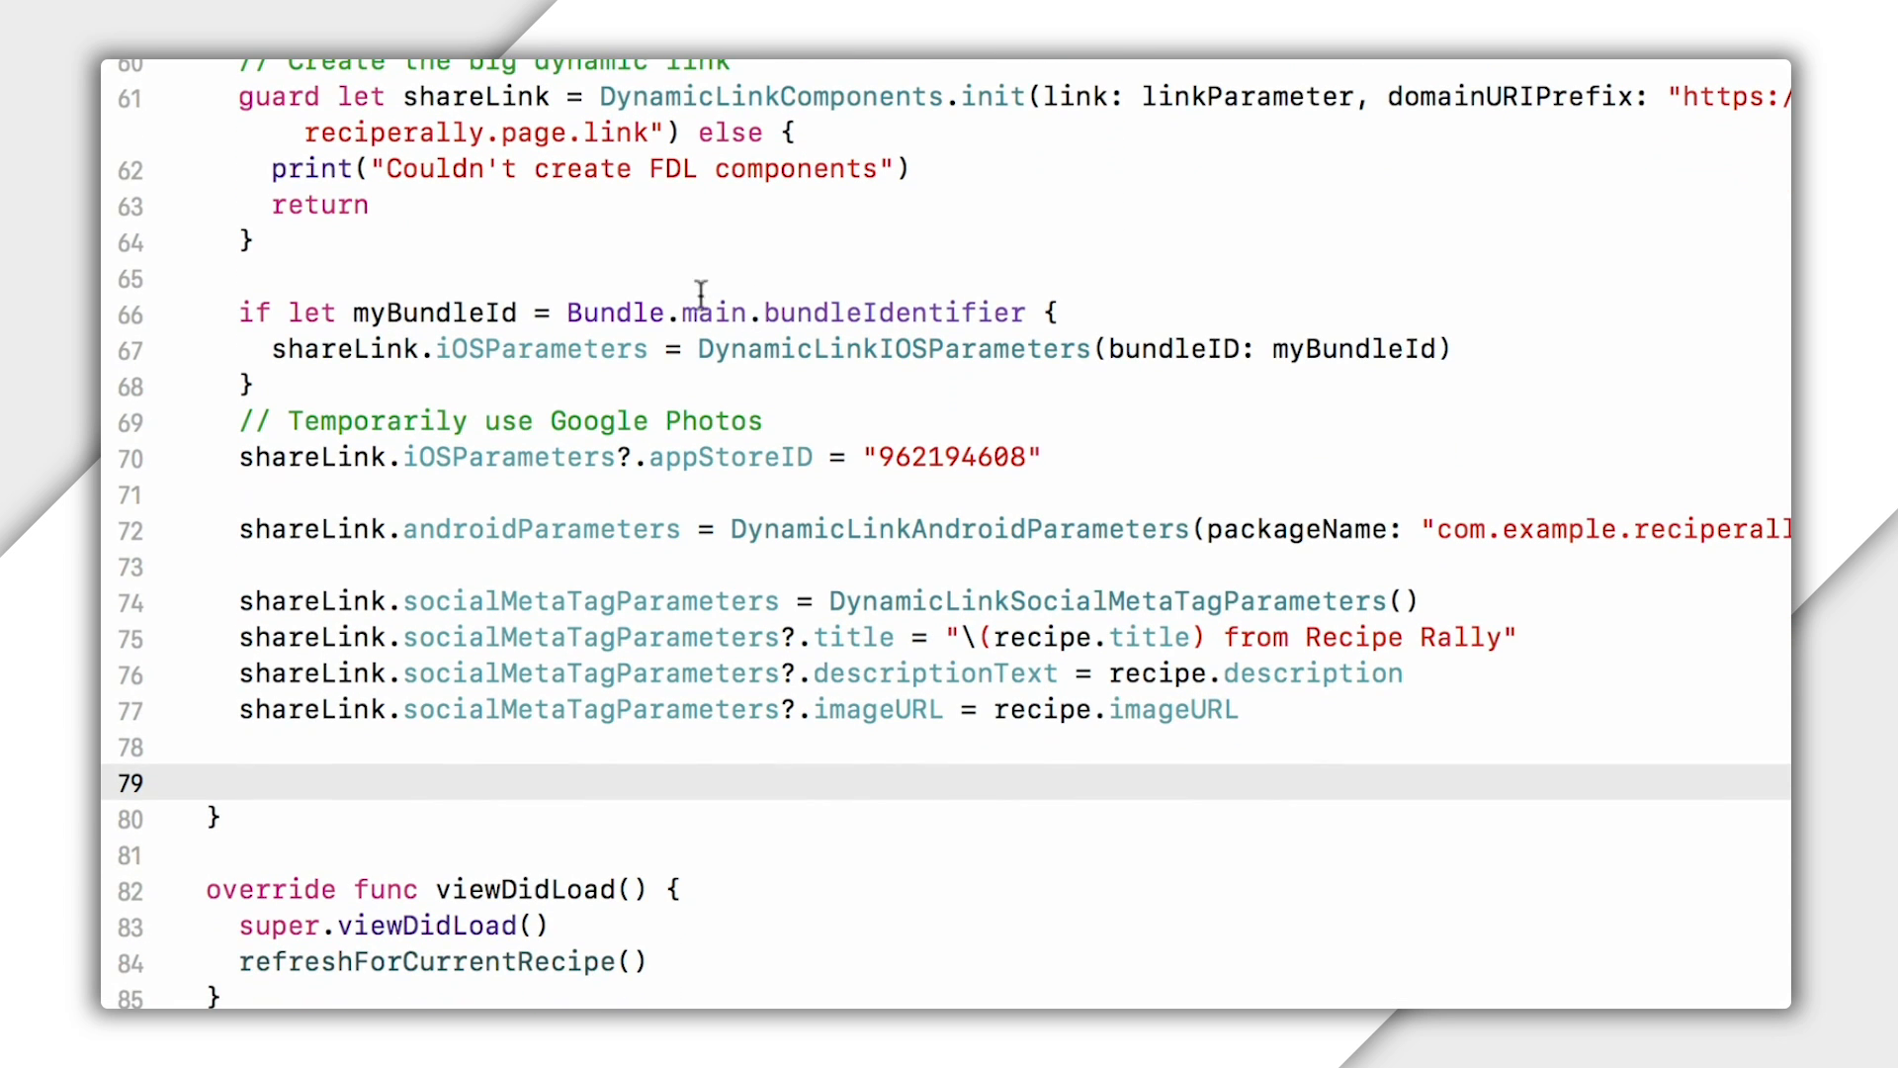
text(ga)
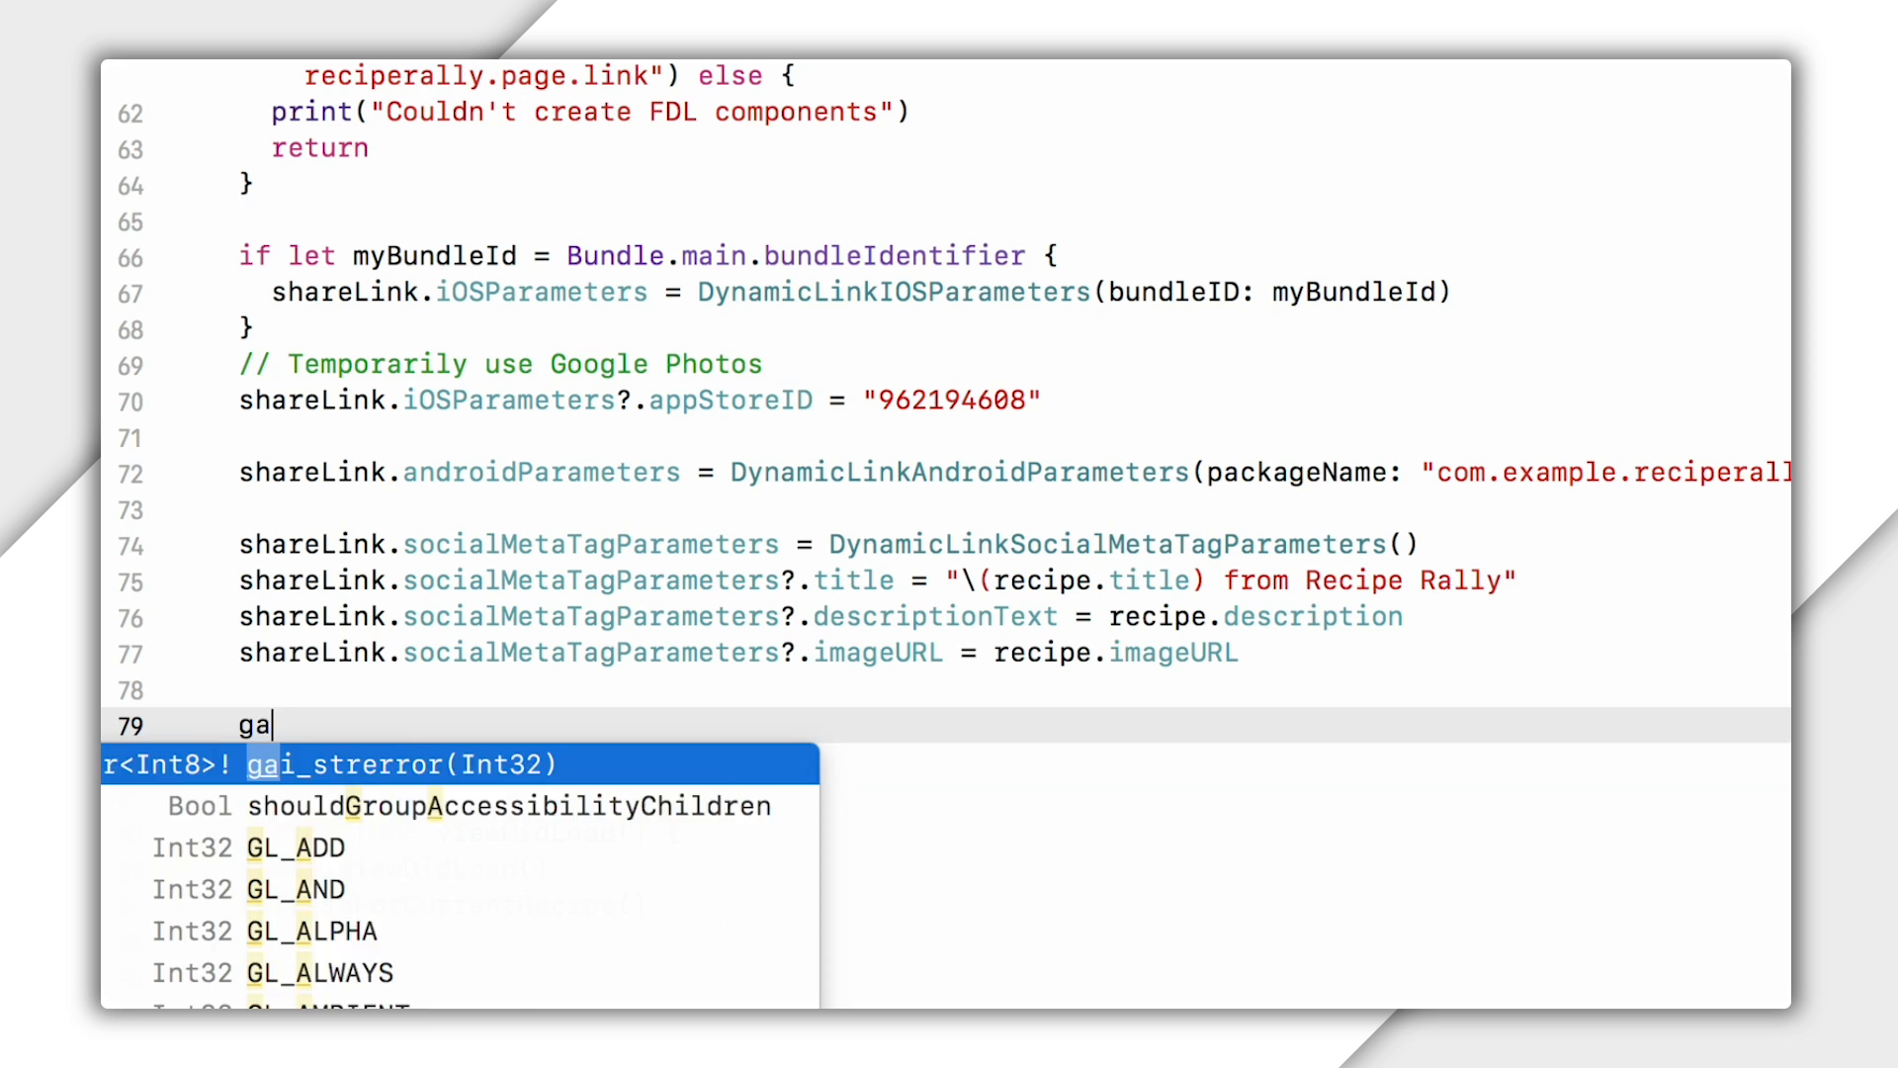
text(guard let lon)
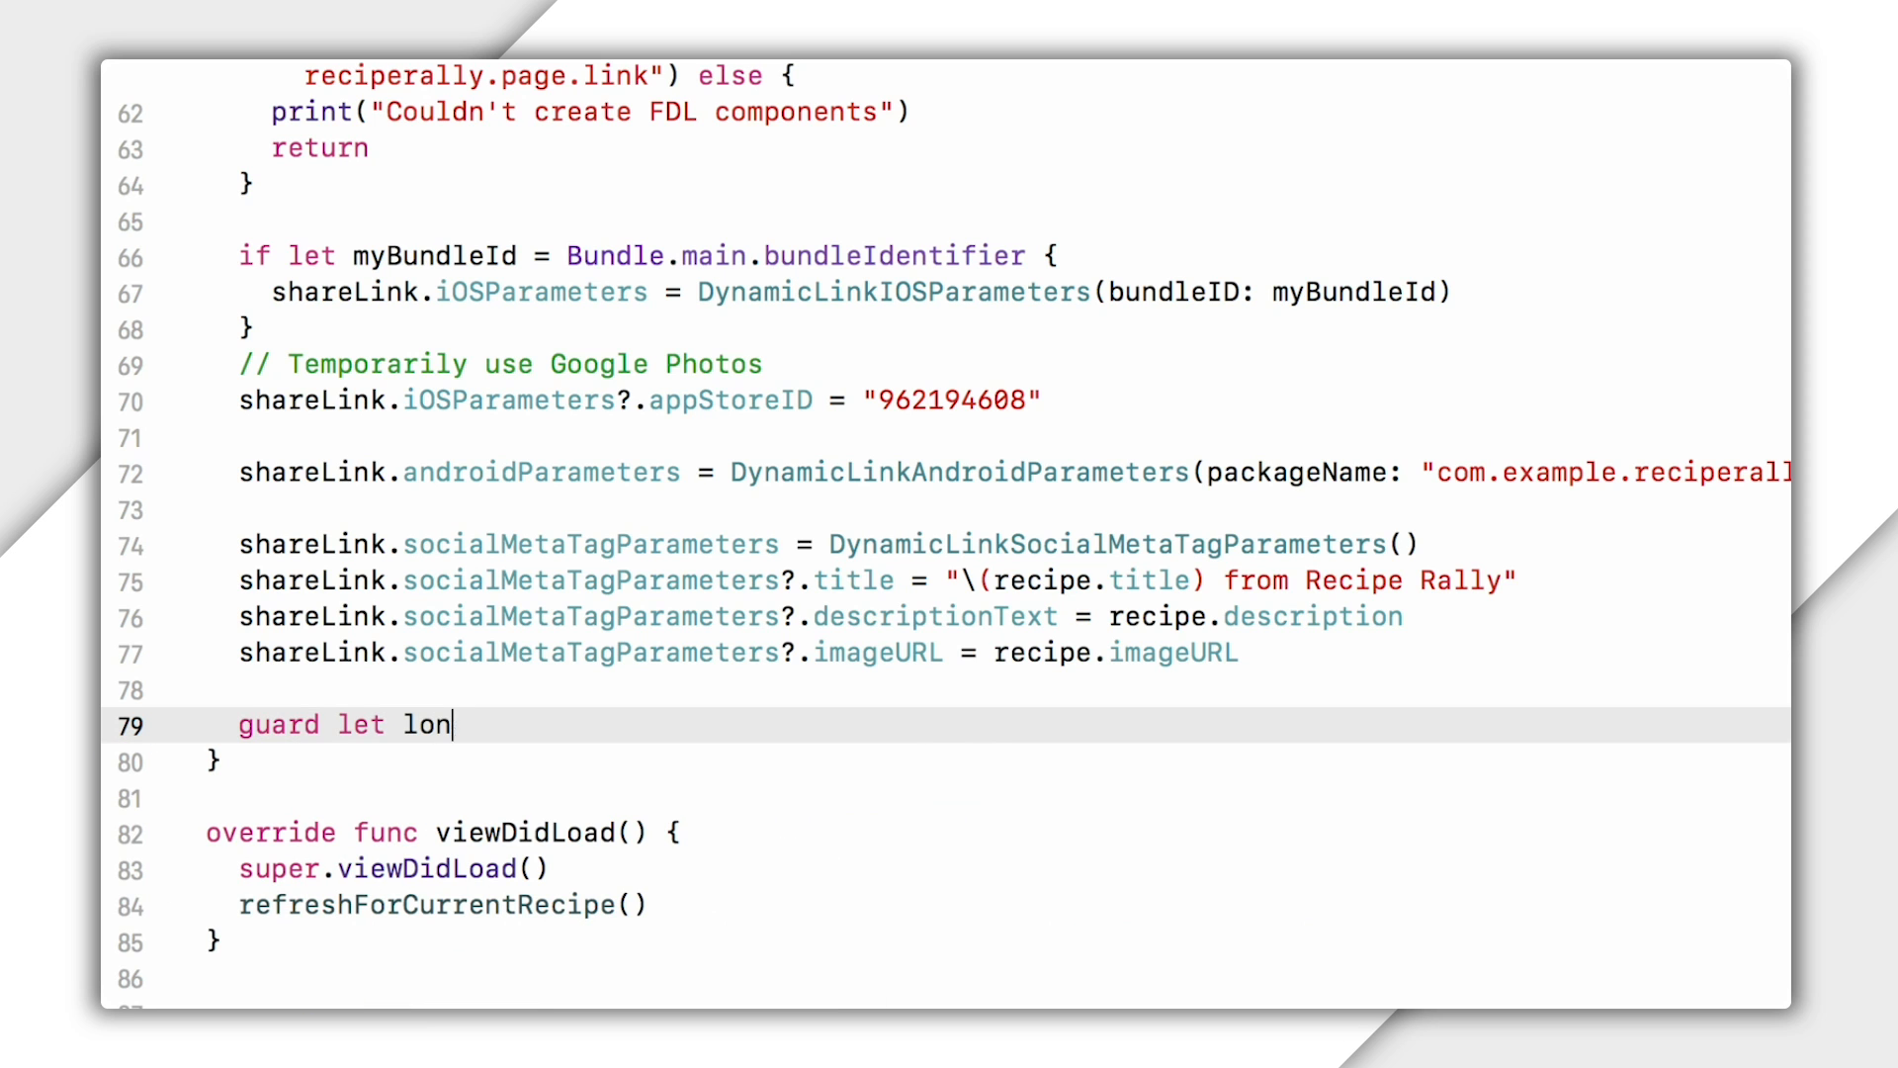
text(gURL = shareLink)
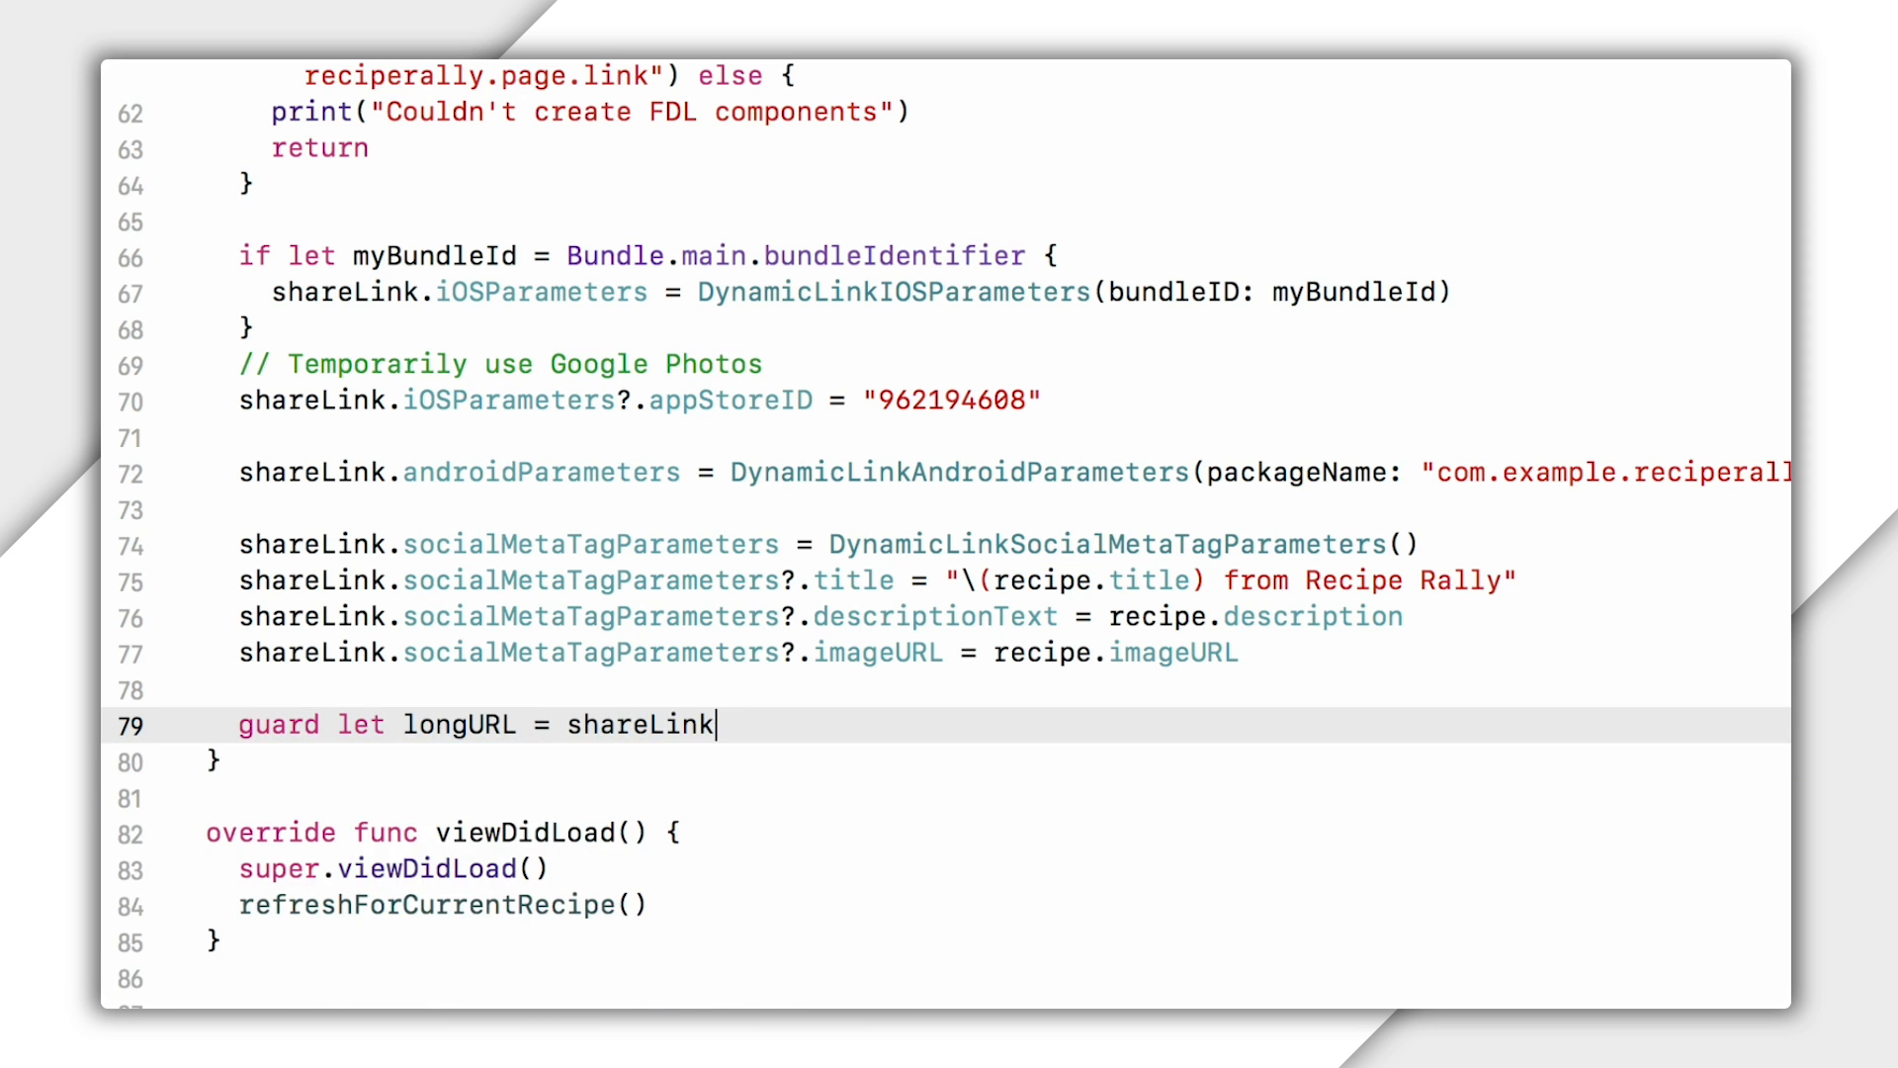
text(.url else { retur)
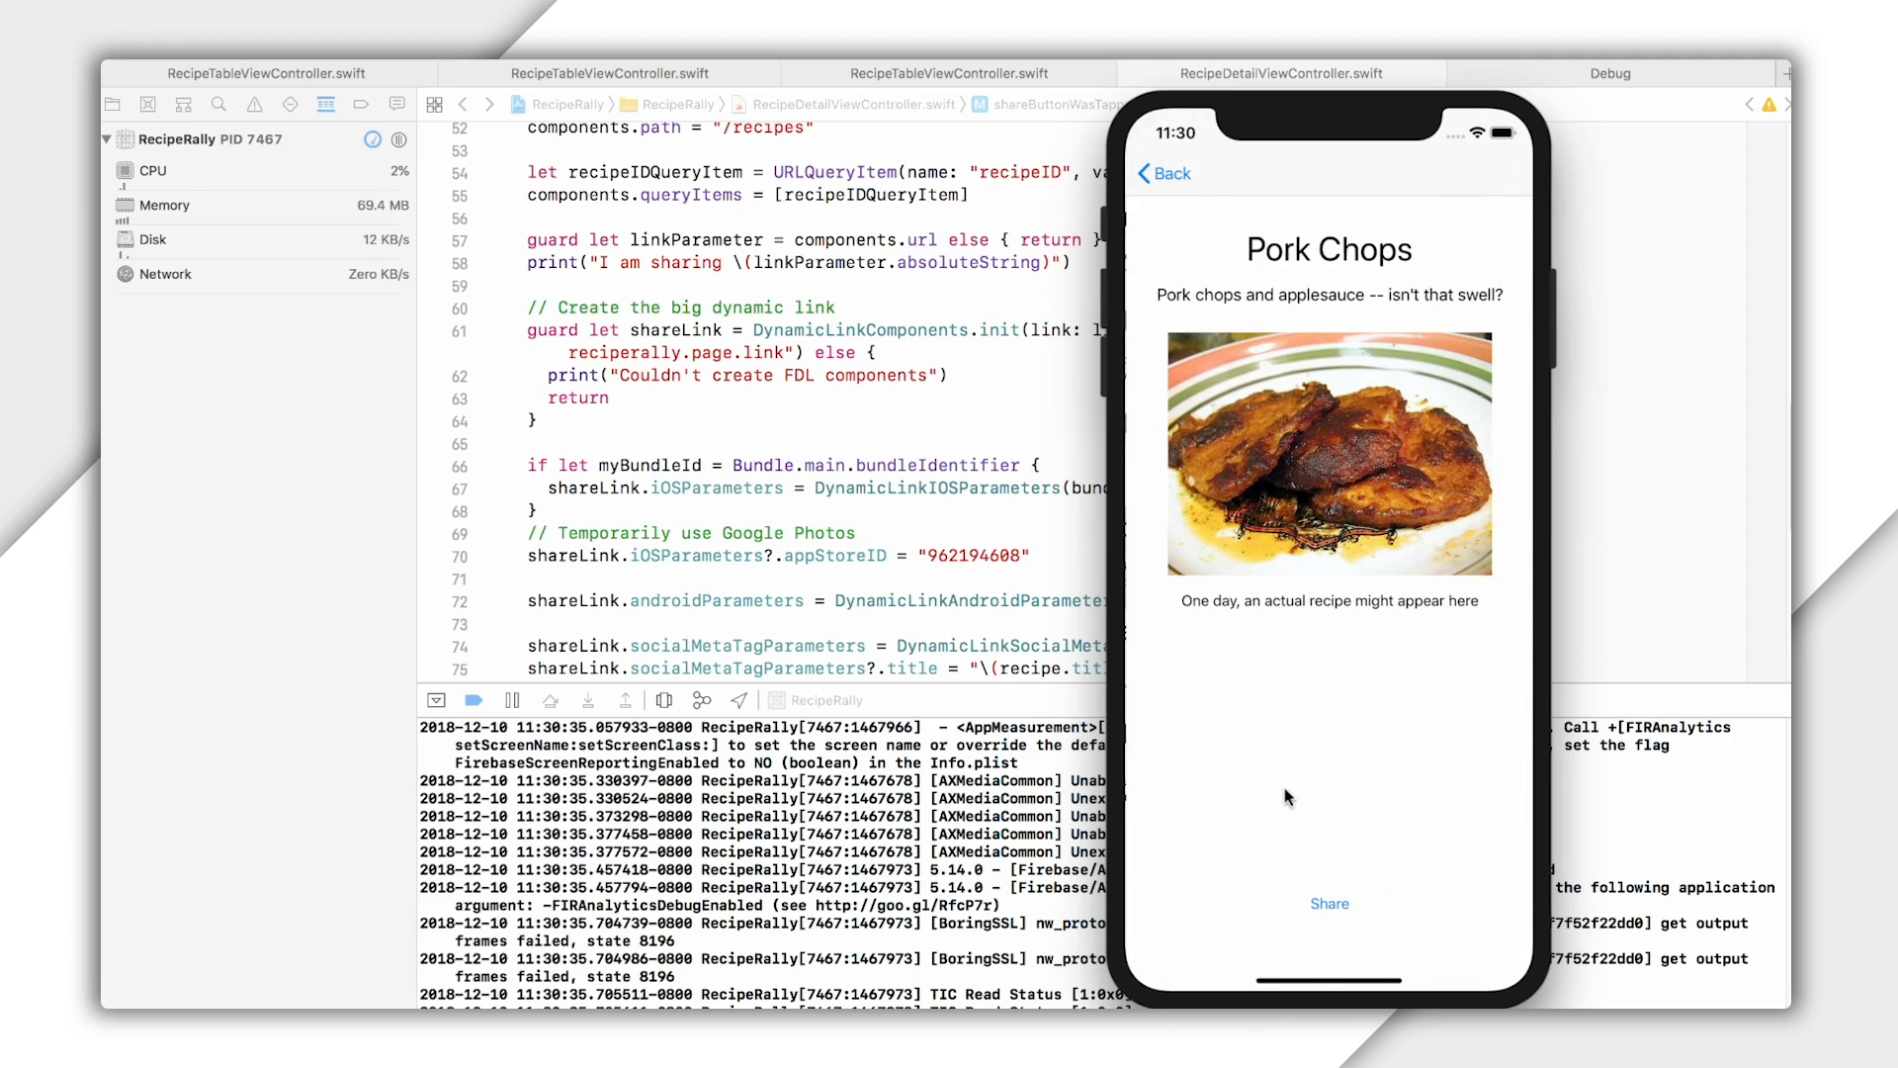
Share Pork Chops in the Simulator and read the long dynamic link in the console.
click(1328, 903)
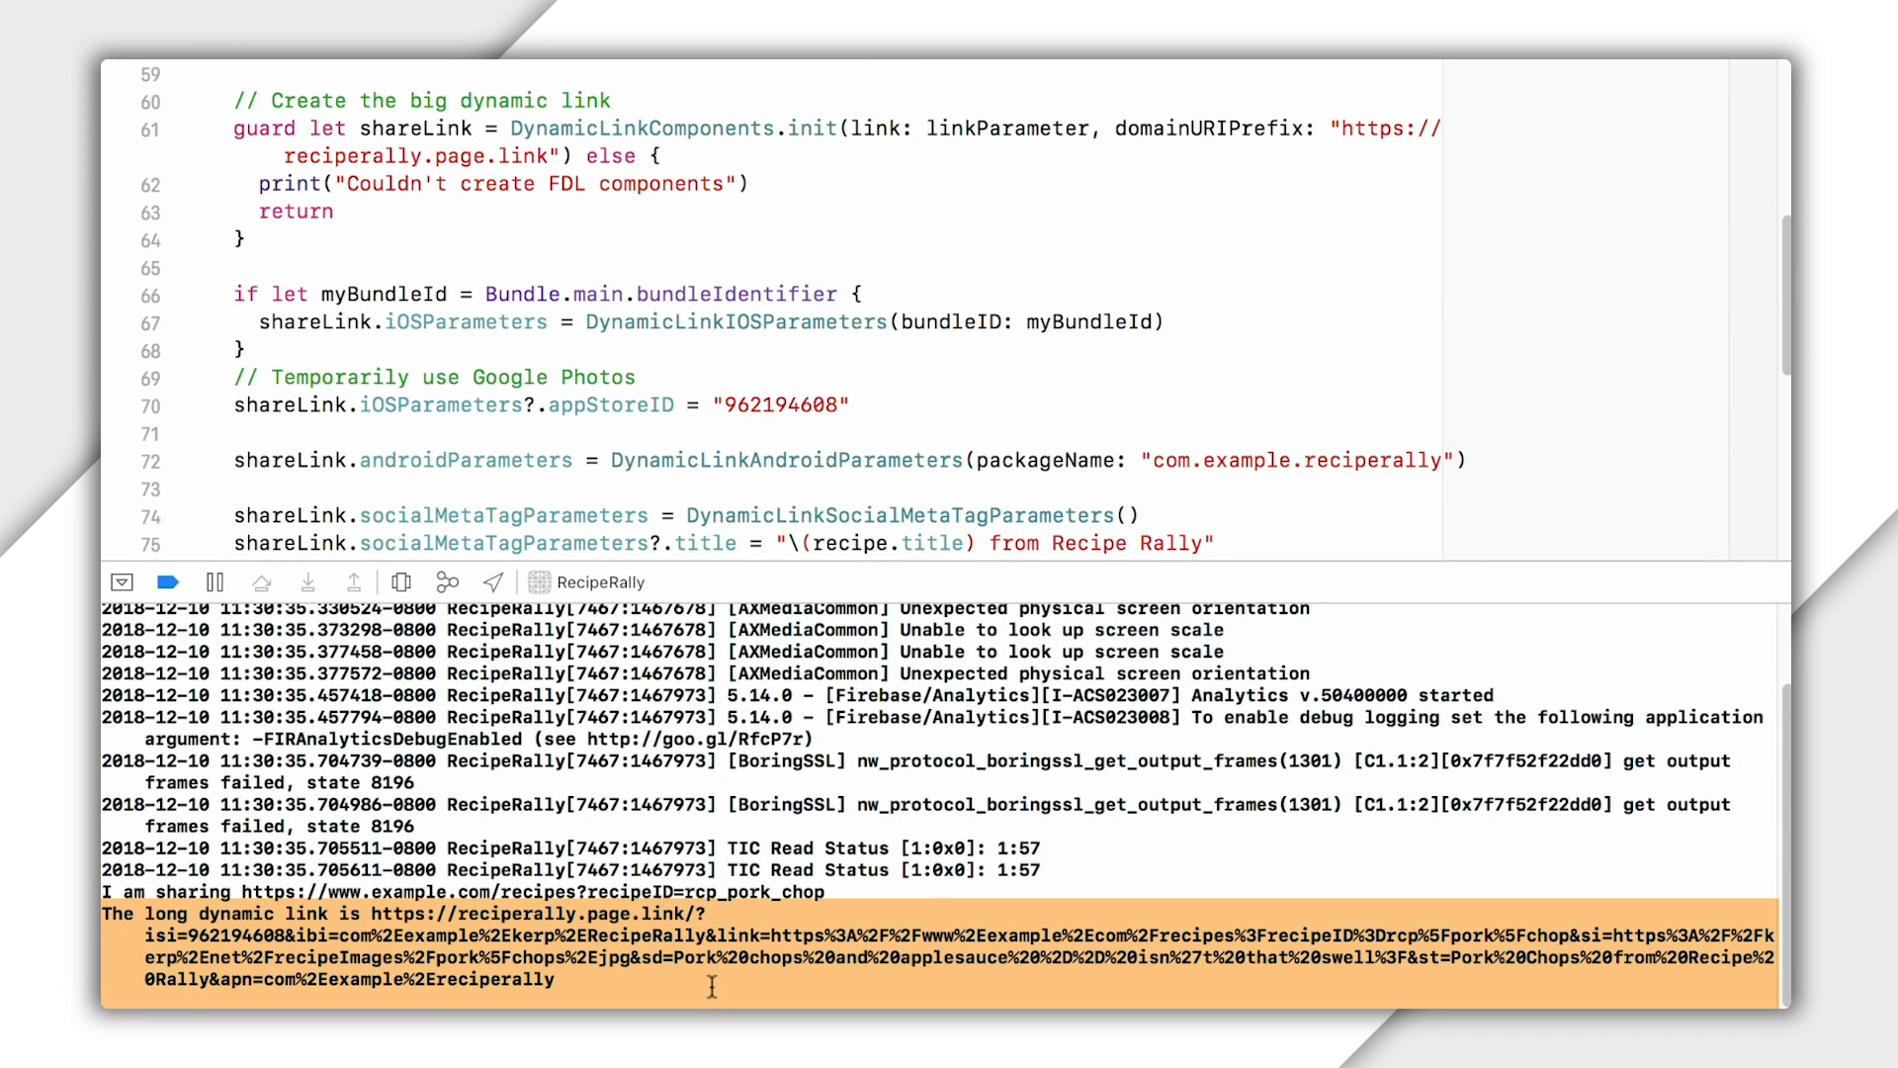
click(711, 981)
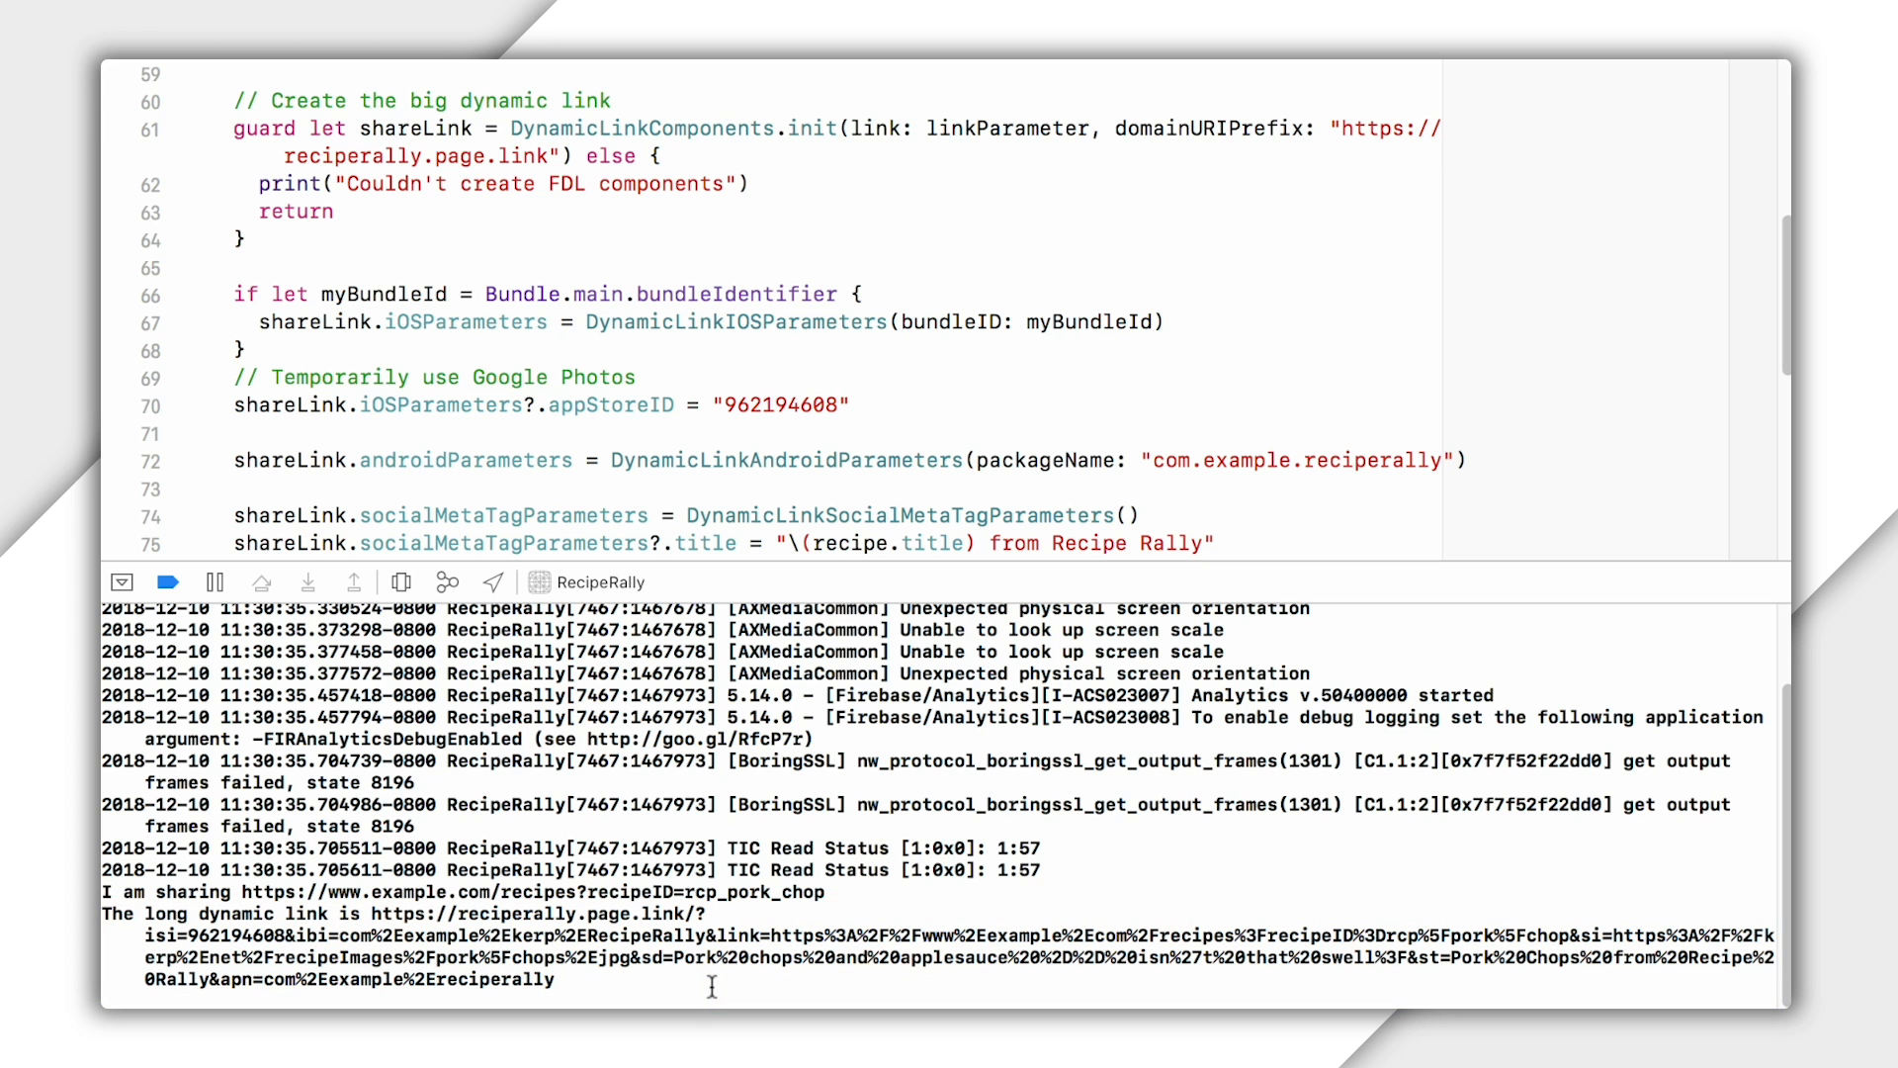
scroll(down, 3)
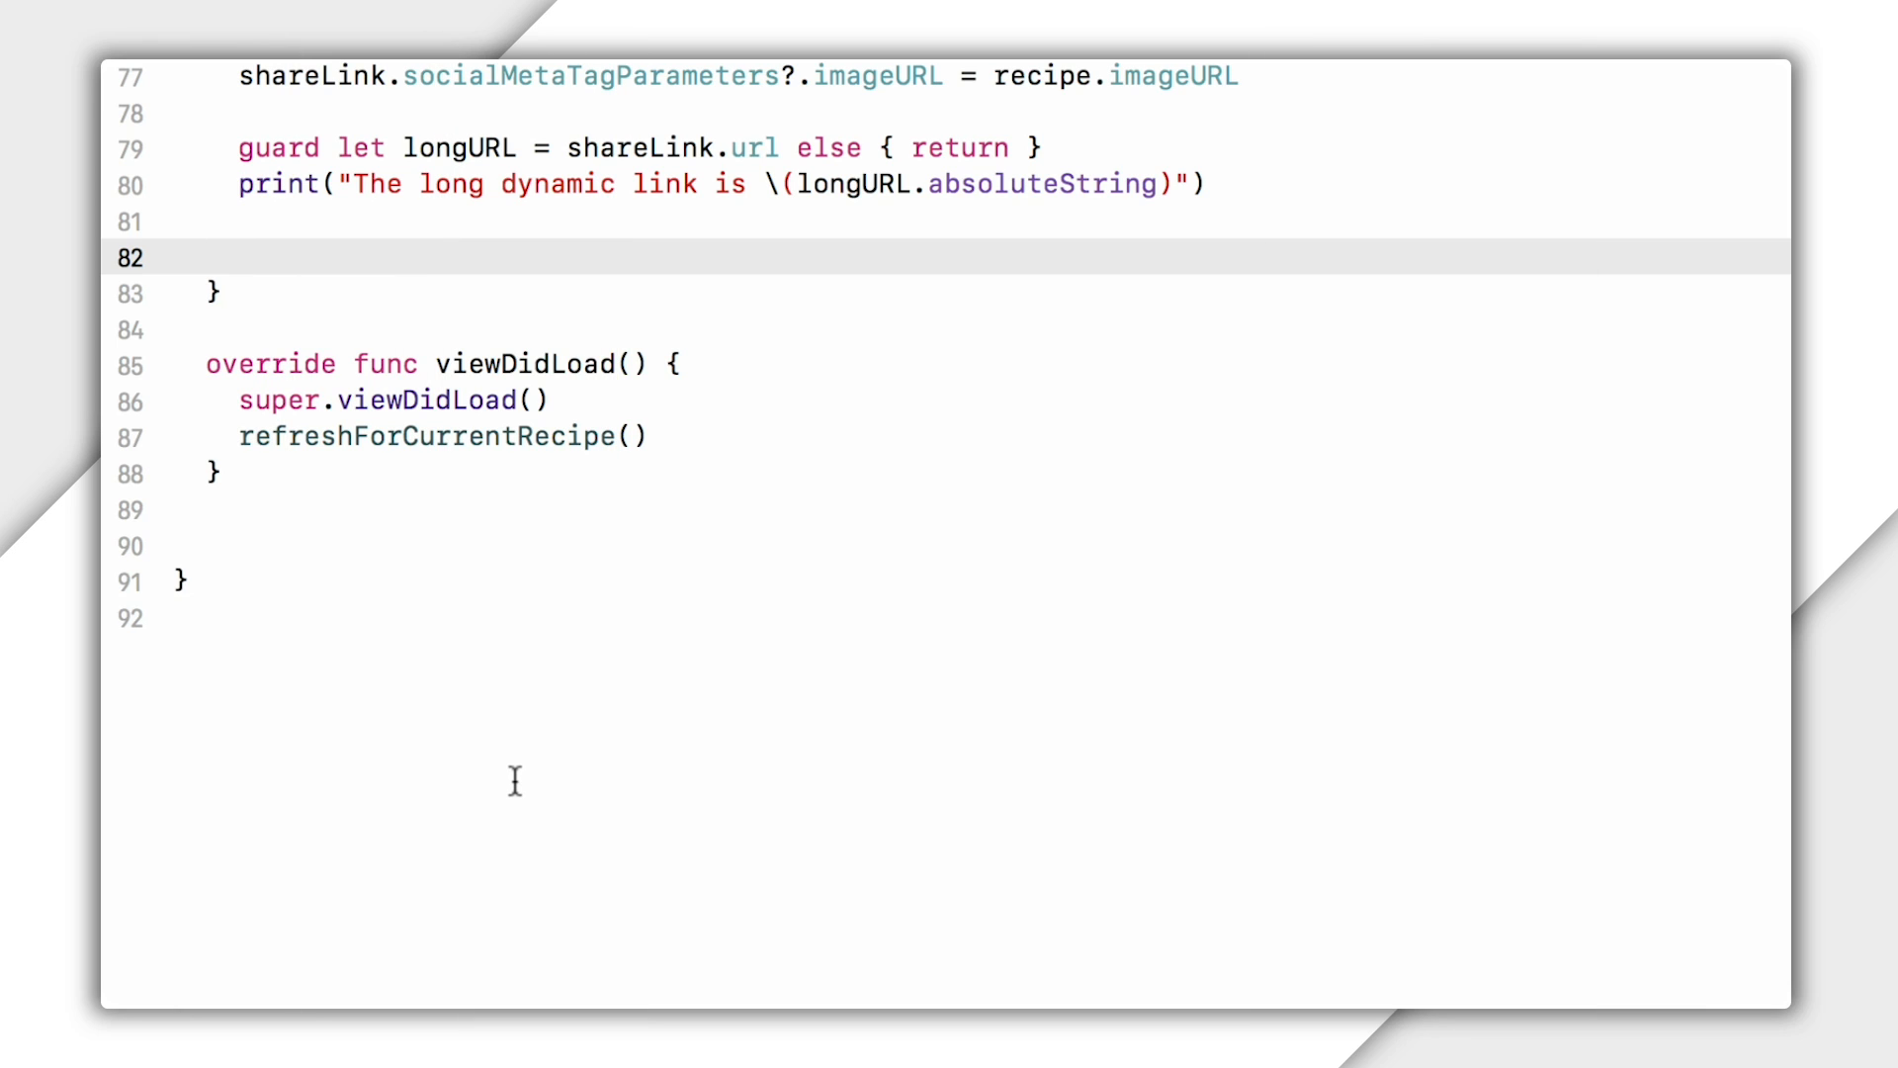
Call shorten on the share link and print any returned error.
text(DynamicLinkComponents)
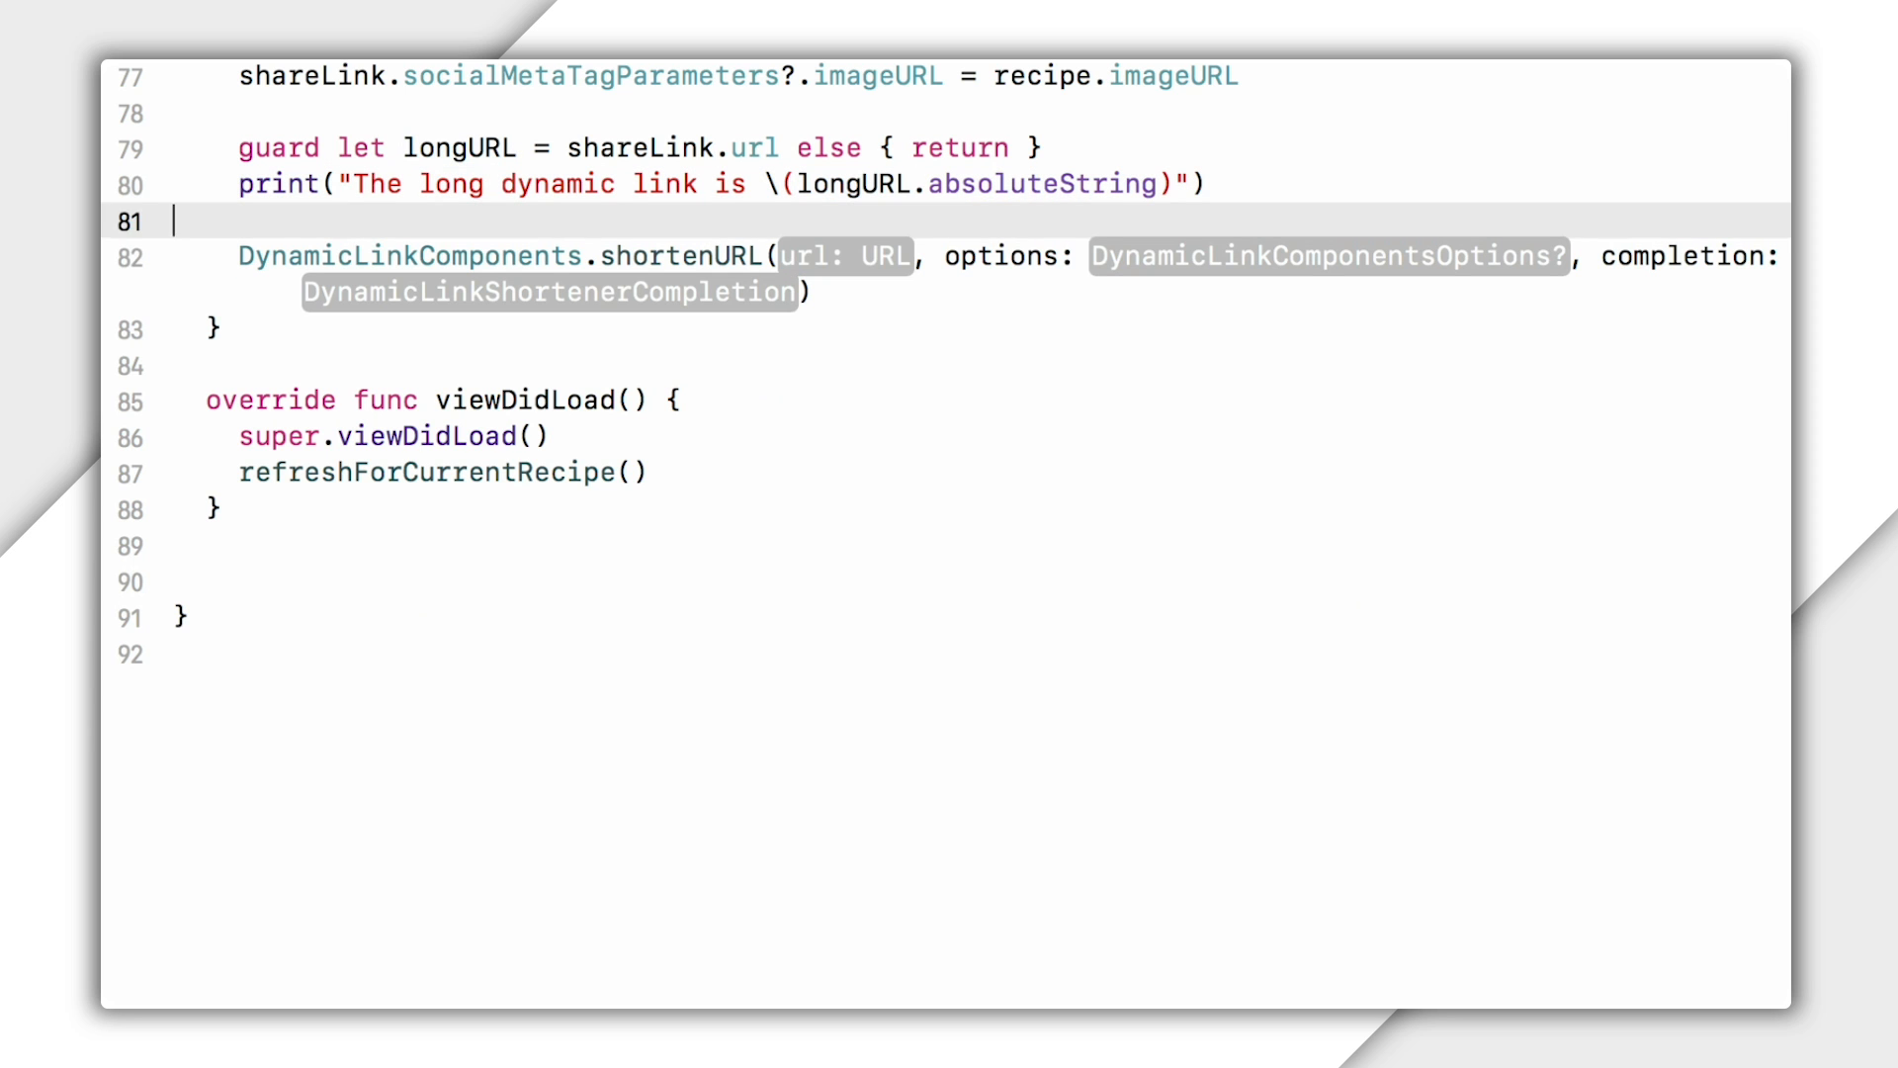
text(shareLink.shorten { (url, warnings, error) in)
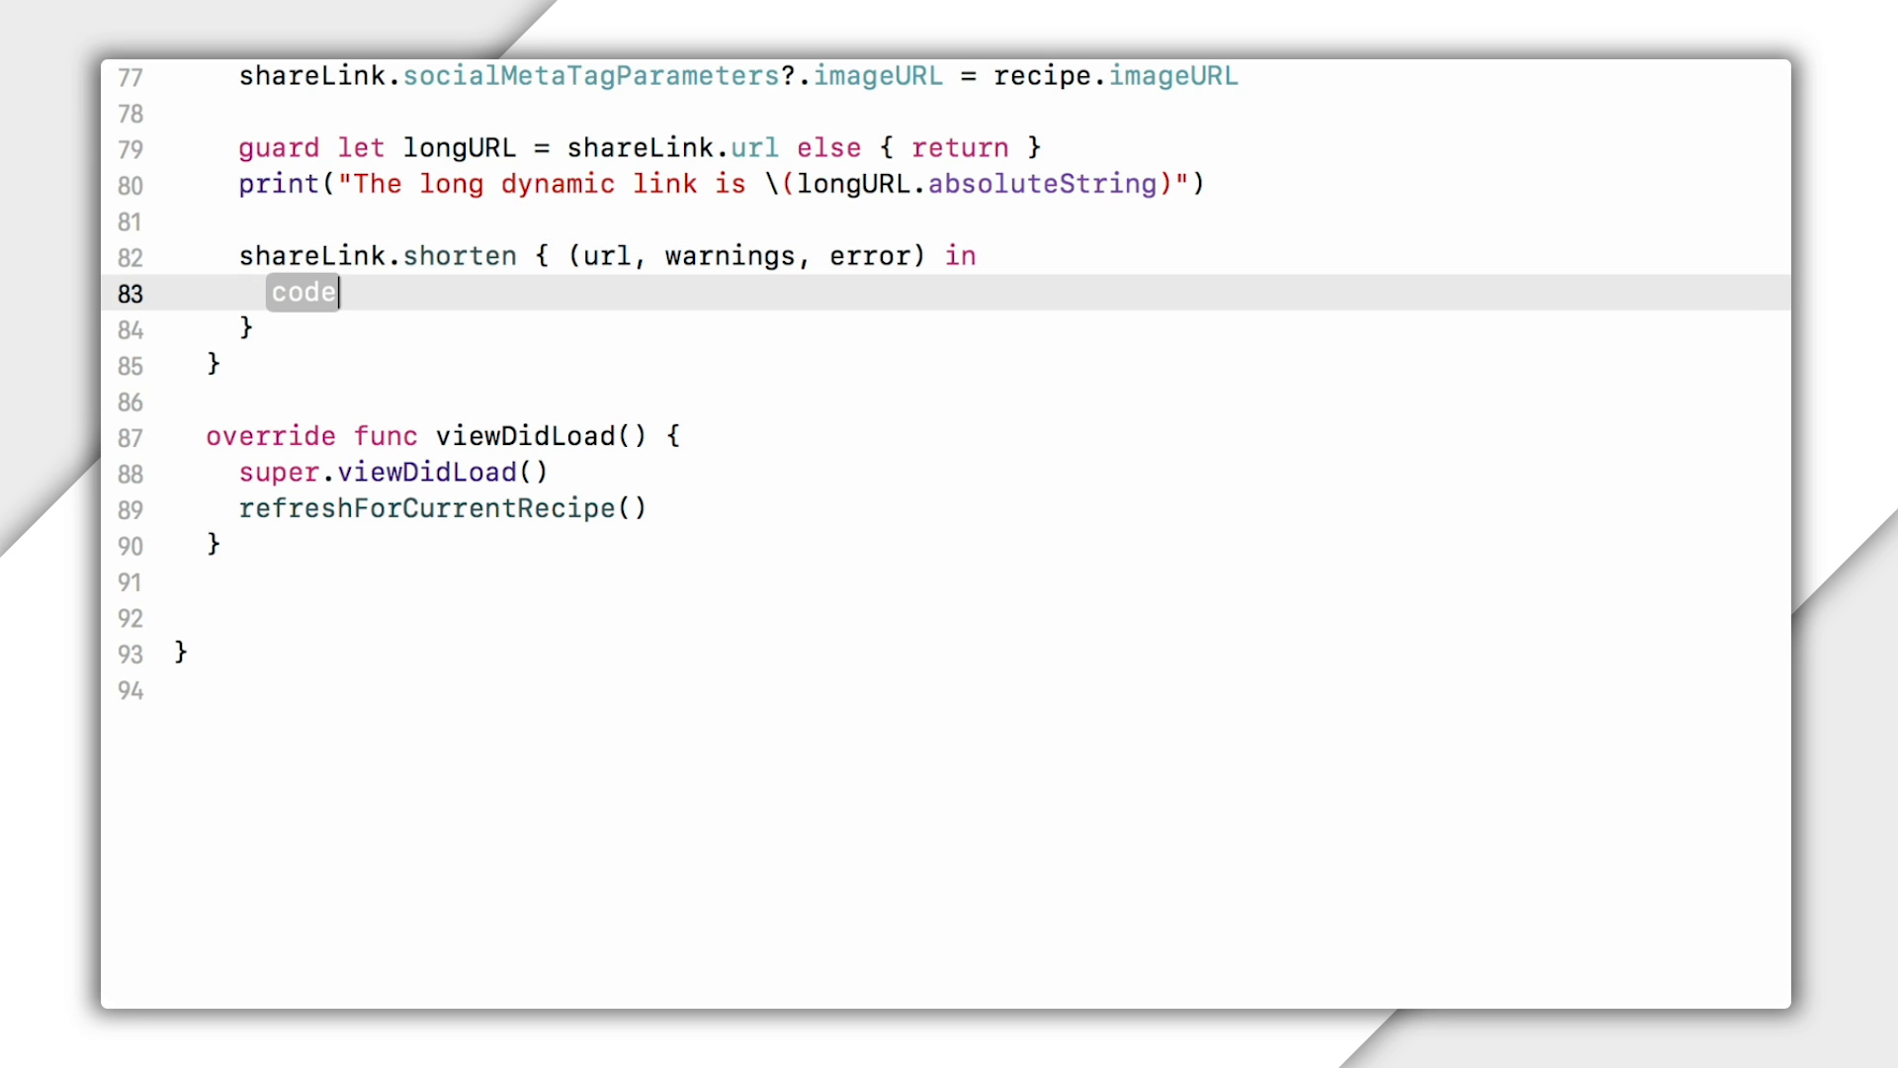
text(if let error = error {)
text(print("Oh no! Got an error! \(error)"))
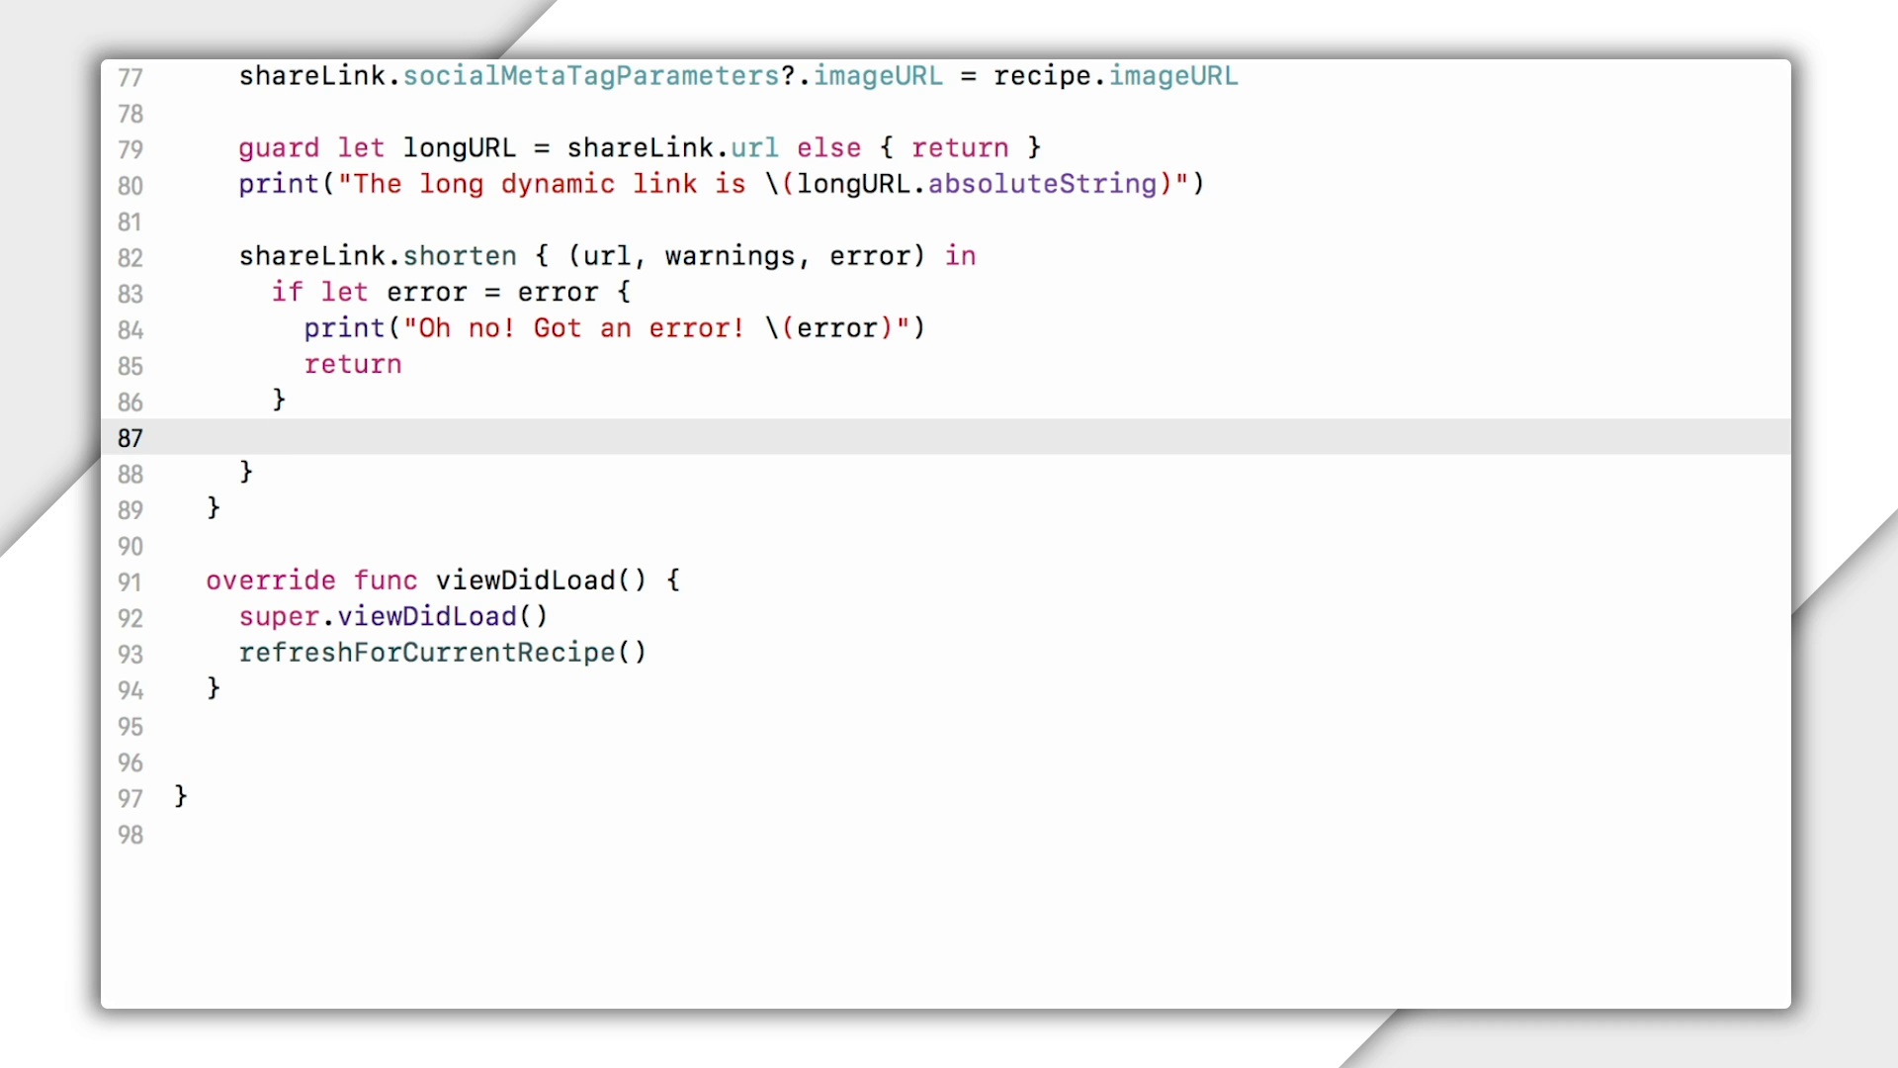
click(273, 437)
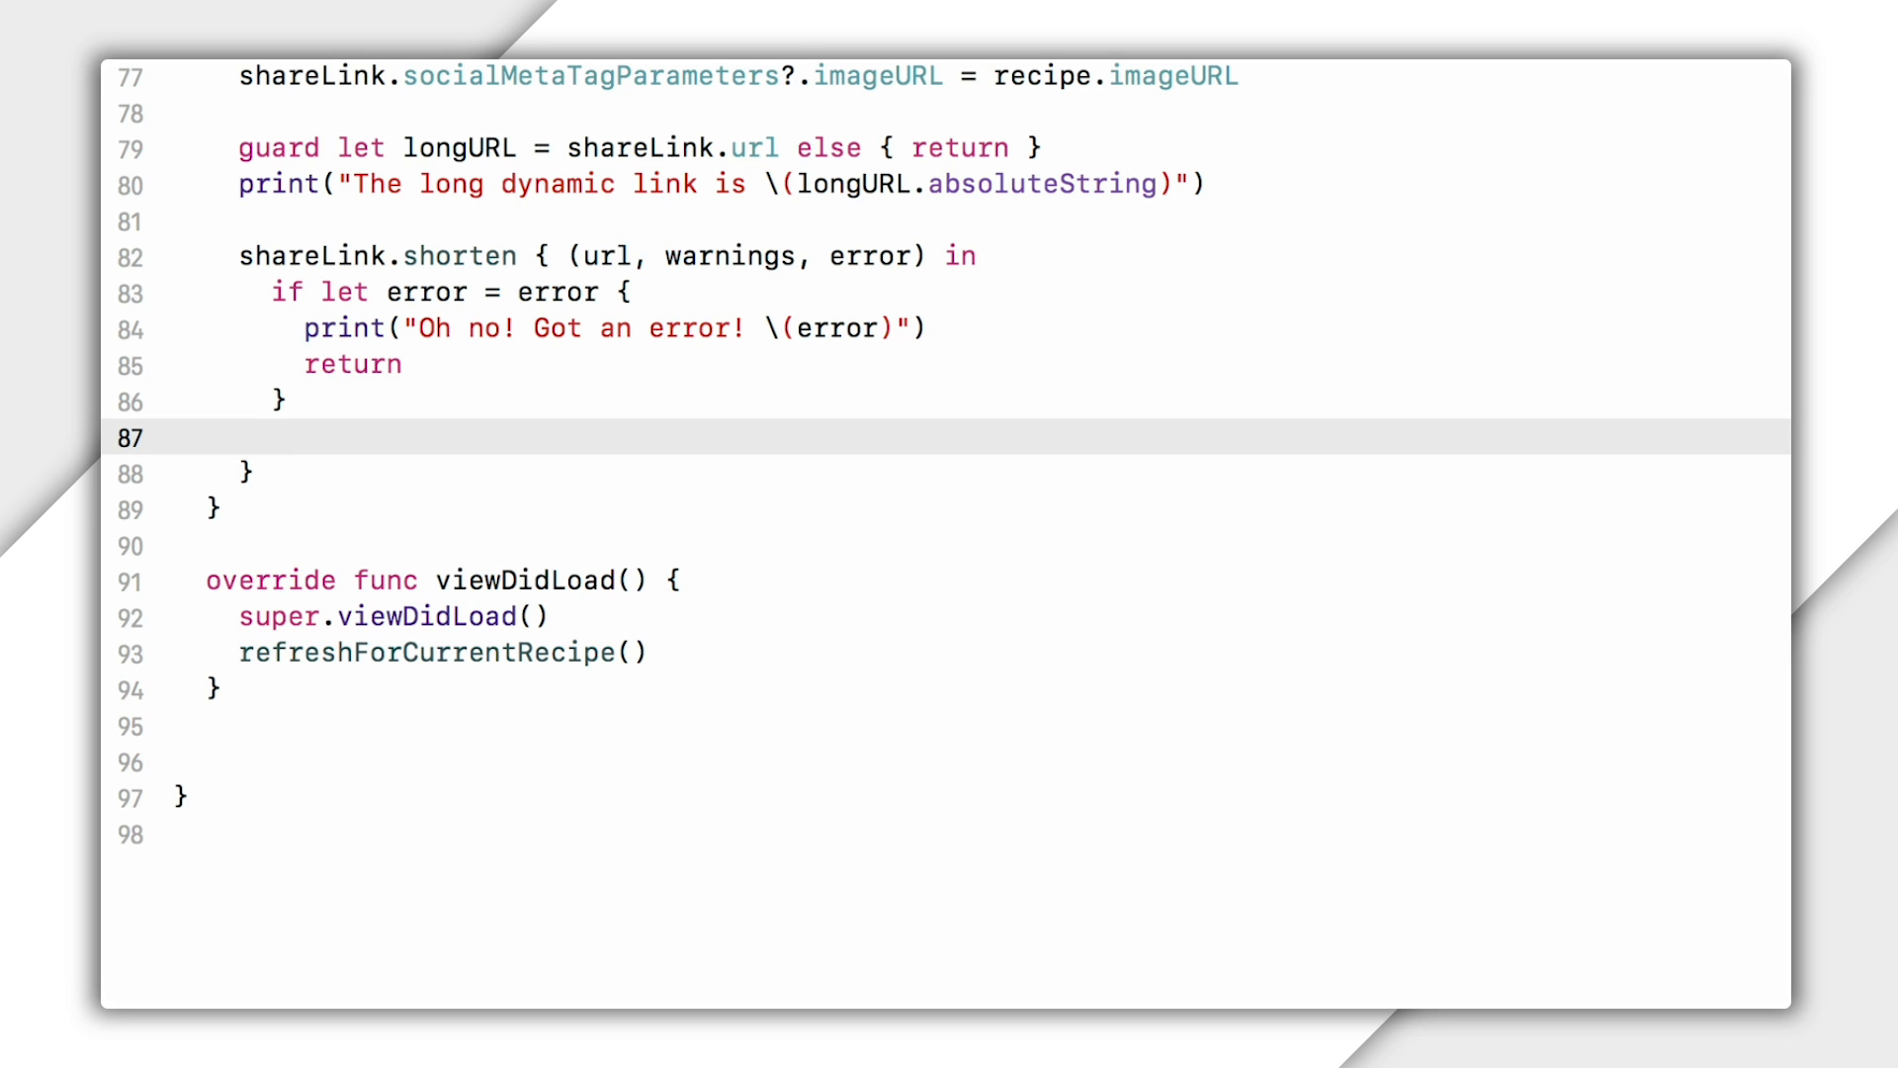
click(273, 437)
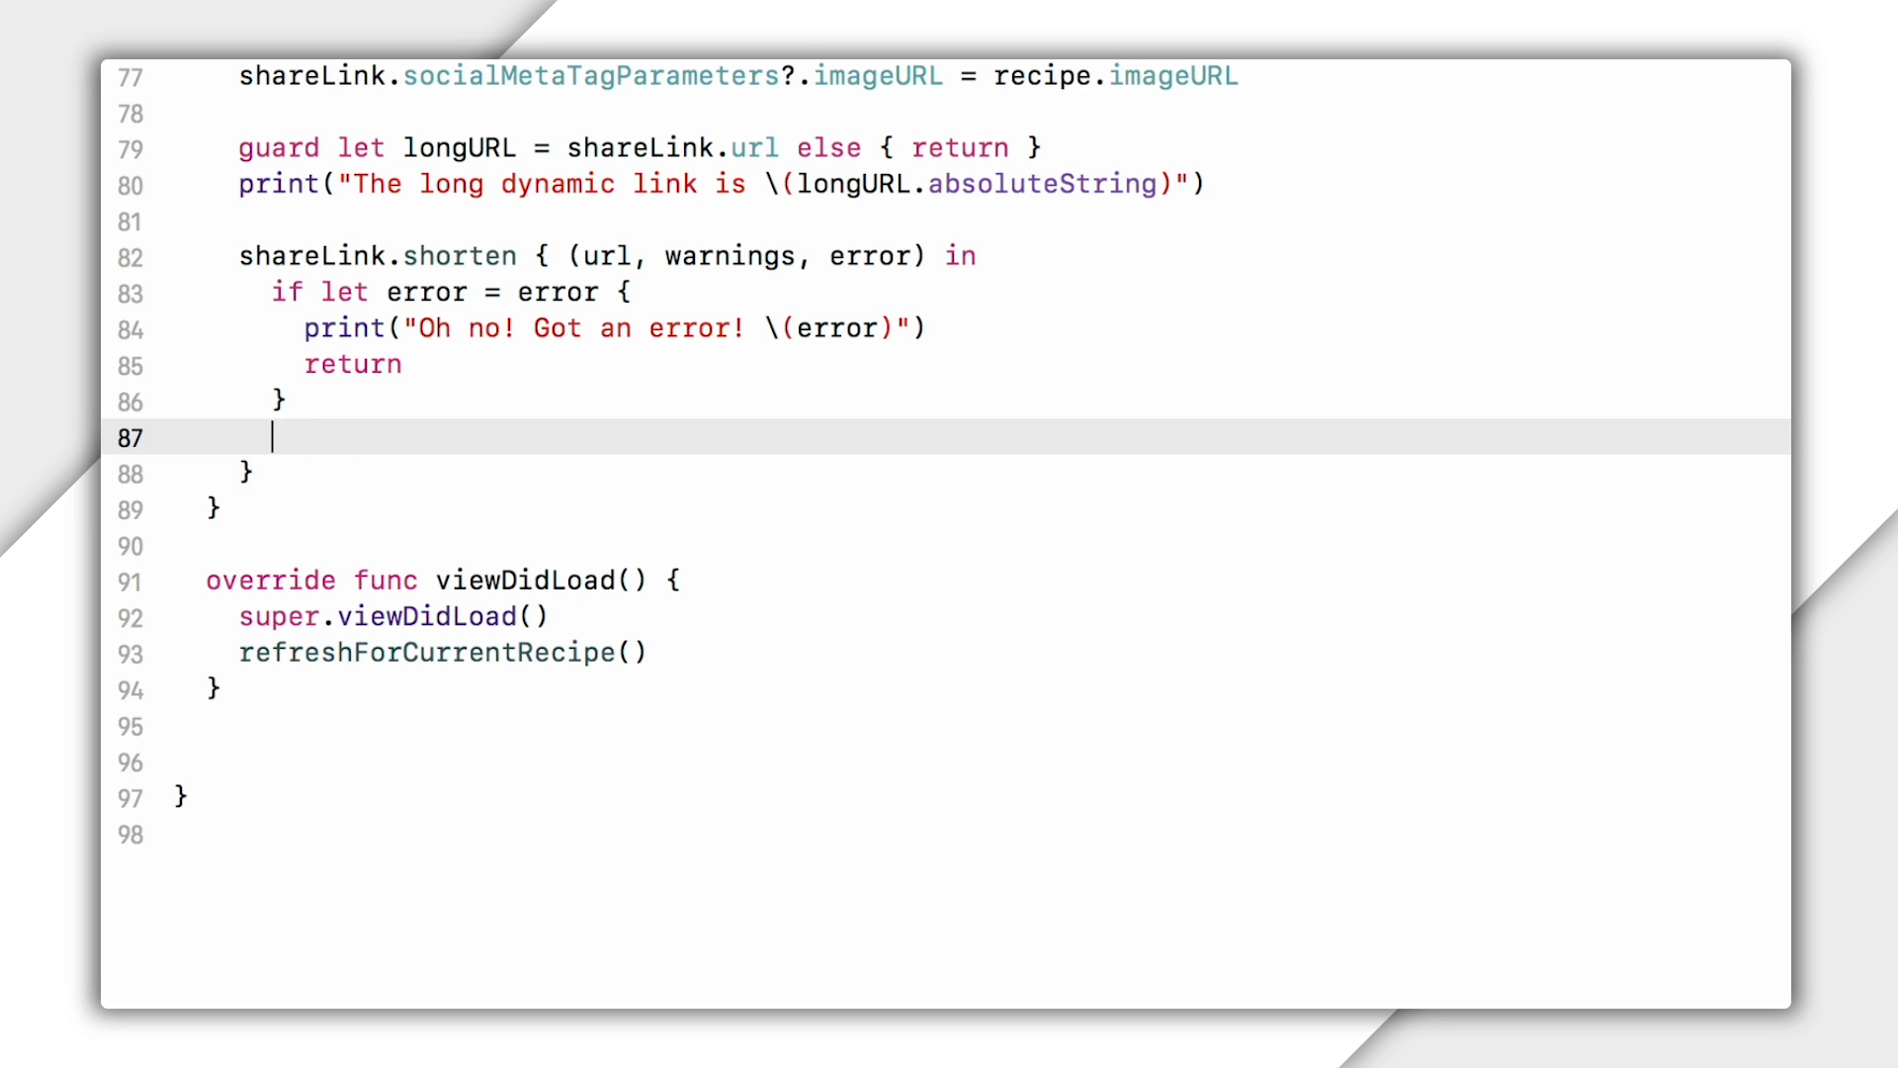
Print each returned warning, then add guard let url = url else { return }.
text(if let warnings = warnings {)
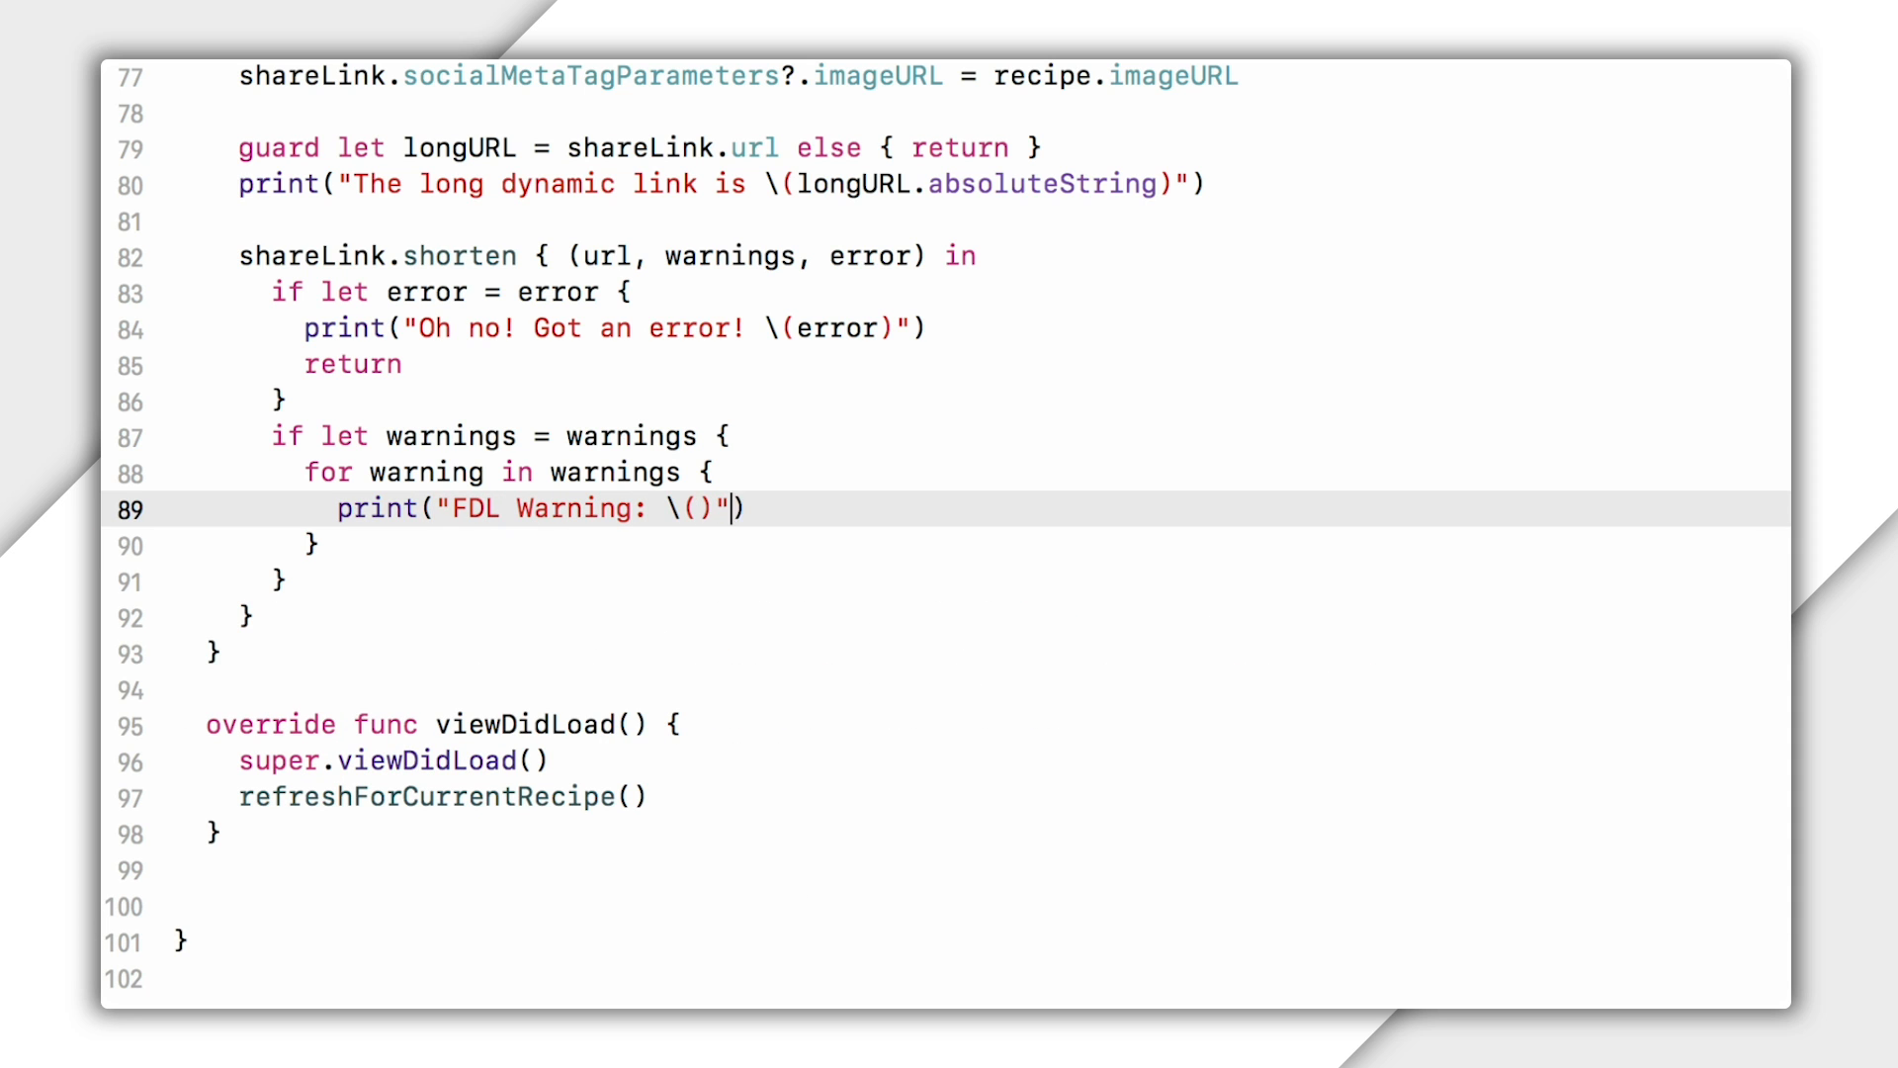
text(warning)
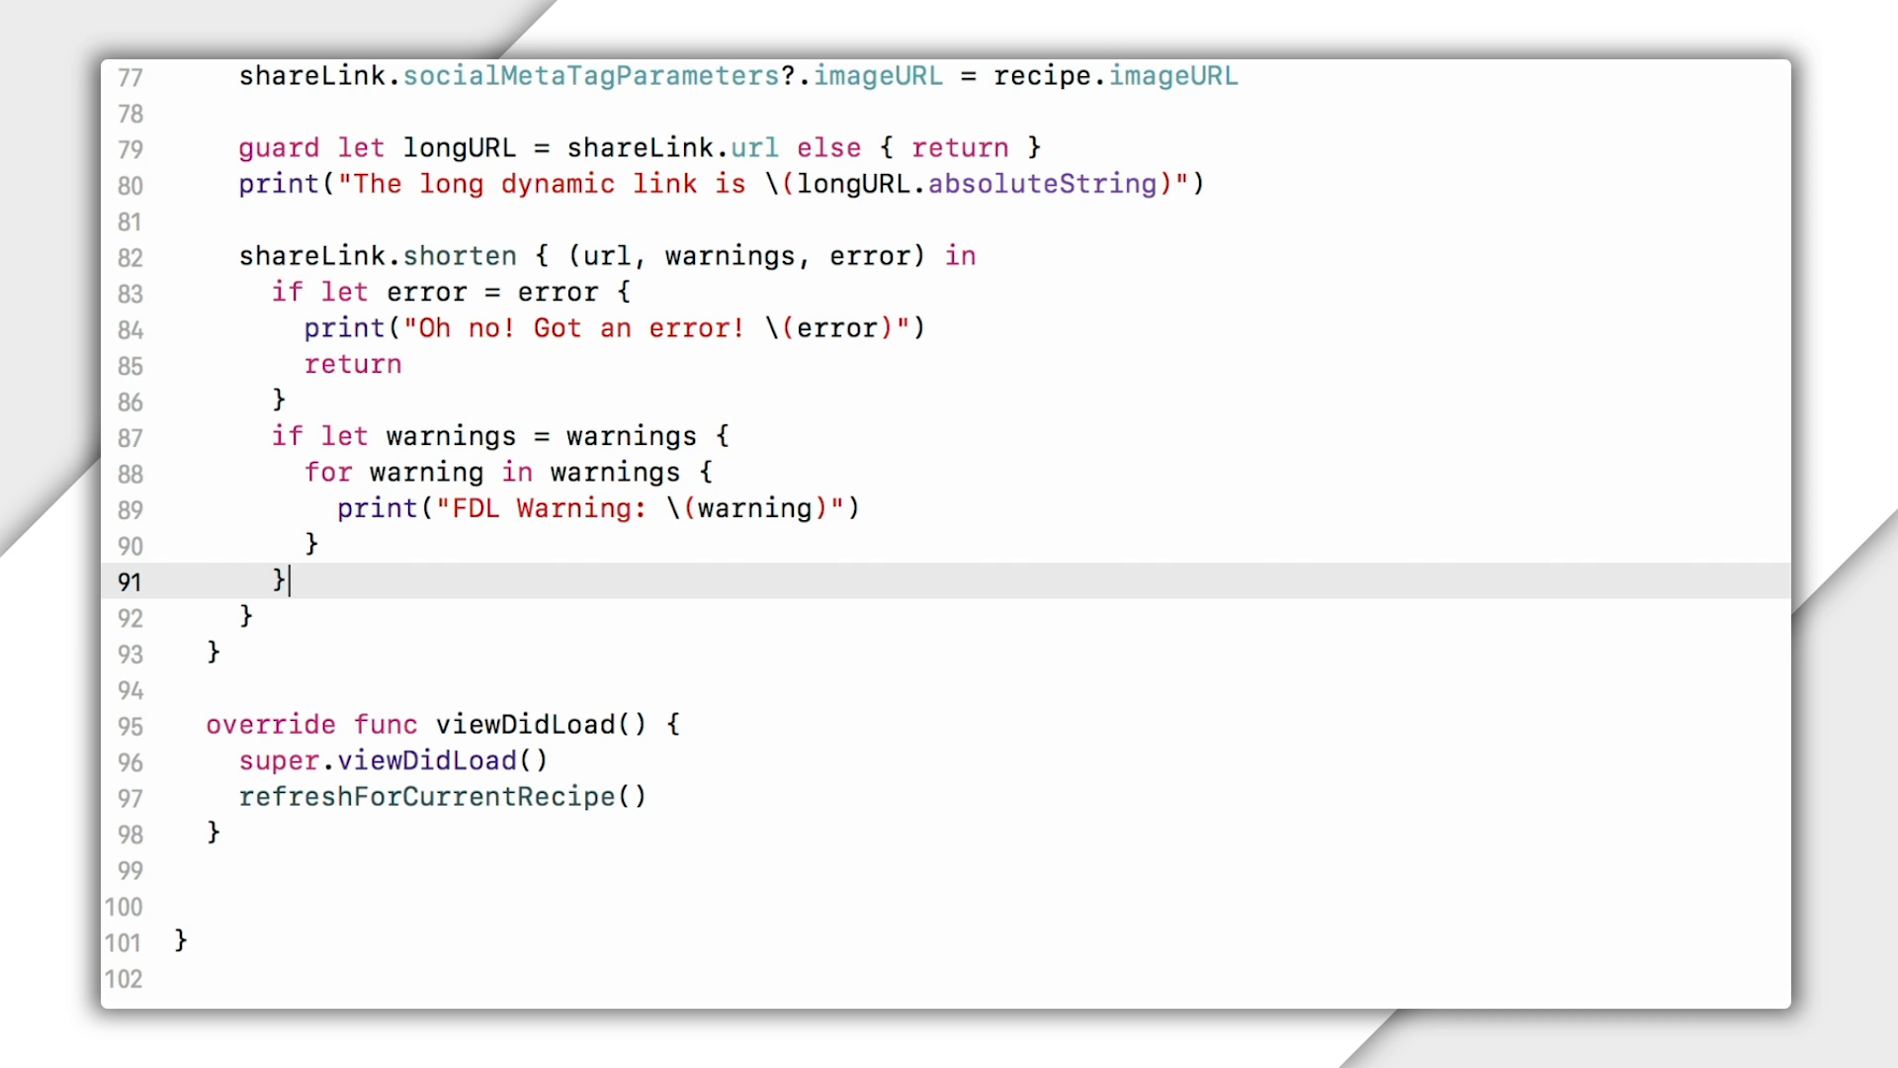
text(guard let)
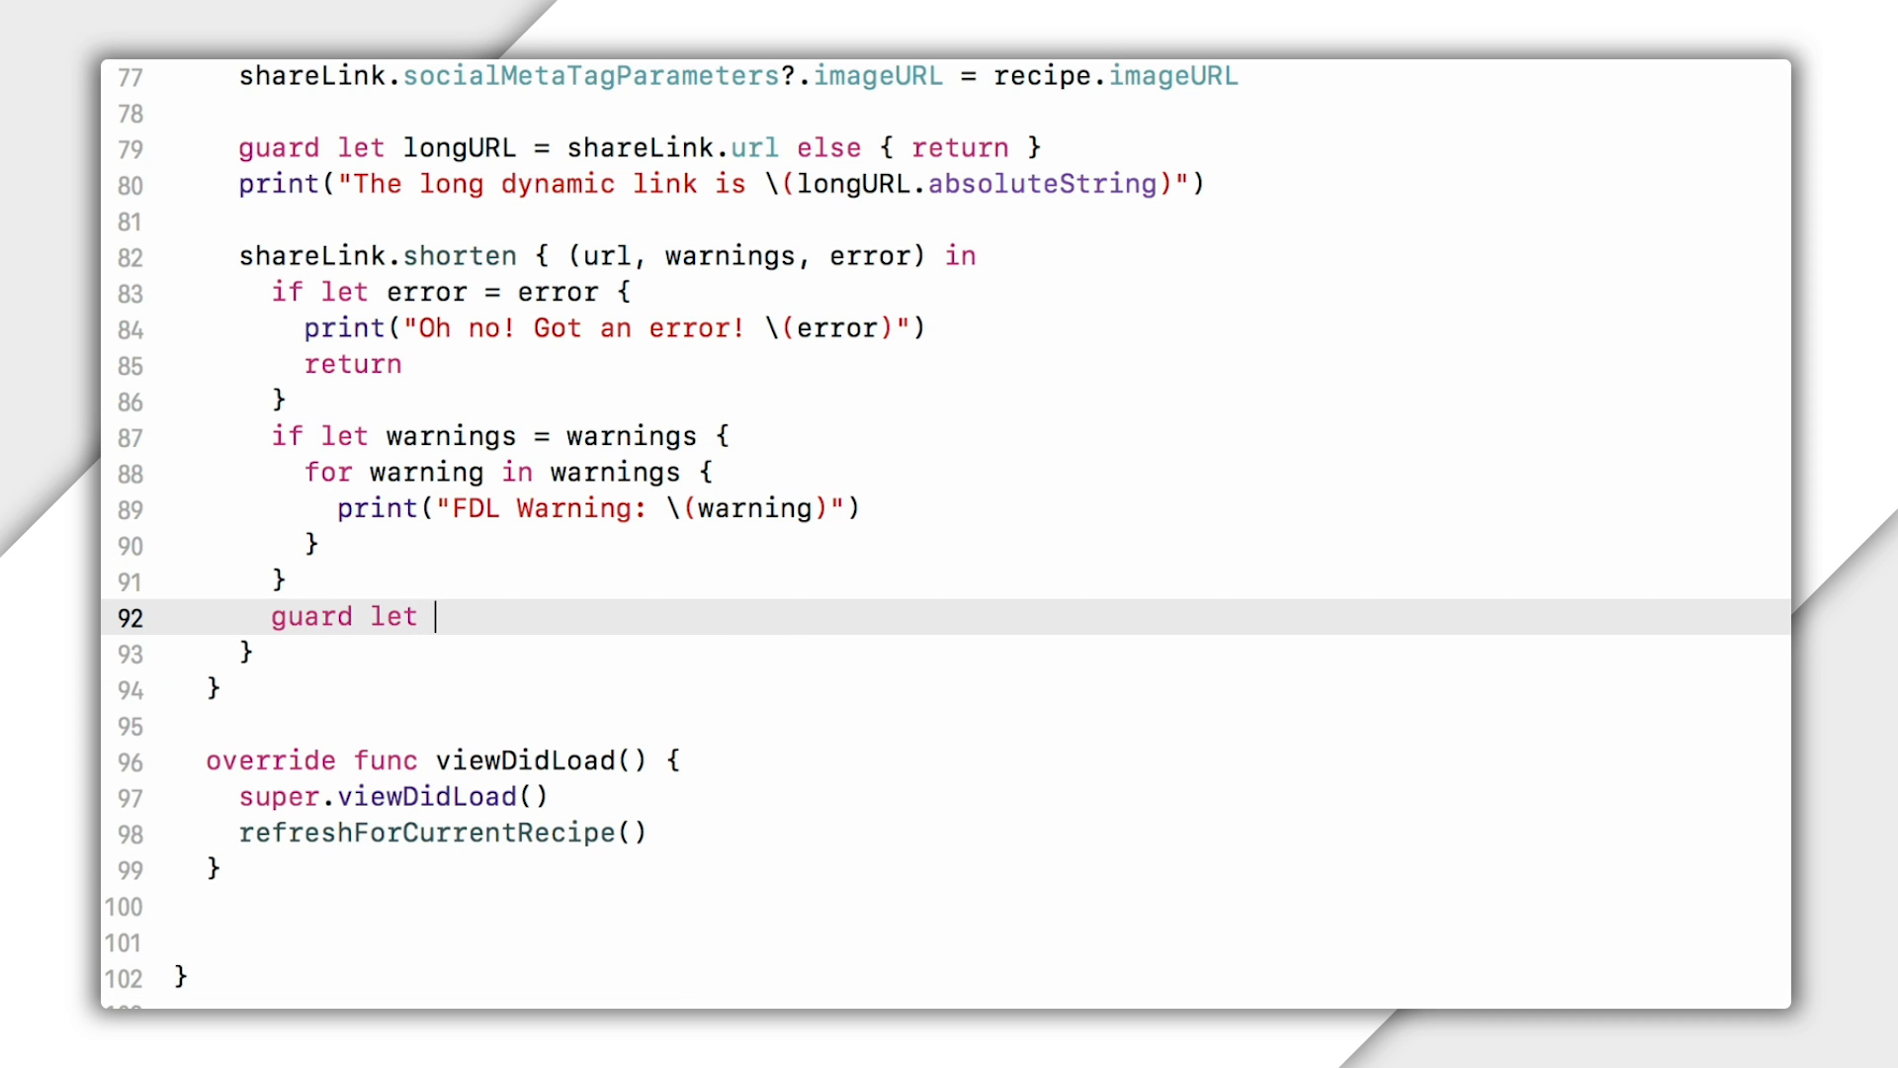
text(url = url e)
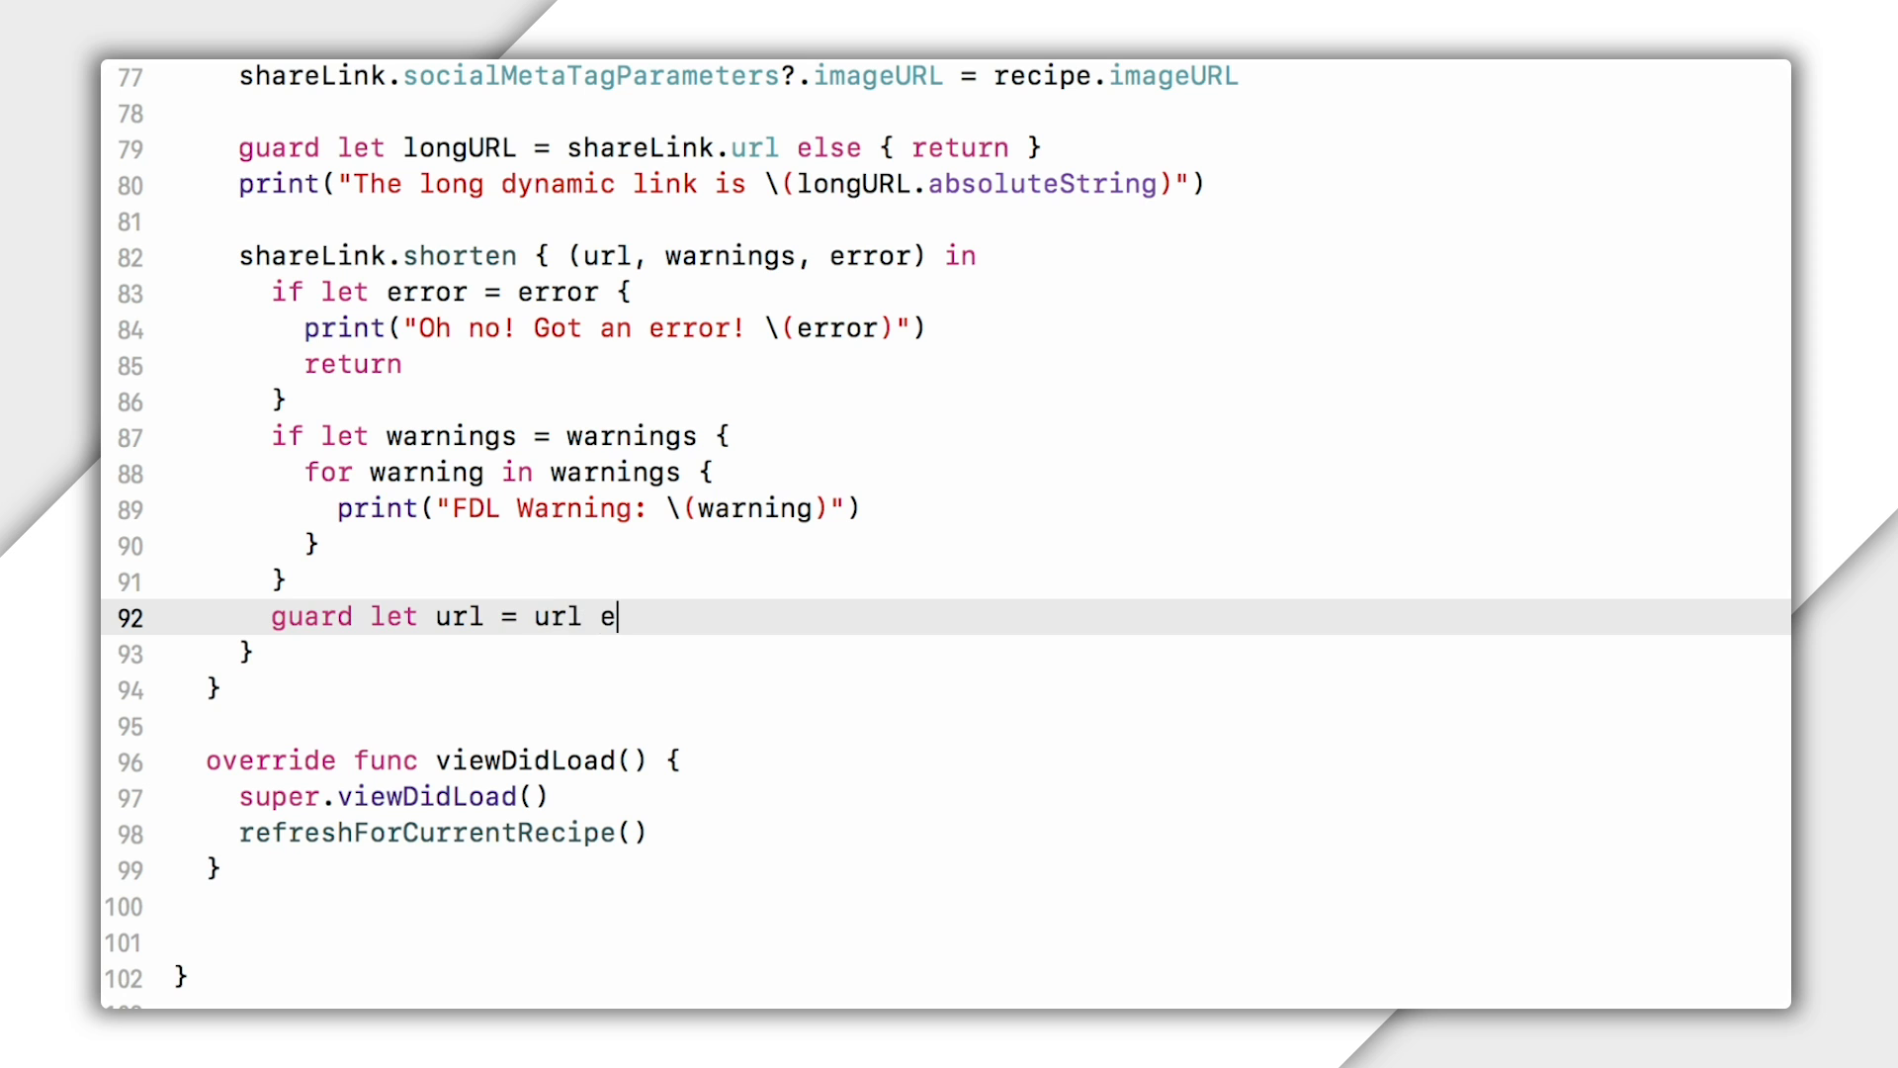
text(lse { return })
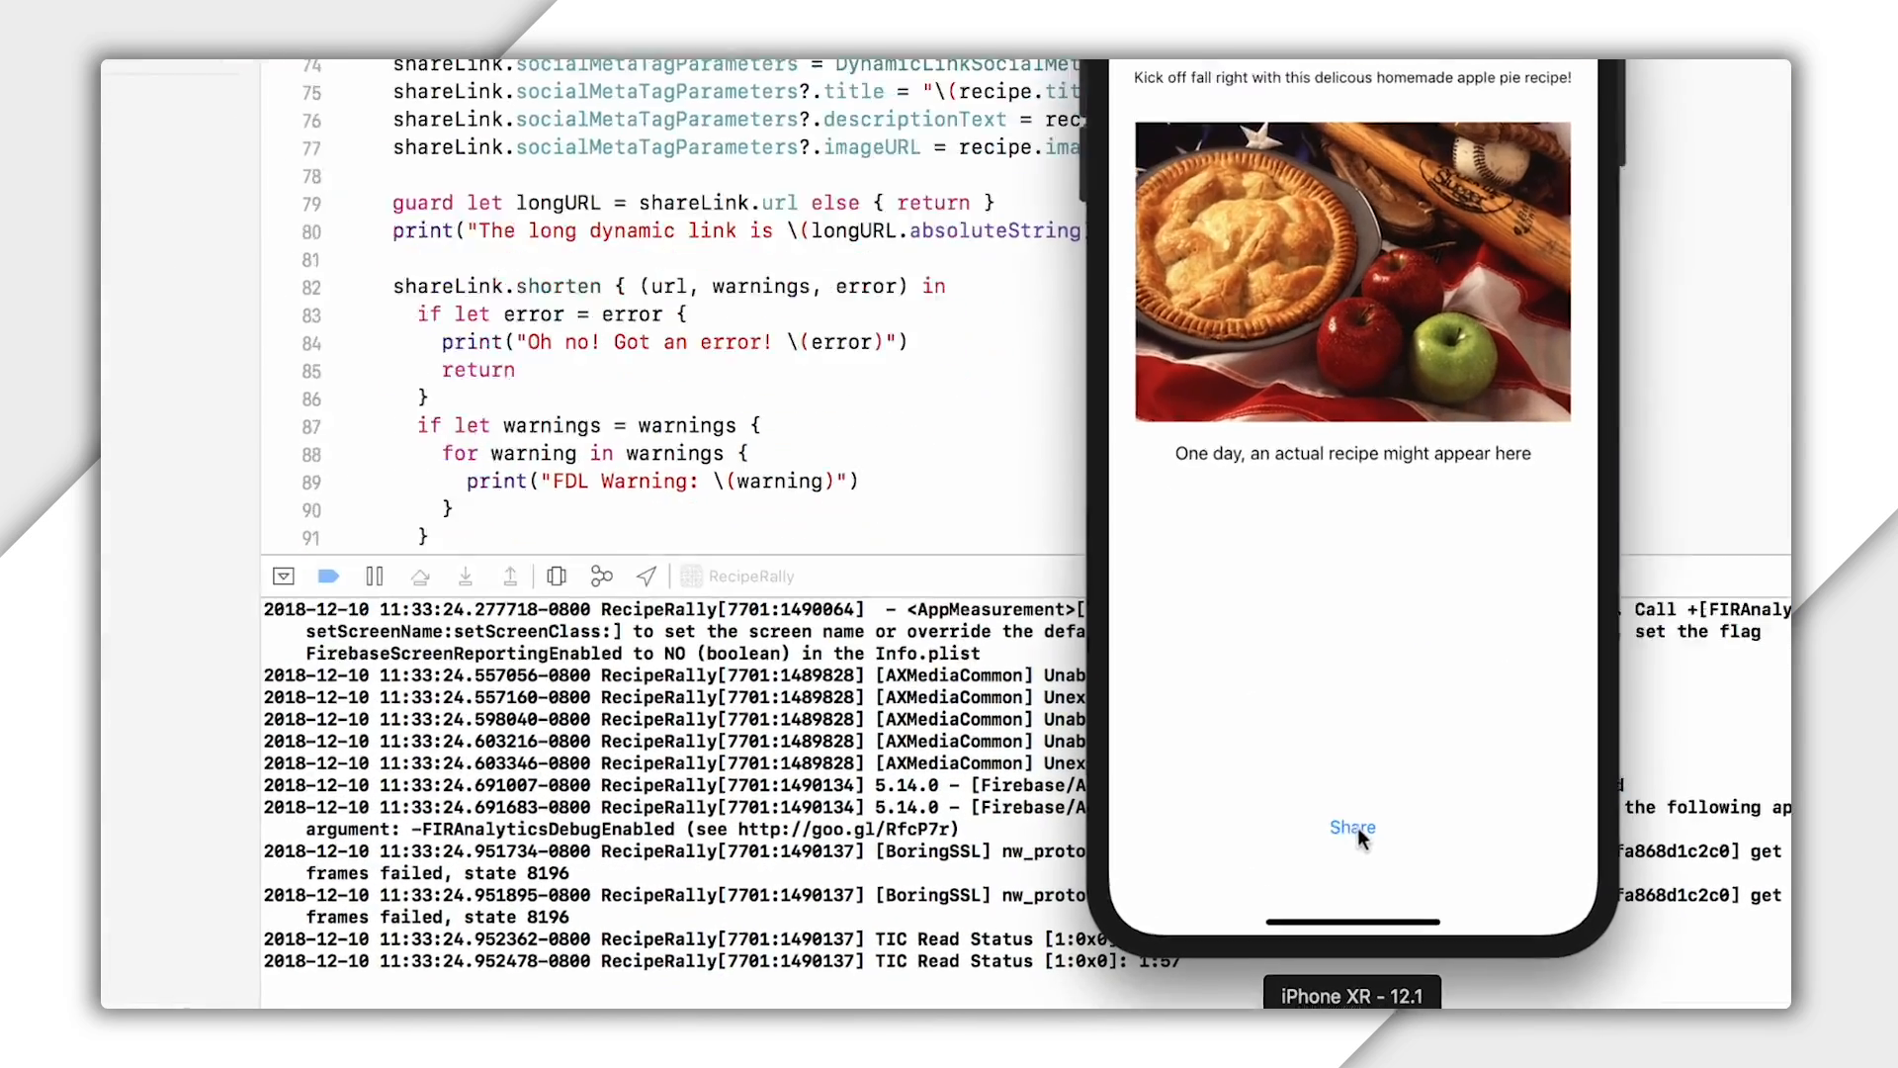
Share the apple pie recipe and scroll the console to the short URL and warnings.
click(1353, 827)
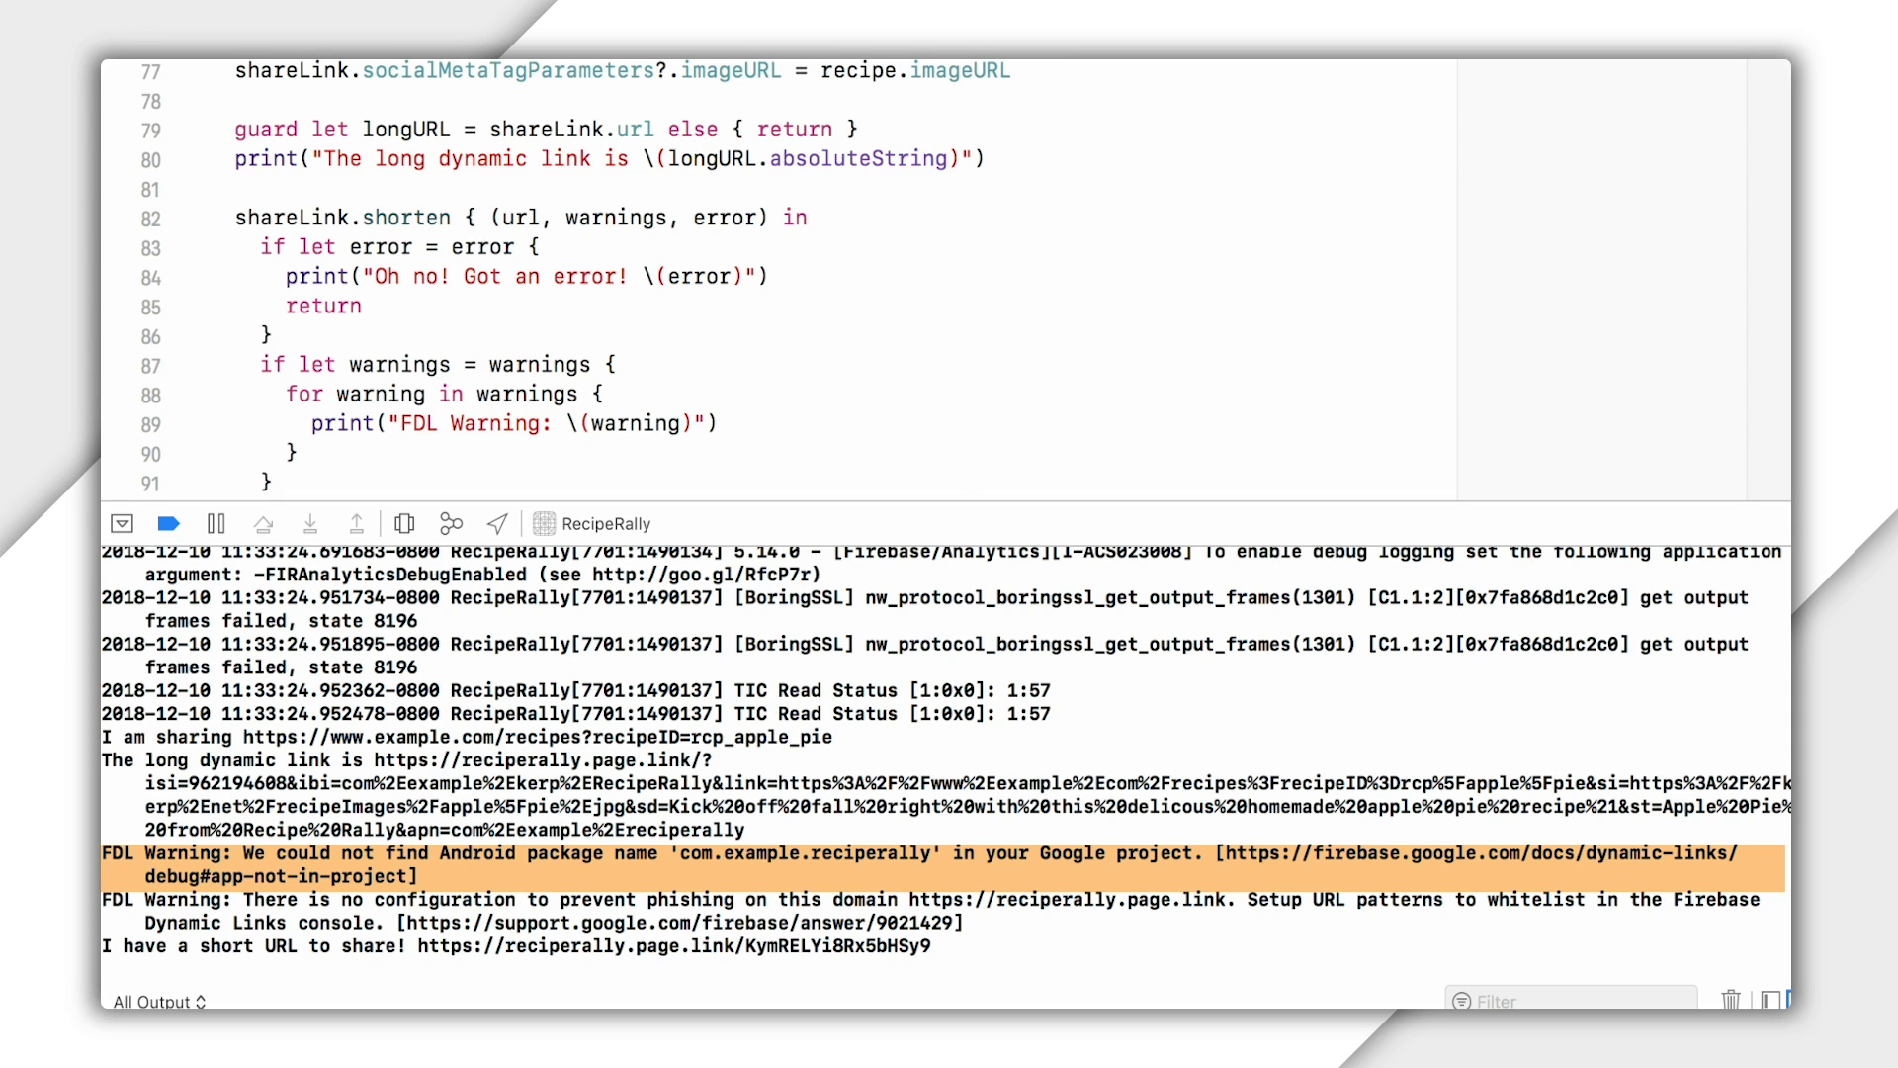
scroll(down, 3)
text(f)
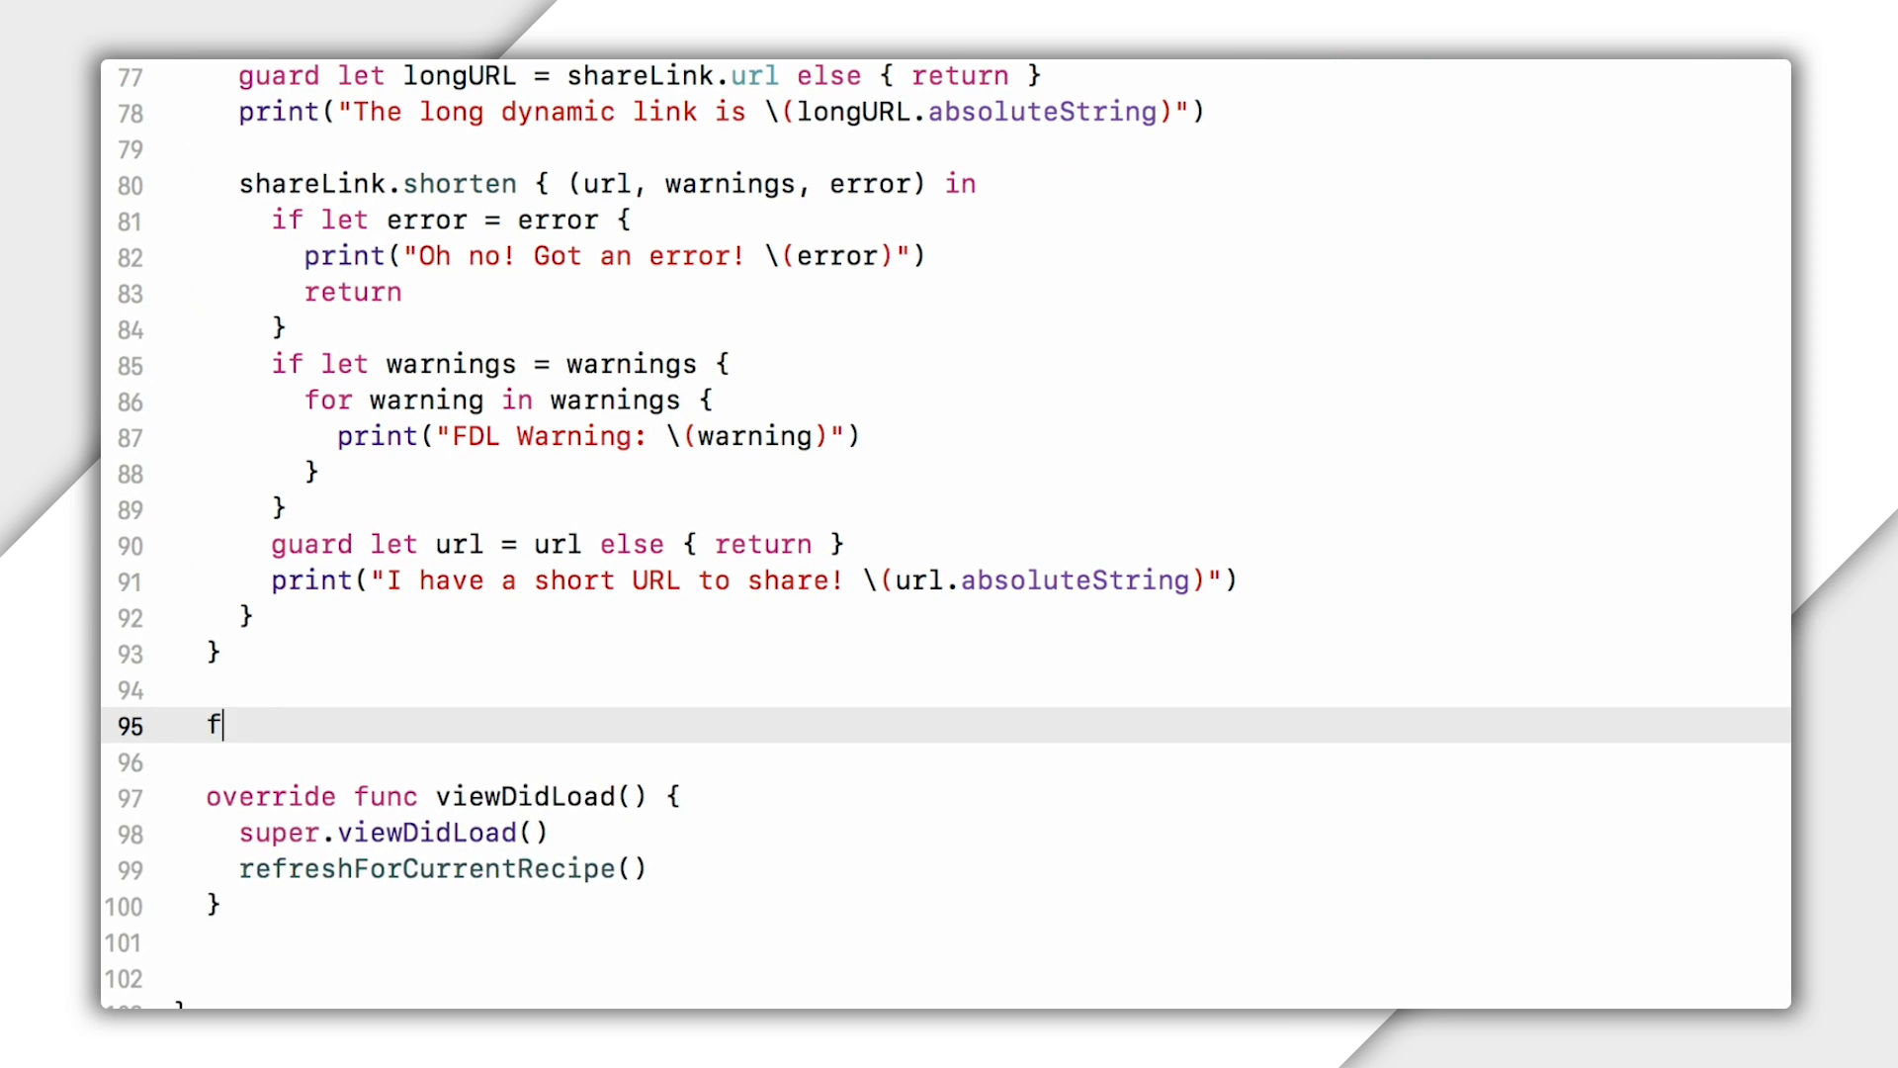
Add a showShareSheet(url: URL) function stub and capture self weakly in the closure.
text(unc showShareSheet(u)
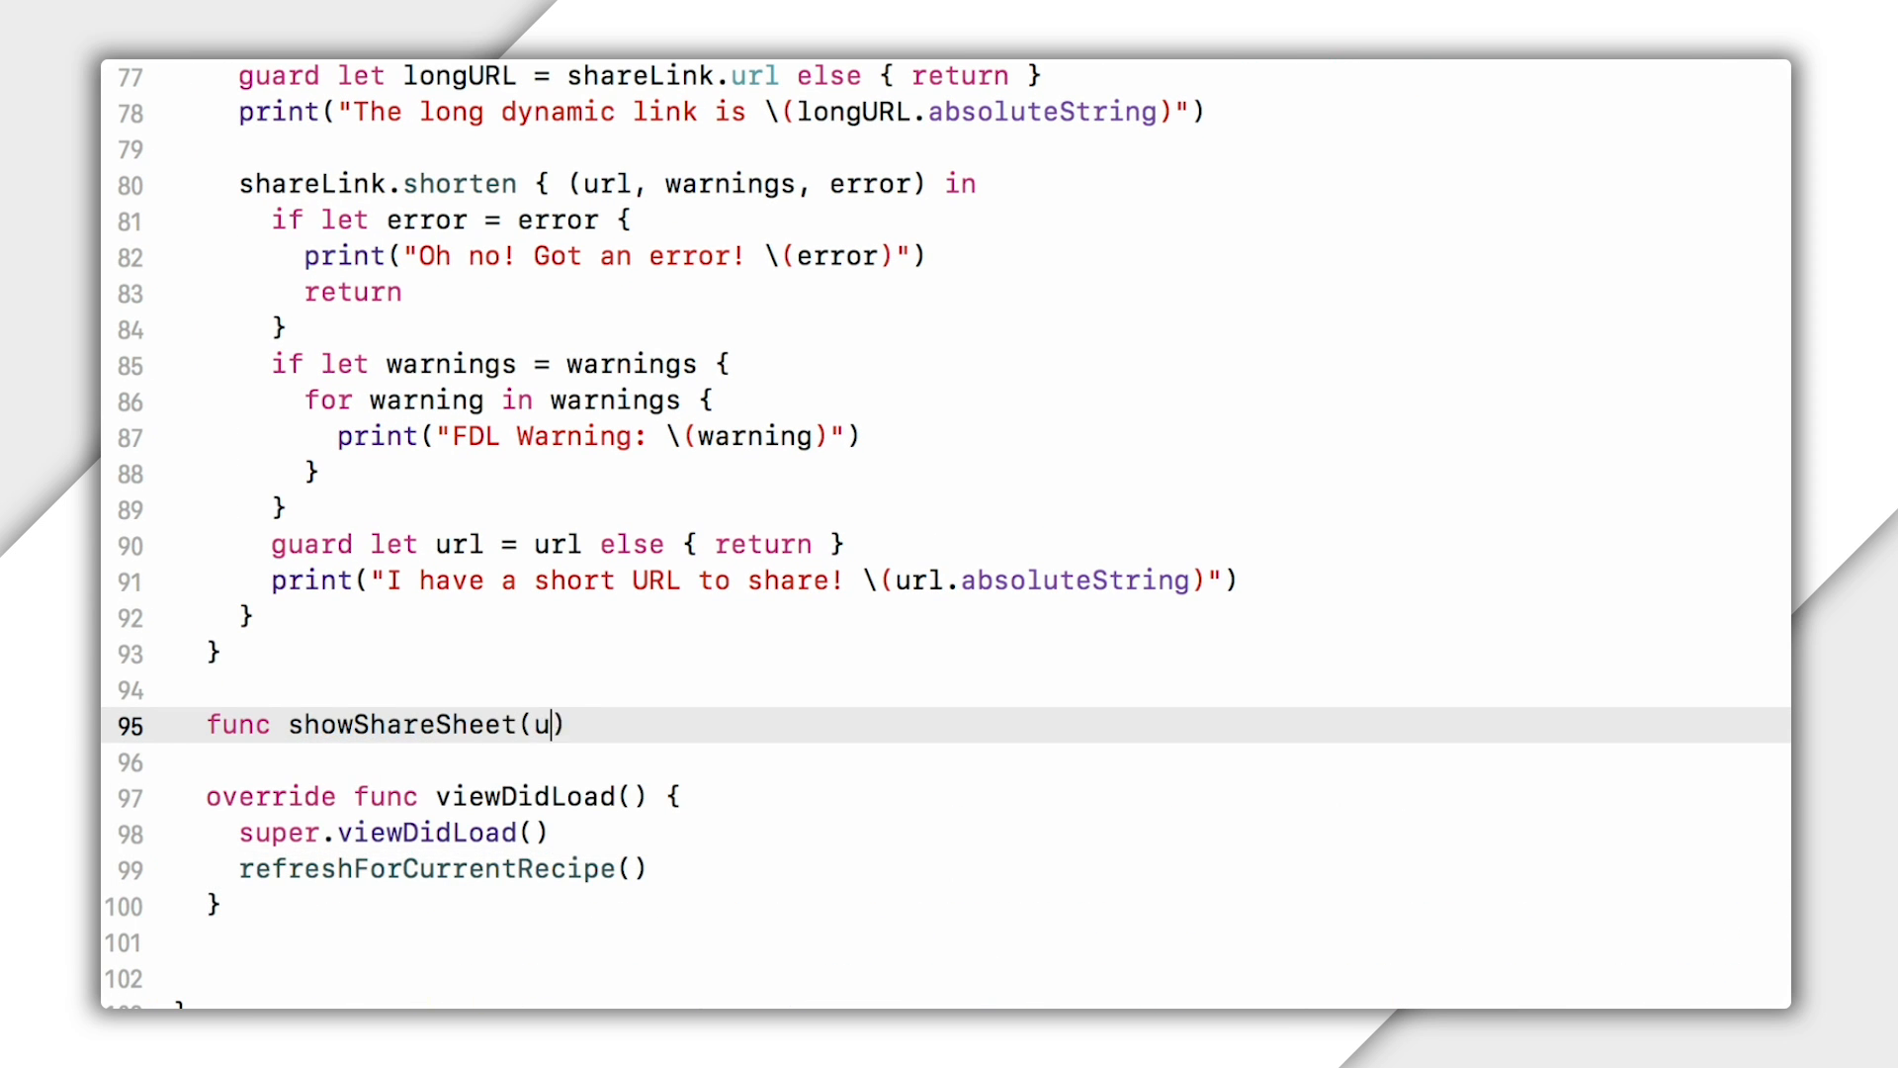
text(rl: URL) {)
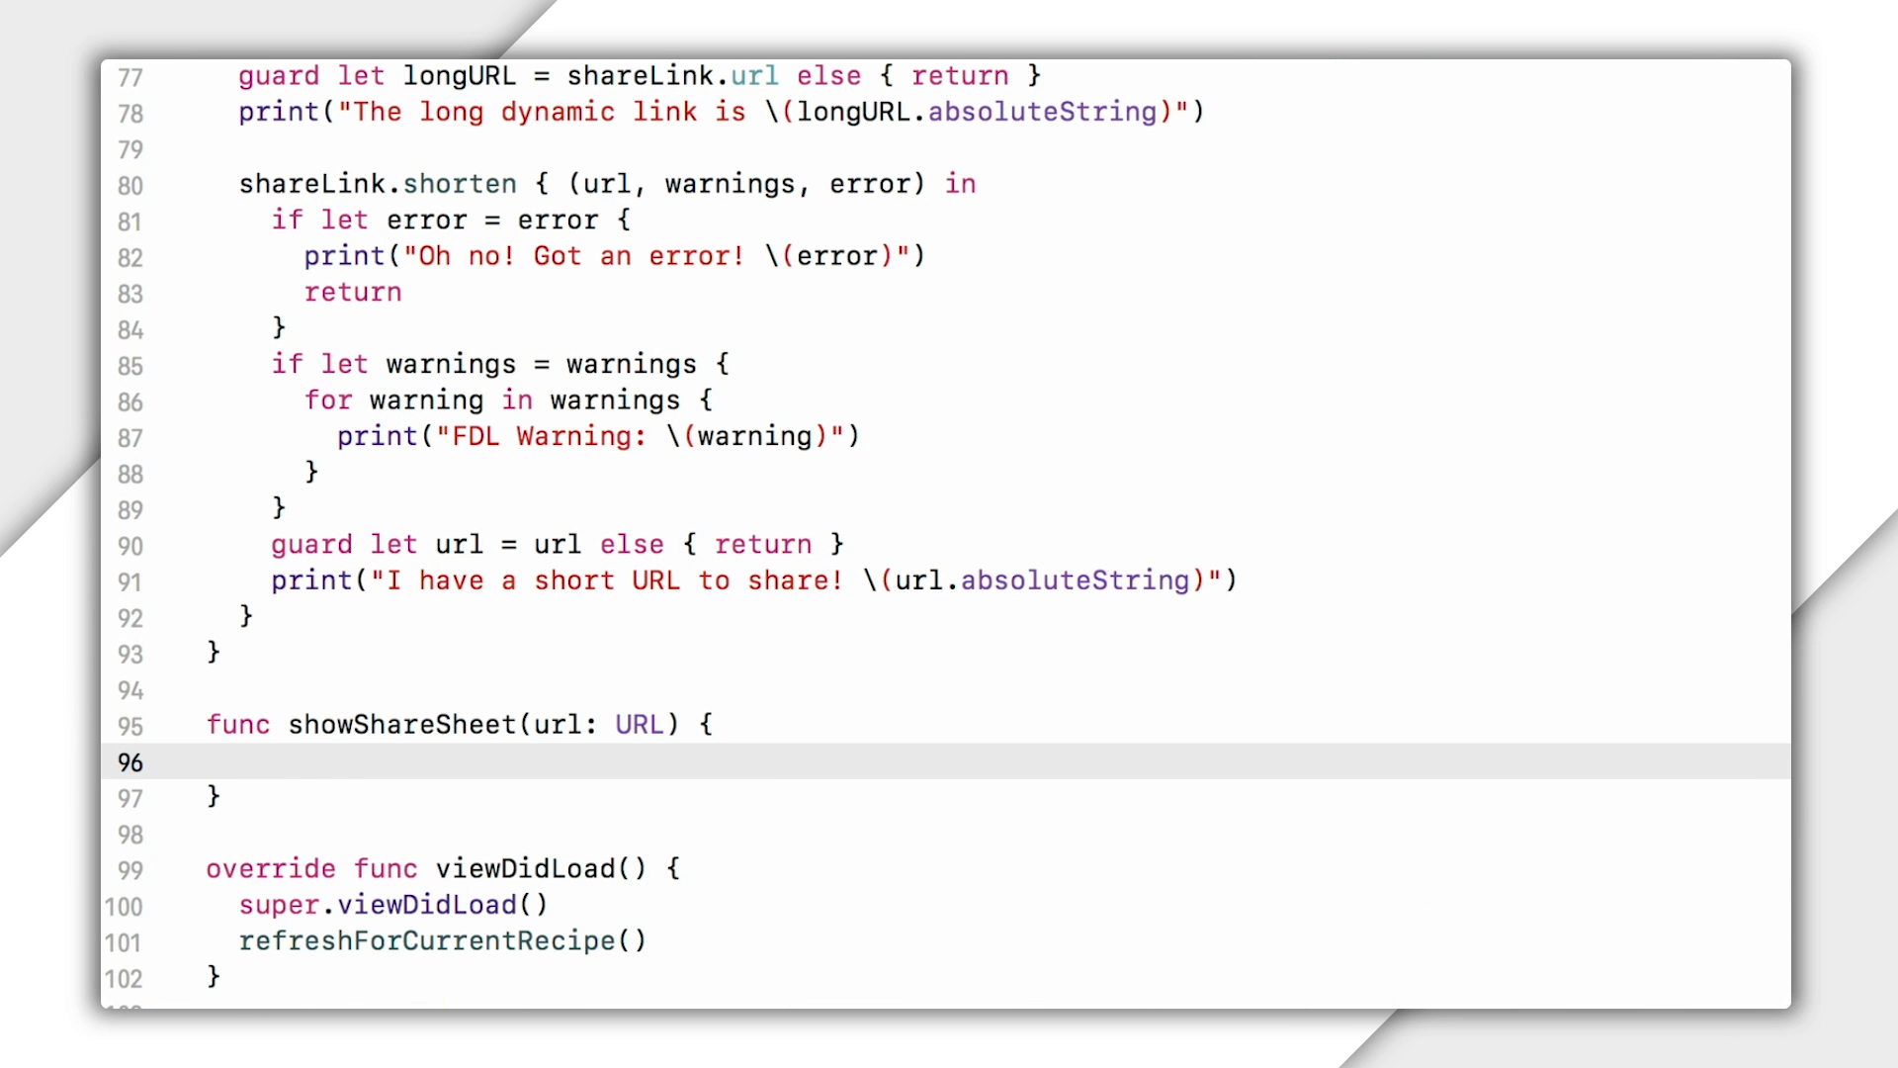
text(// Do something)
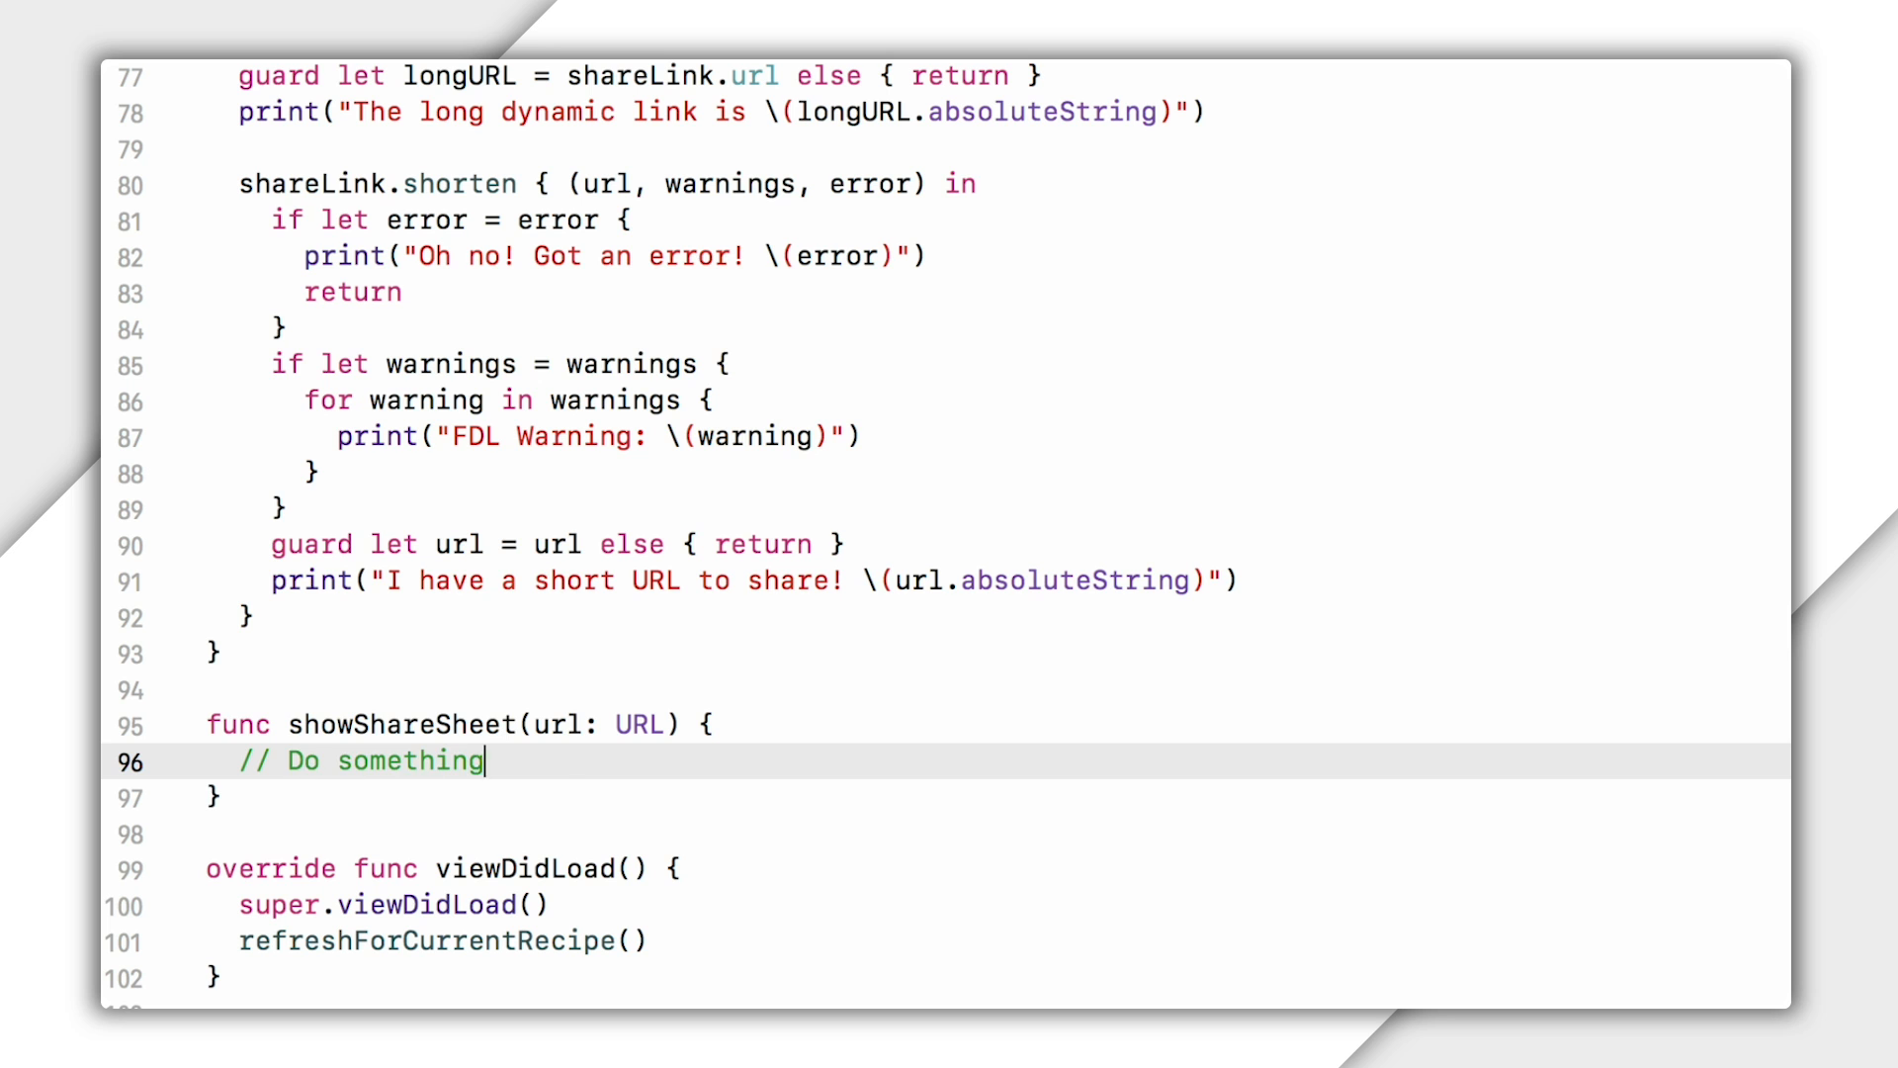
text(here)
text(self.showShareSheet(url: url)
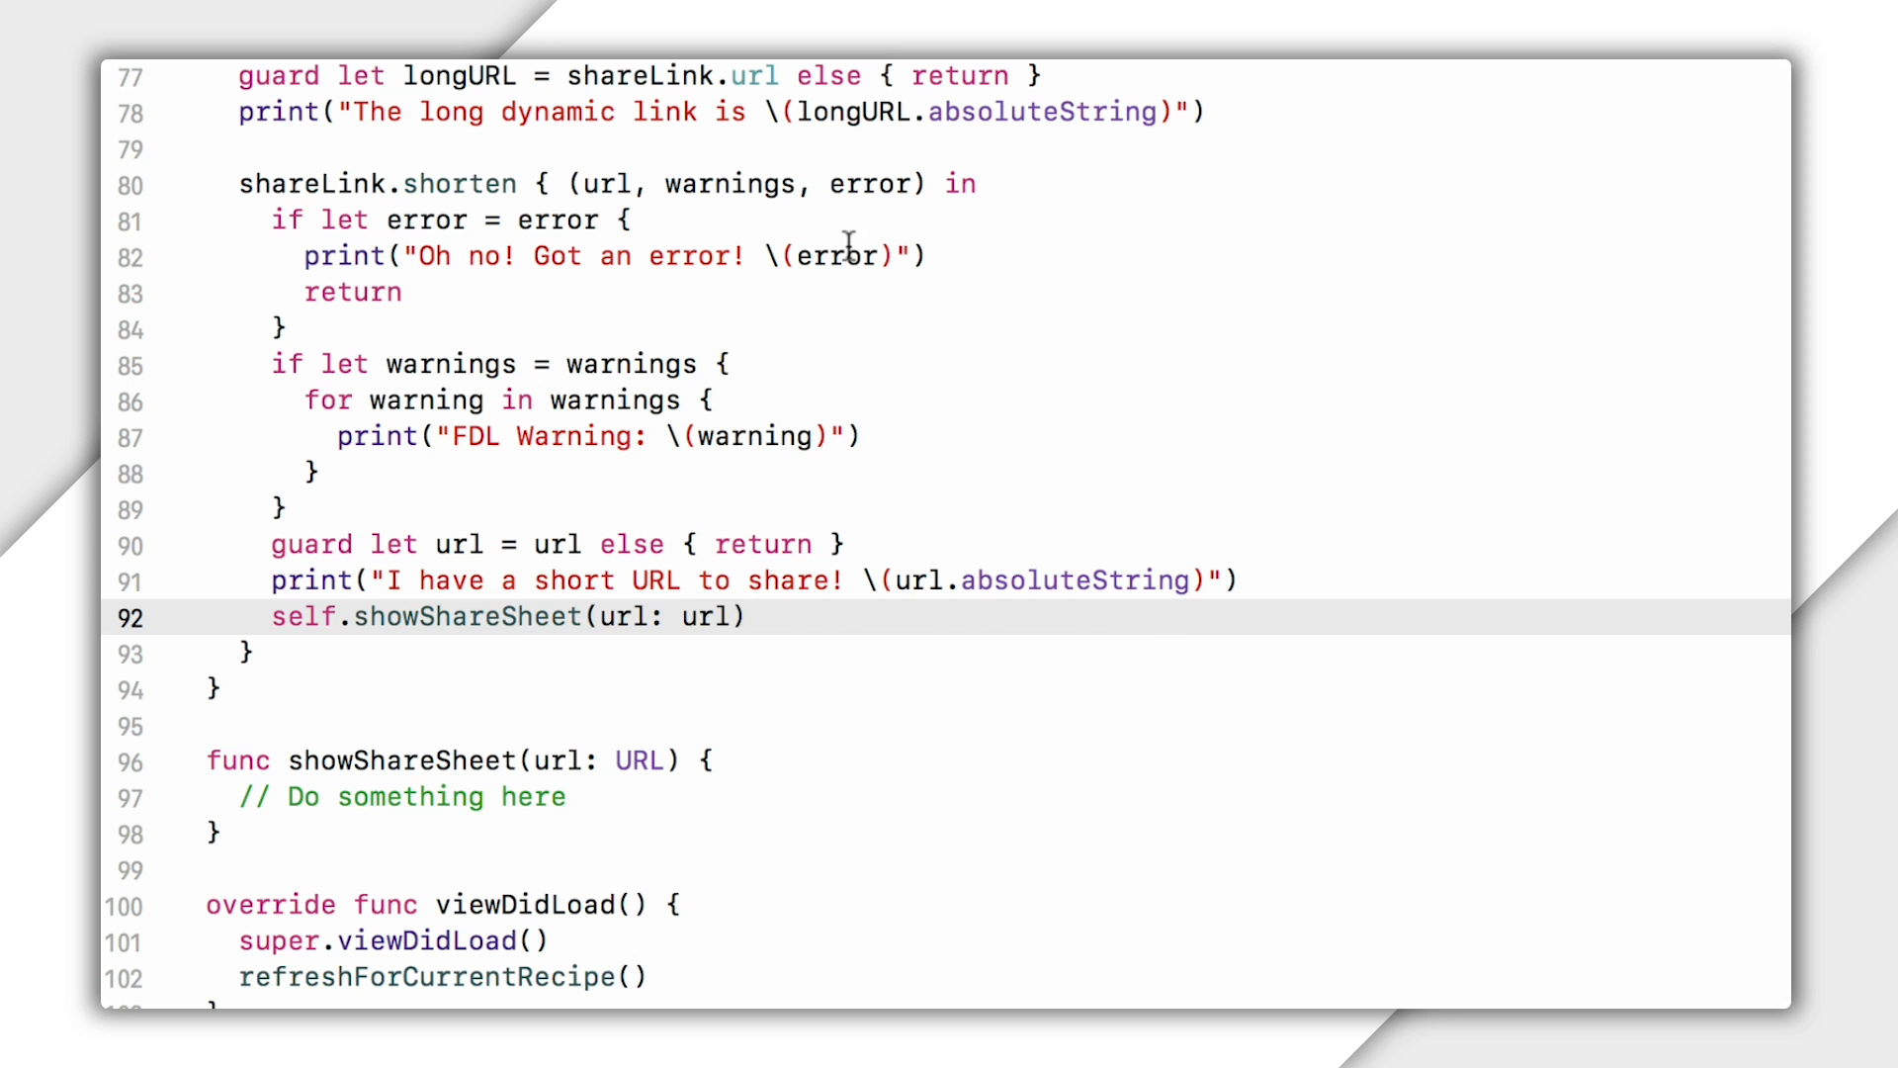
text(weak self])
text(?)
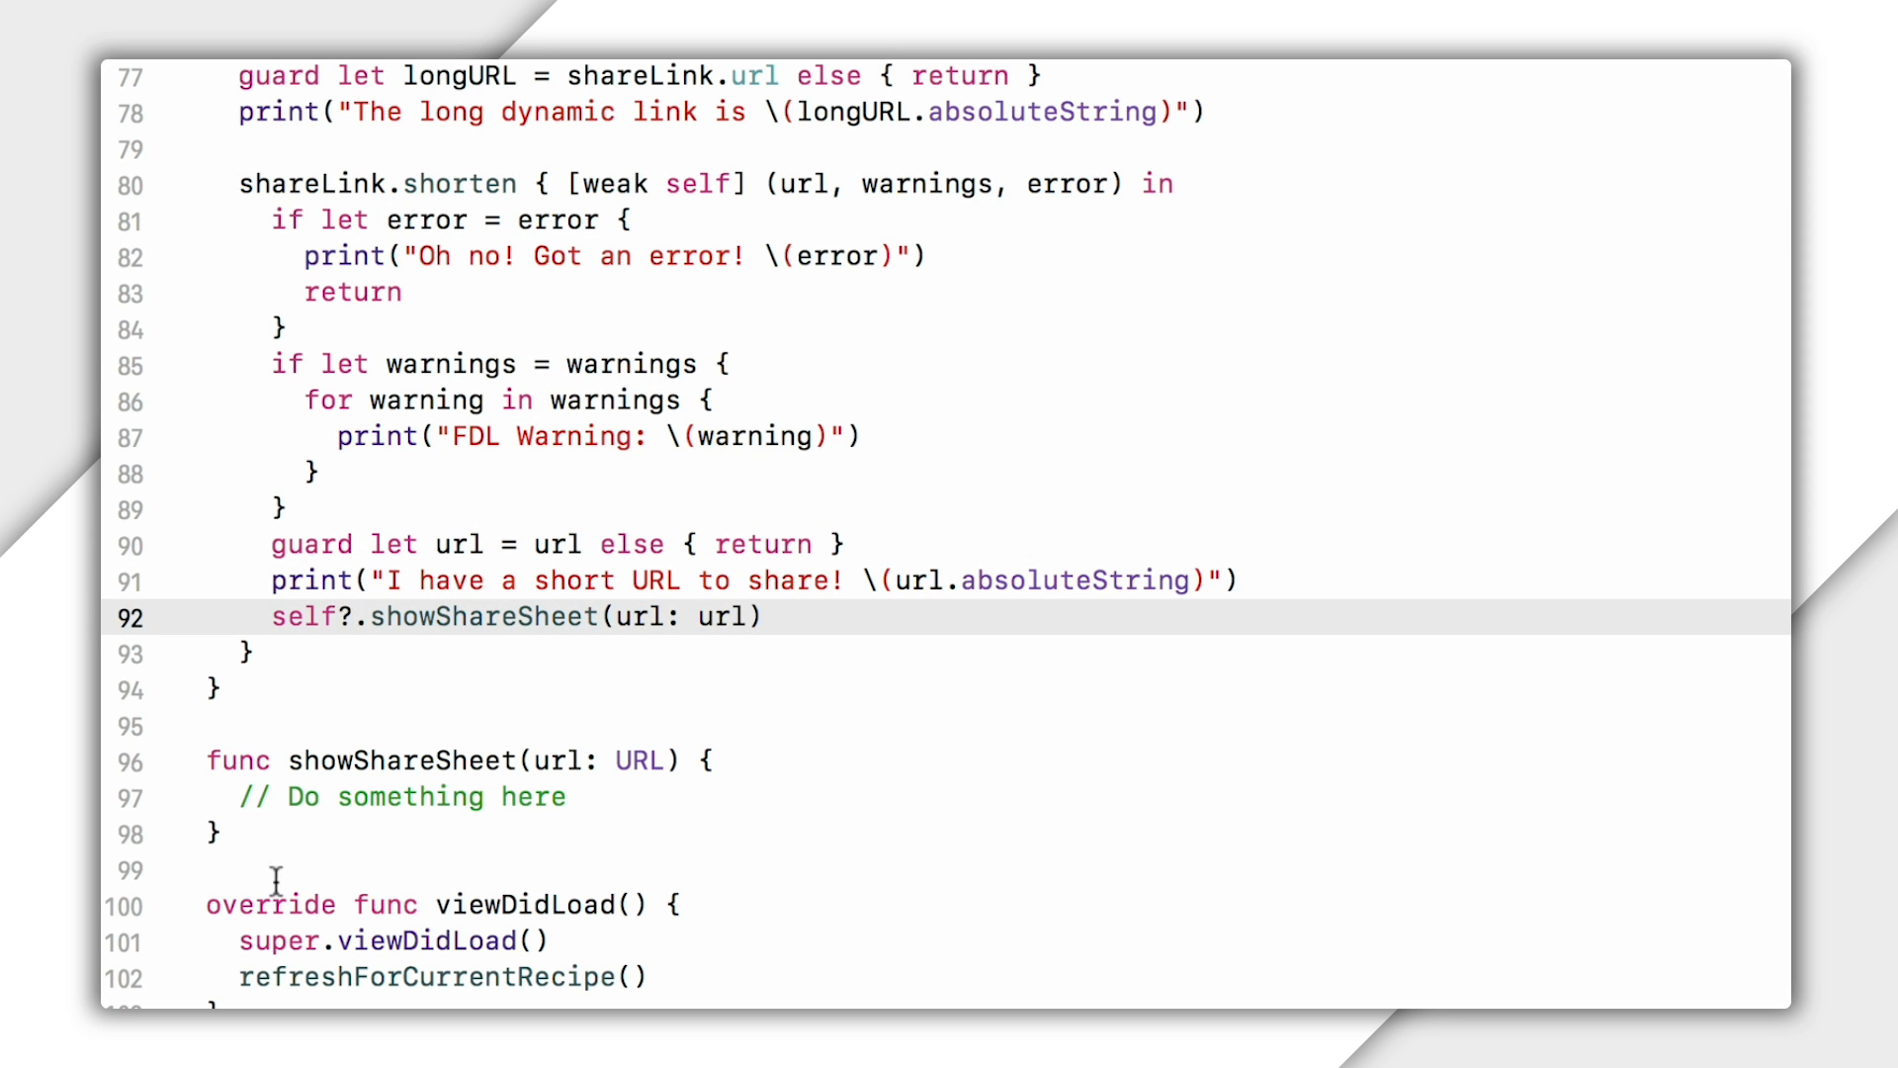
Define promoText: "Check out this great recipe for <title> I found on Recipe Rally!".
text(let prom)
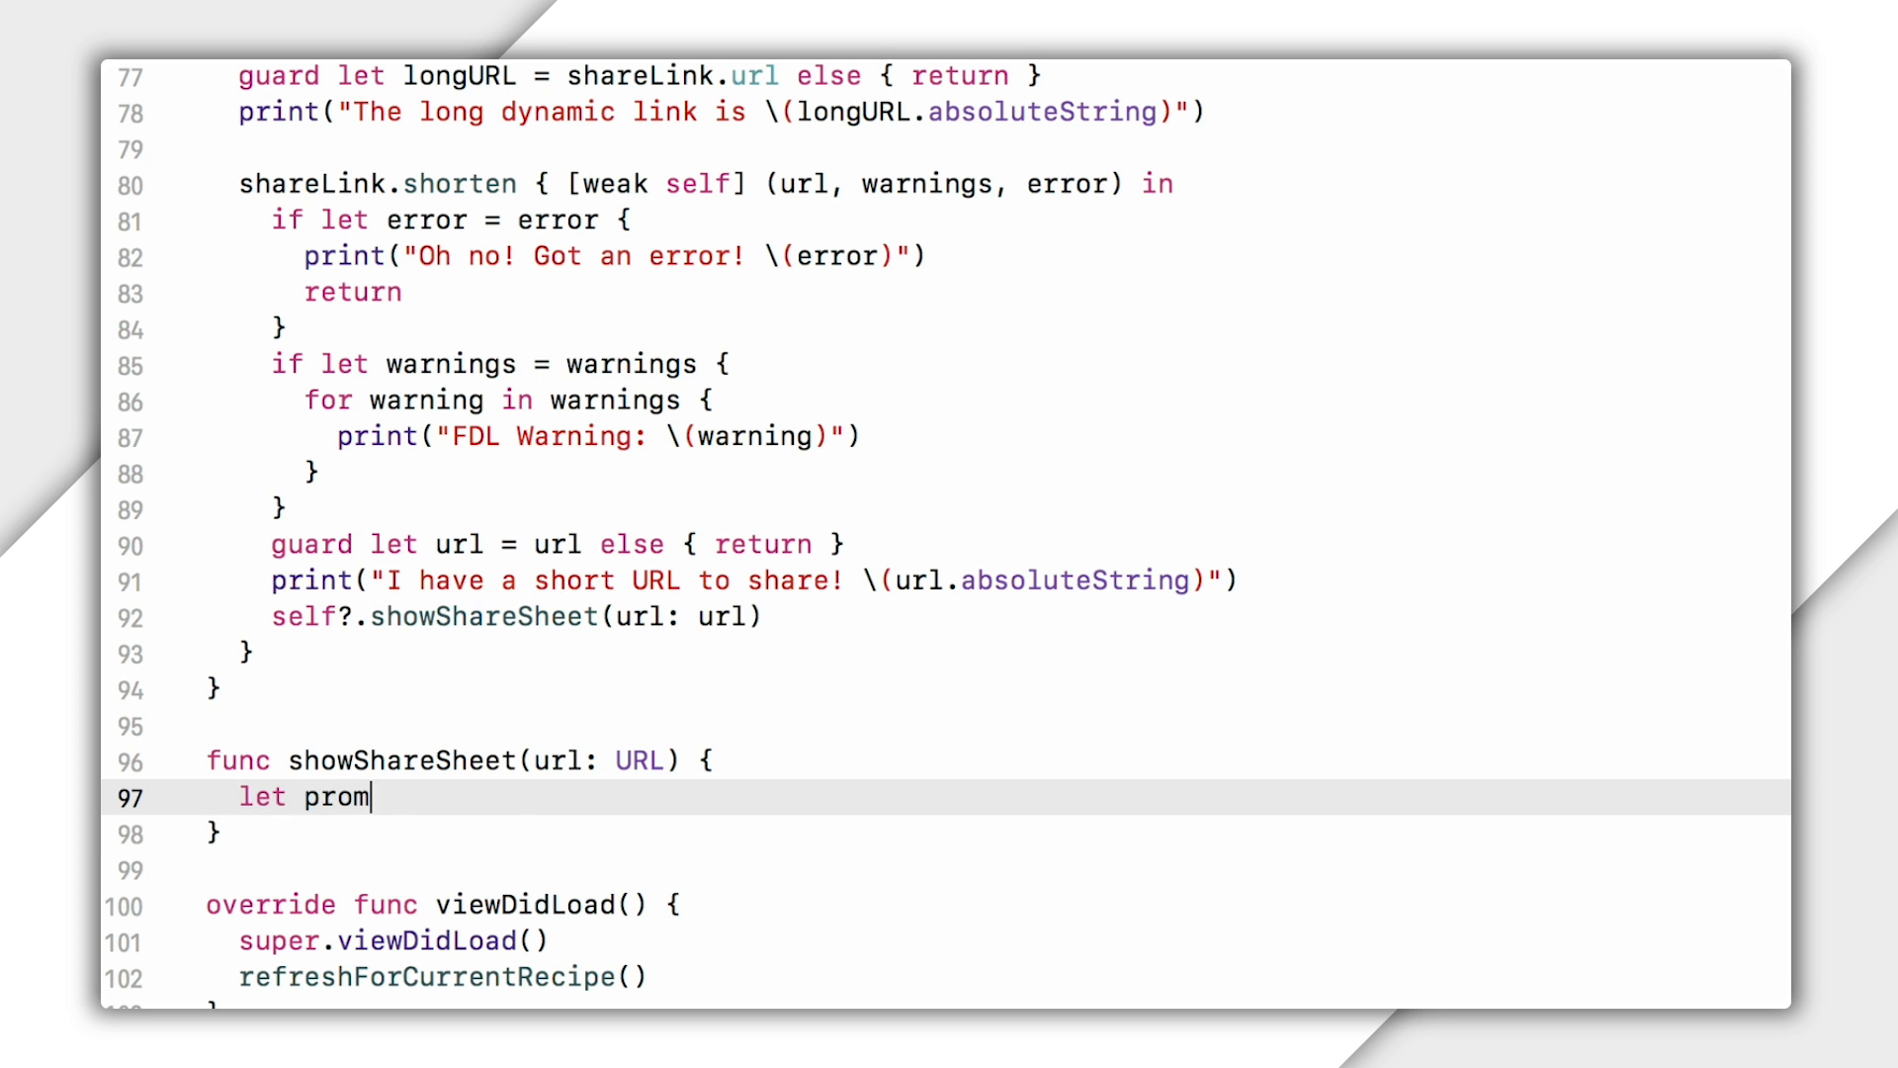
text(oText = "Check out this great")
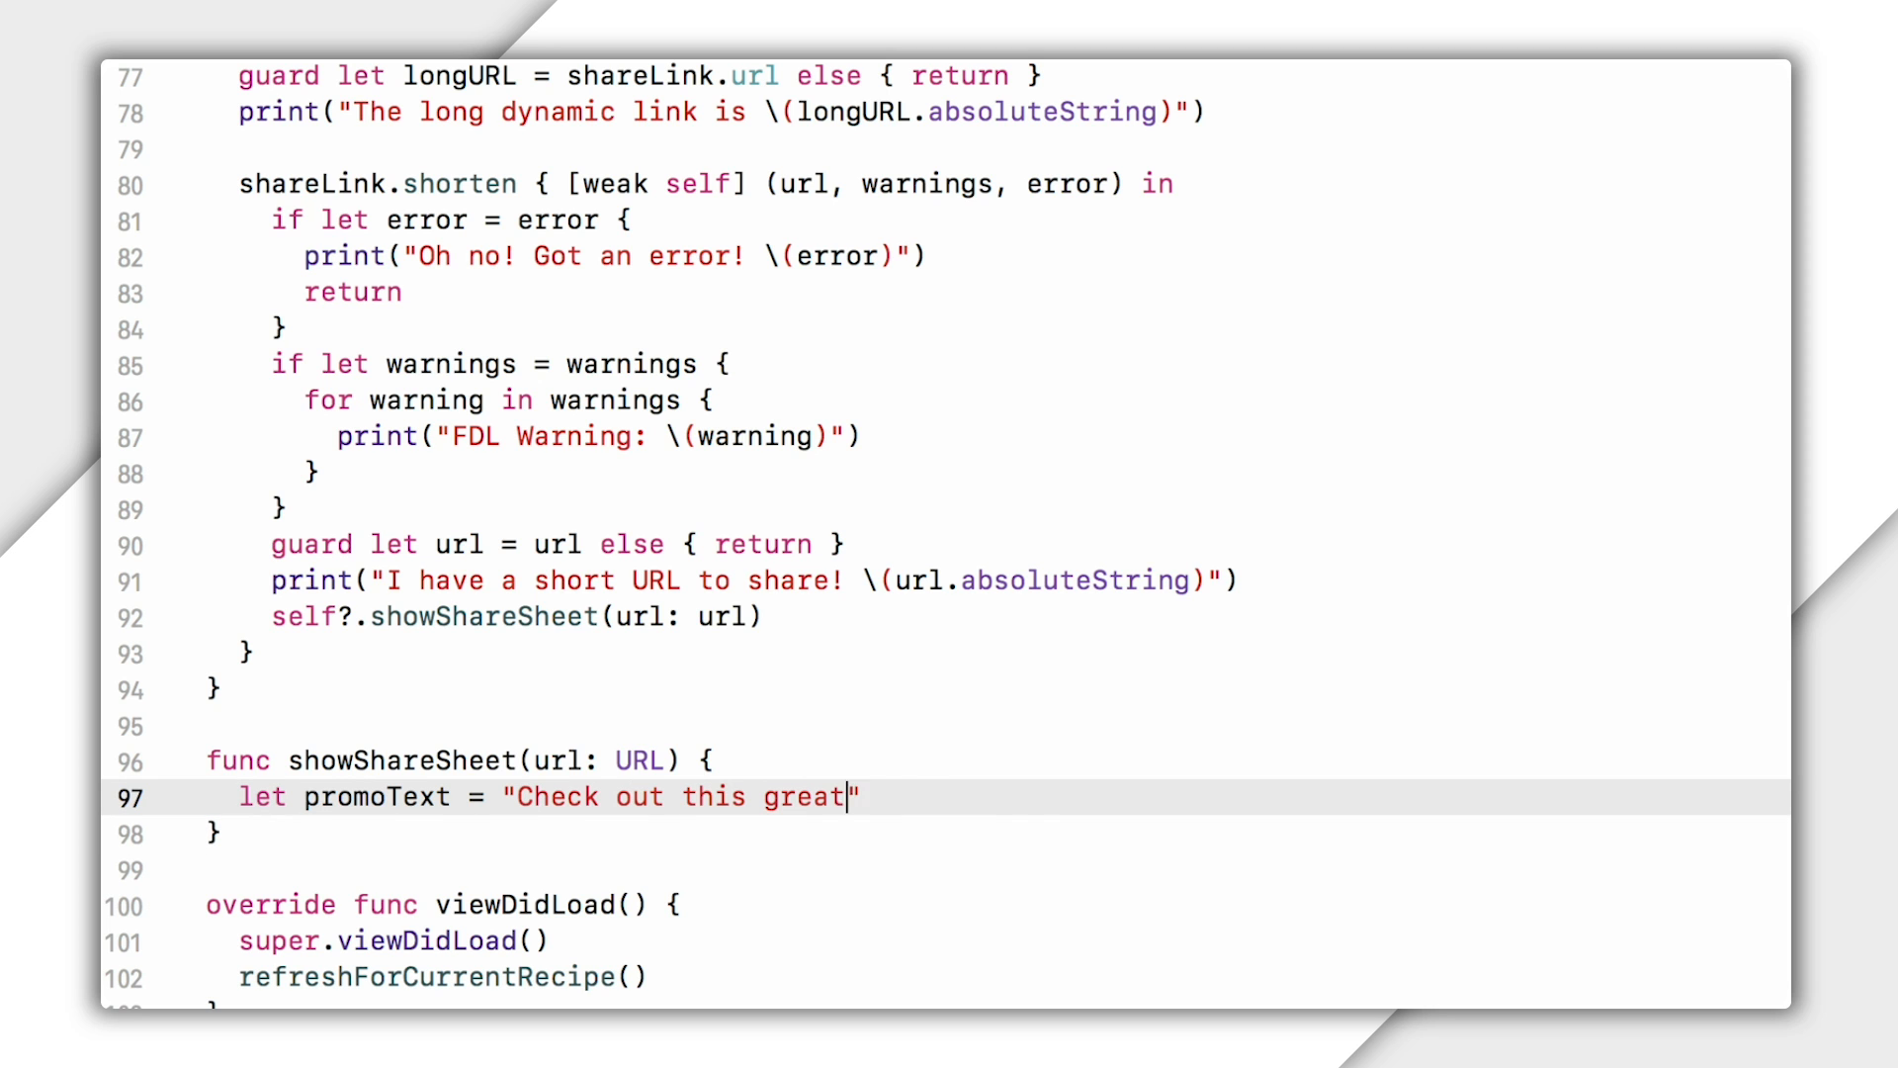
text(recipe for \(s)
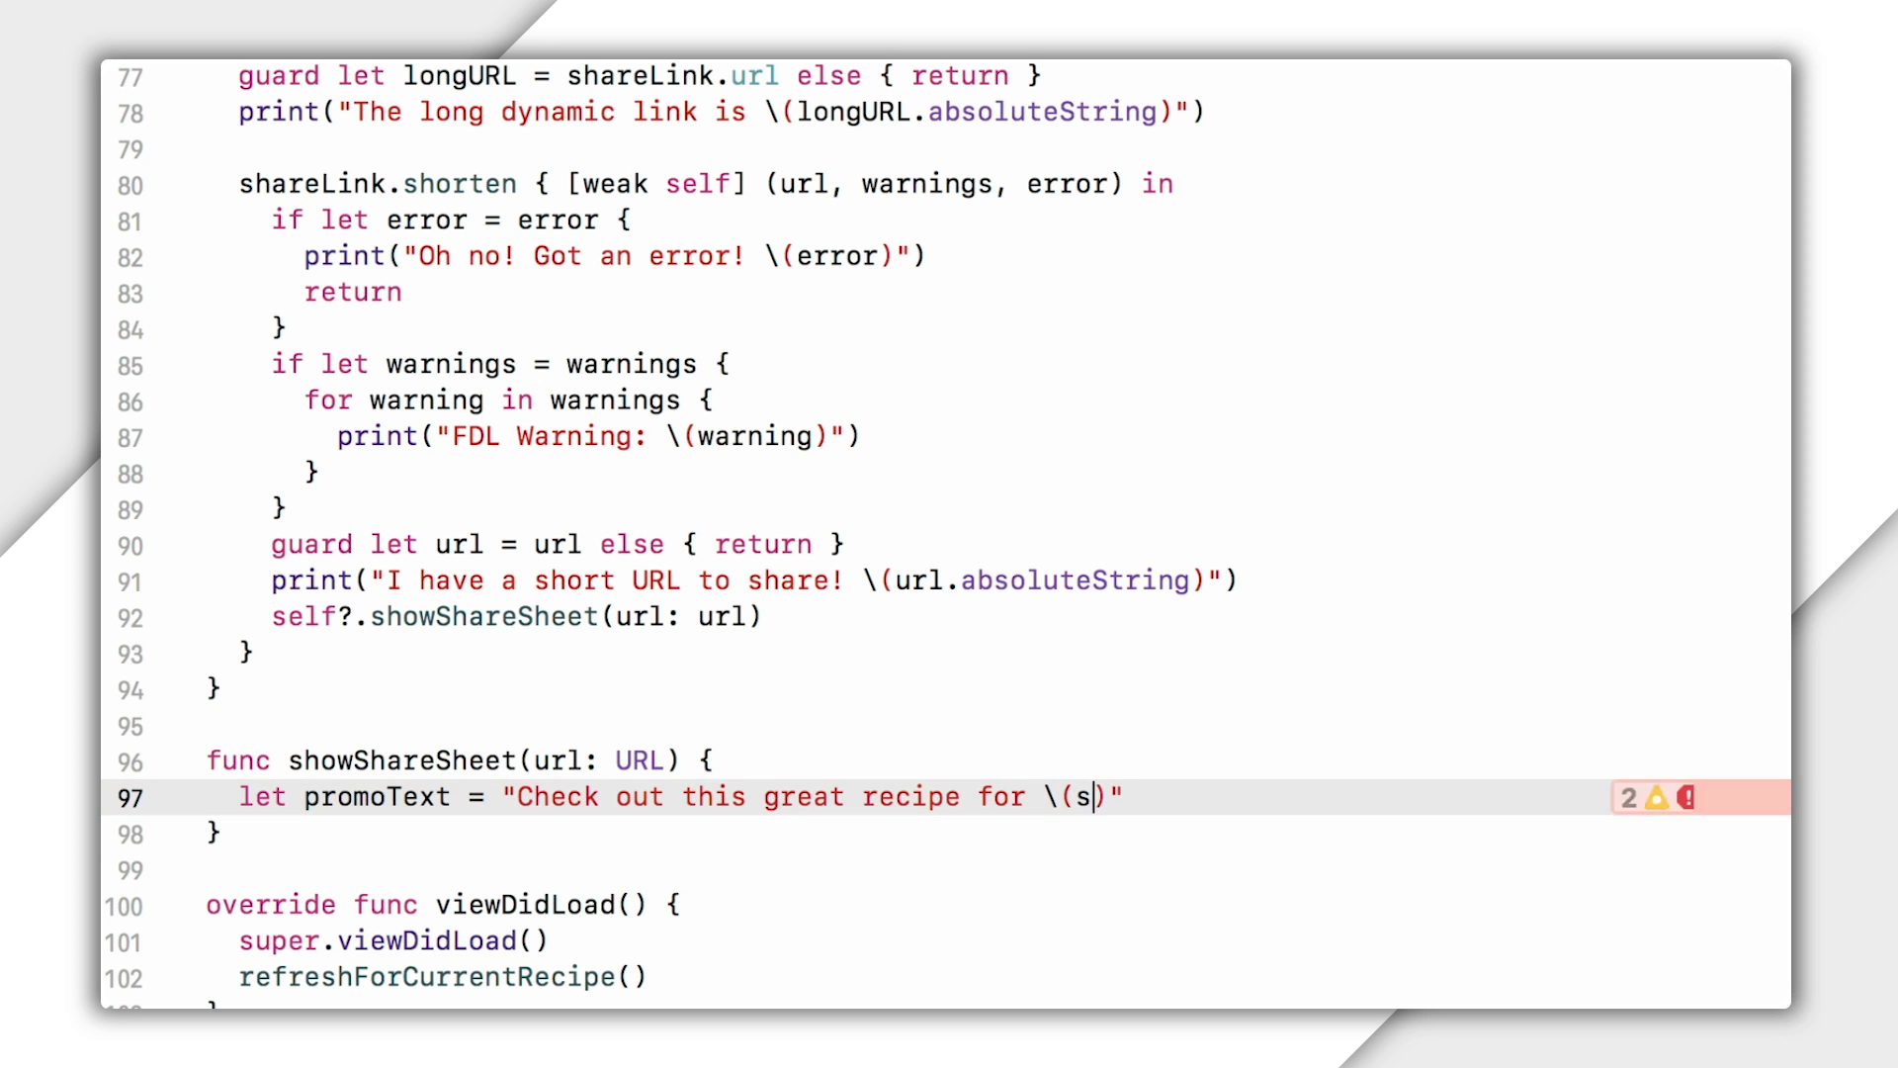
text(elf.recipe?.title)
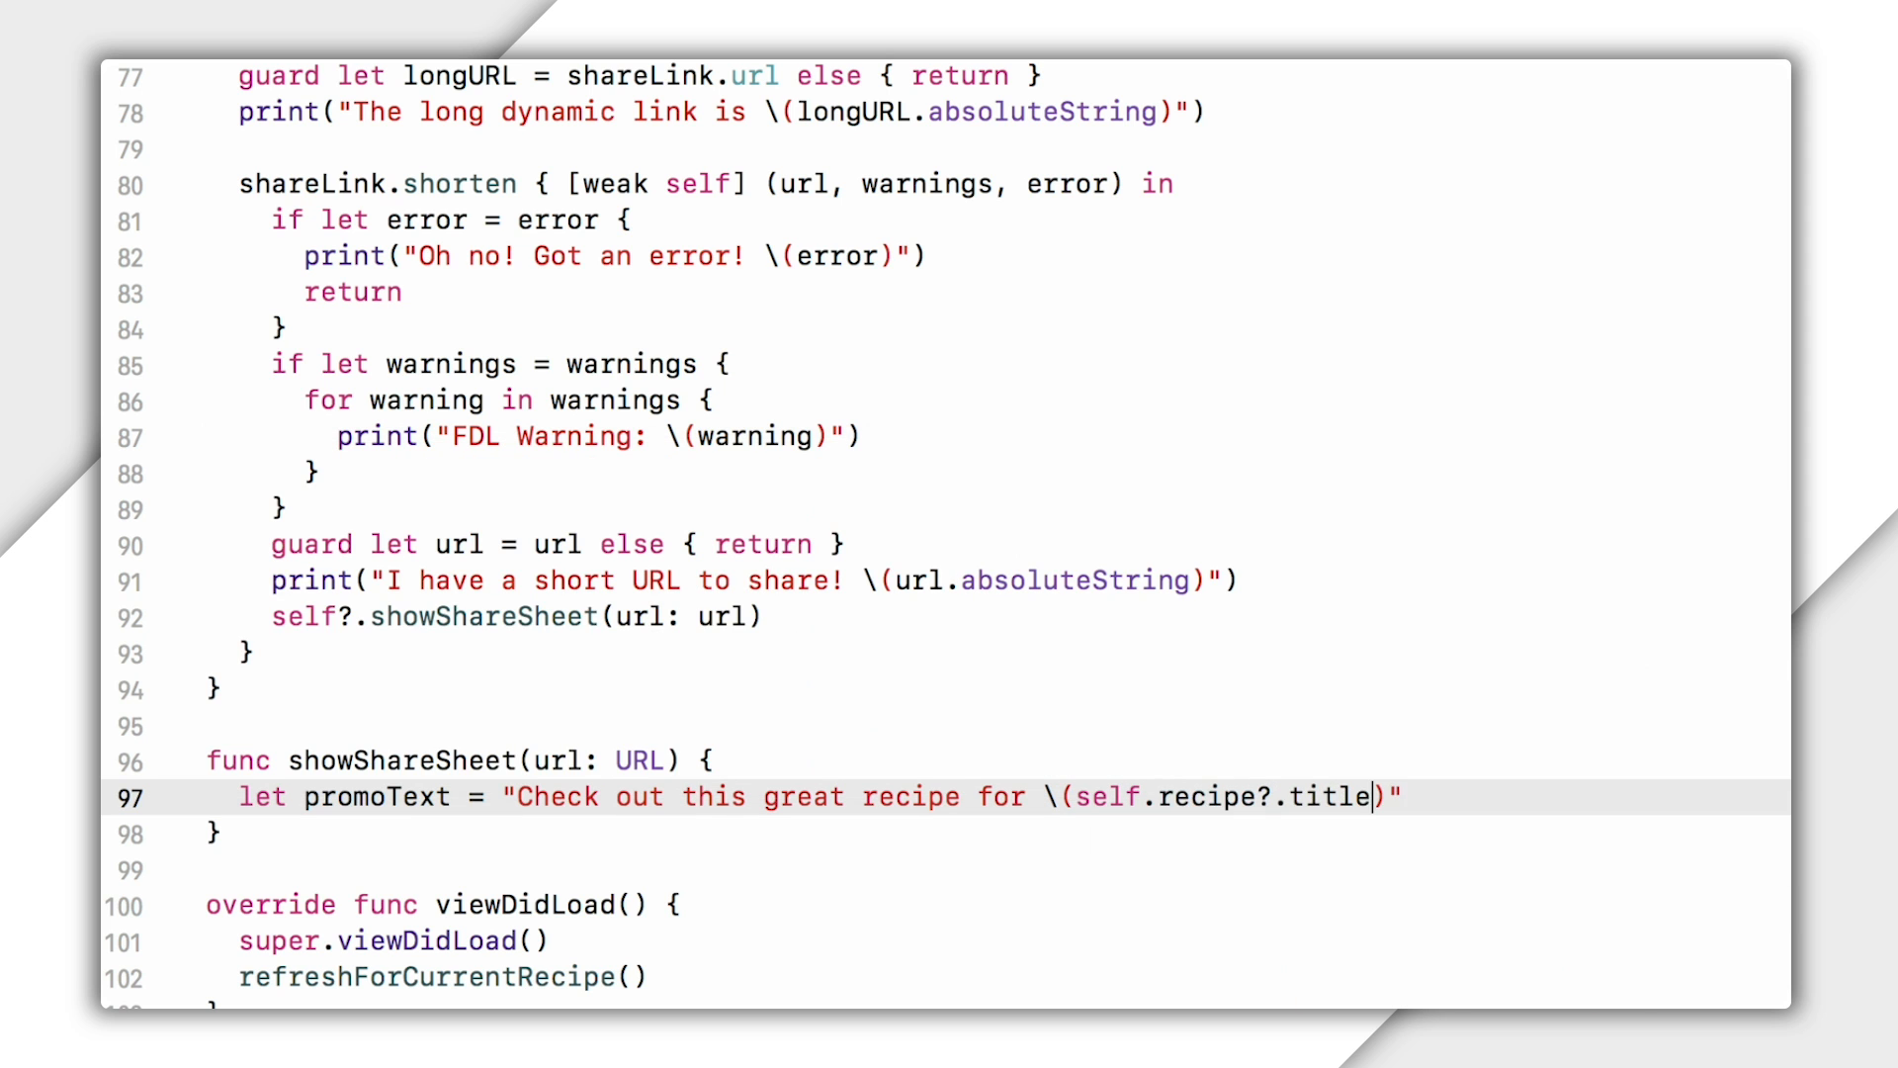
text(?? "") I found on Recipe)
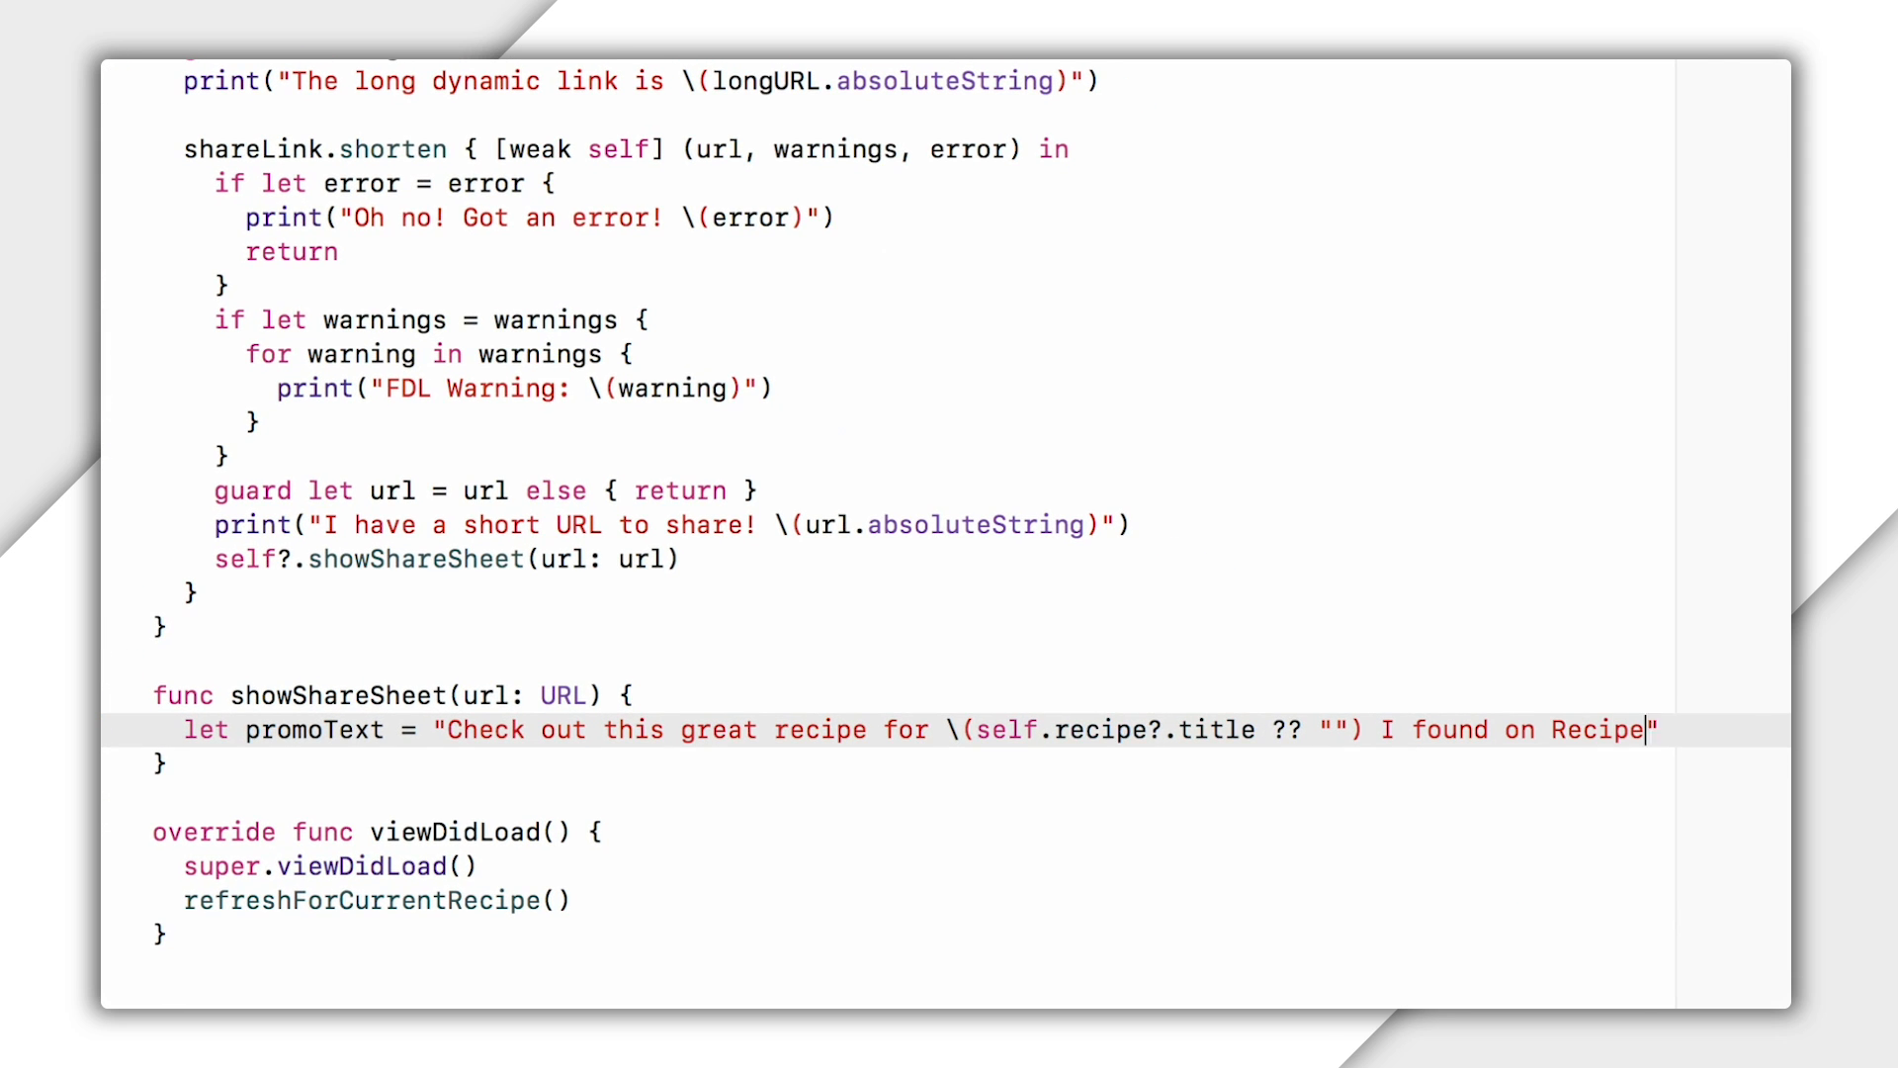
text(Rally!)
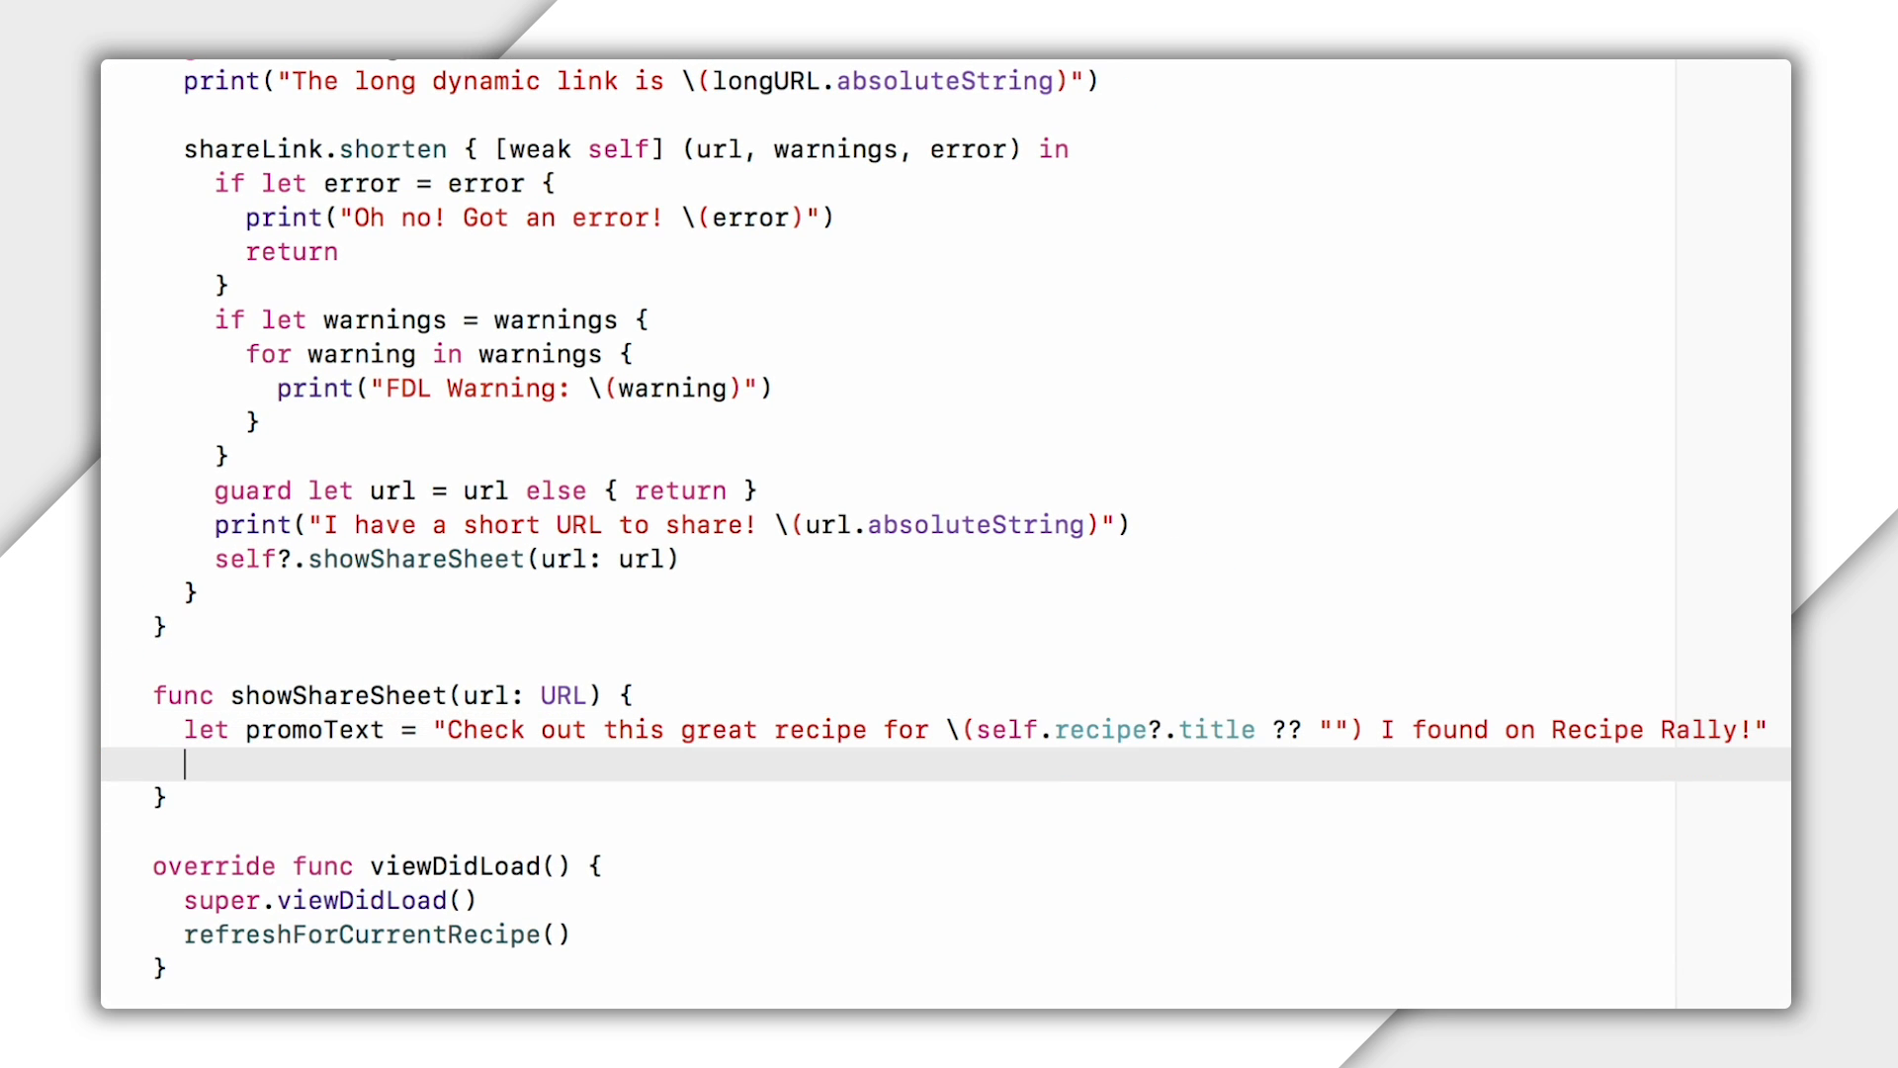
Create a UIActivityViewController and present it animated.
text(let activityVC =)
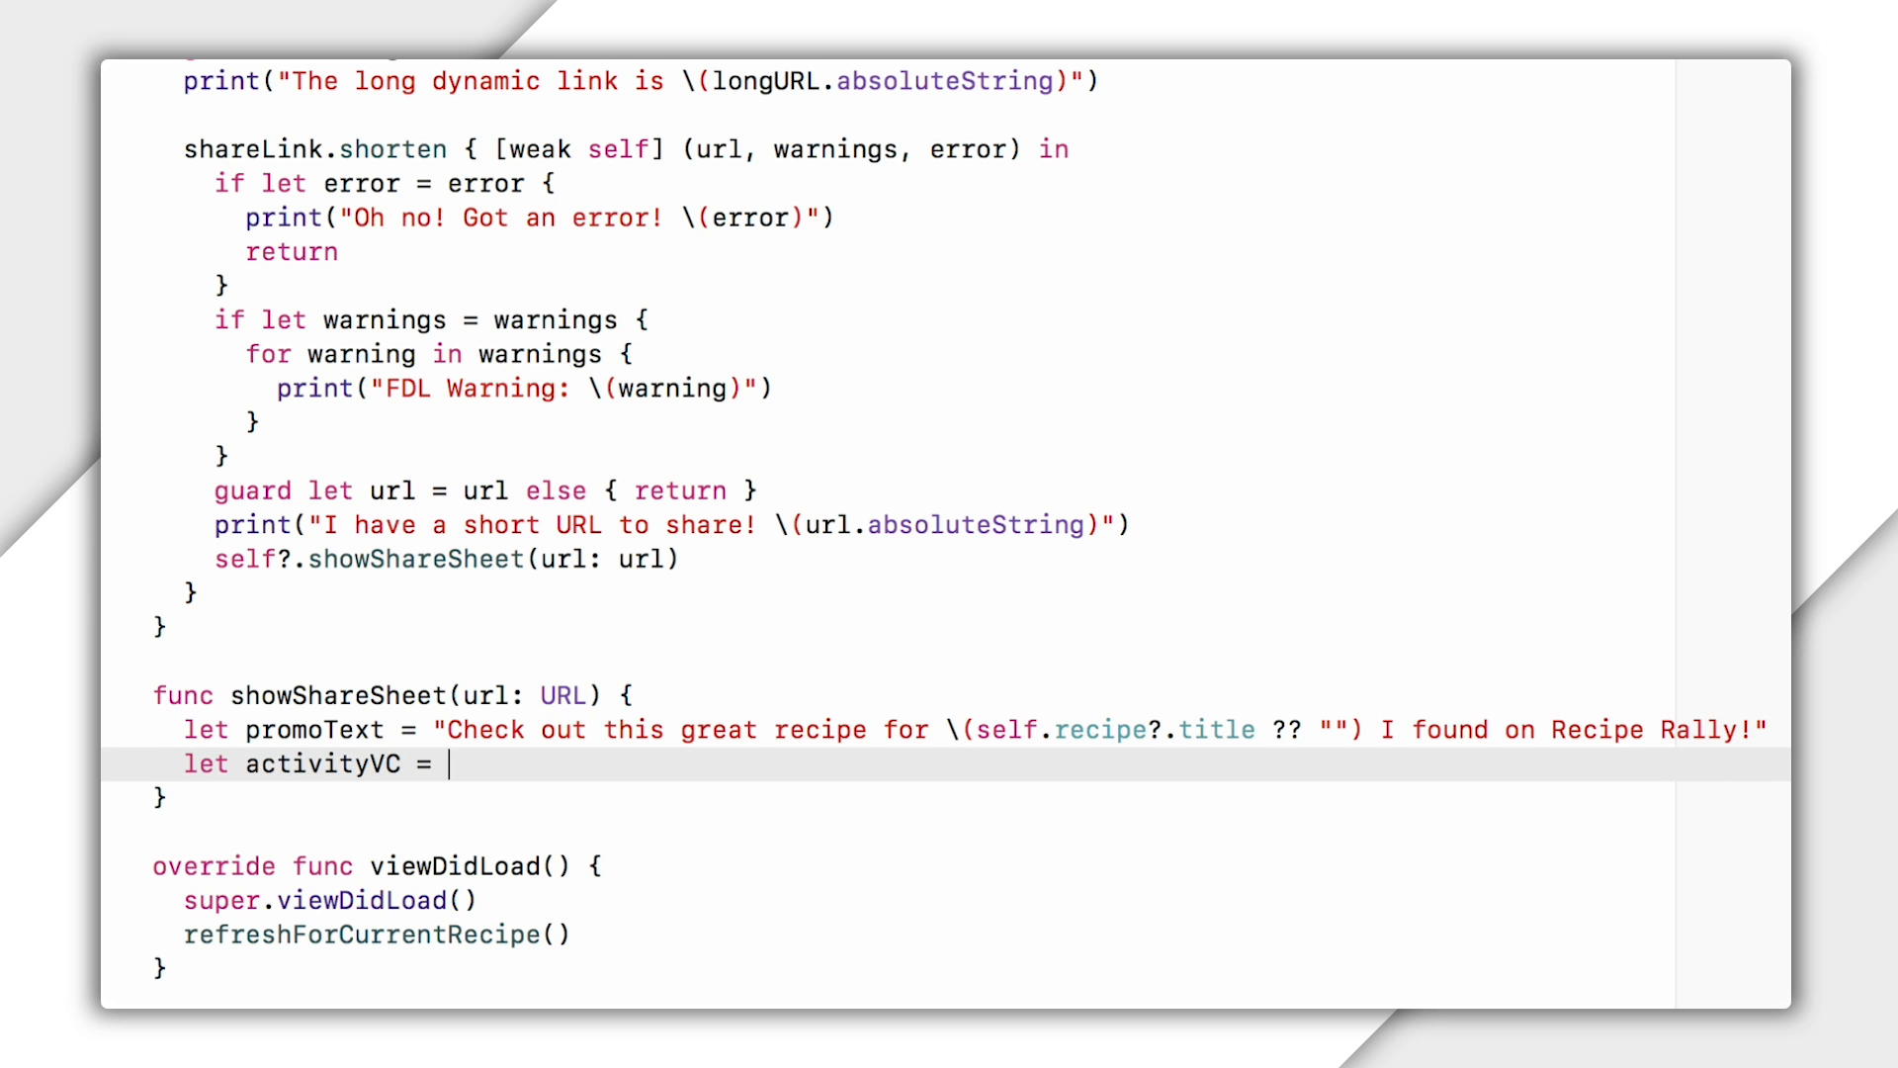
text(UIActivityViewController(activityItems: [promoText, url], applicationActivities: nil)
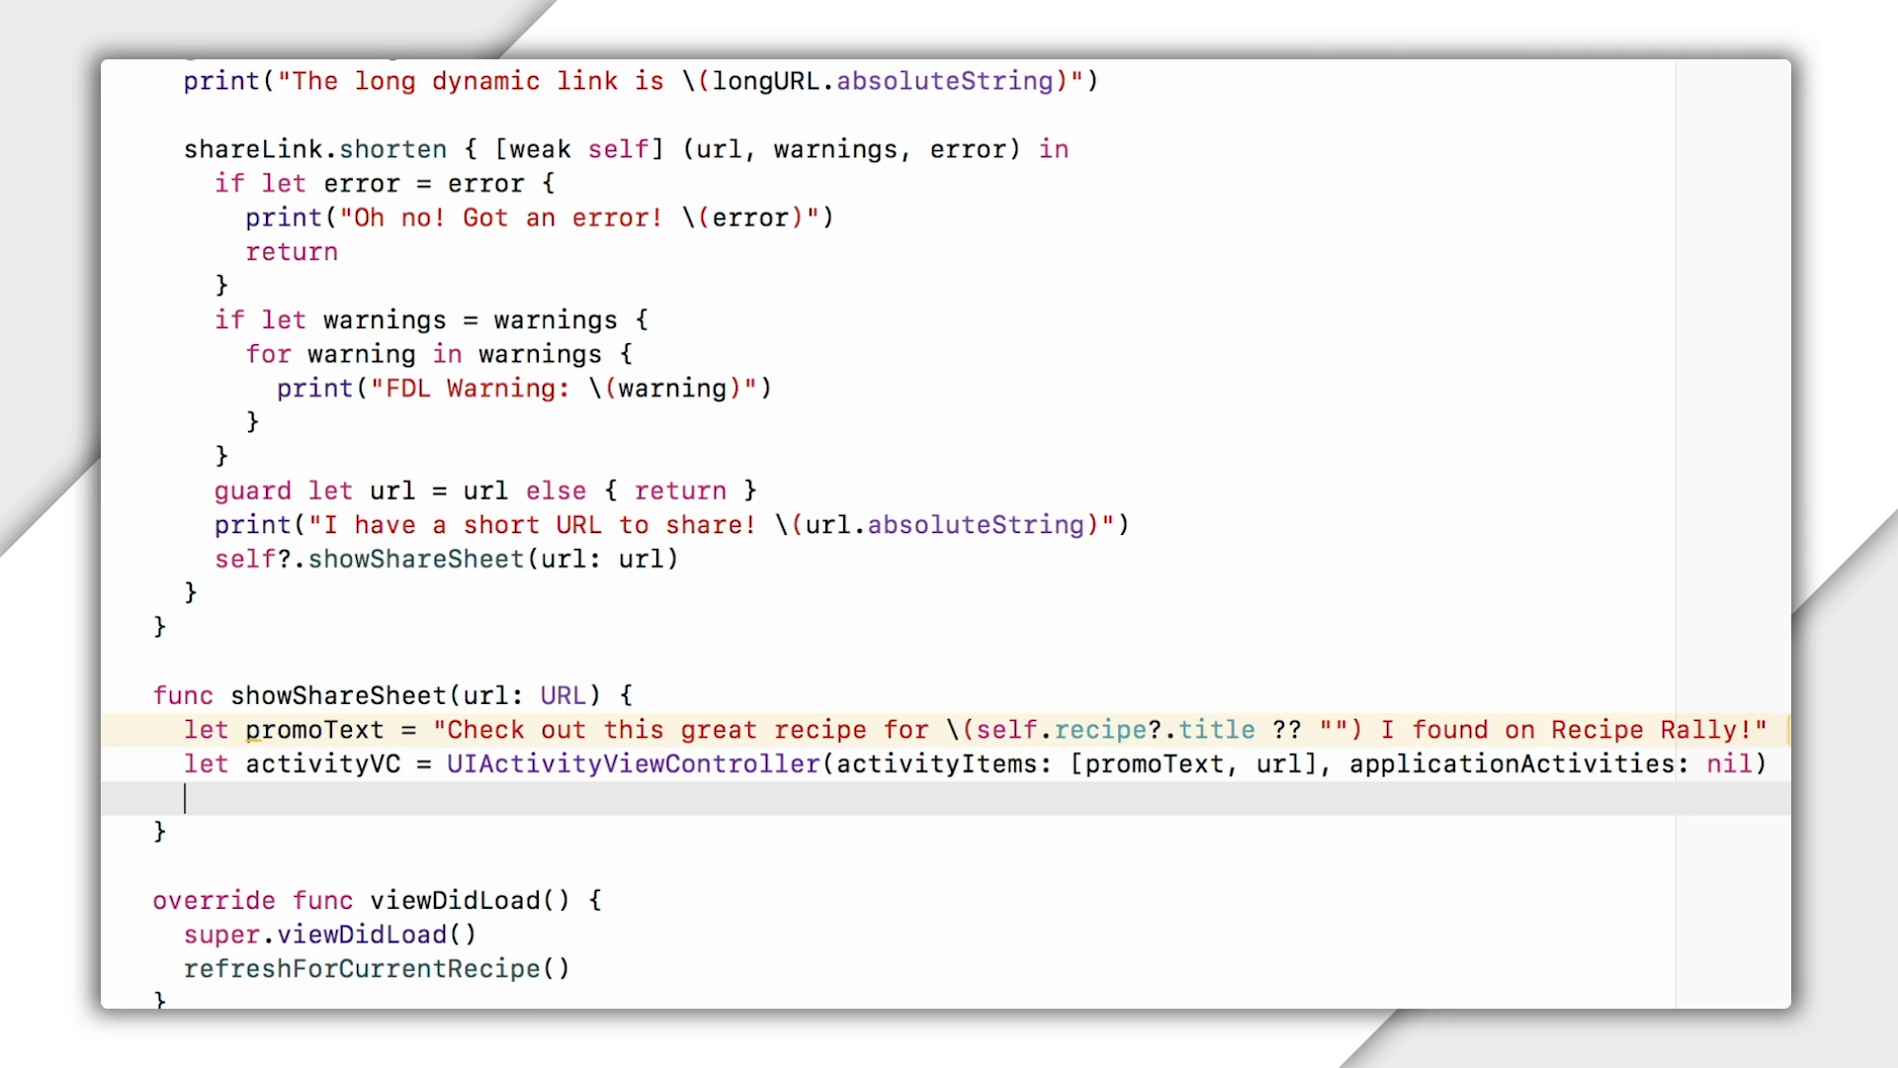
text(present(activityVC, animated:)
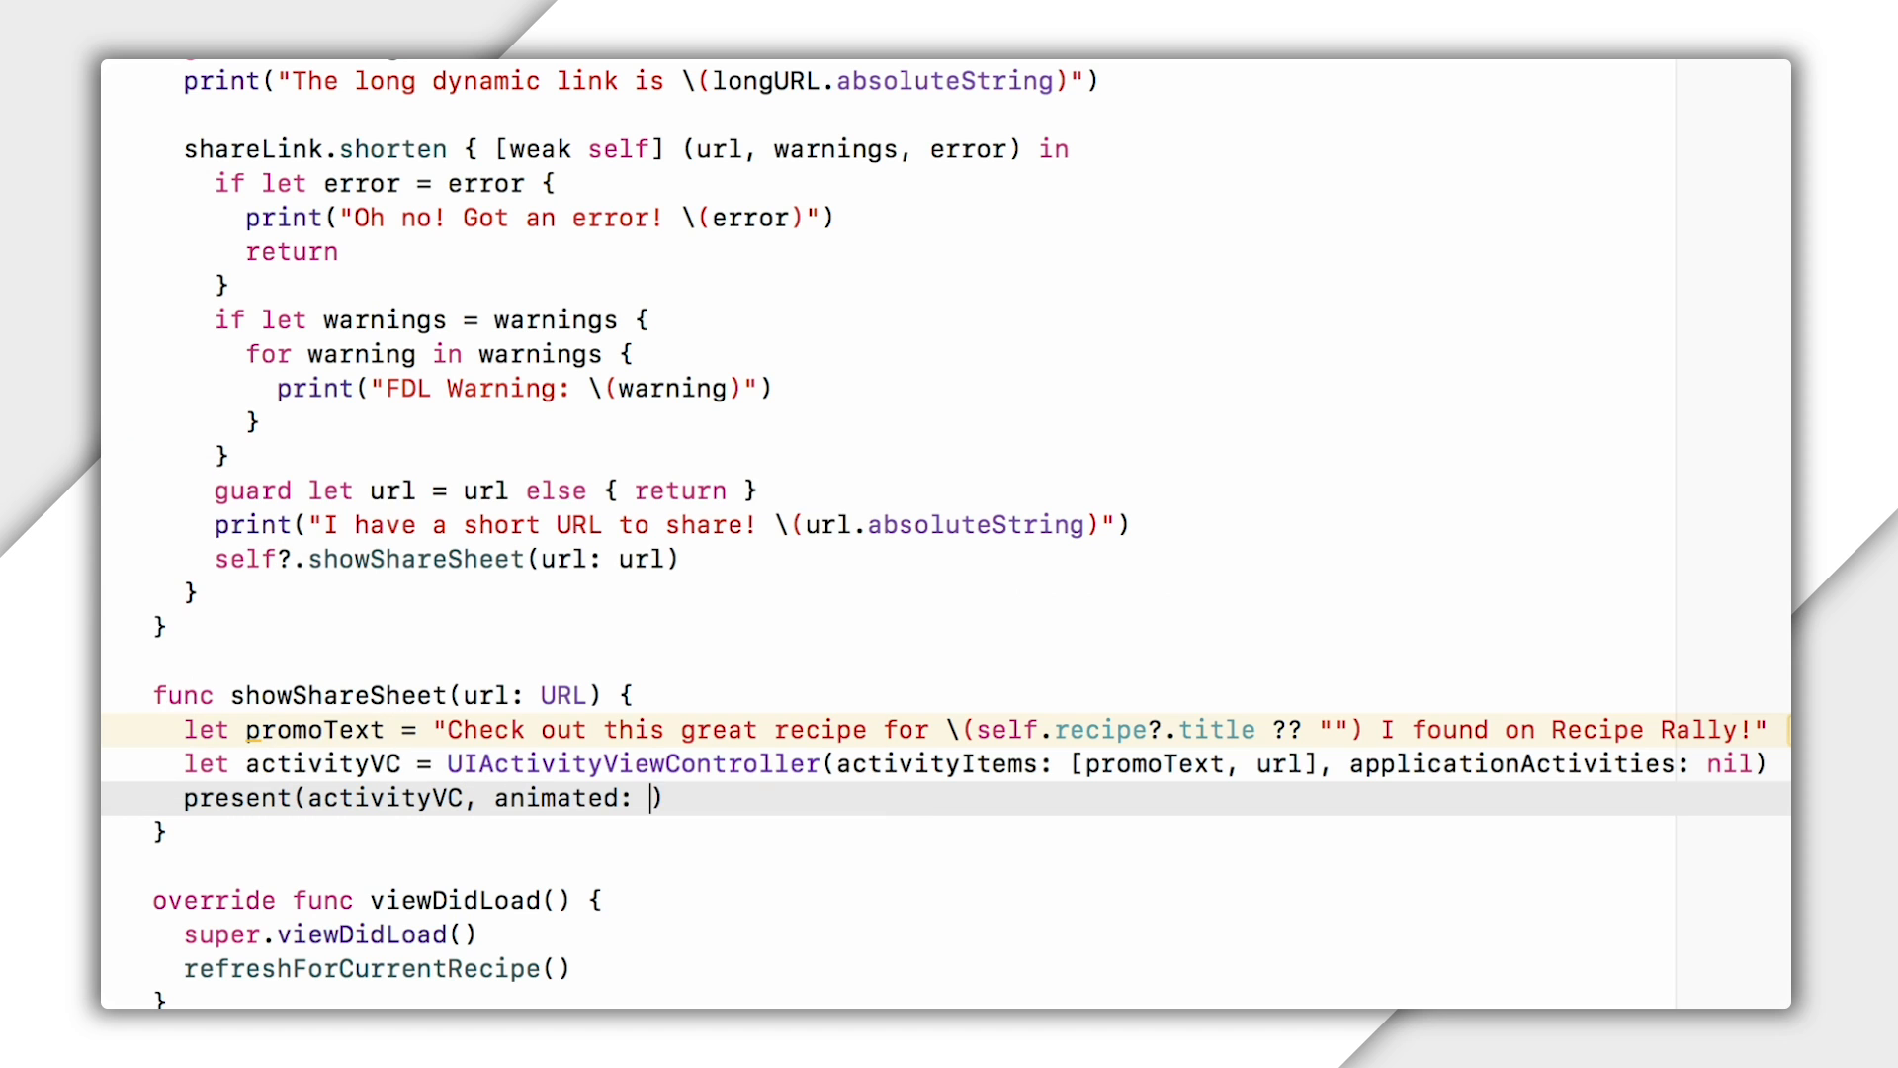
text(true)
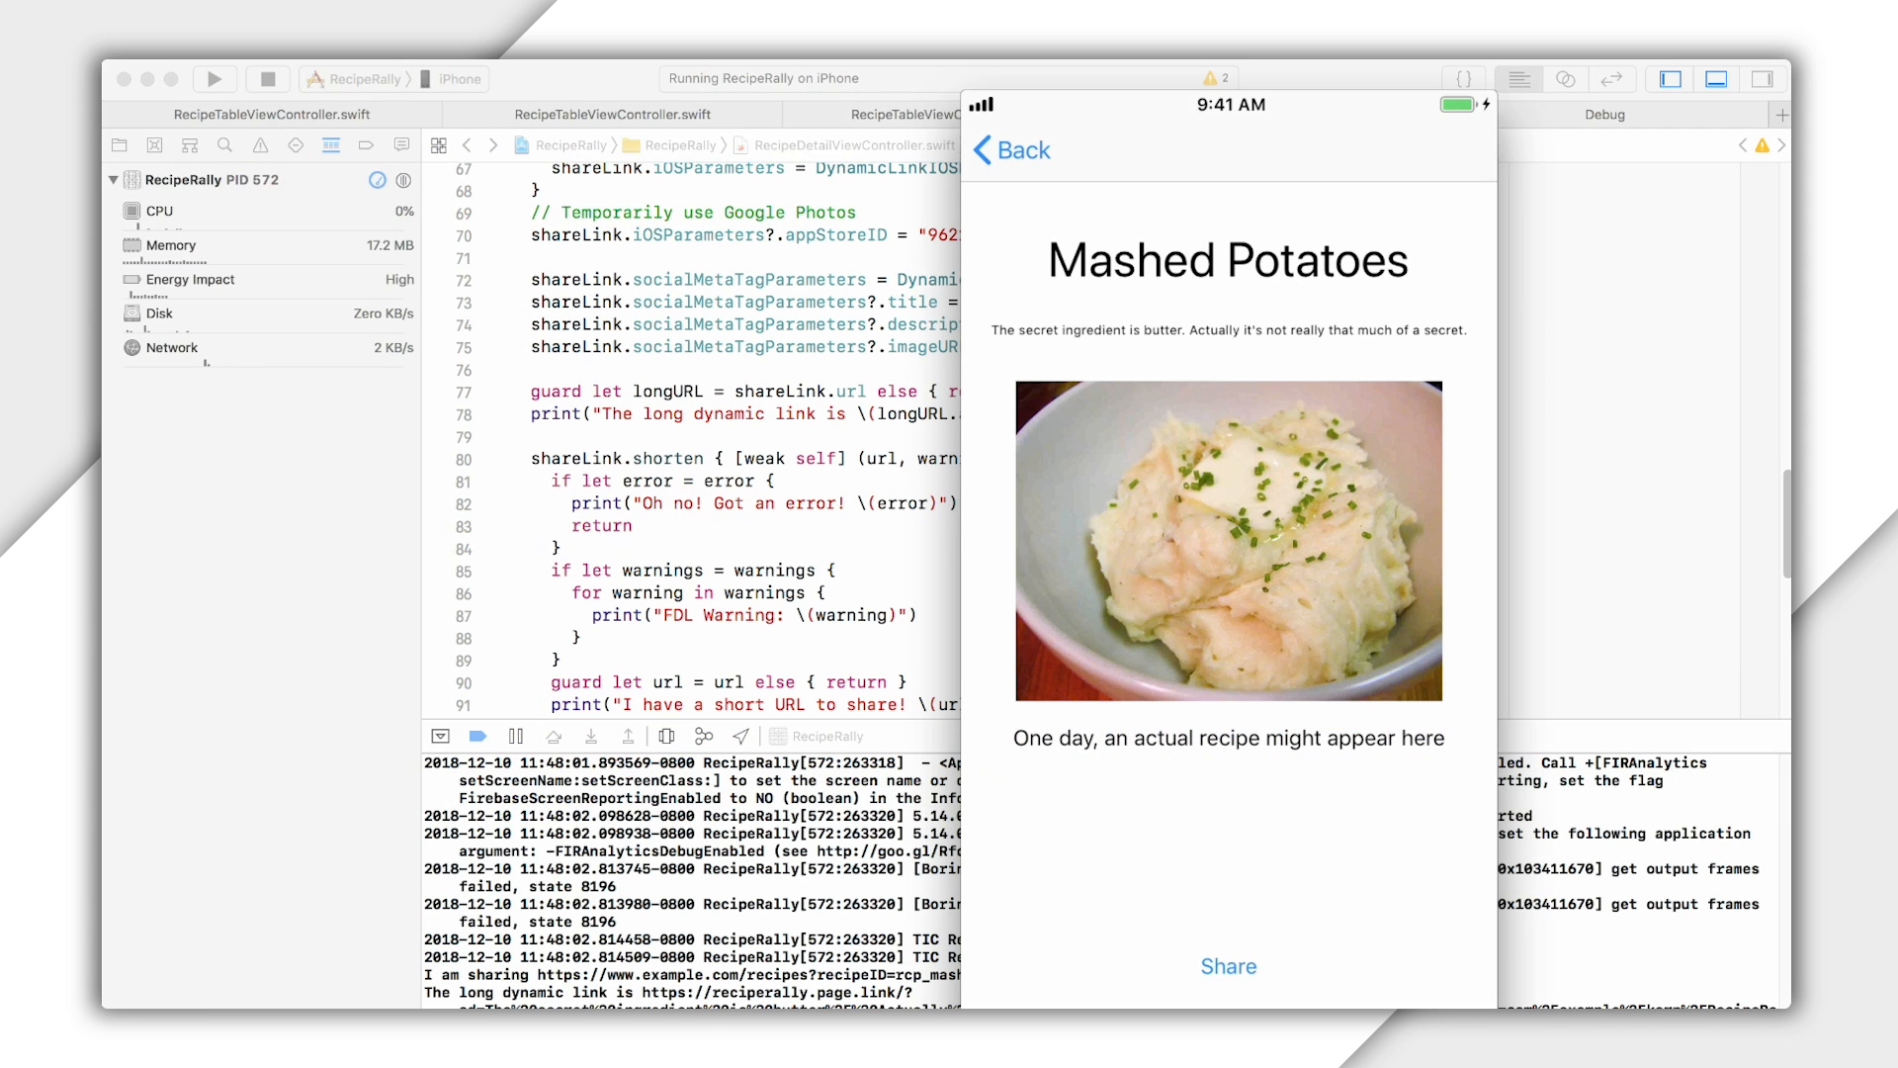
Share Mashed Potatoes and pick Twitter to draft a tweet with the promo text.
click(1228, 966)
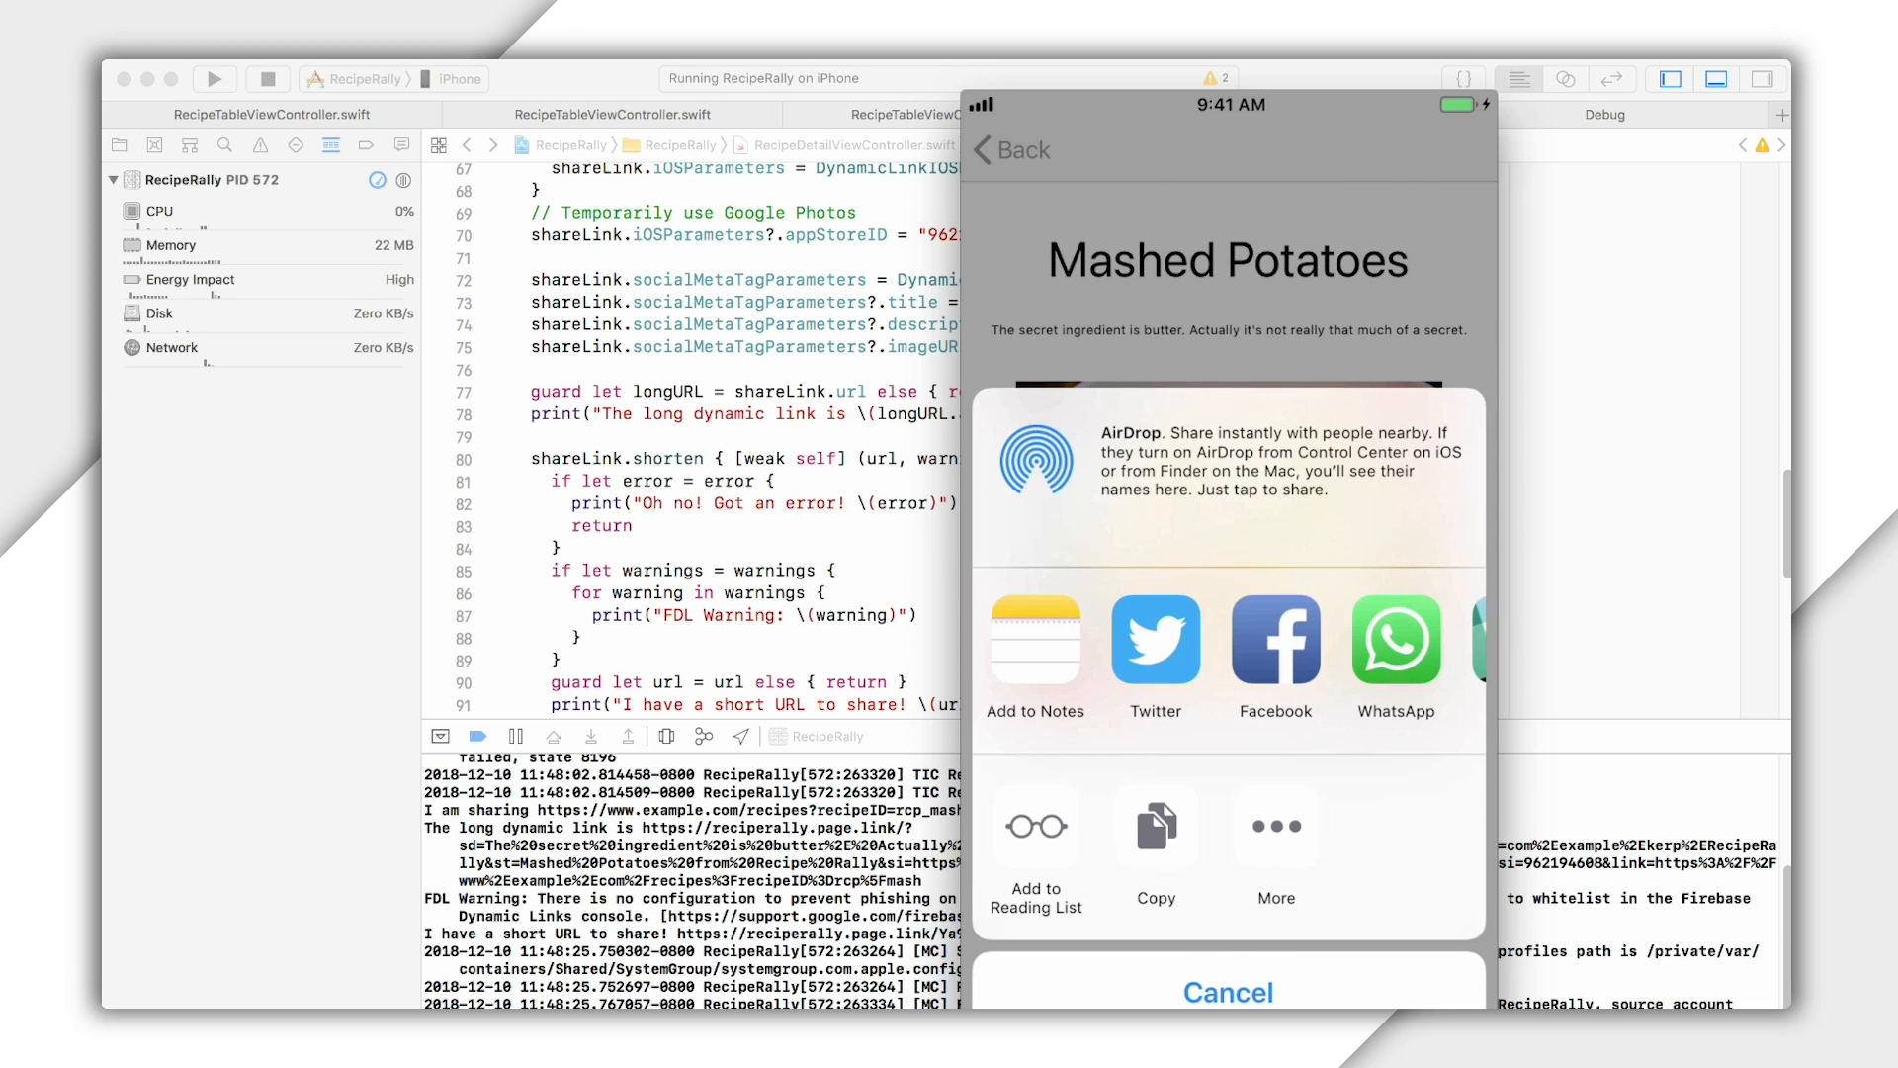
click(1155, 638)
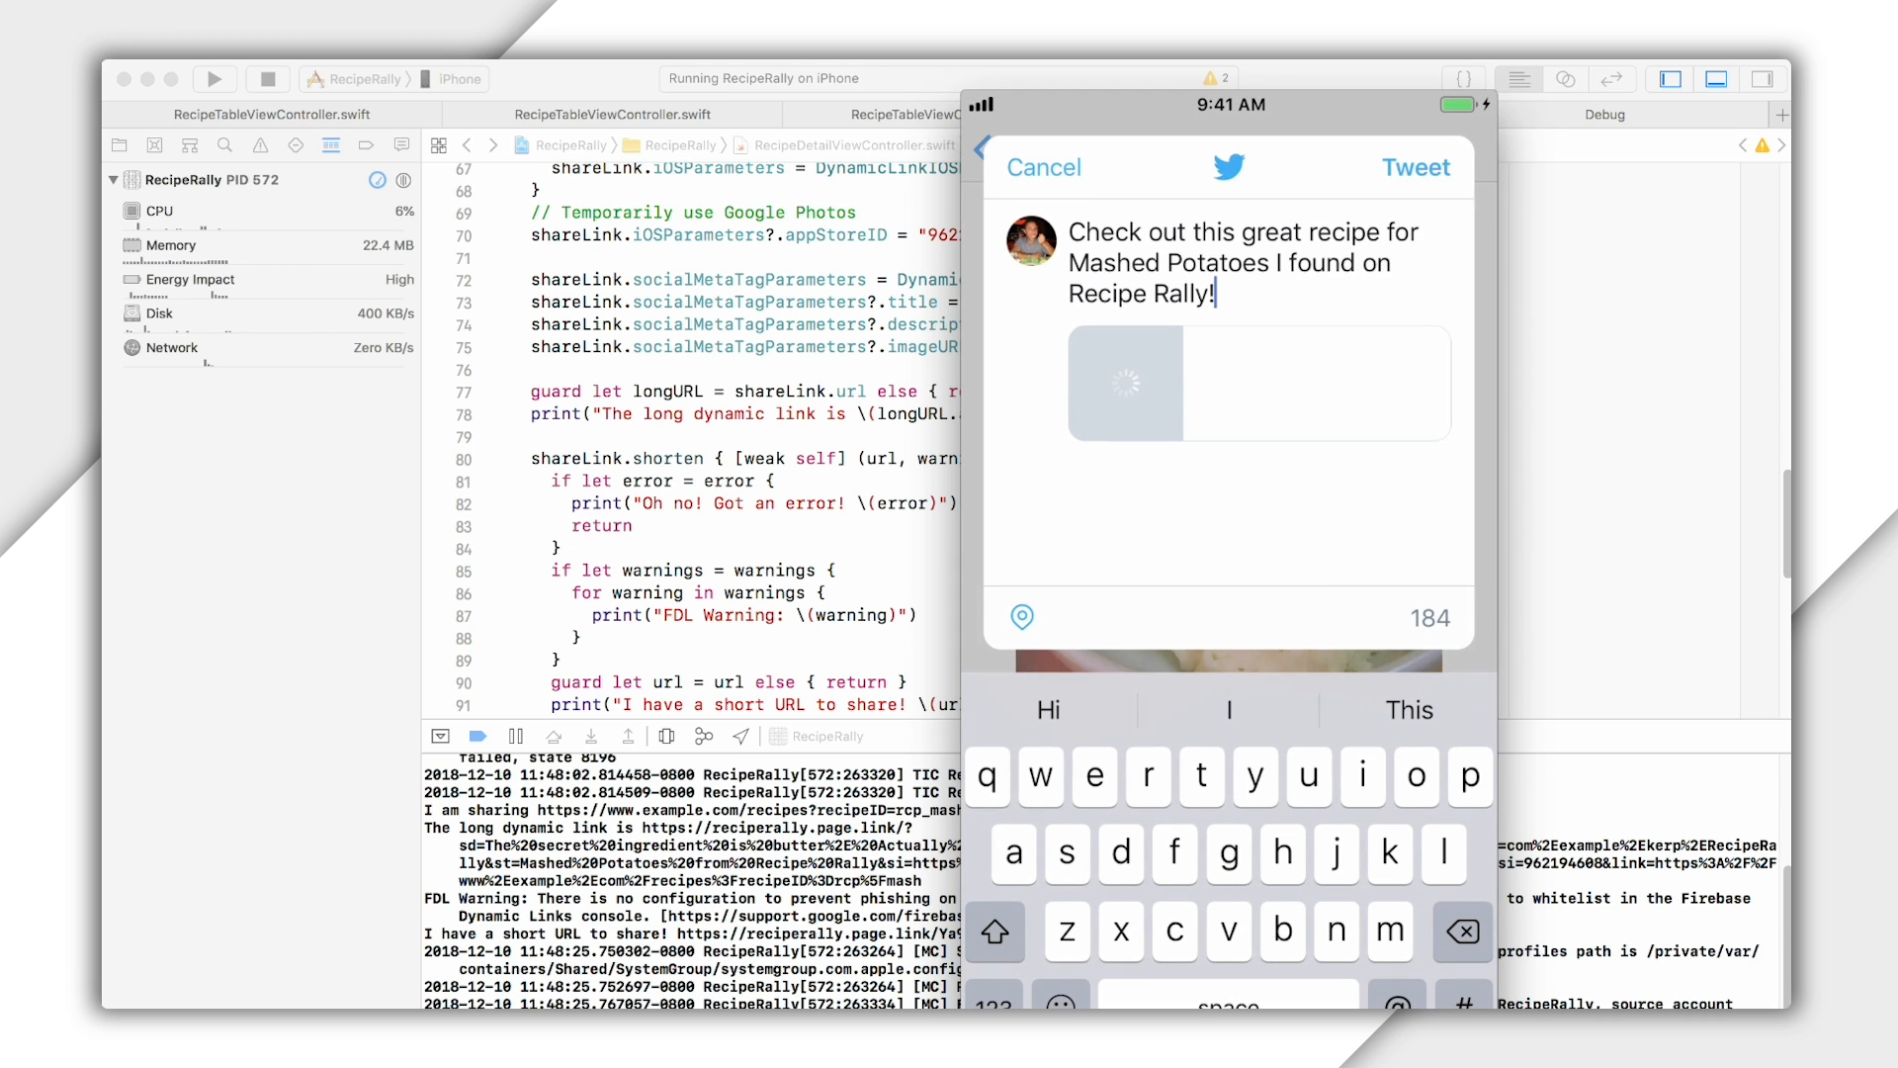